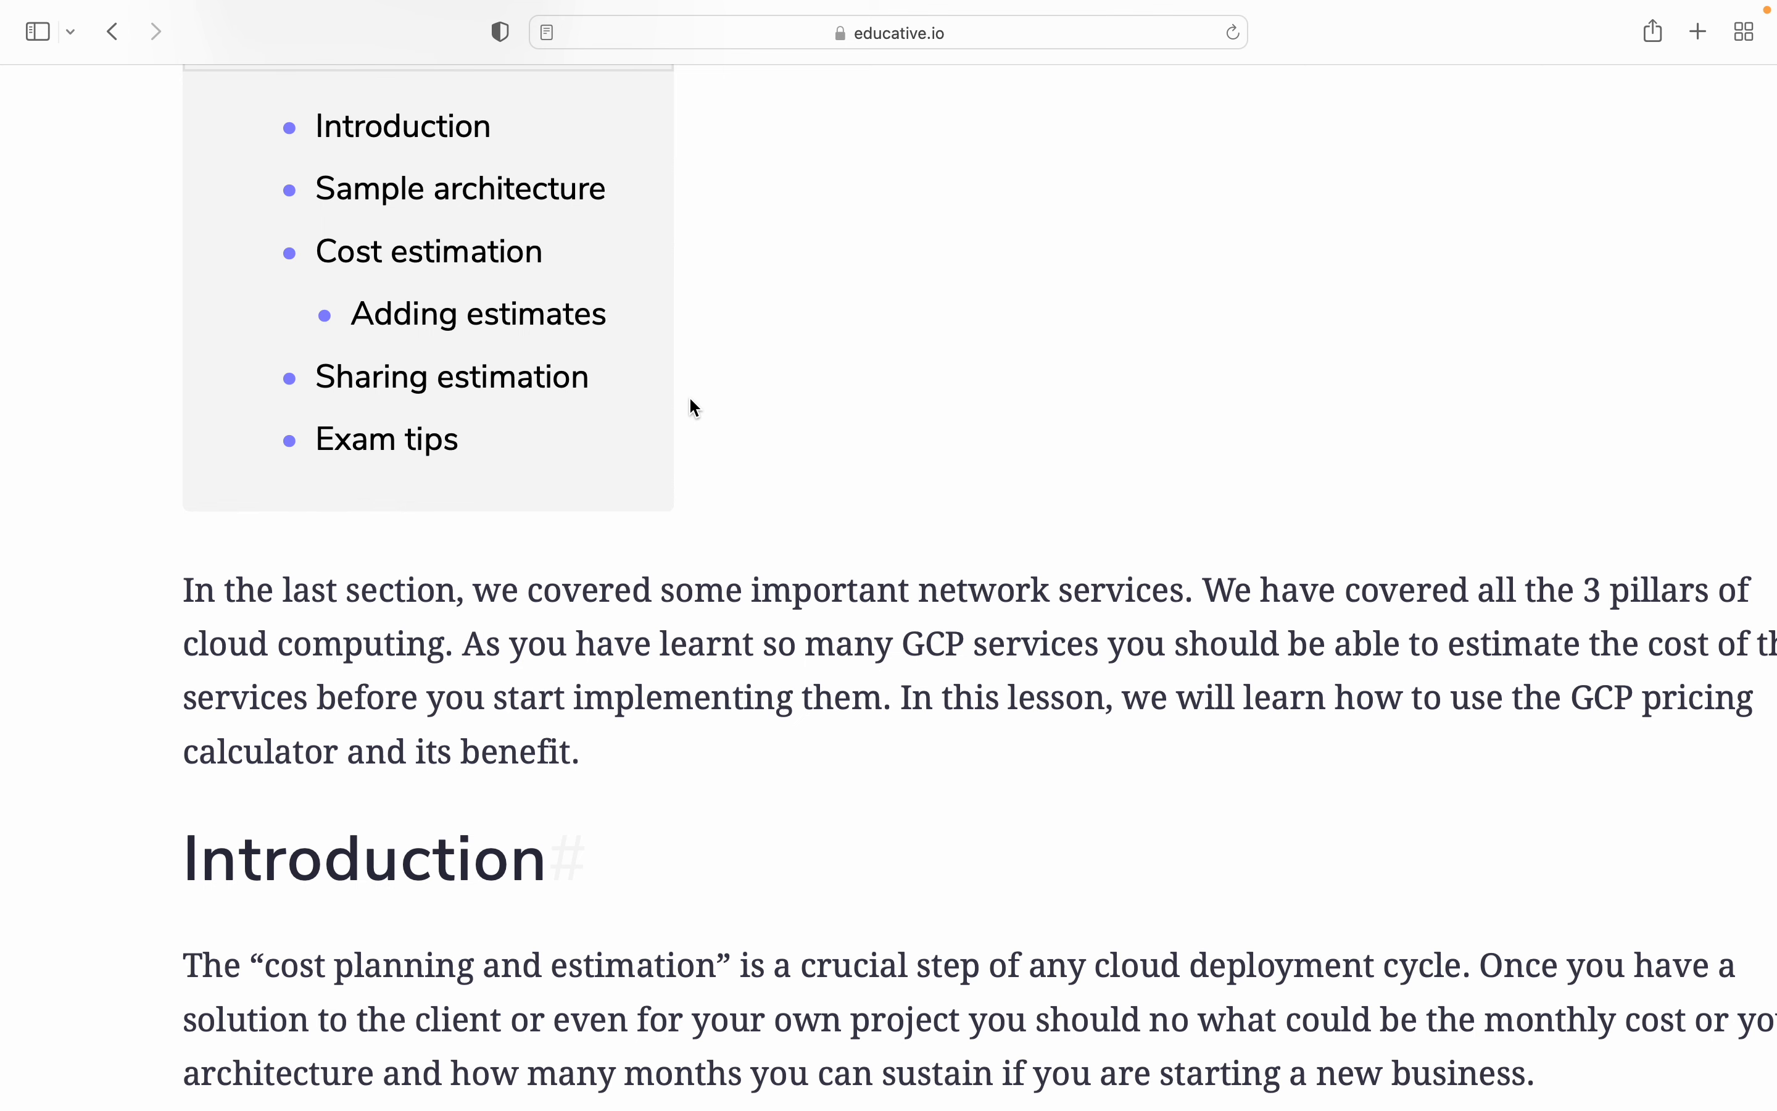
# Step: Scroll through the lesson's contents list down to the opening paragraph and Introduction
pyautogui.scroll(-3)
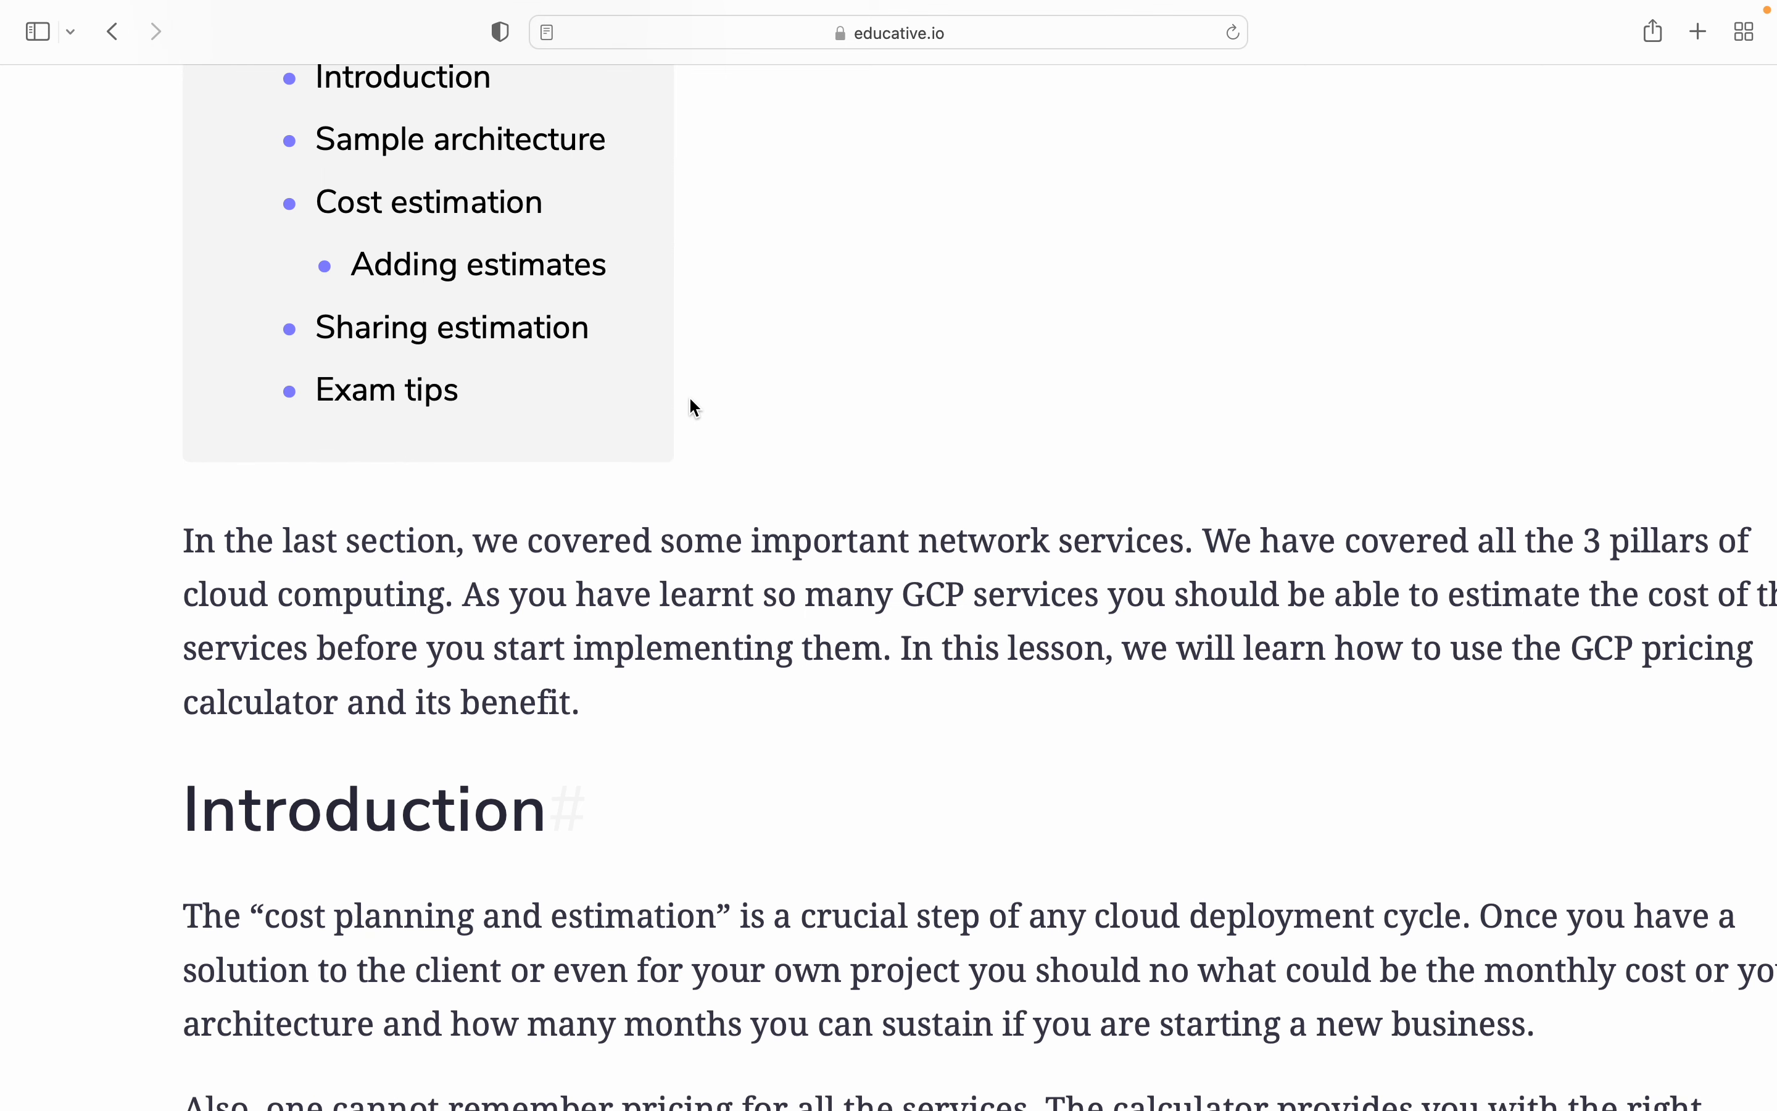
pyautogui.scroll(3)
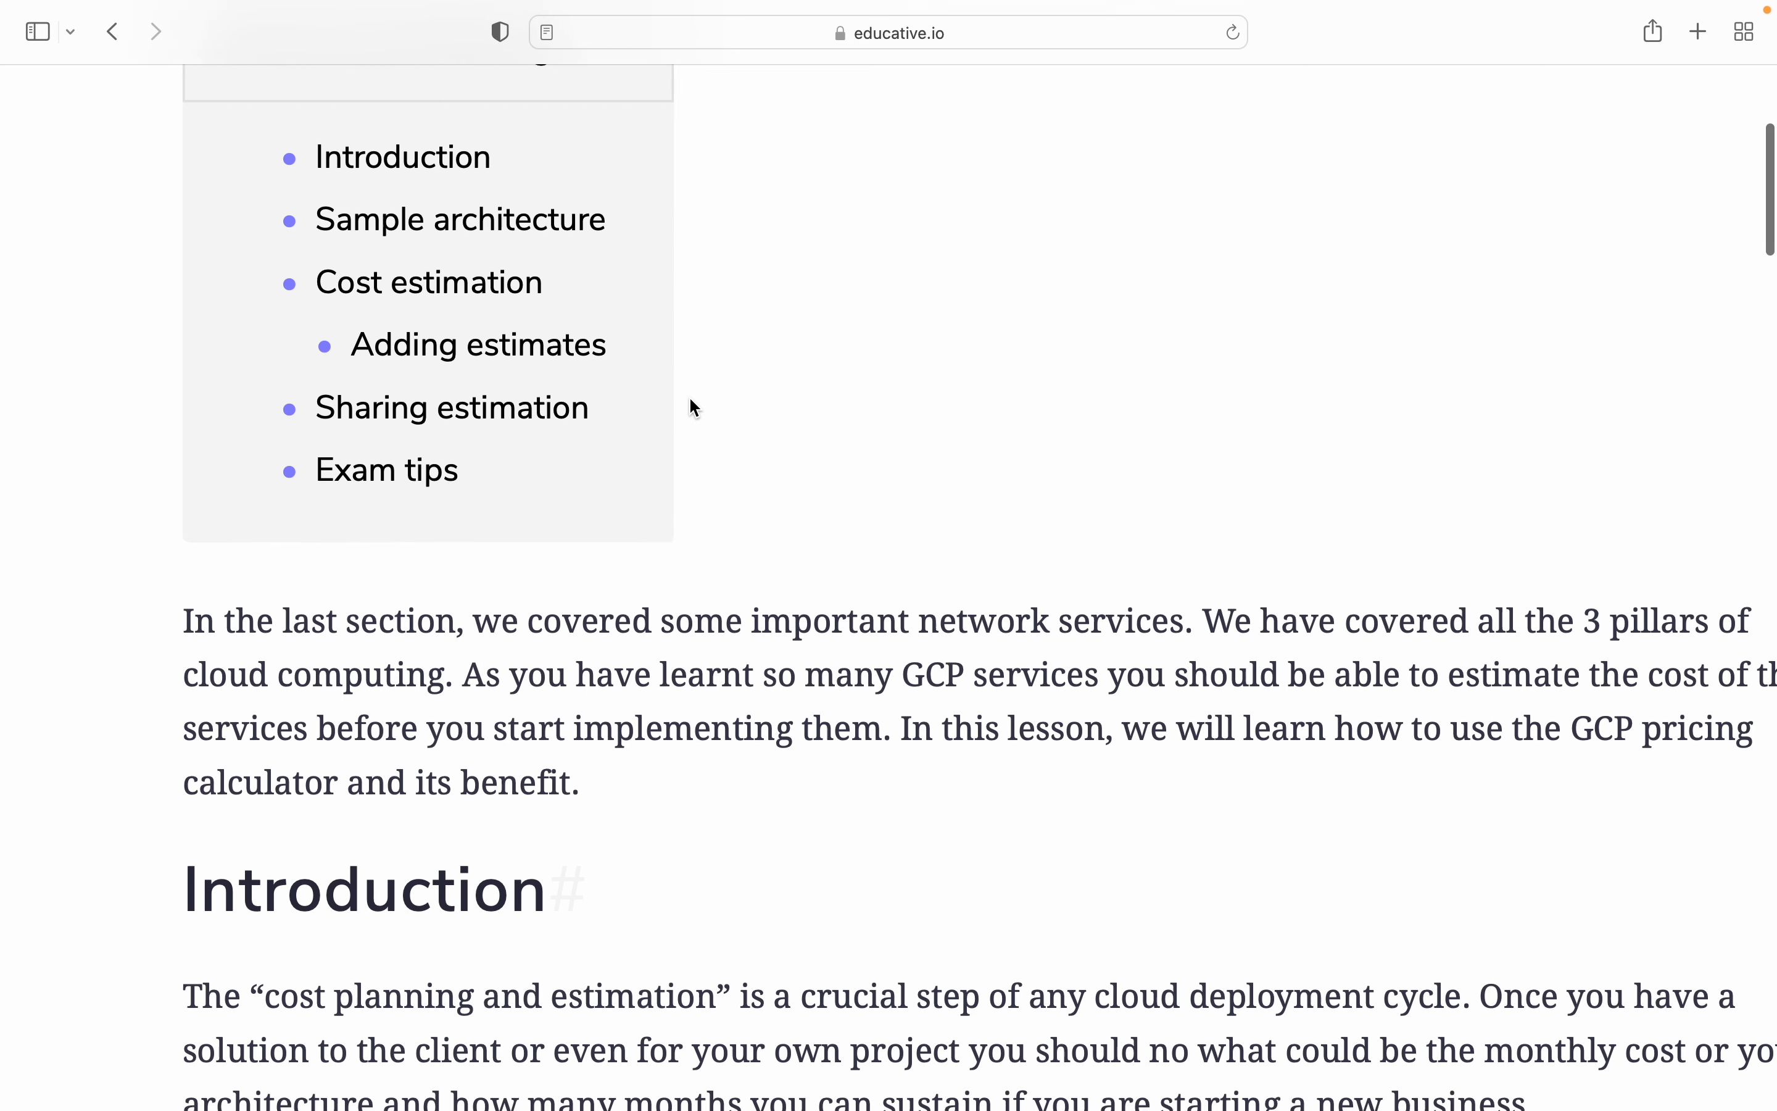
pyautogui.scroll(-3)
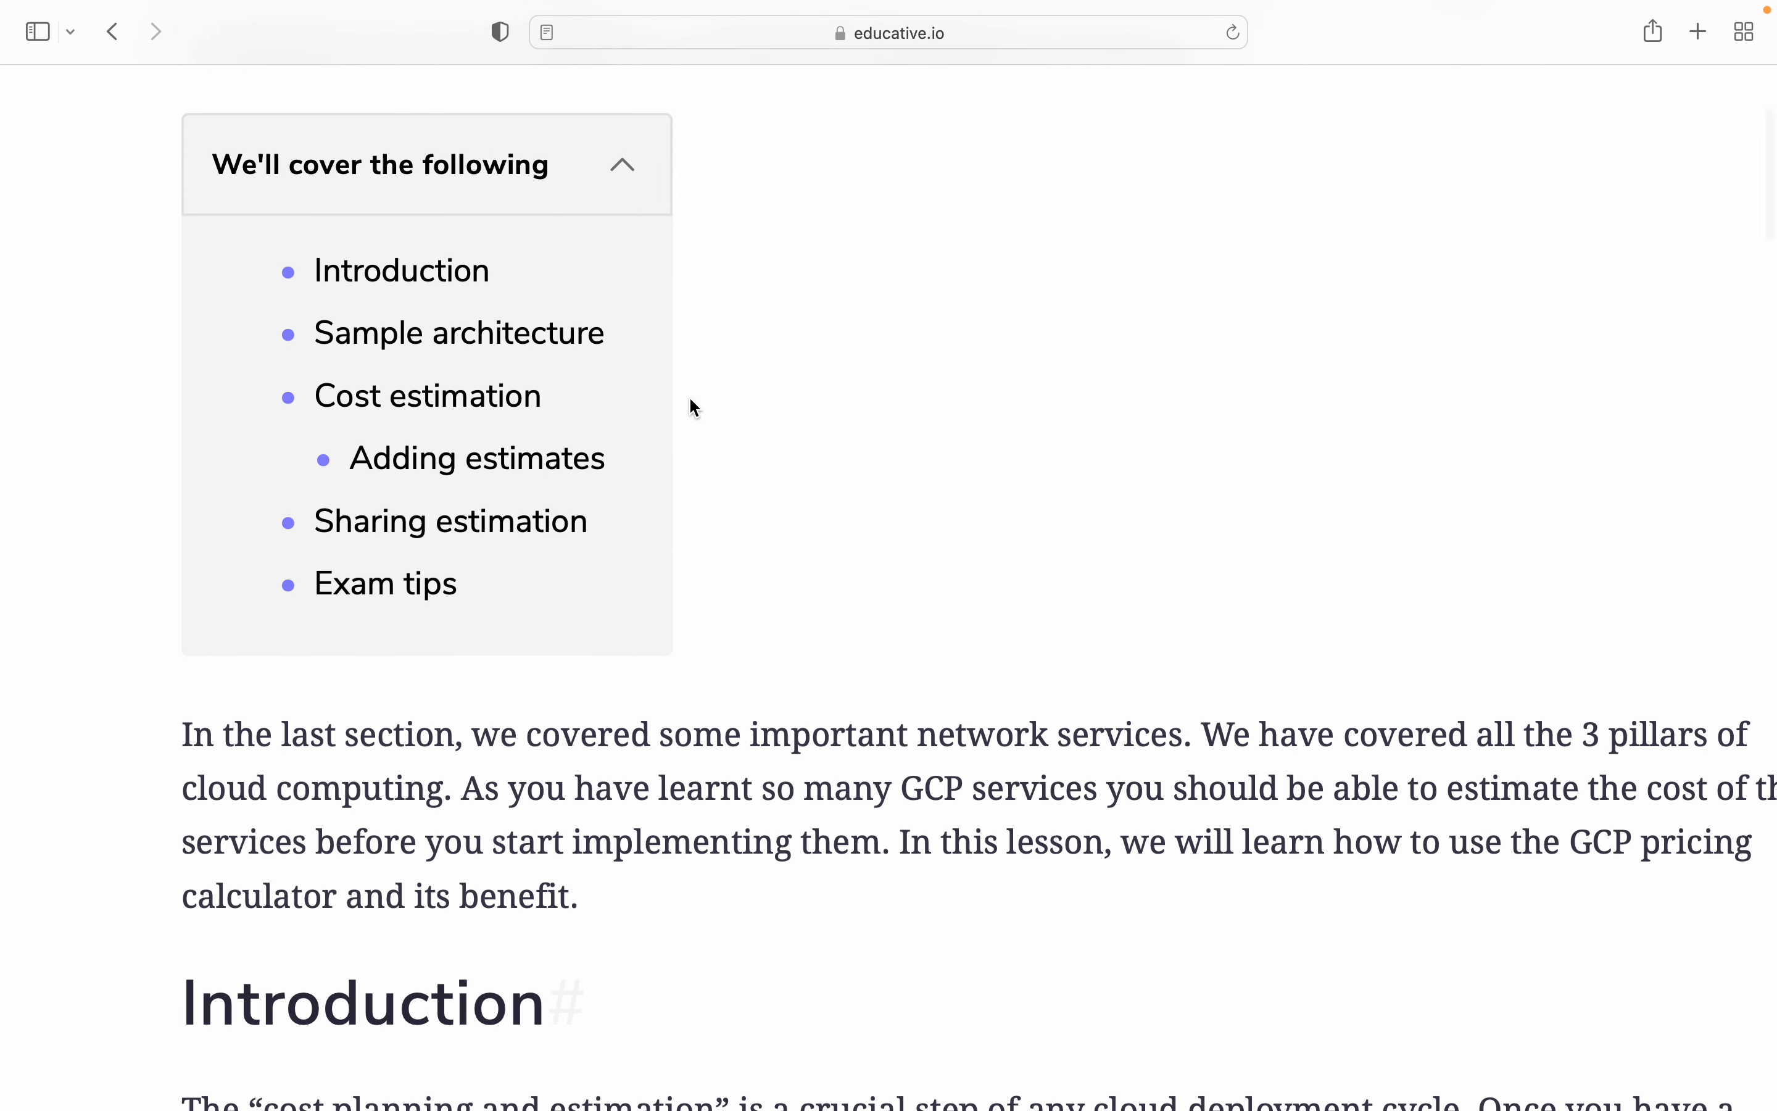
pyautogui.scroll(3)
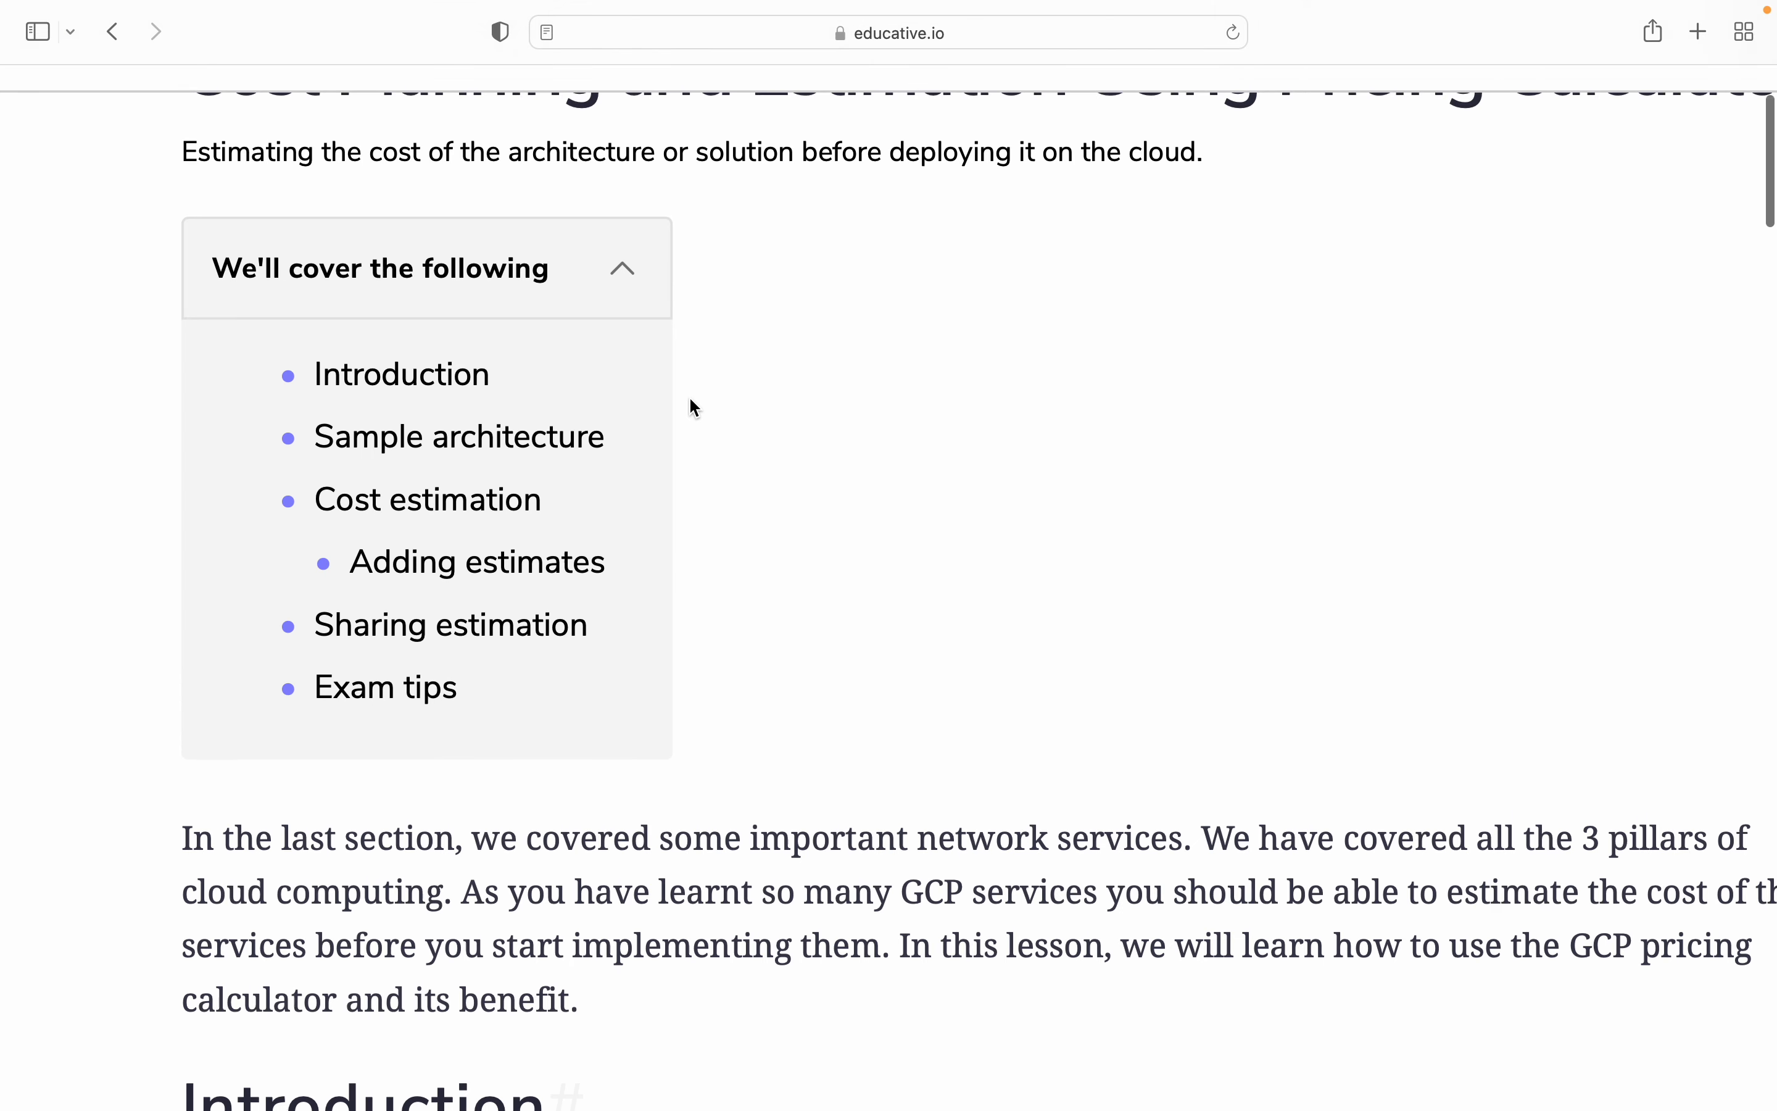
pyautogui.scroll(3)
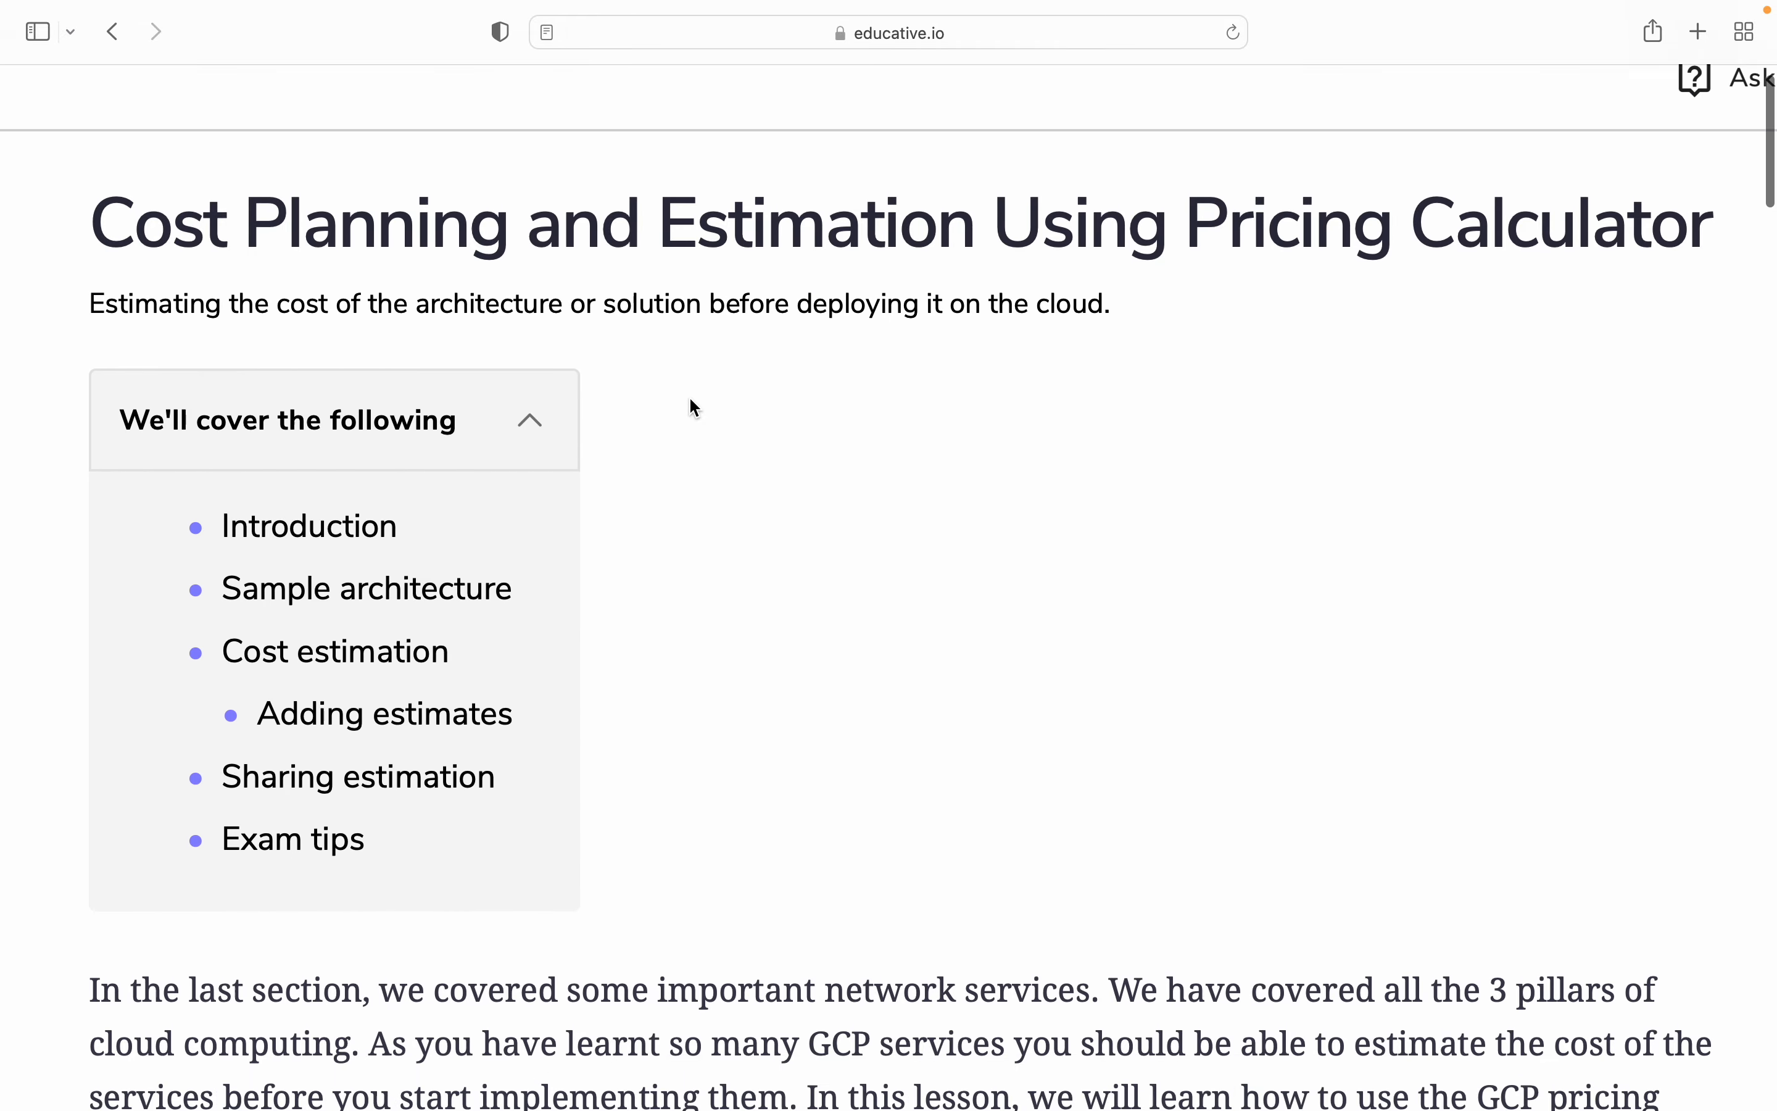
pyautogui.scroll(3)
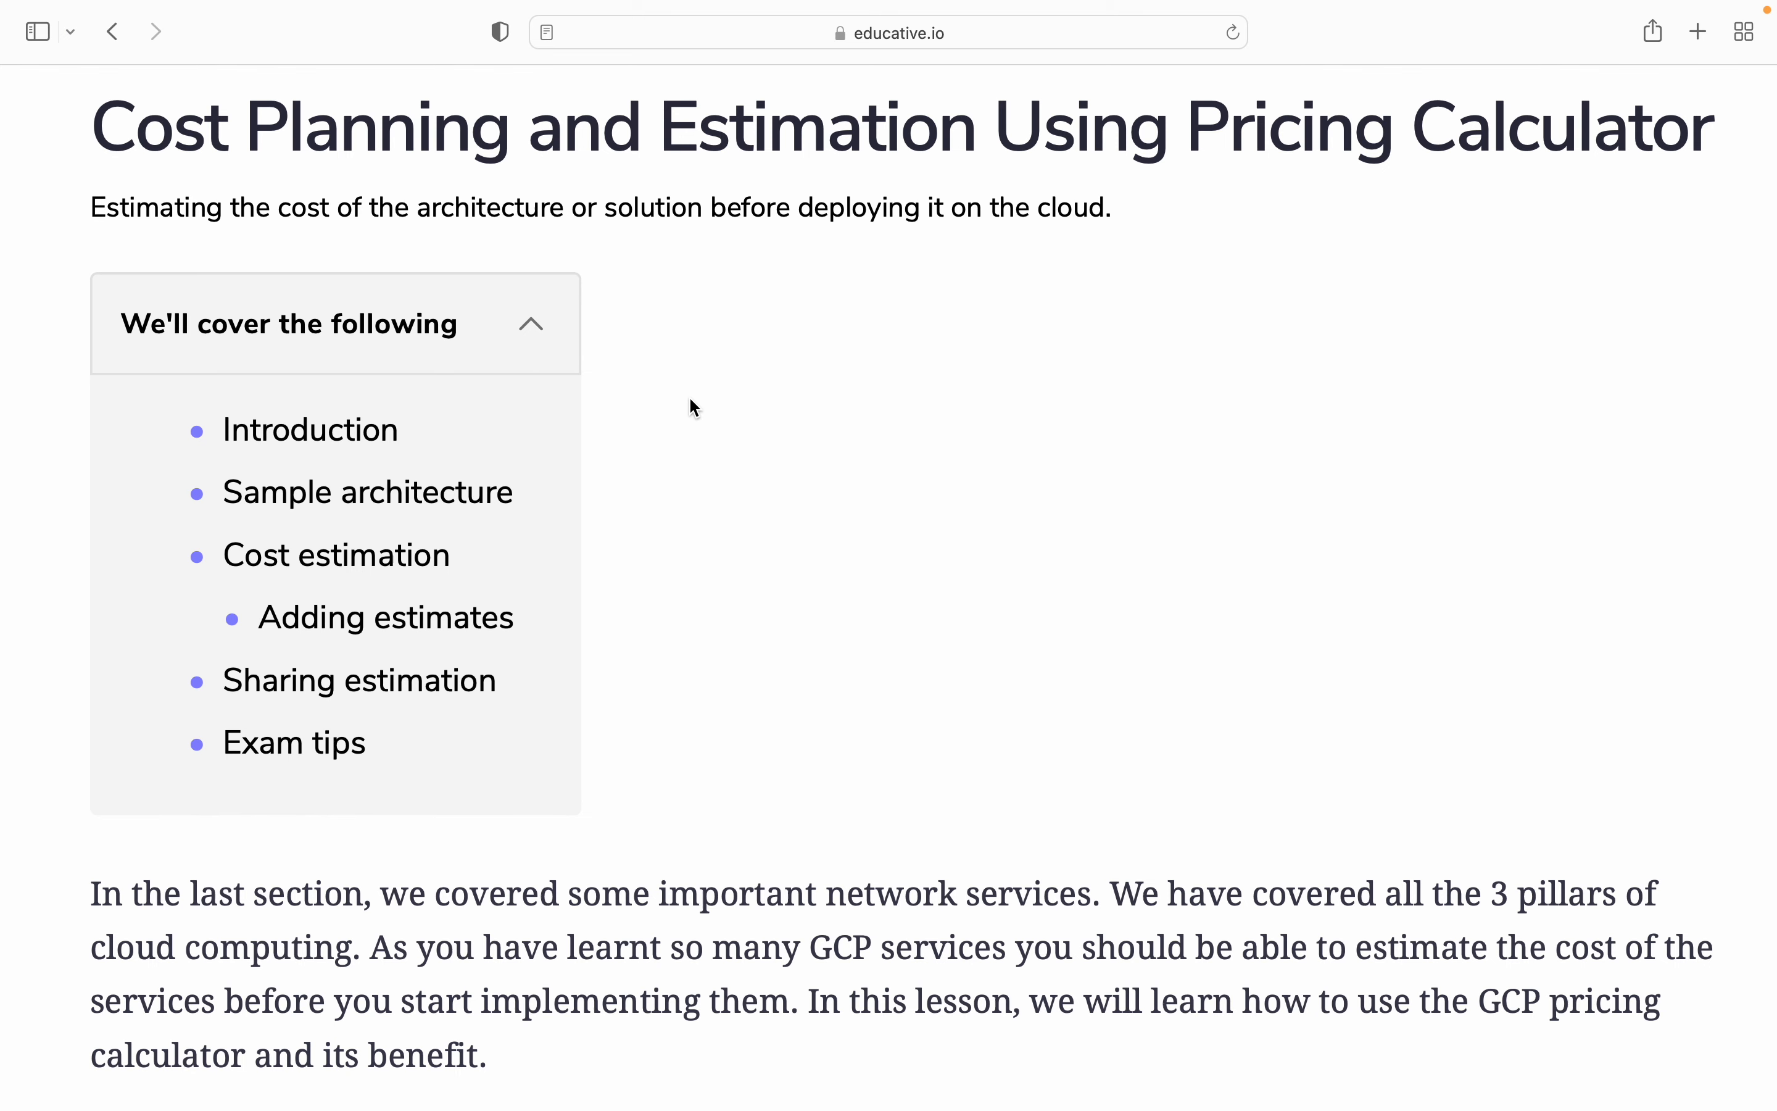
pyautogui.scroll(-3)
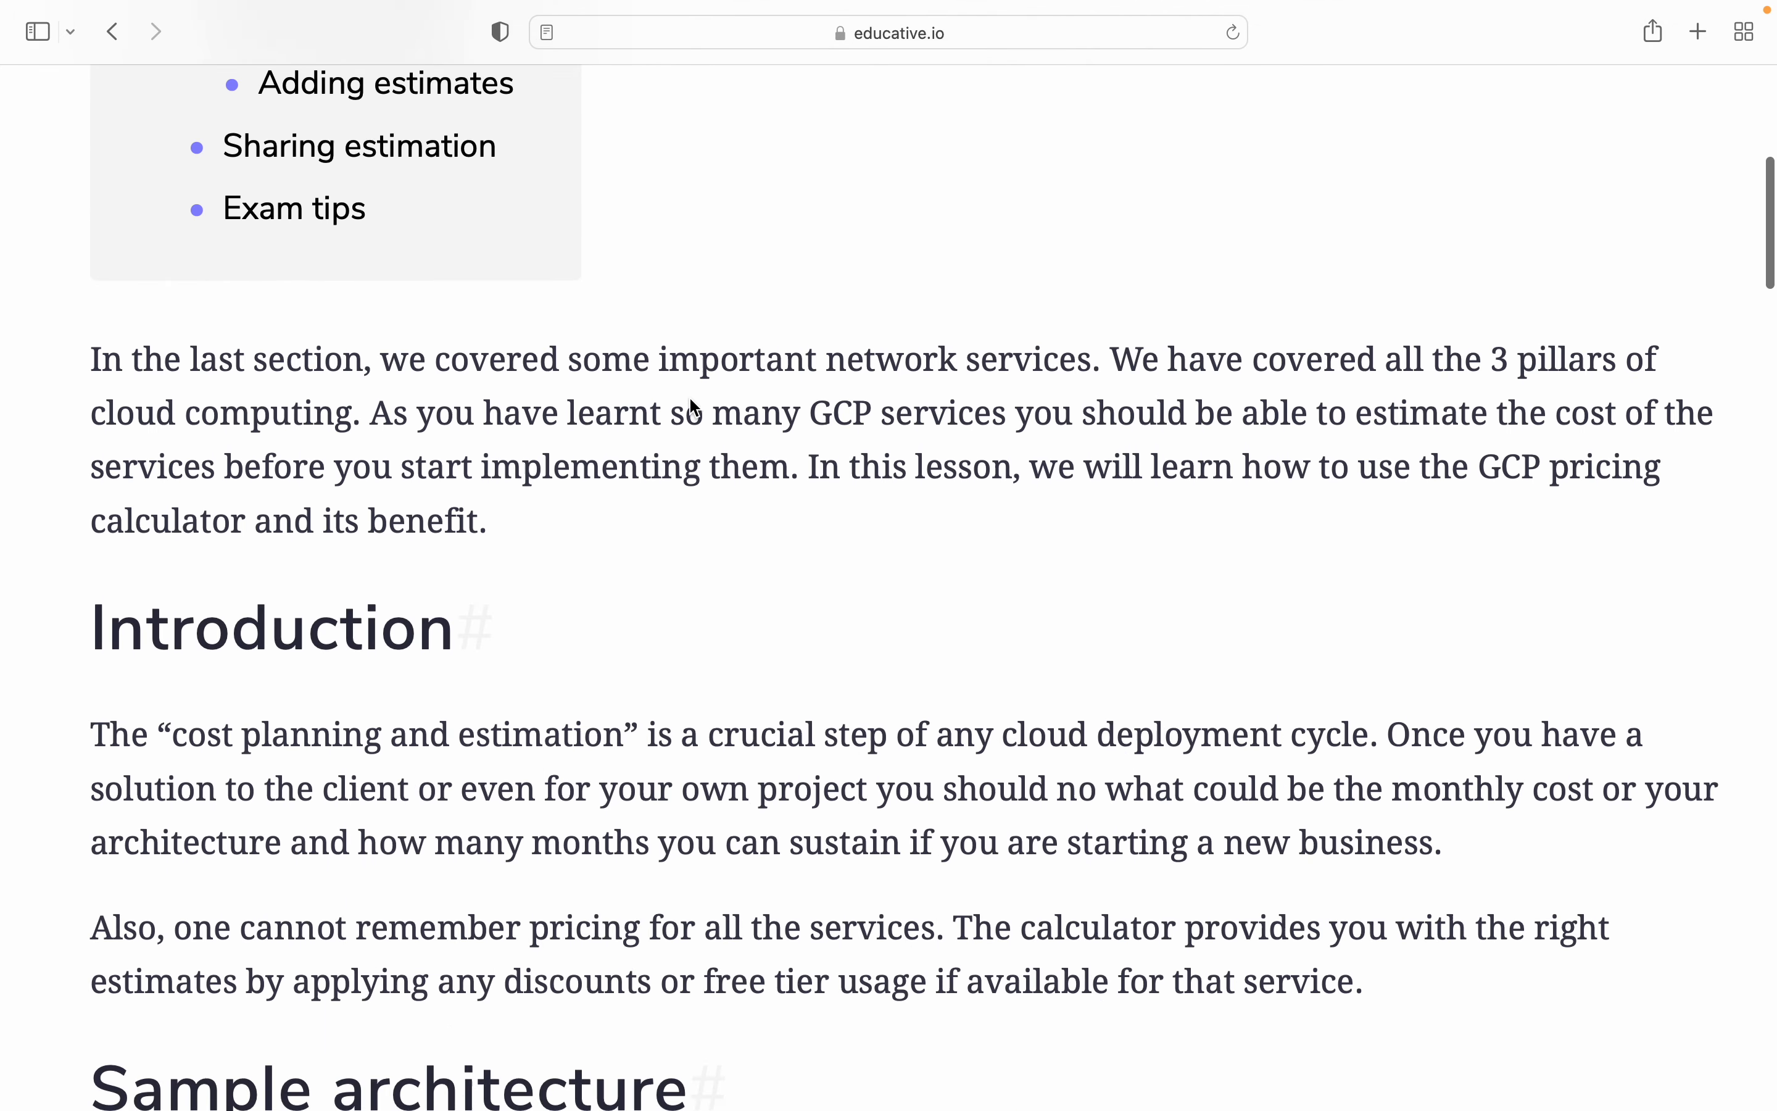
# Step: Scroll past the Introduction to read the Sample architecture section on the ETL pipeline
pyautogui.scroll(-3)
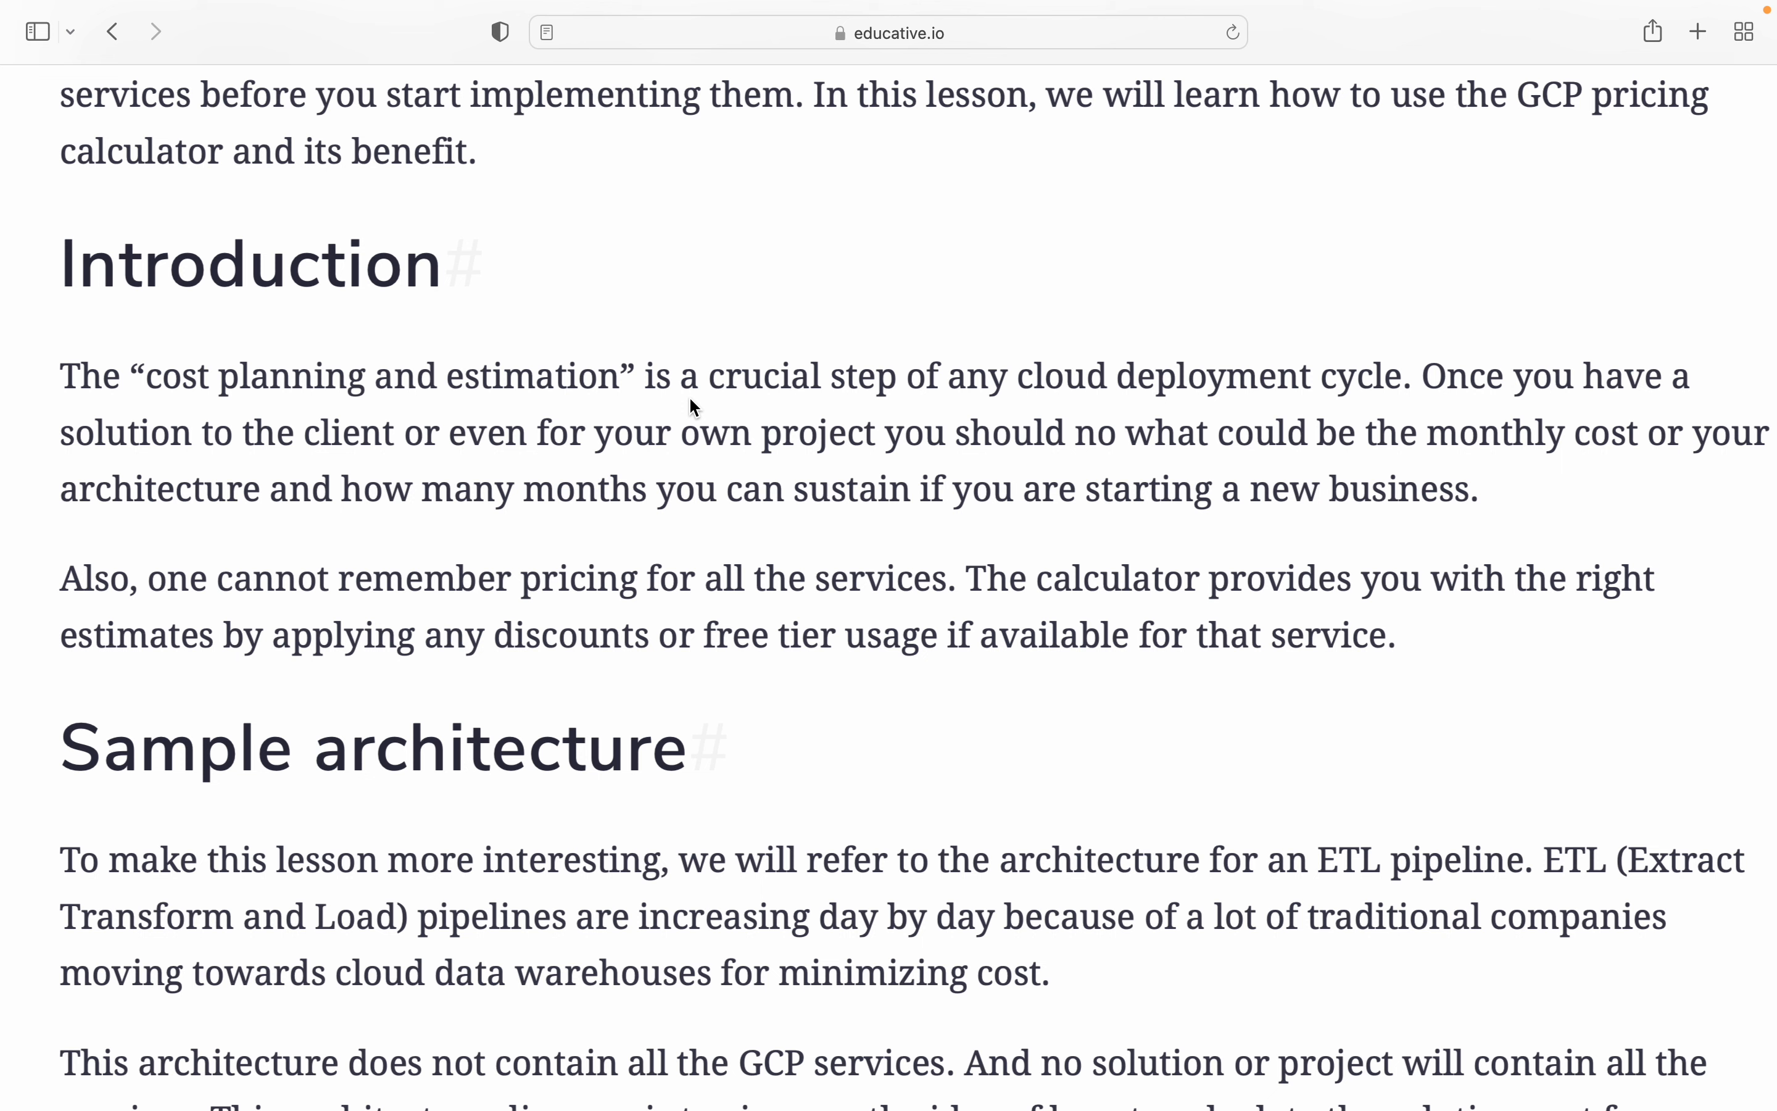
pyautogui.scroll(-3)
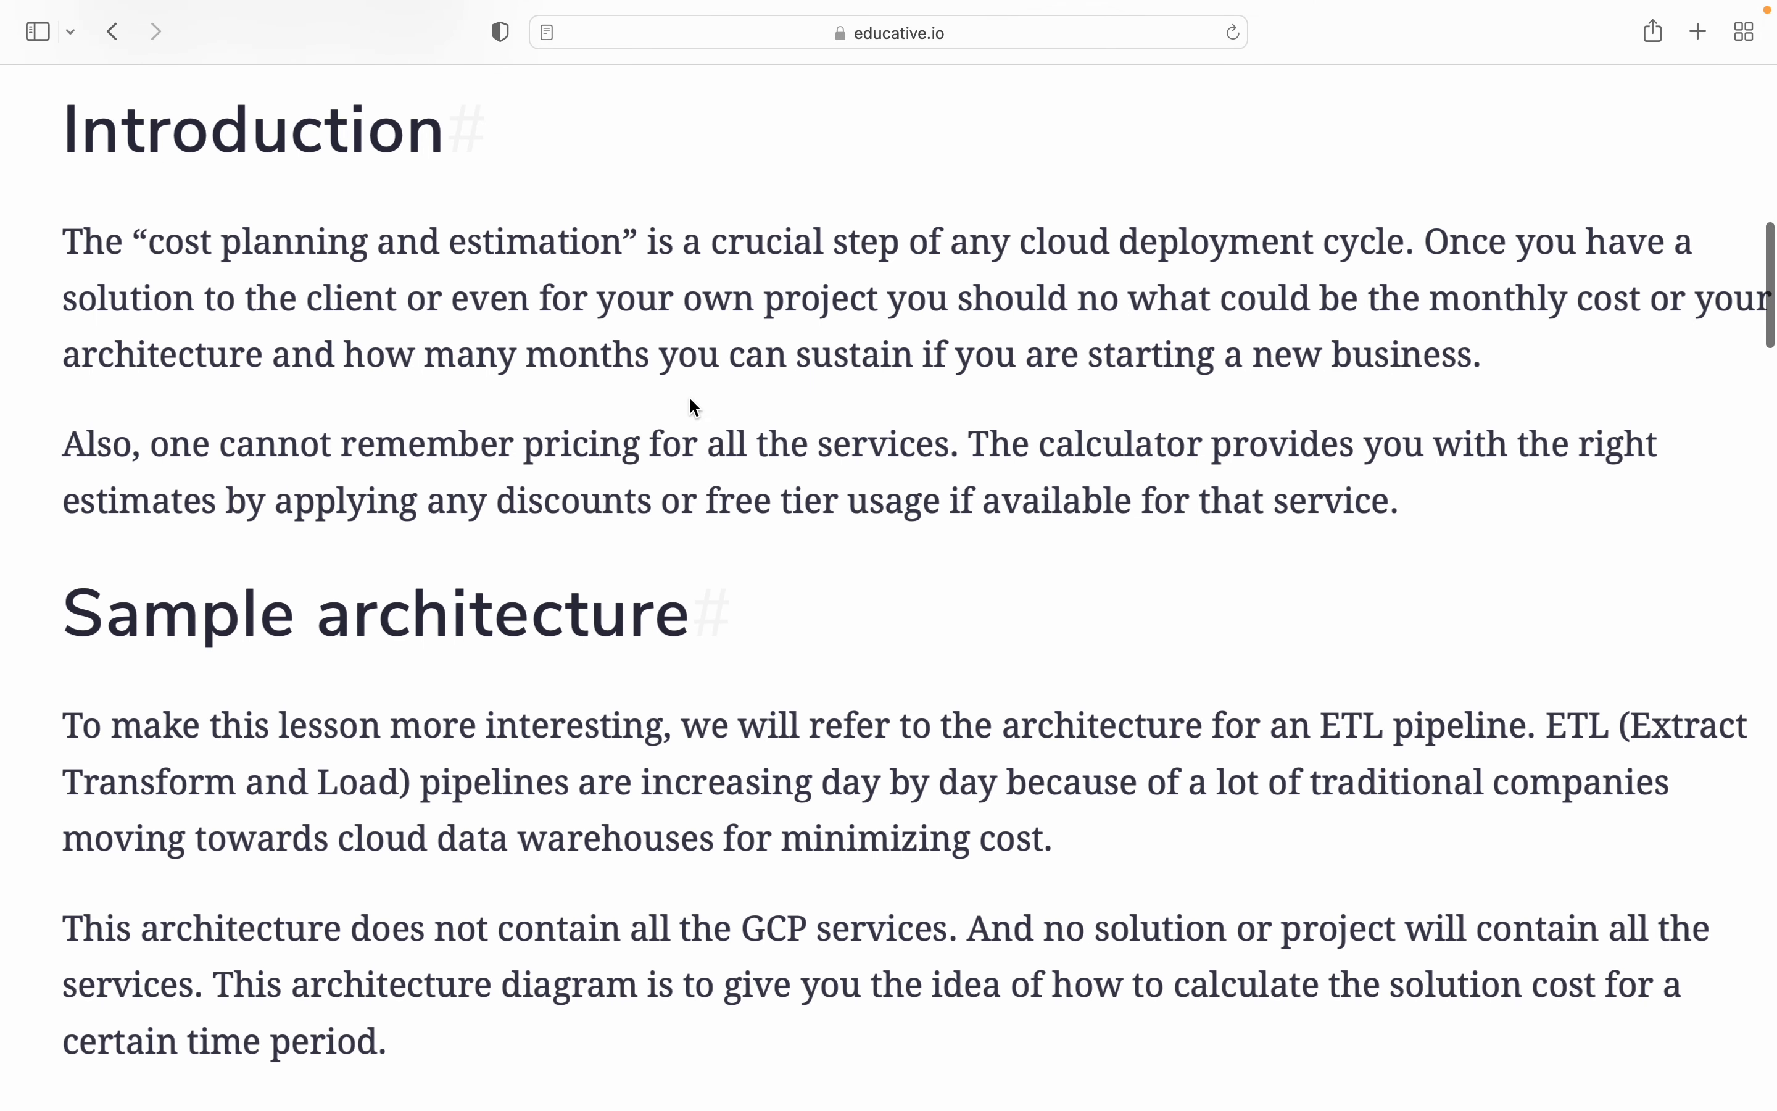
pyautogui.moveTo(1310, 496)
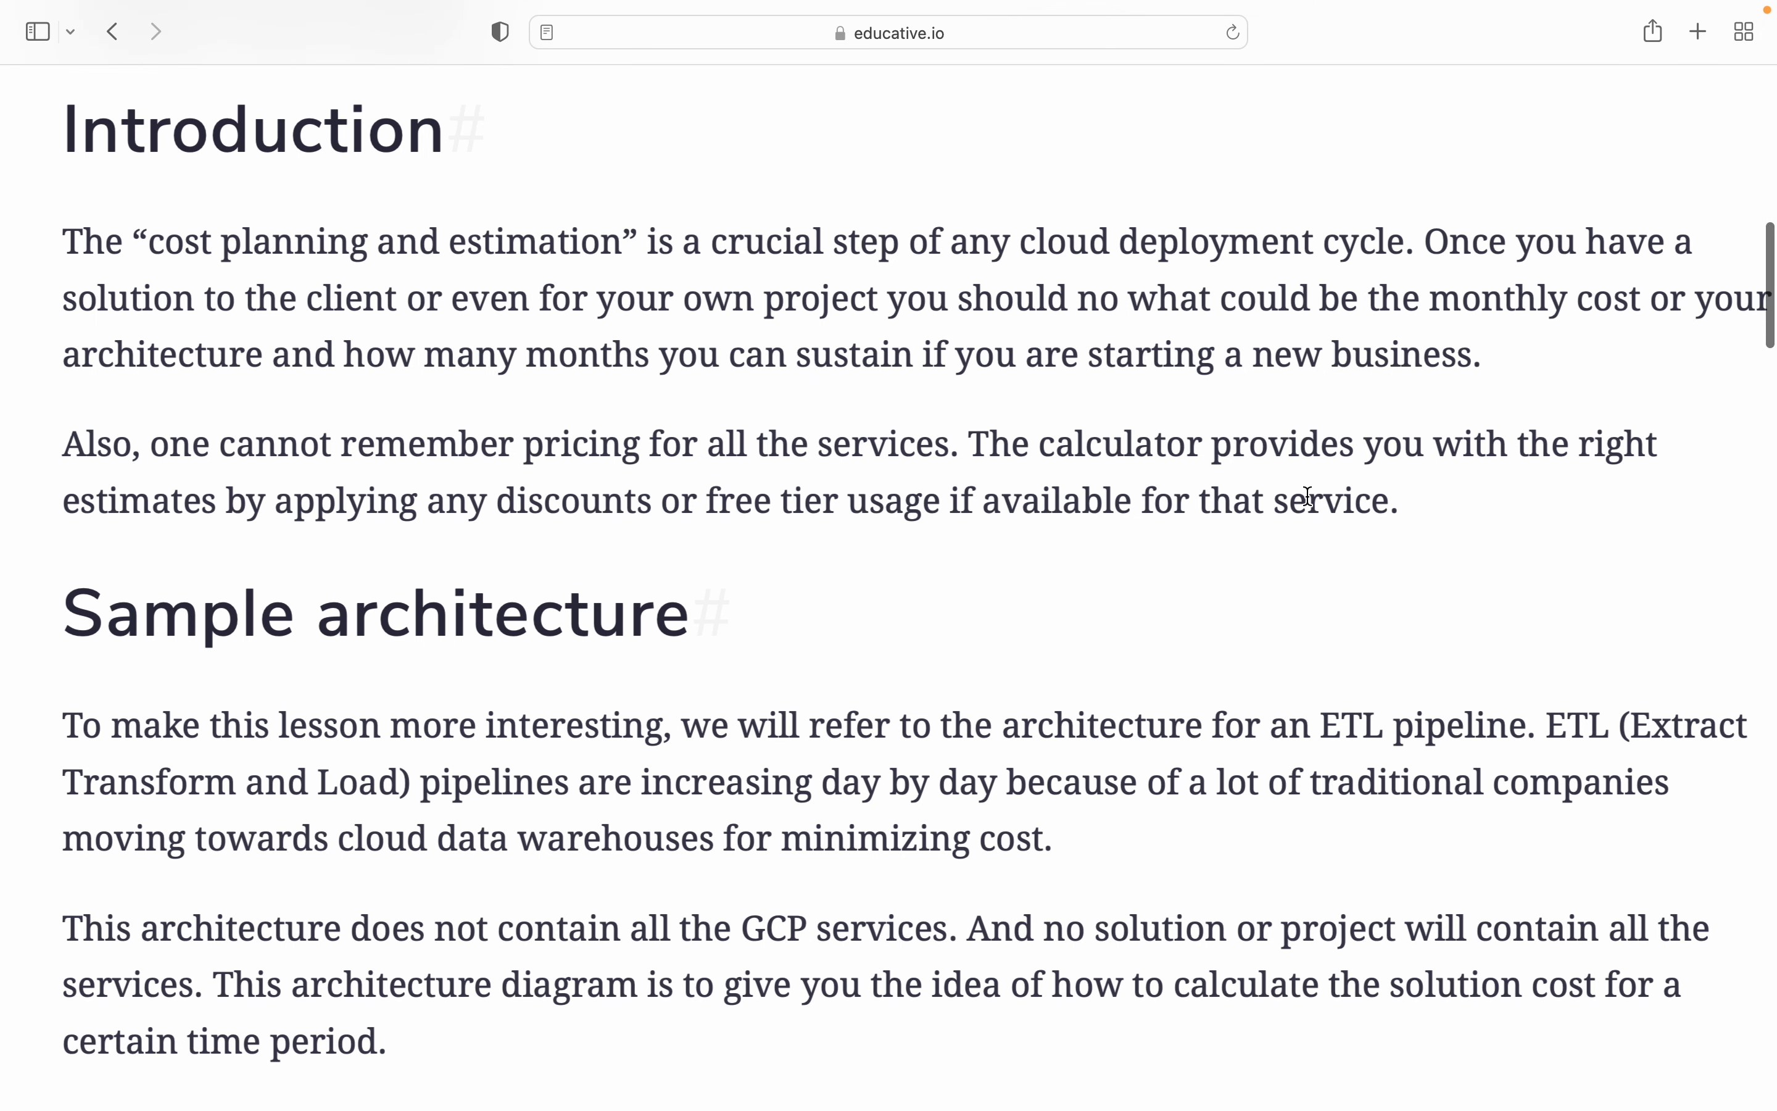
pyautogui.moveTo(515, 519)
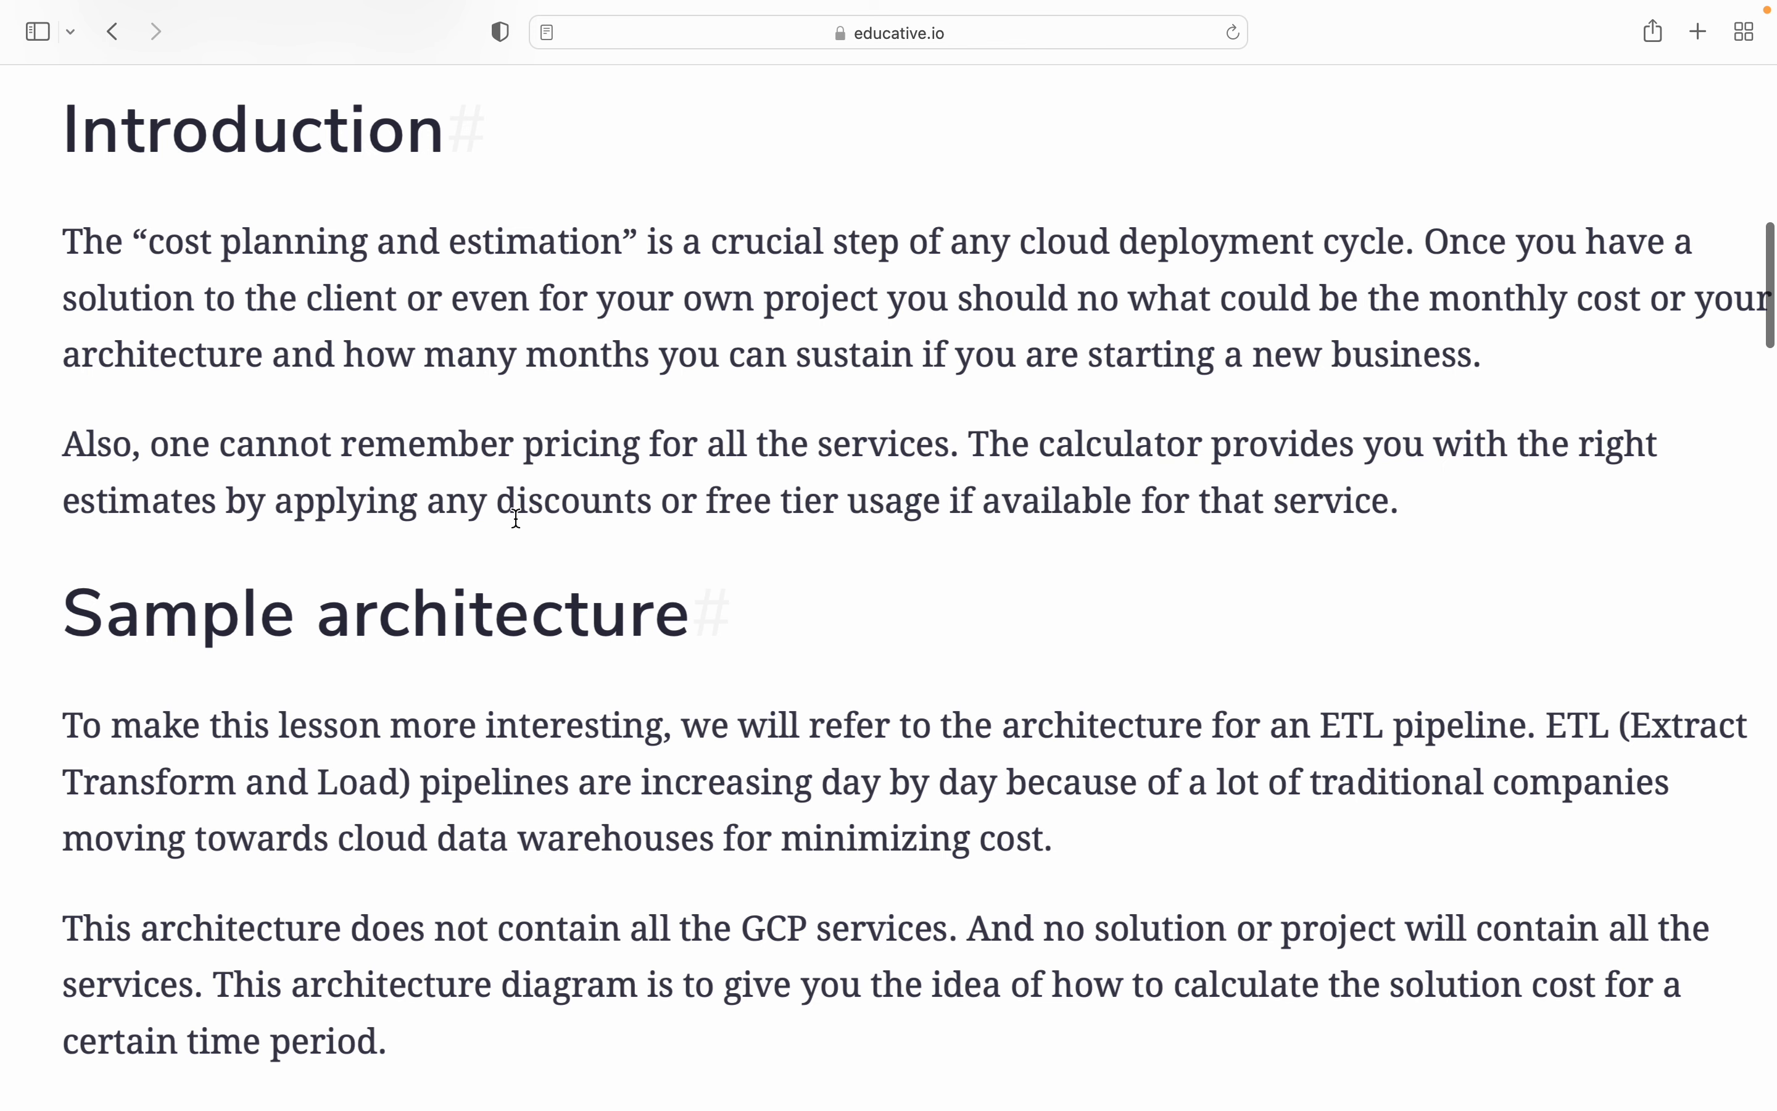
pyautogui.scroll(-3)
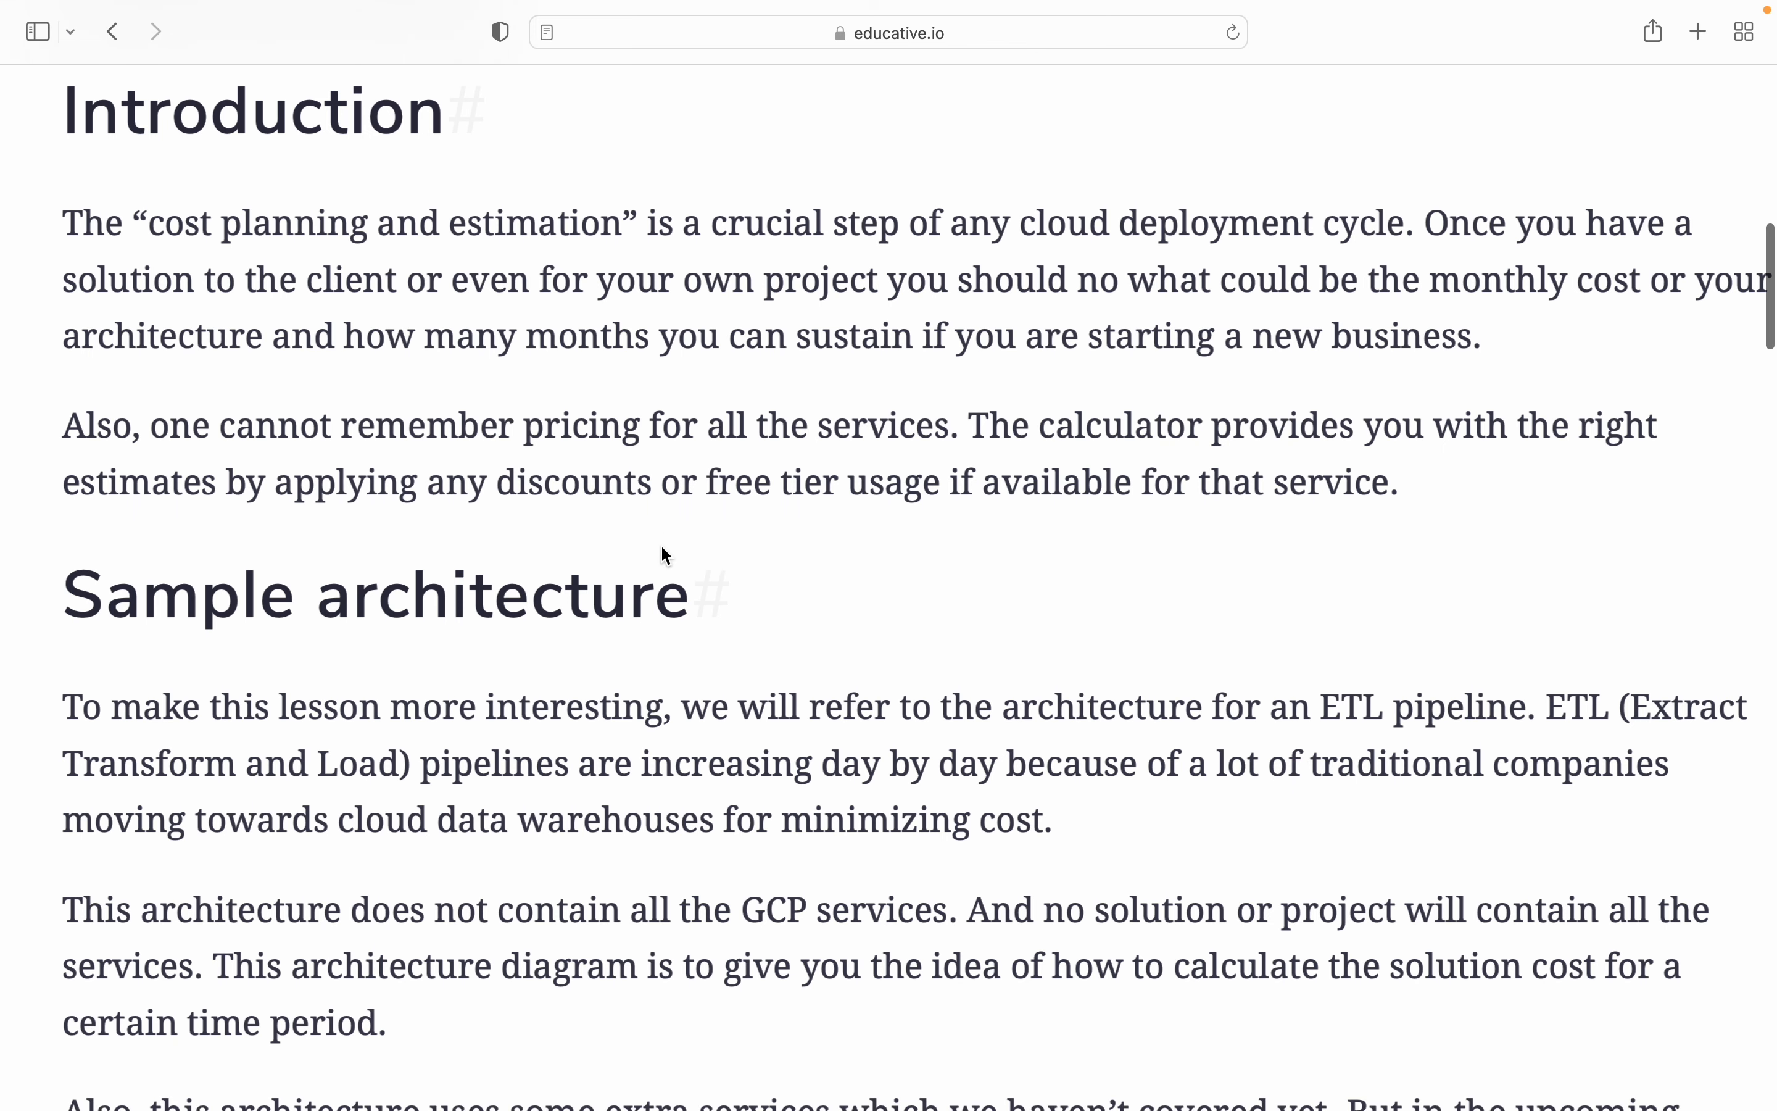
pyautogui.scroll(-3)
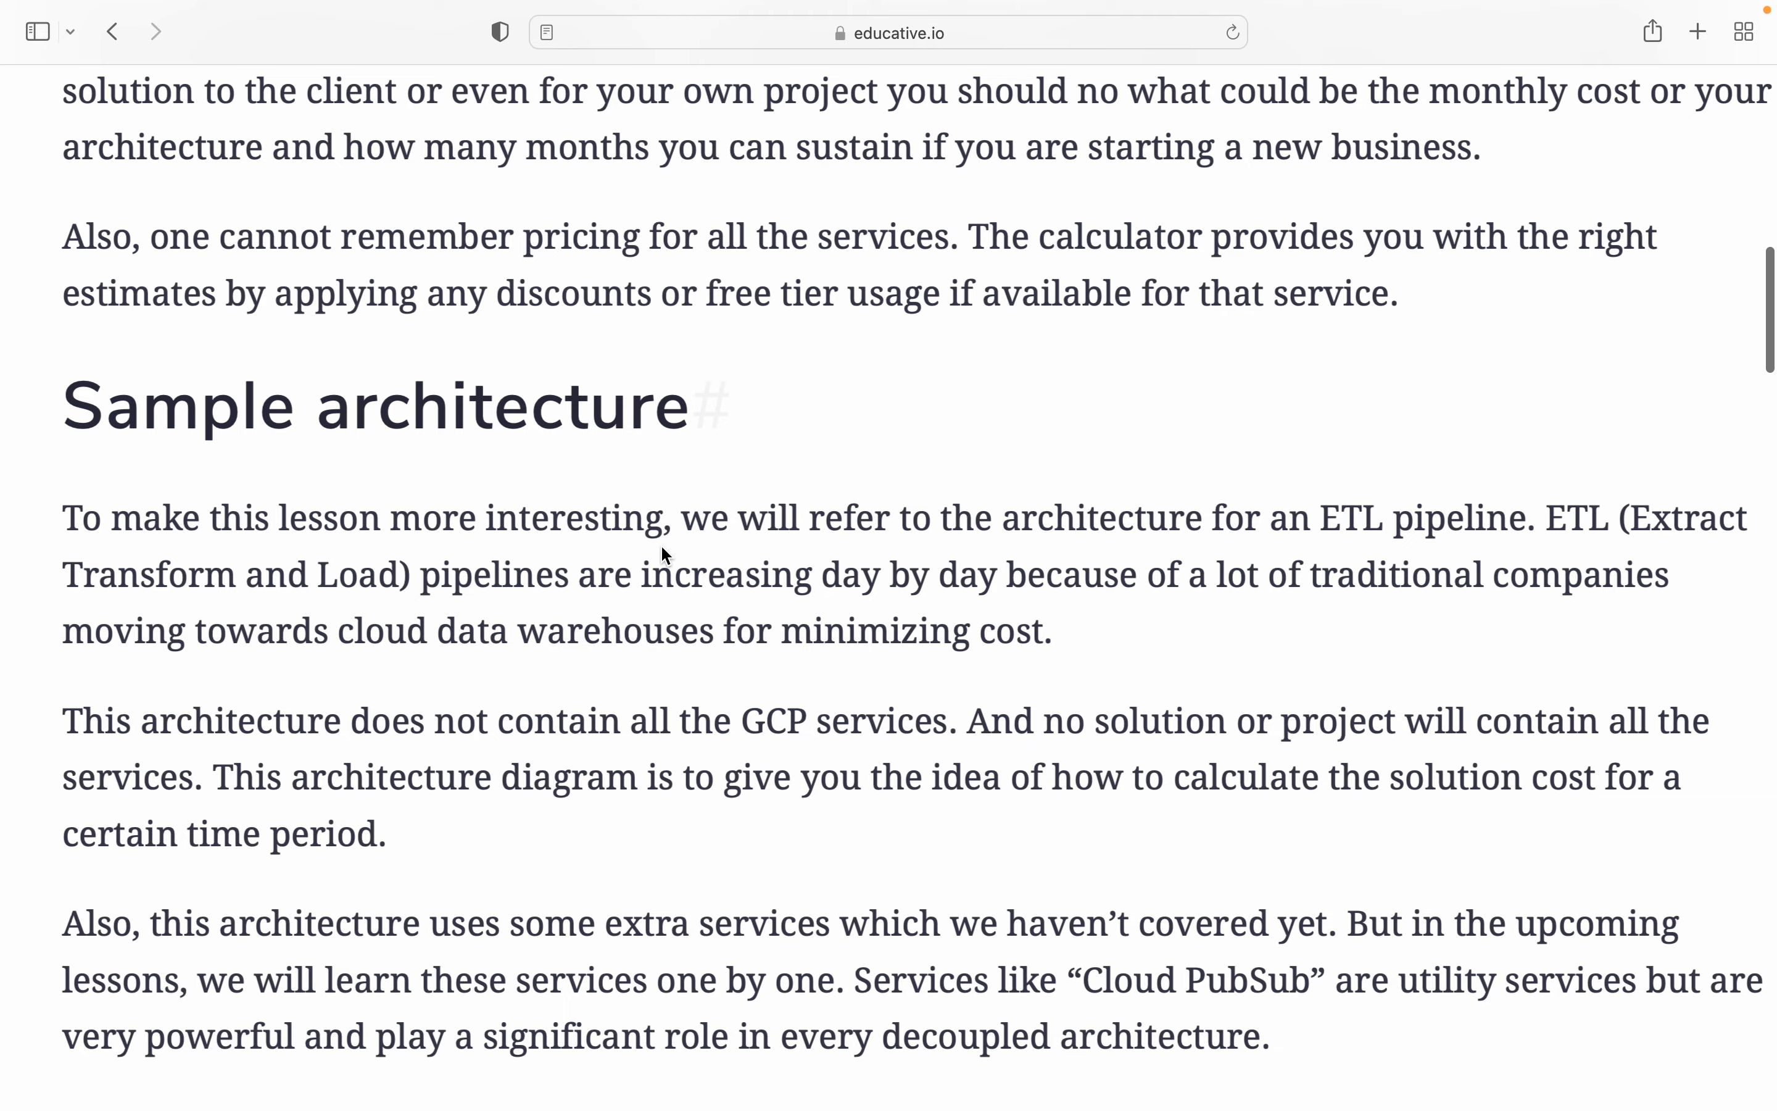
pyautogui.scroll(-3)
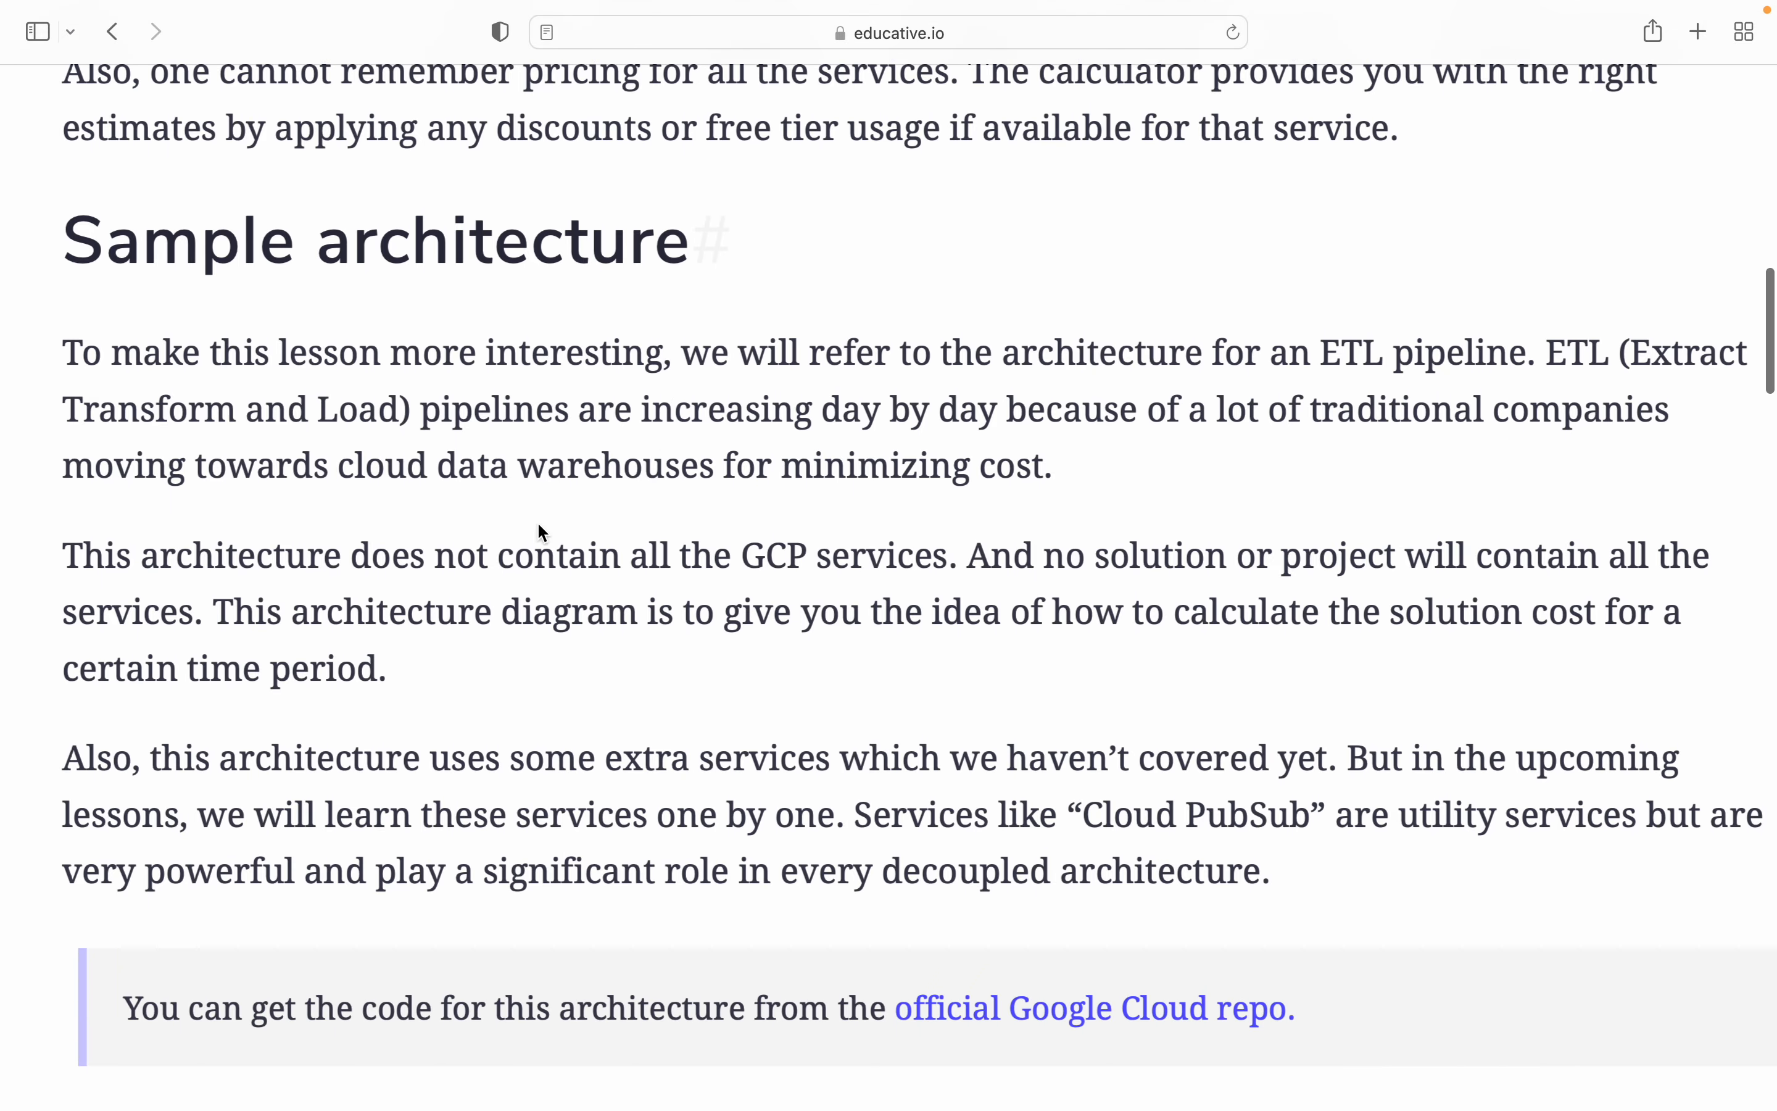
pyautogui.moveTo(66, 252)
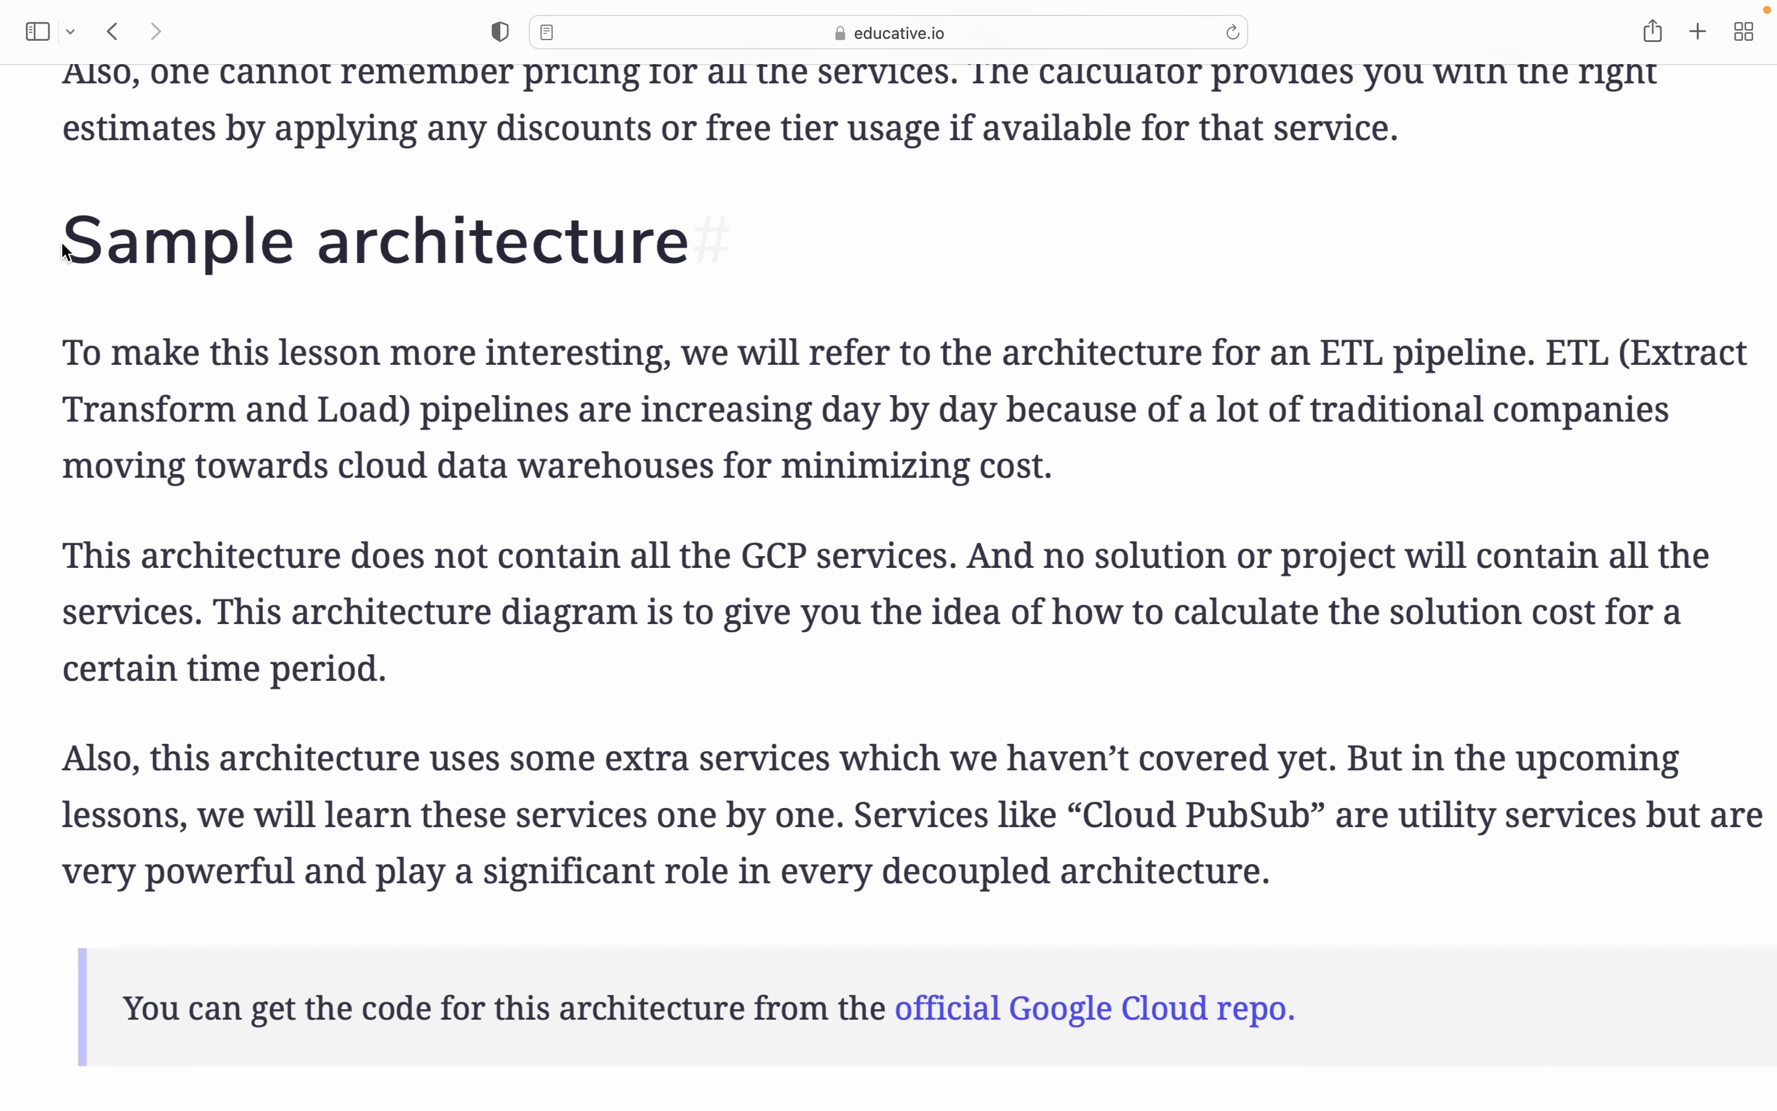
pyautogui.moveTo(64, 255)
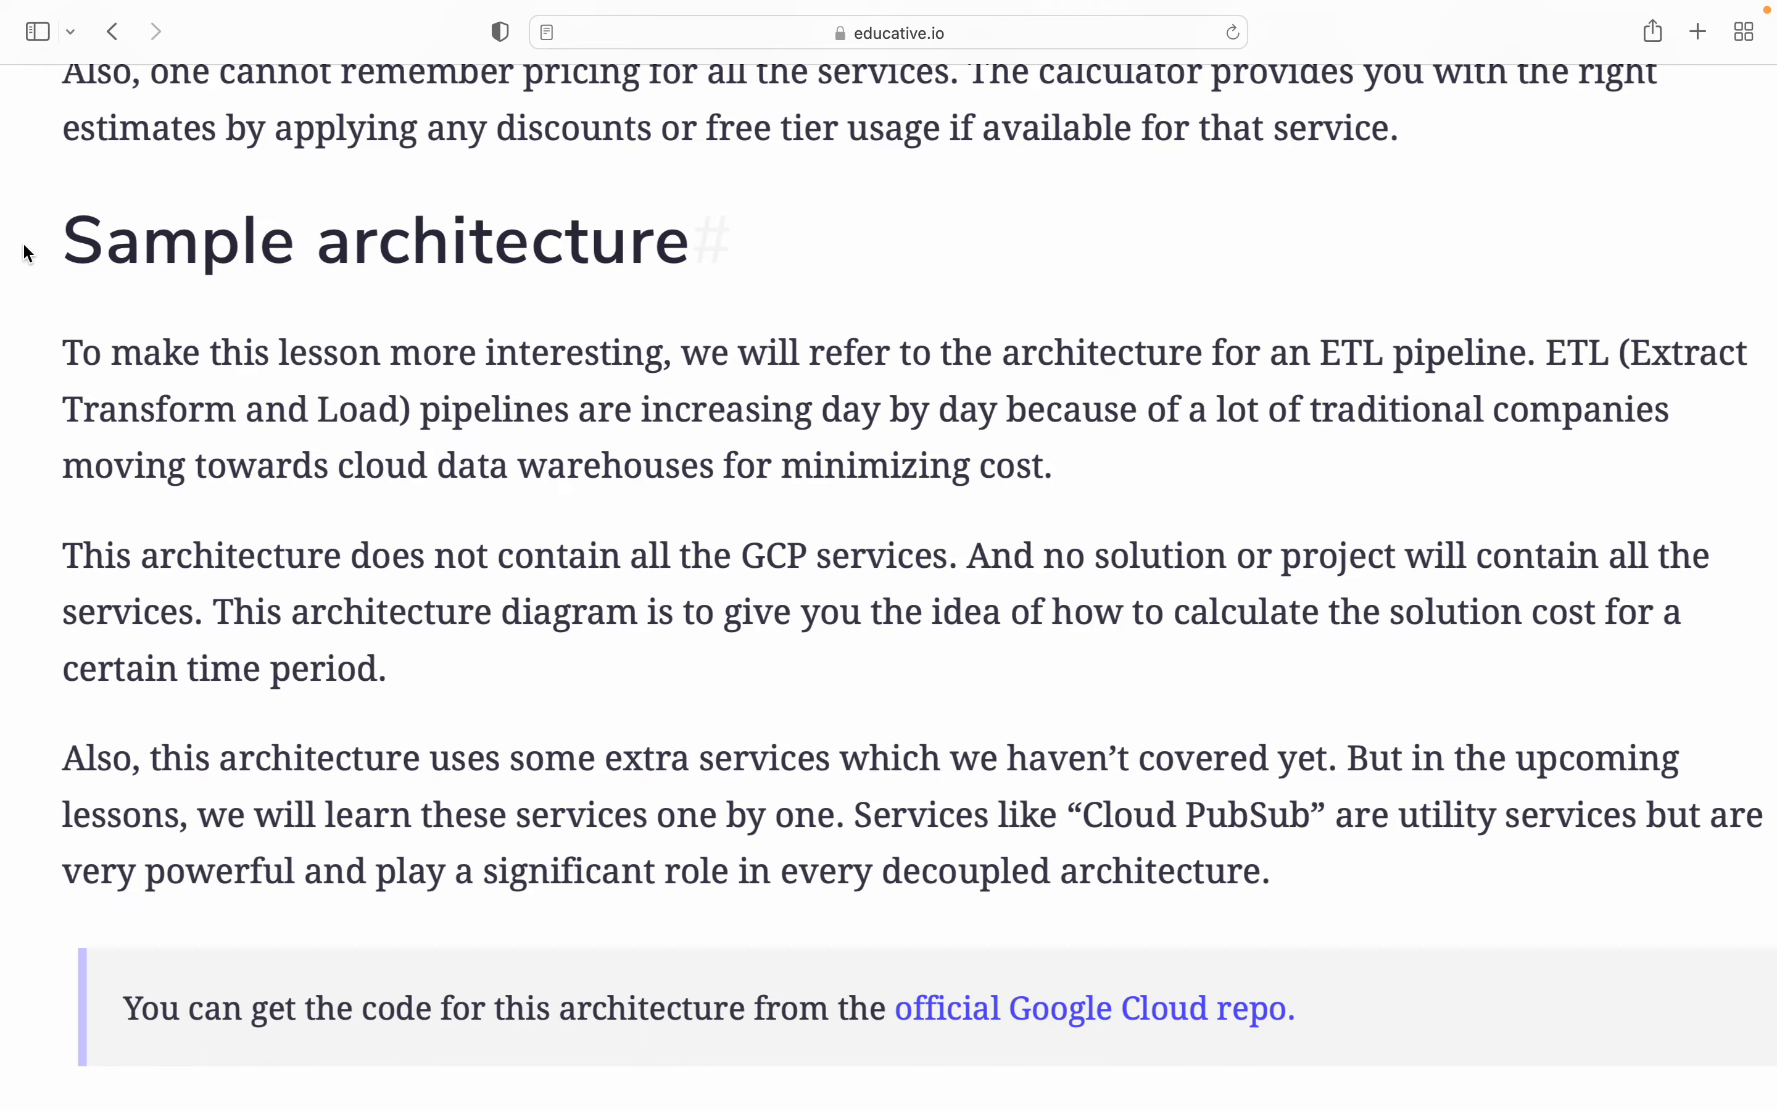
pyautogui.moveTo(285, 496)
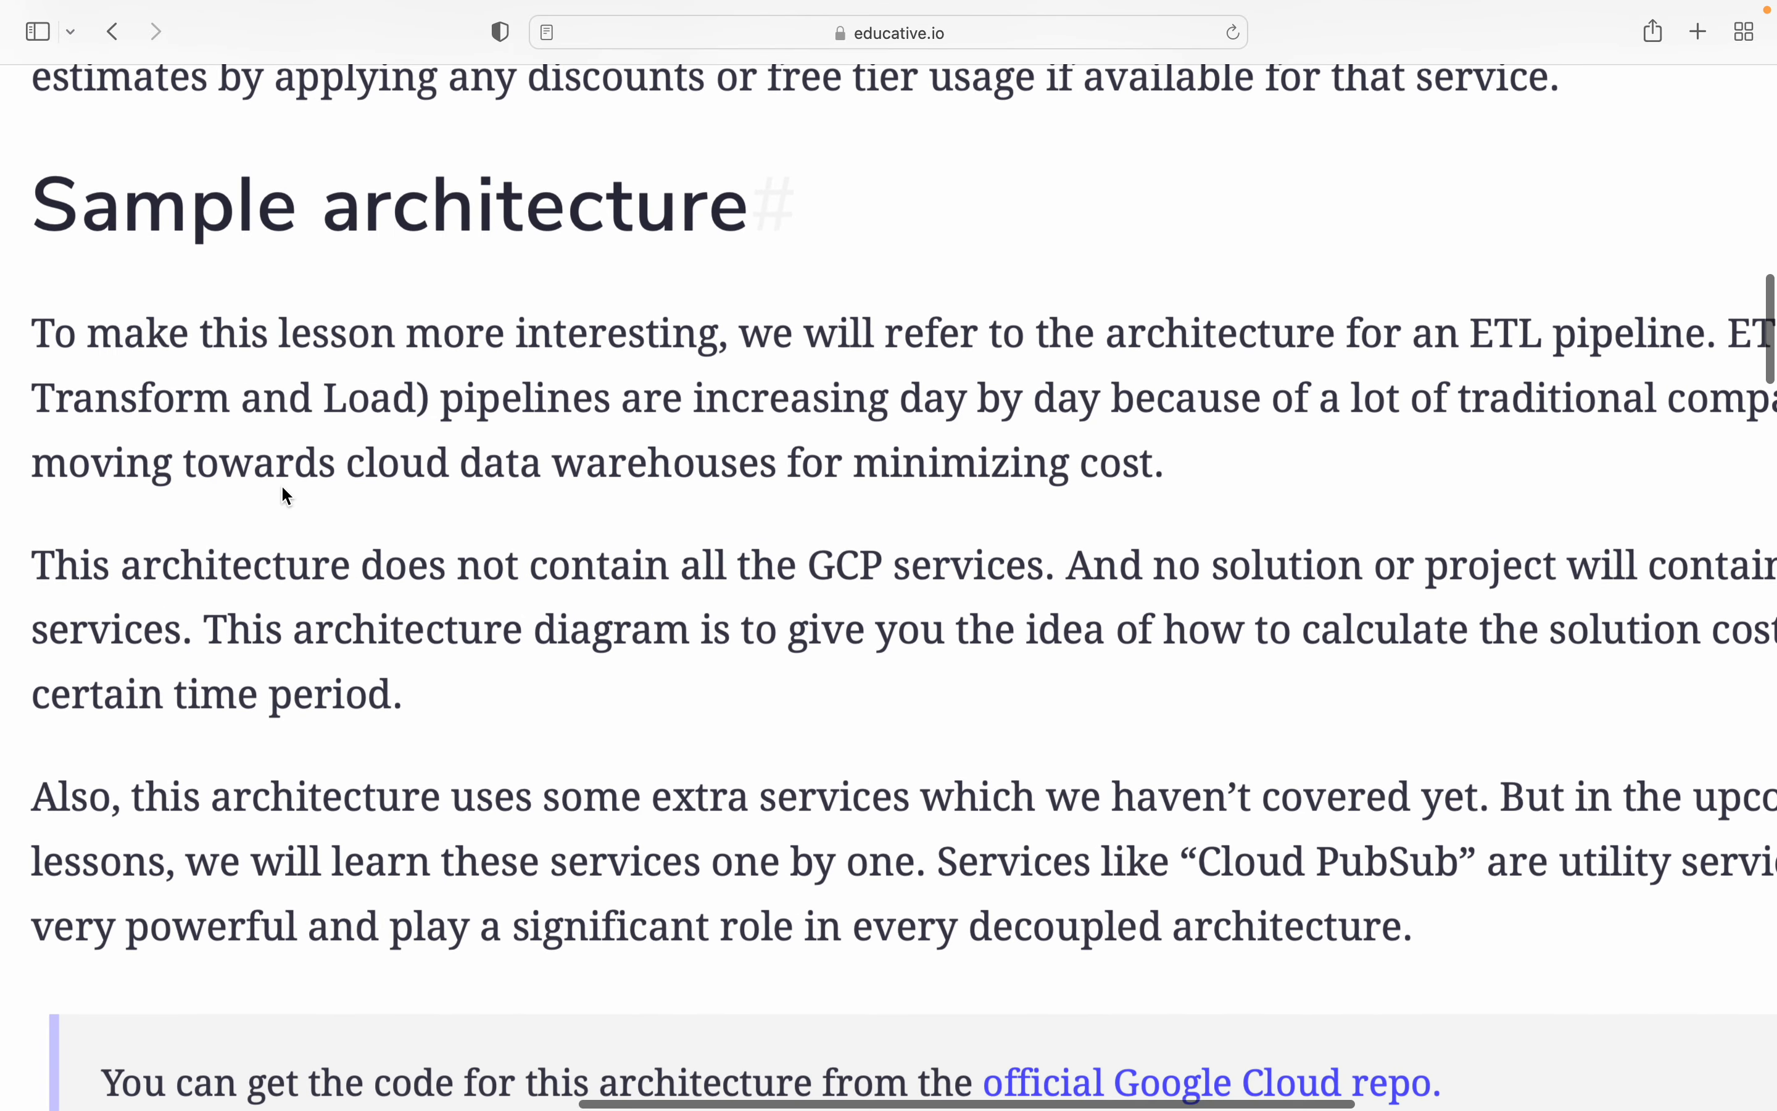
# Step: Scroll to the ETL architecture diagram with Cloud SQL, Cloud Storage and Dataflow components
pyautogui.scroll(-3)
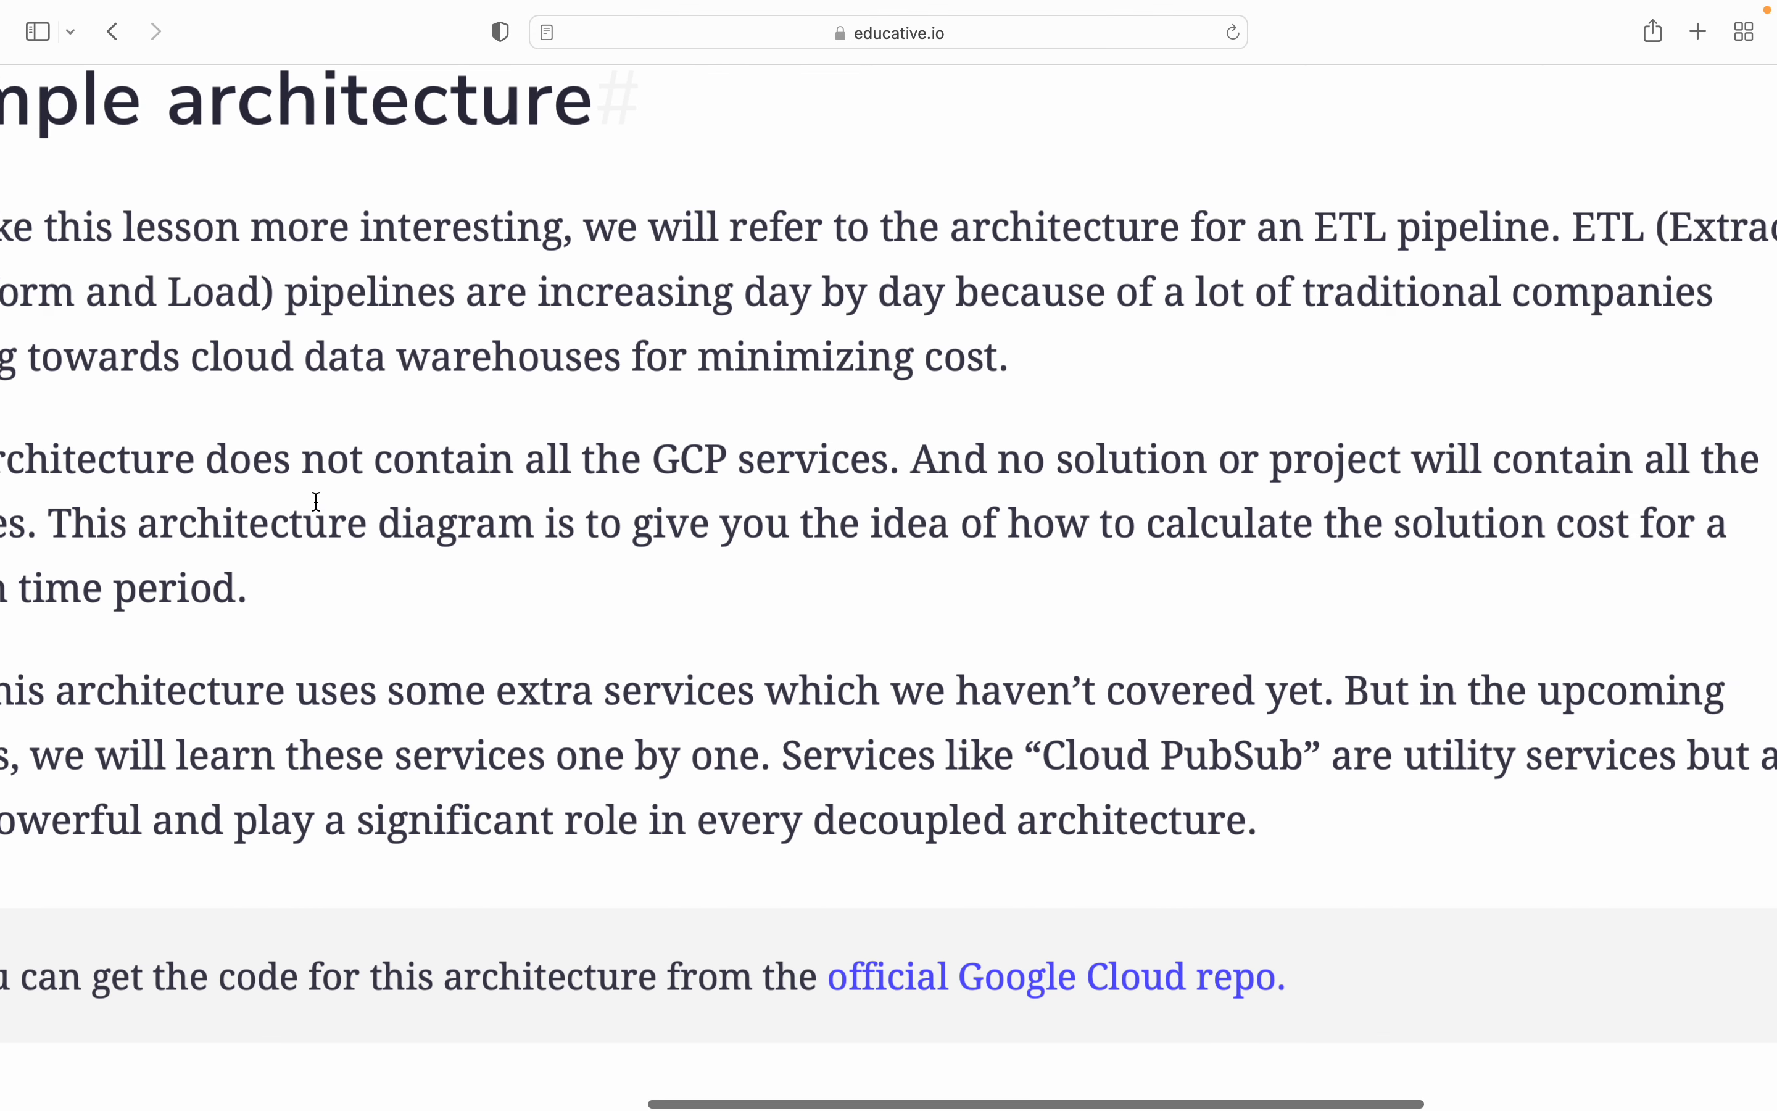
pyautogui.hscroll(-3)
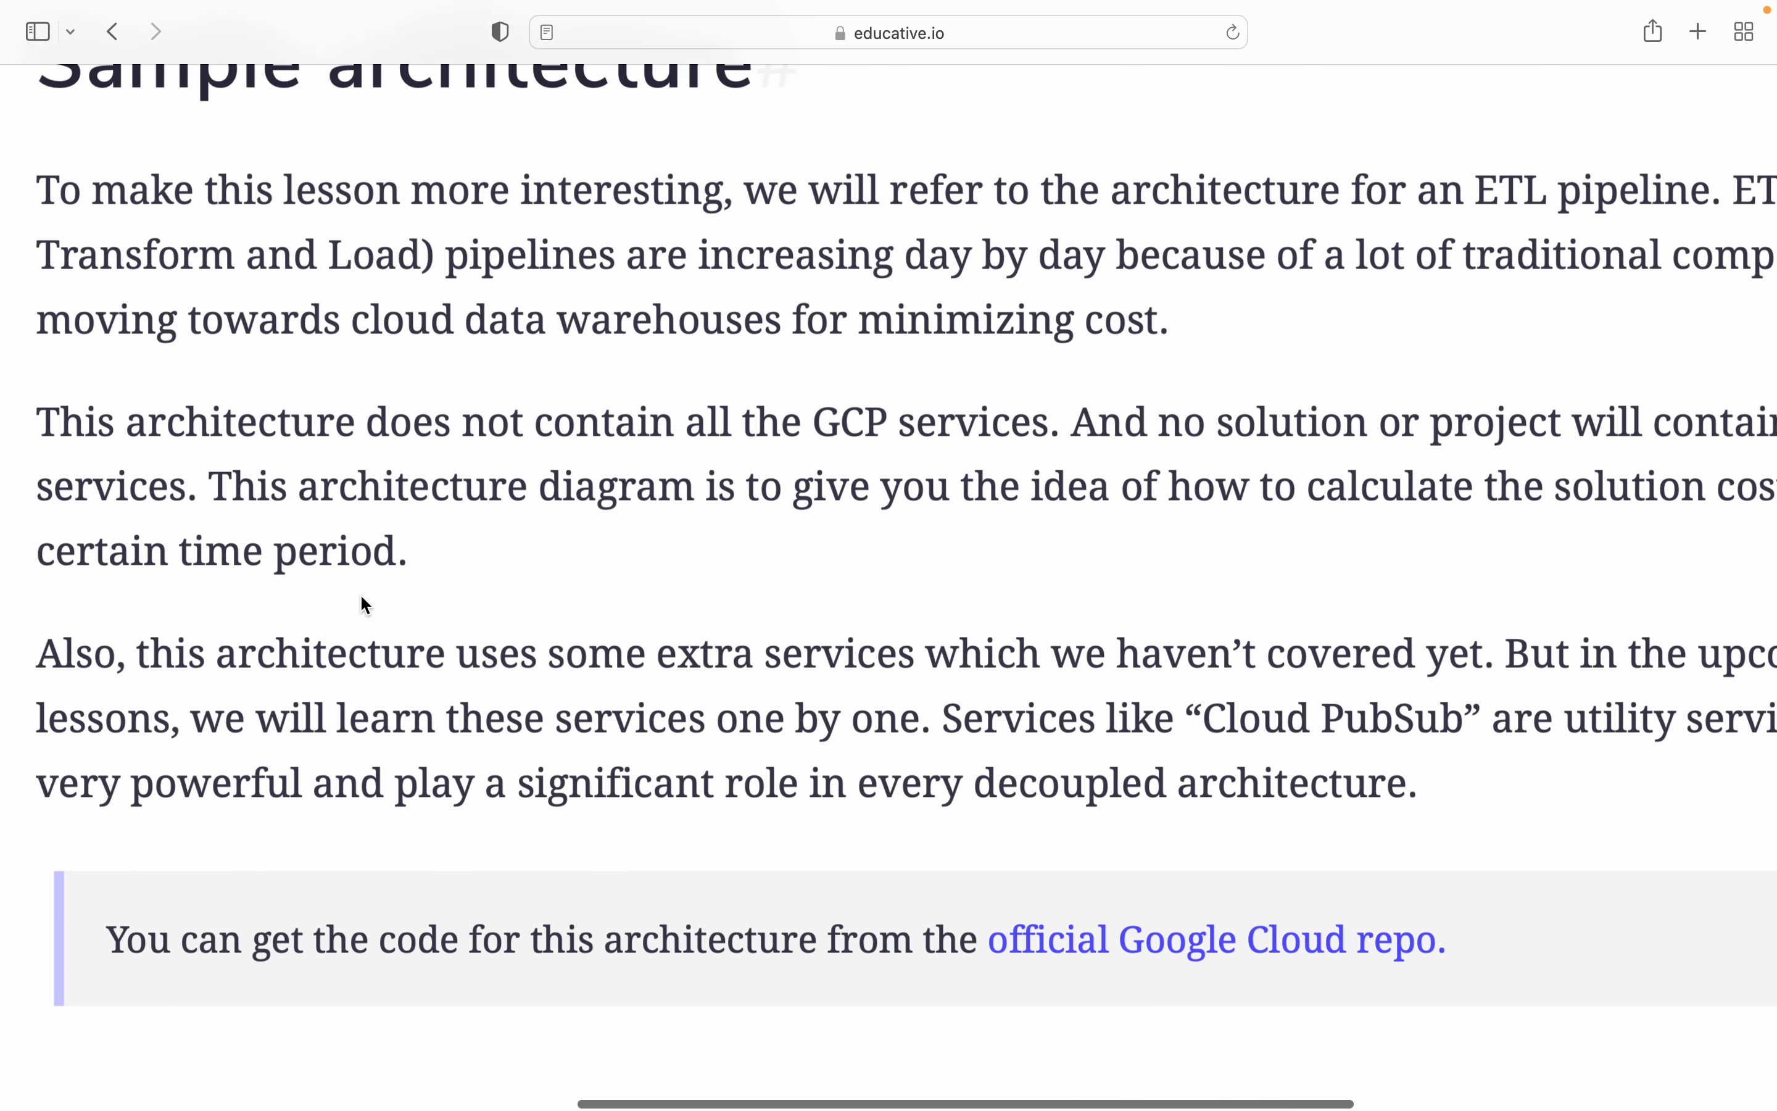
pyautogui.scroll(-3)
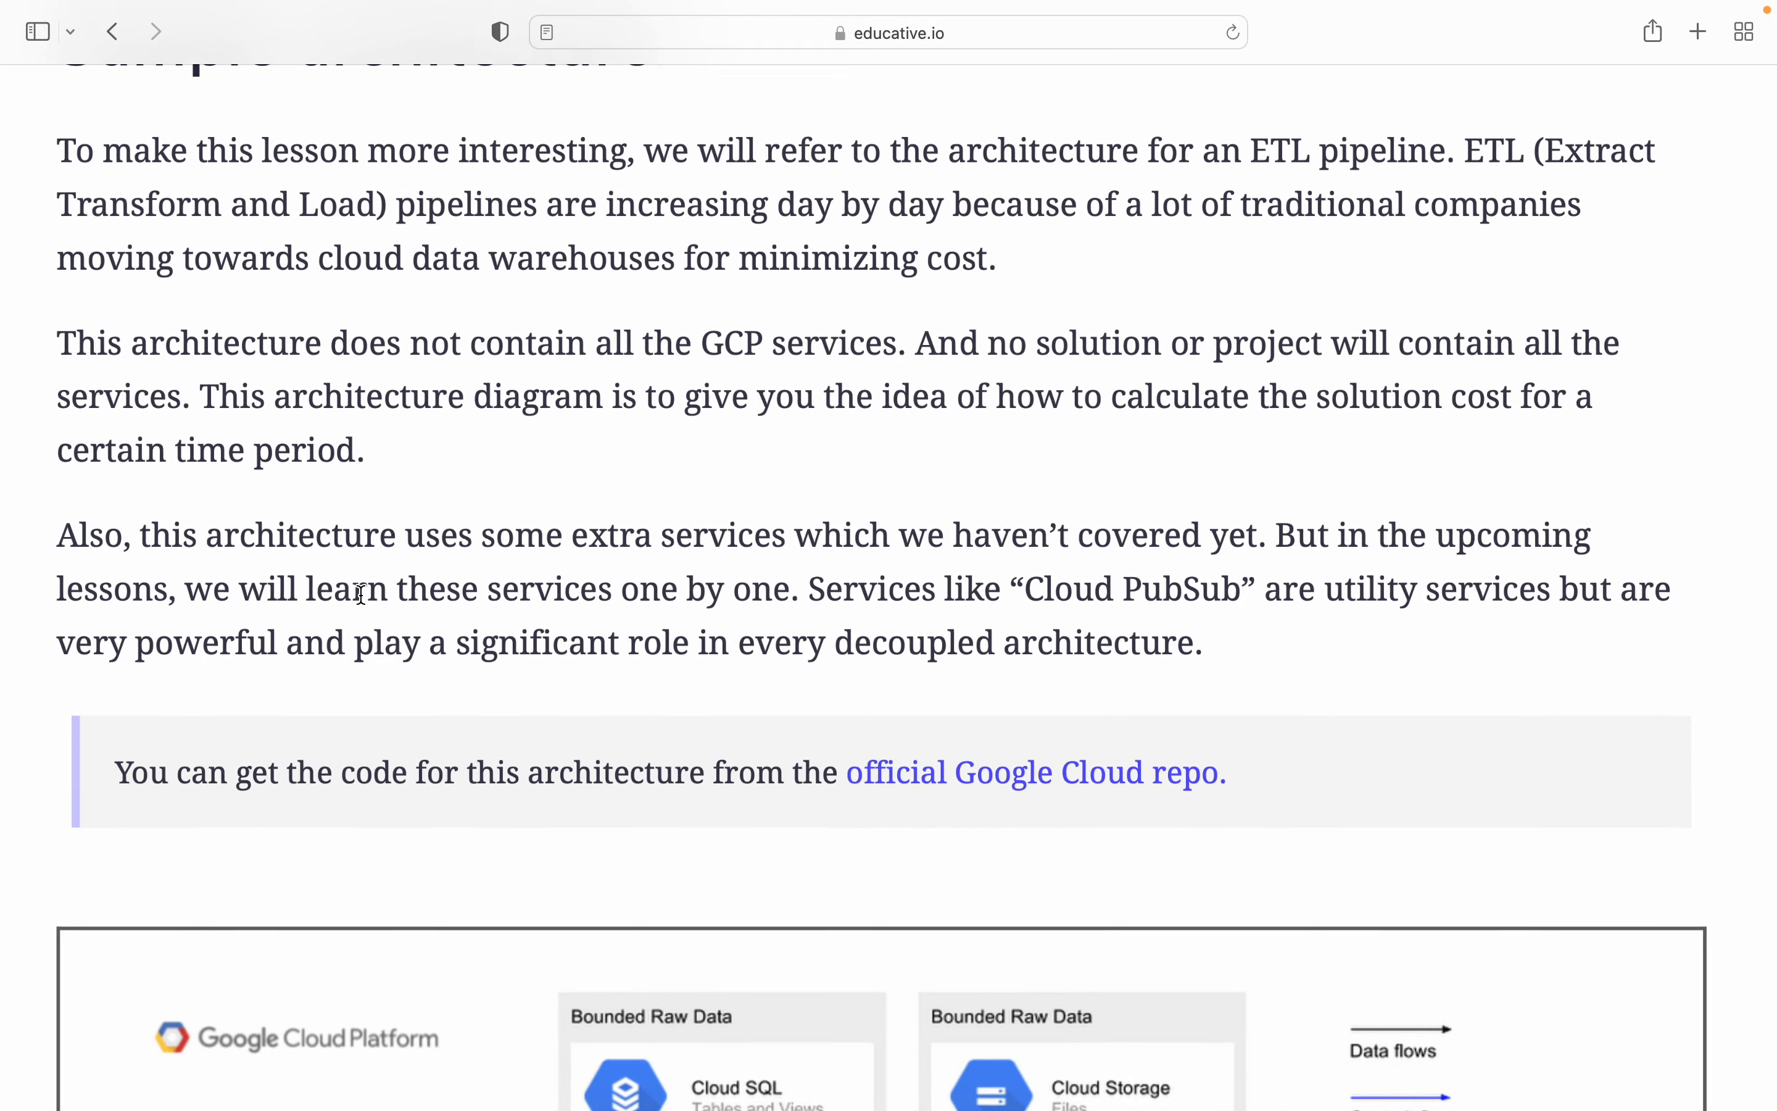
pyautogui.scroll(3)
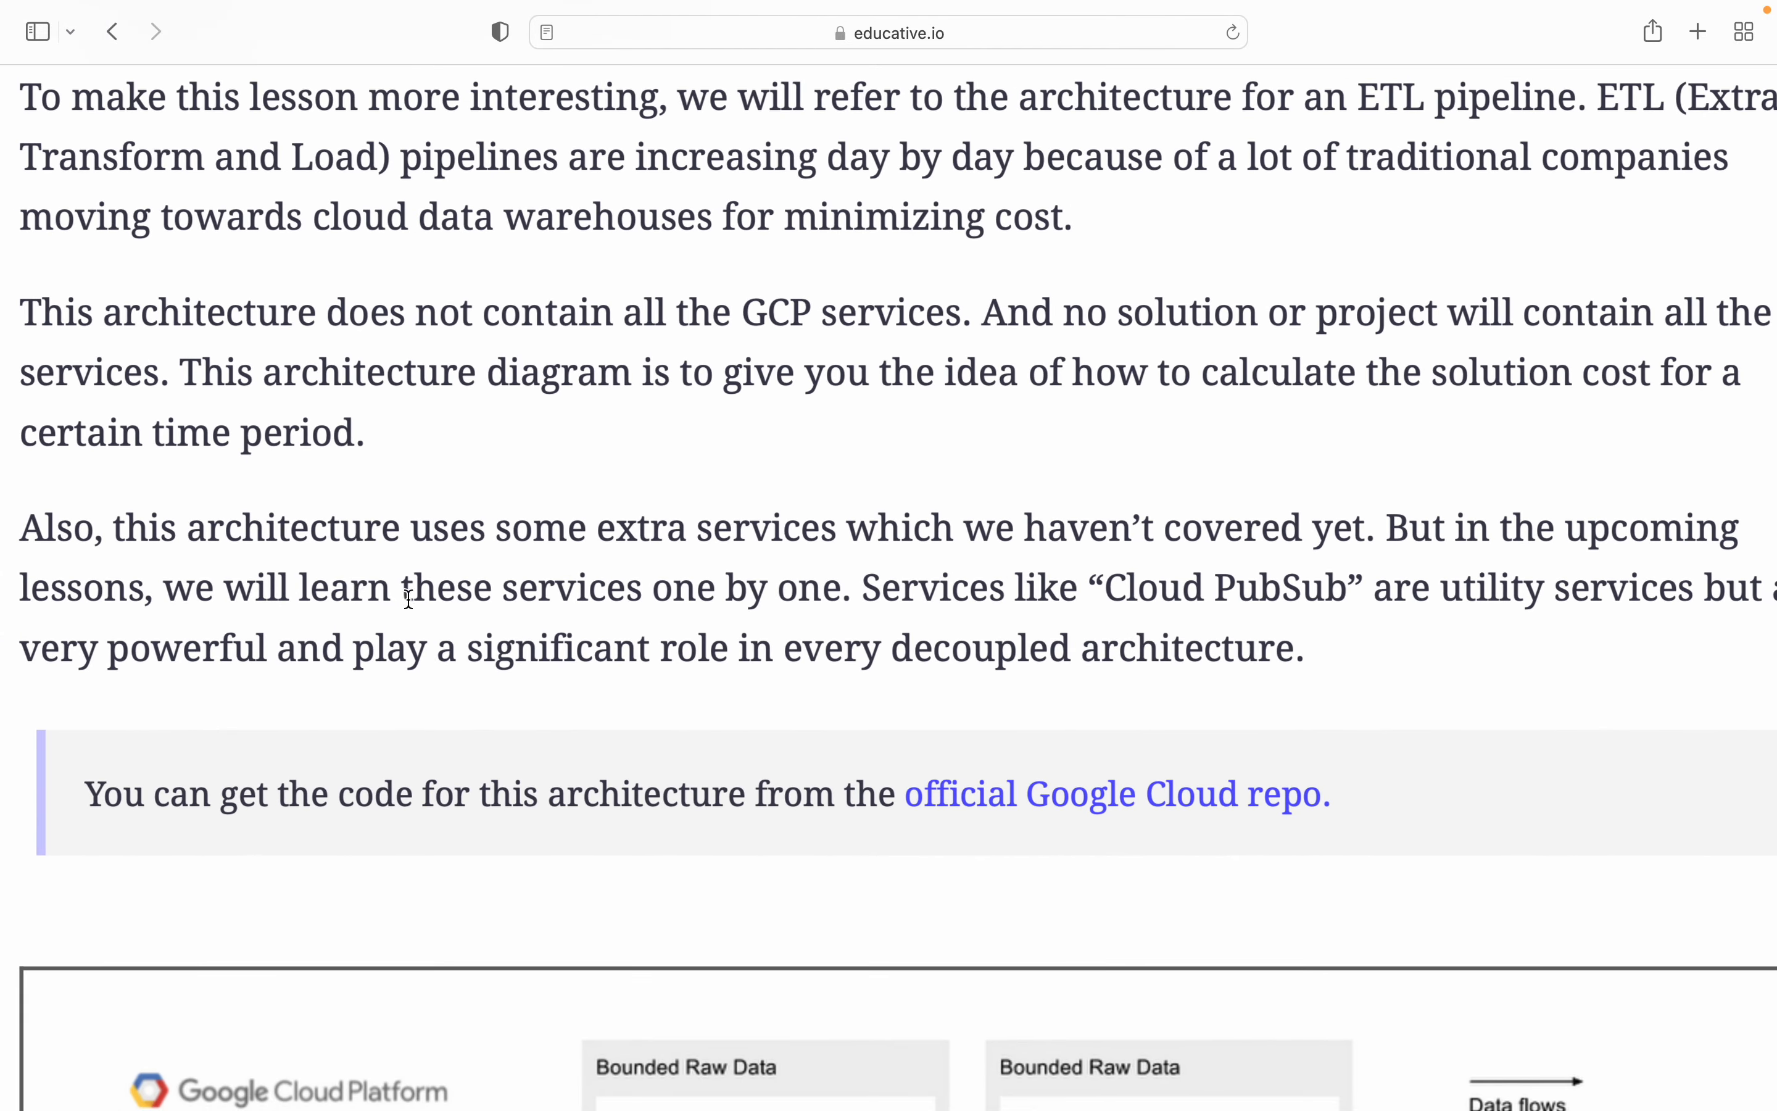
pyautogui.scroll(-3)
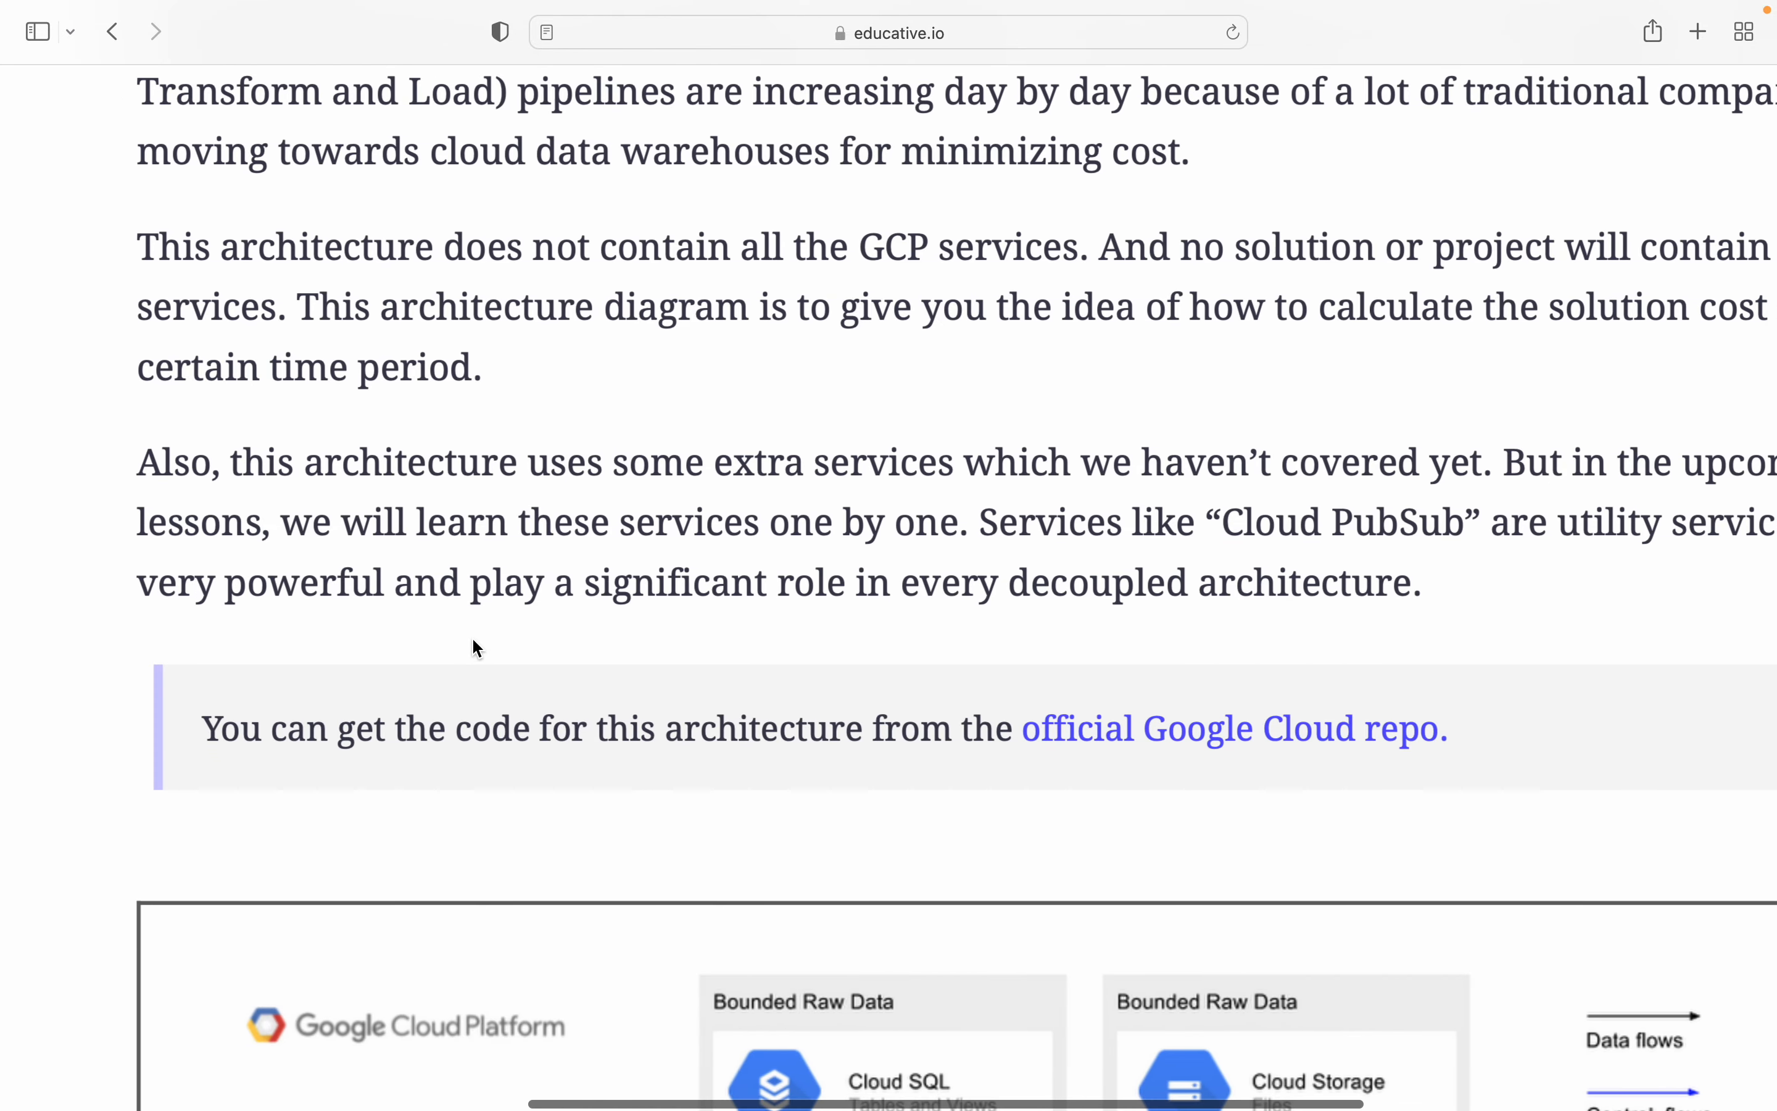
pyautogui.scroll(-3)
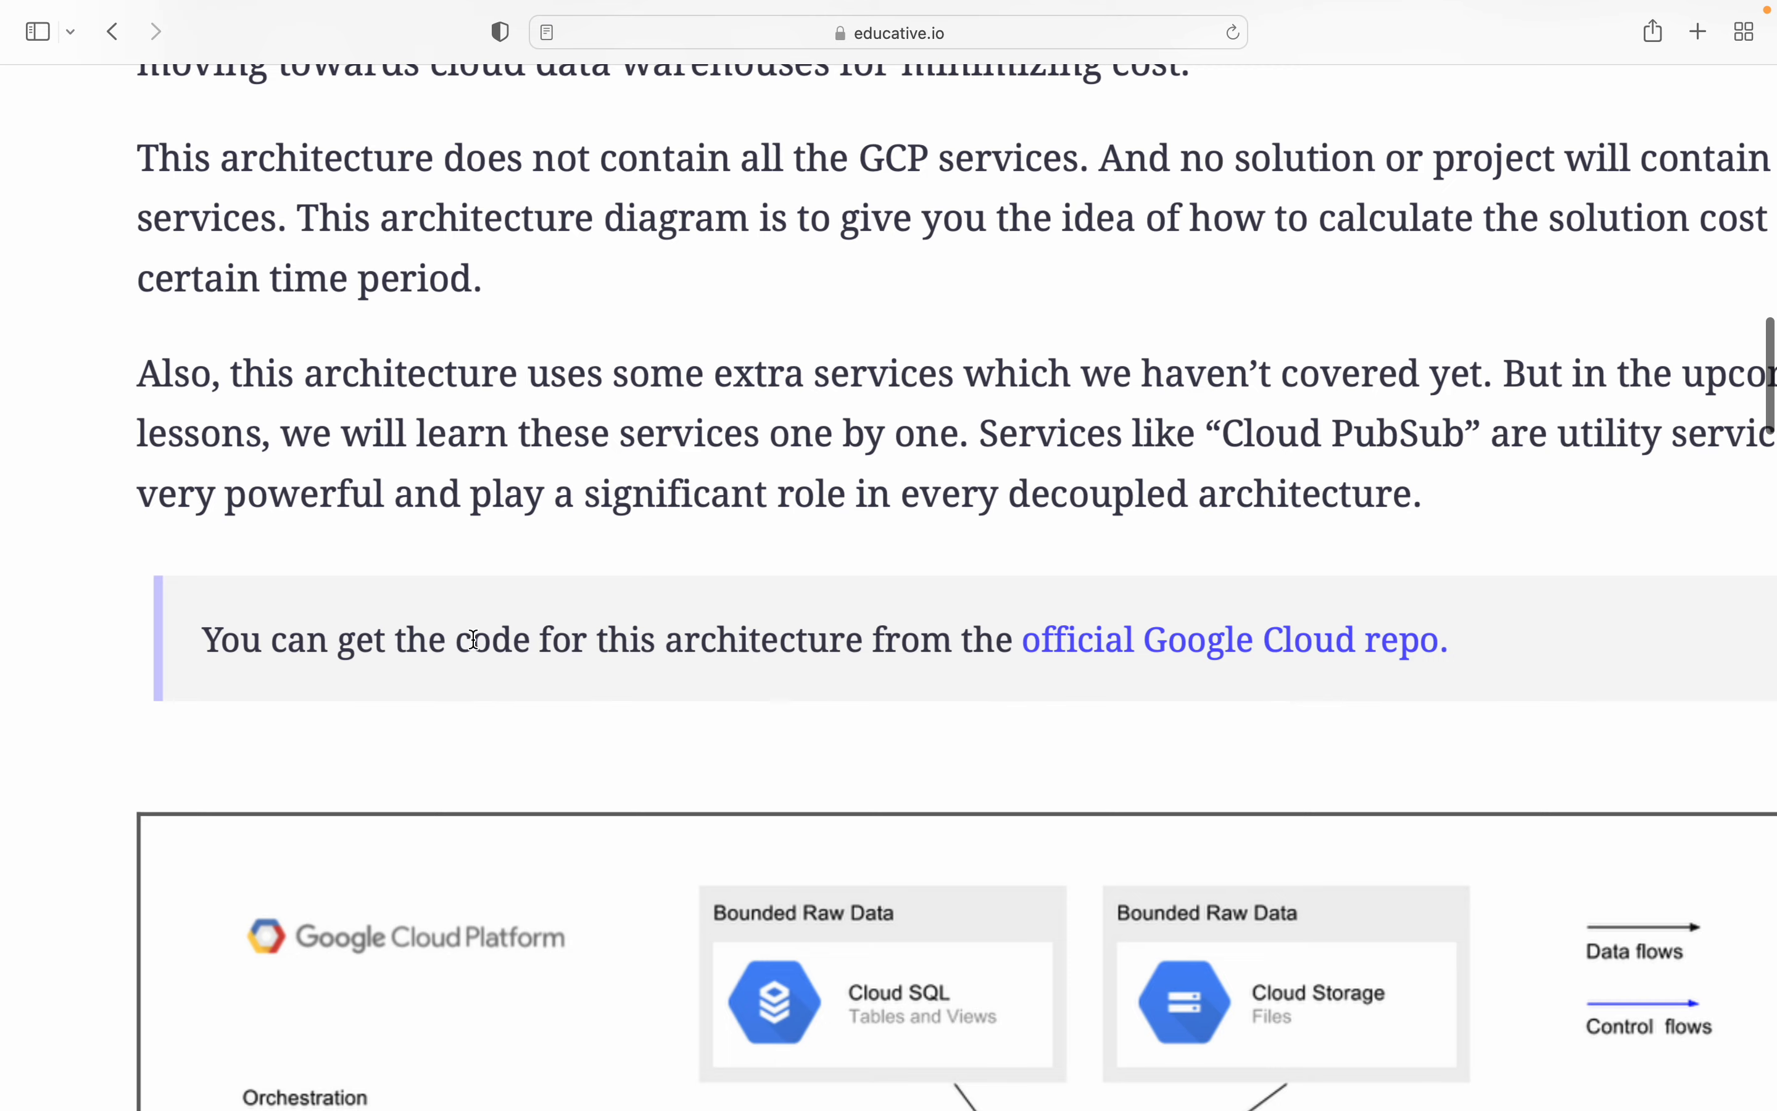
pyautogui.scroll(-3)
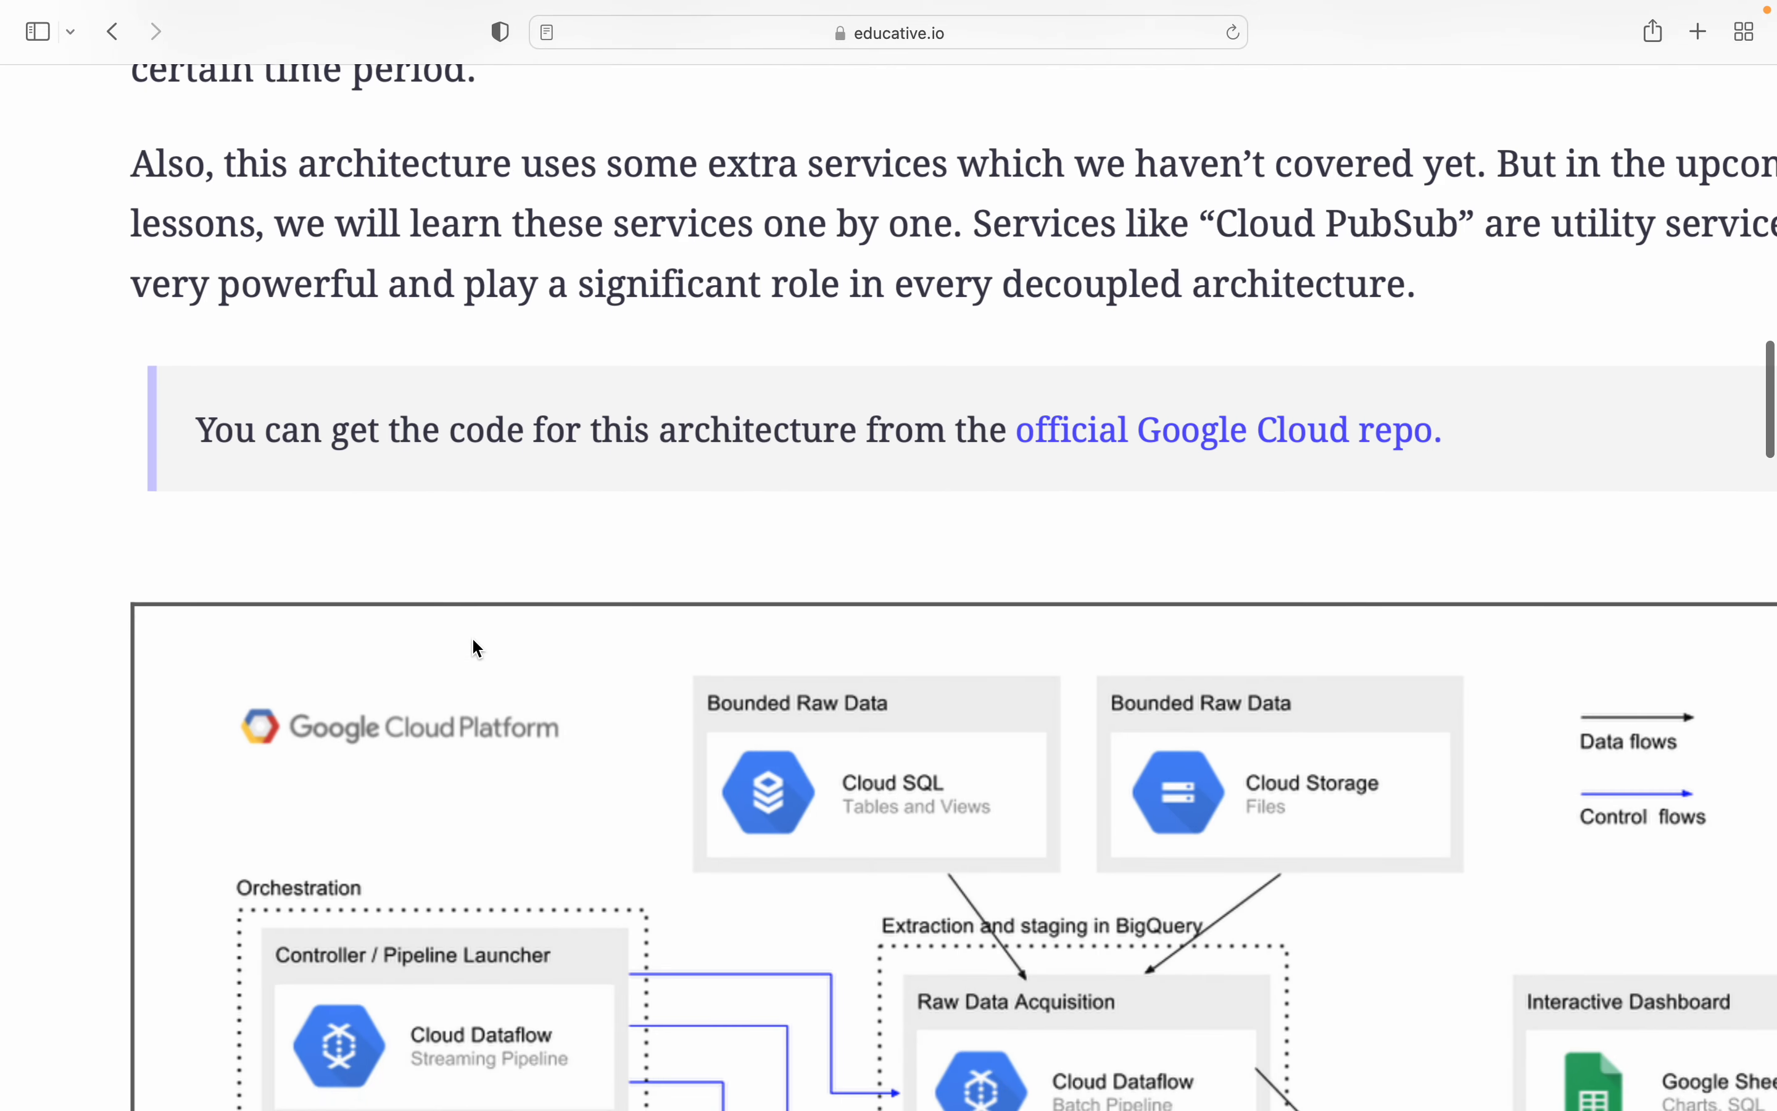
pyautogui.moveTo(1128, 429)
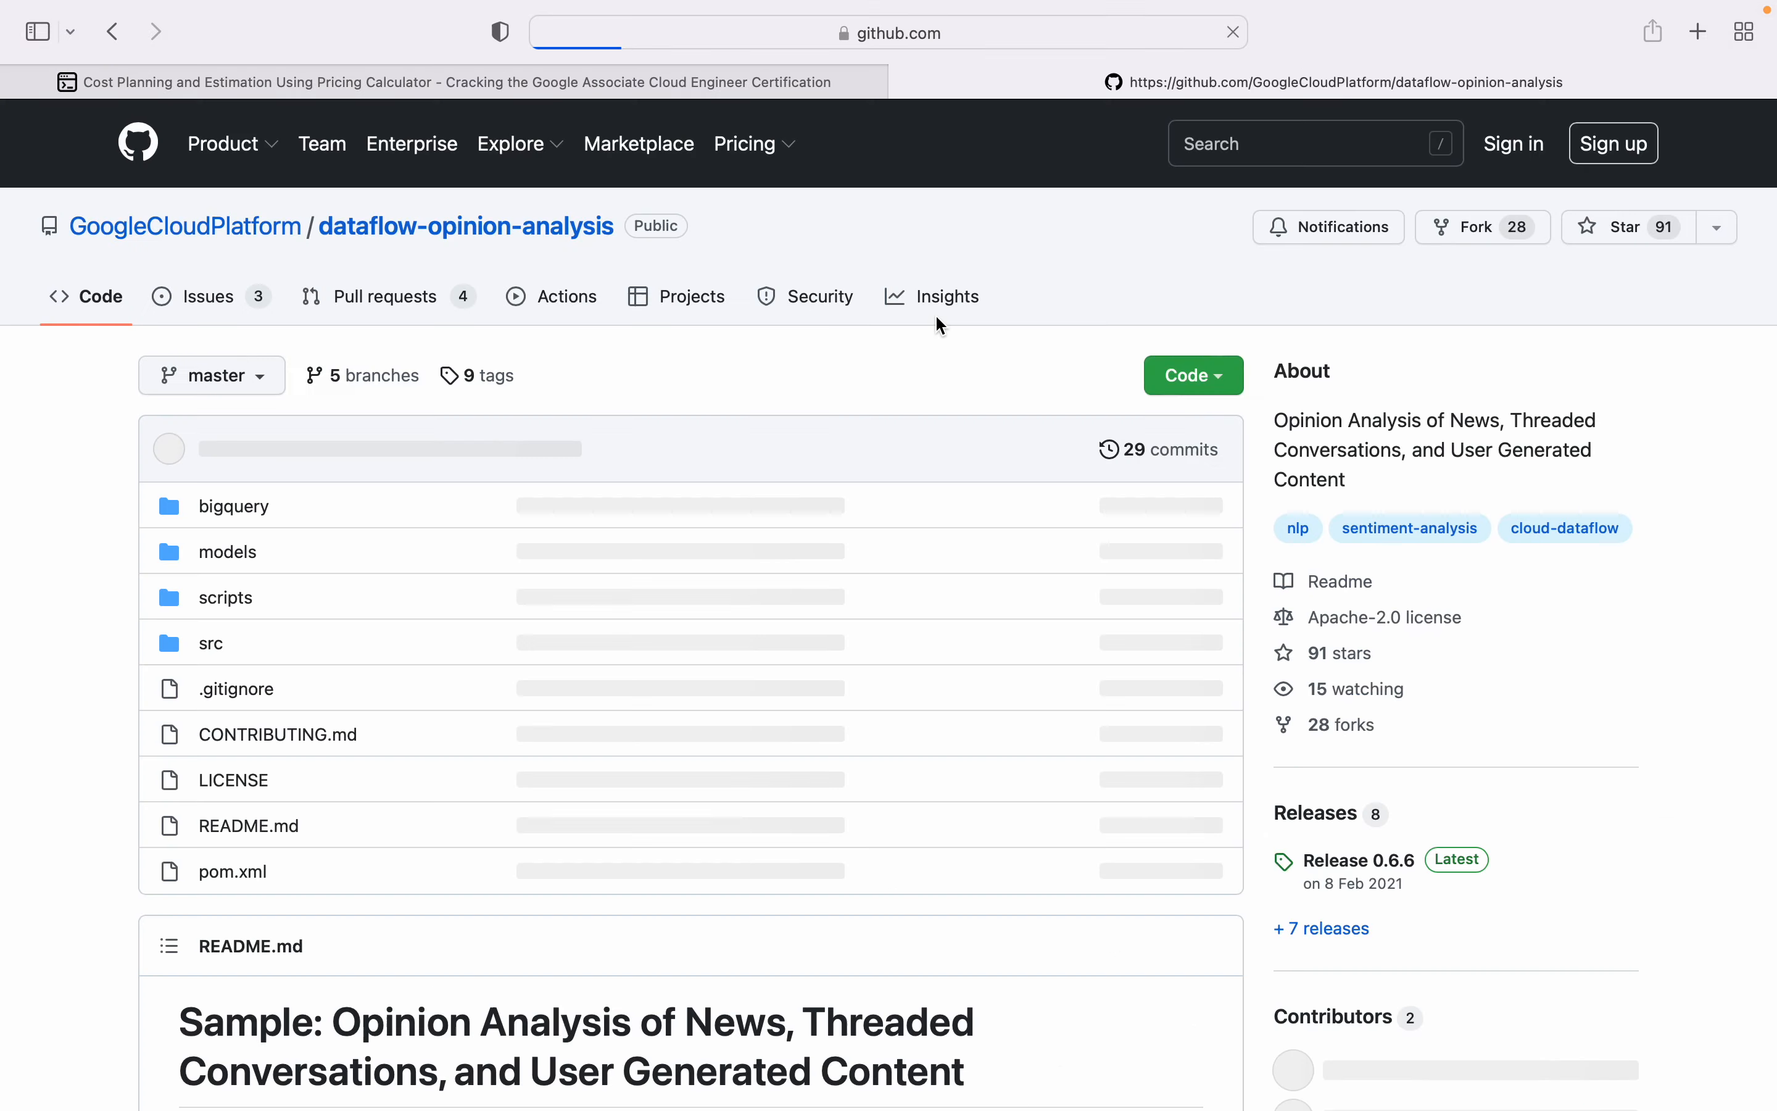
pyautogui.scroll(-3)
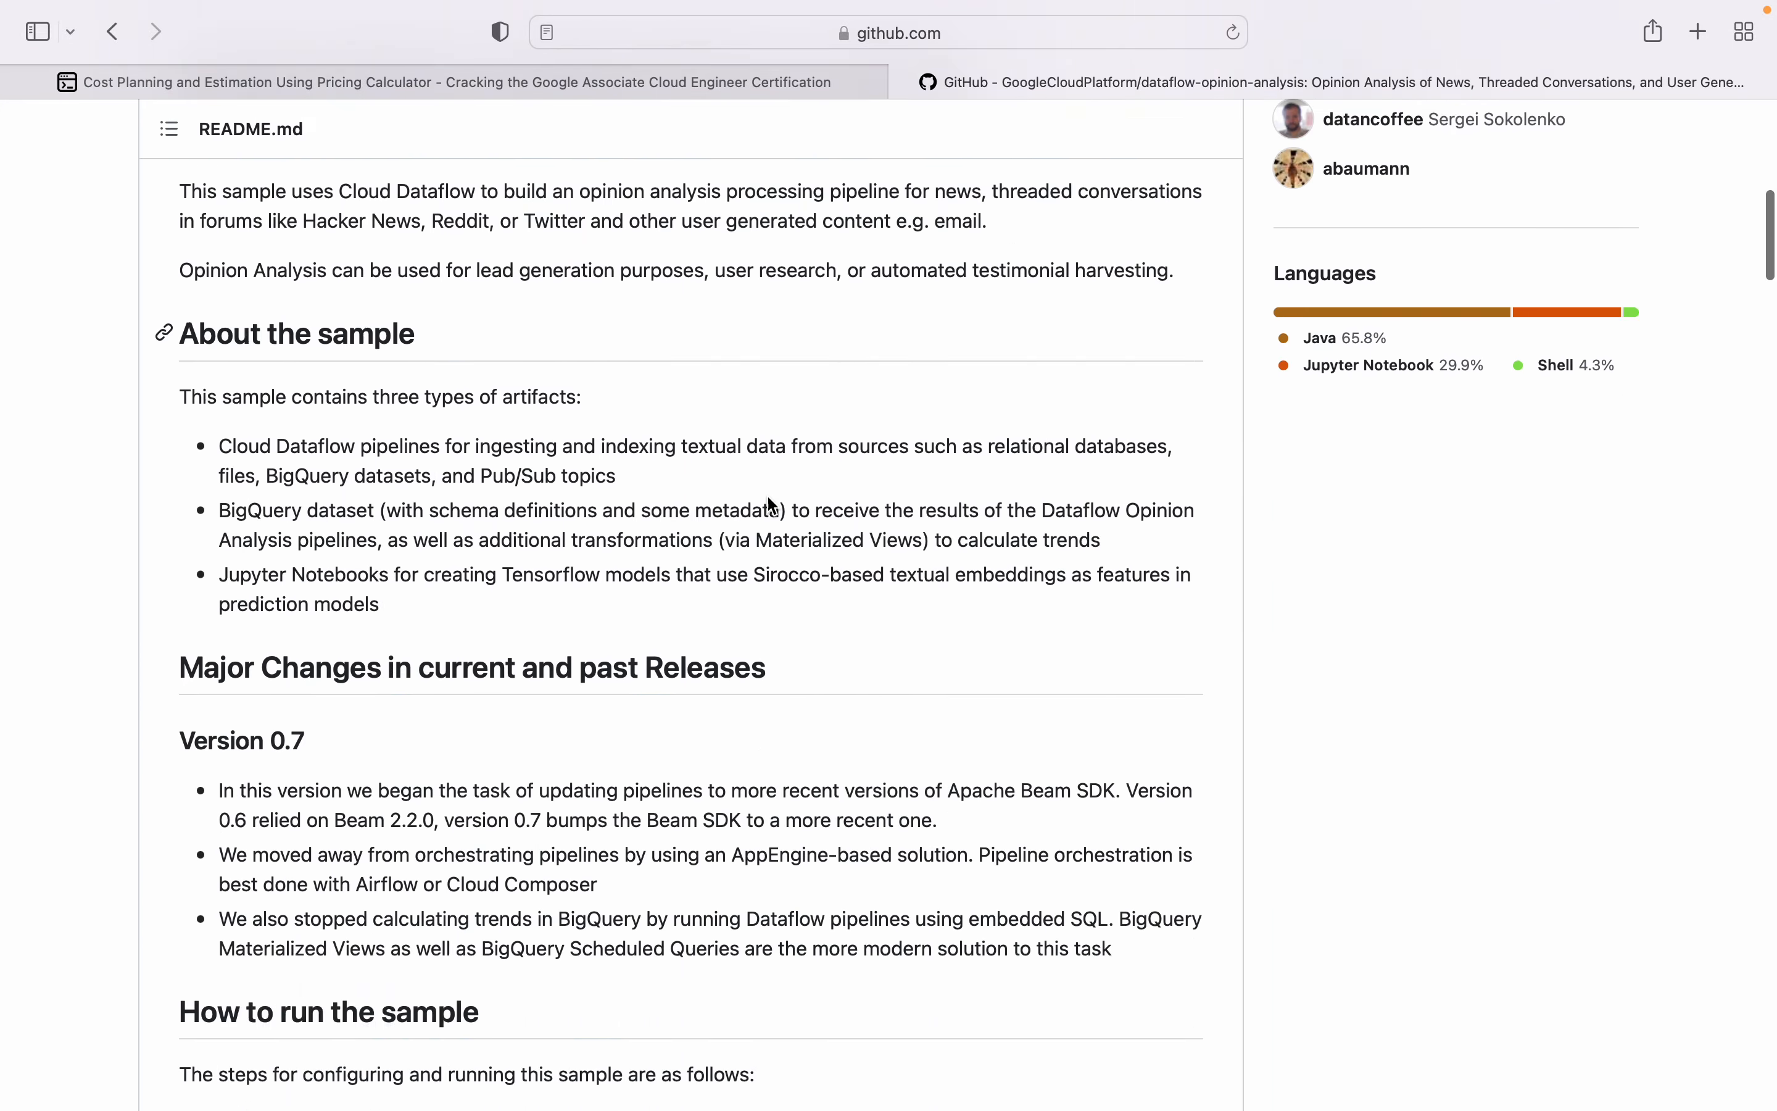
pyautogui.scroll(-3)
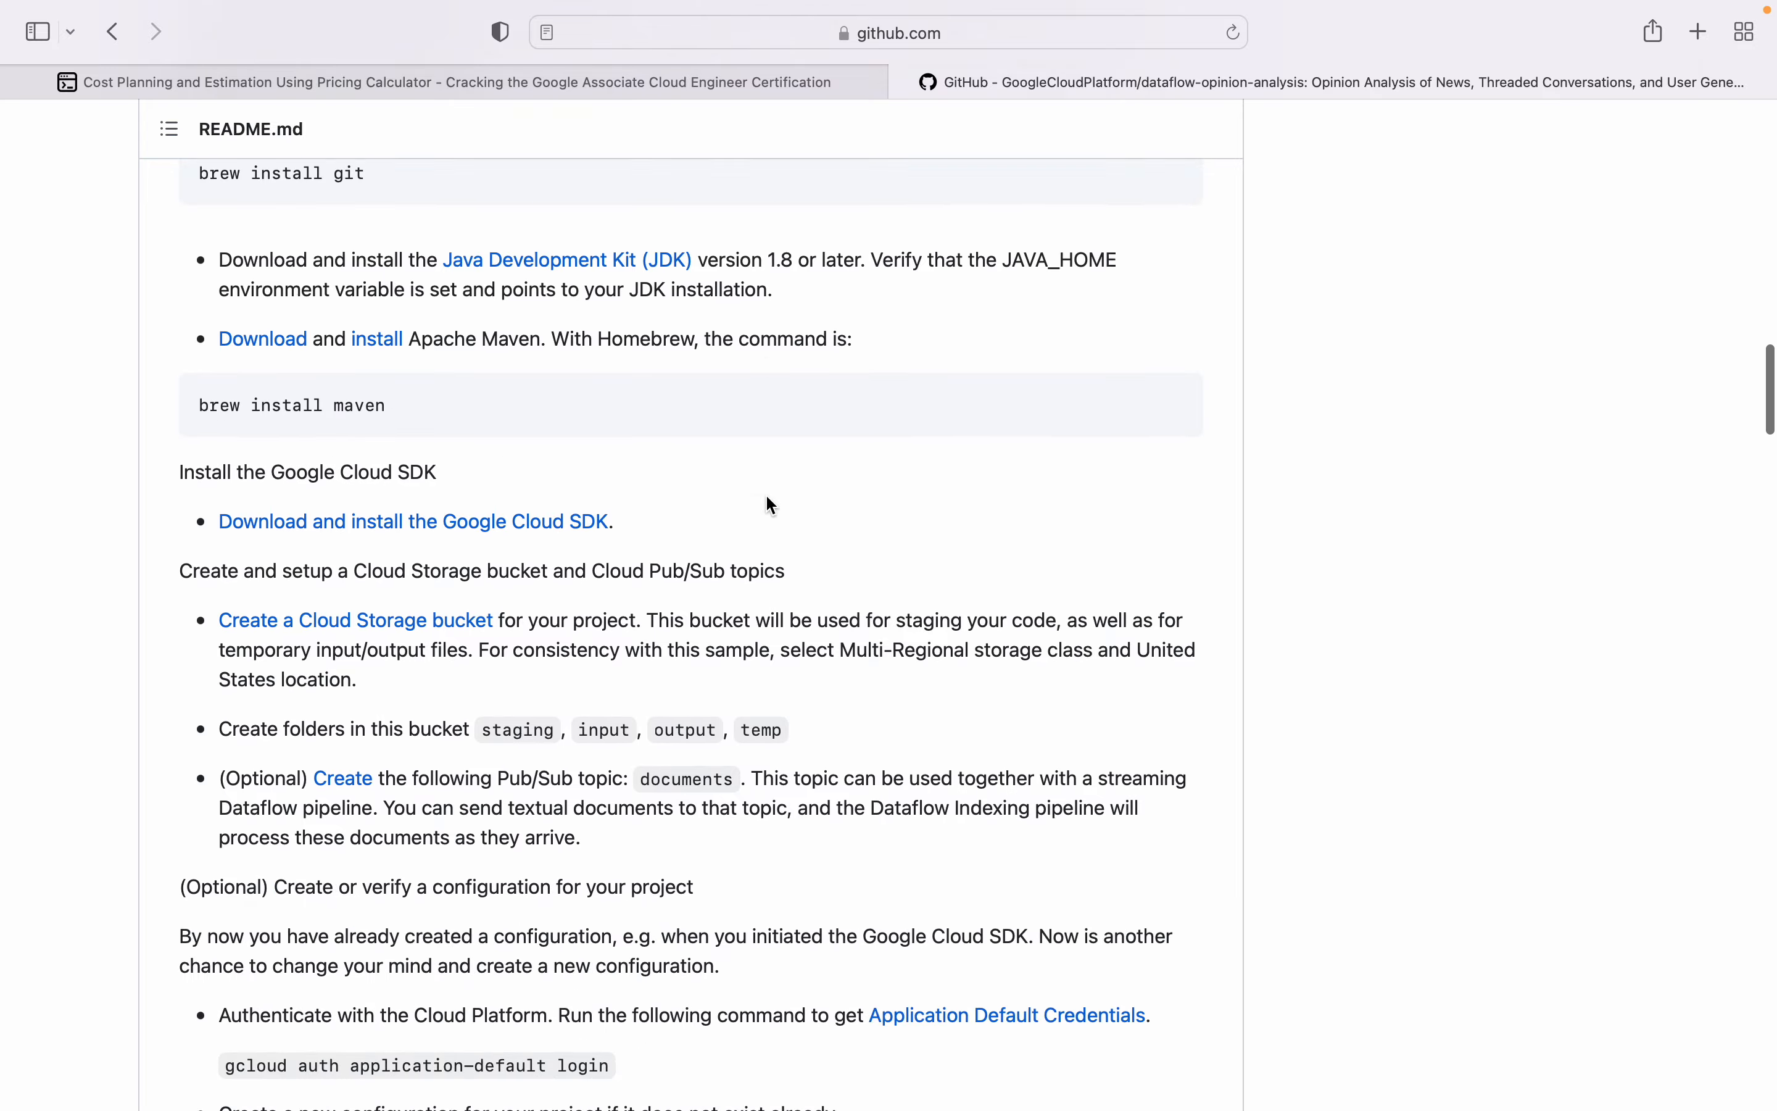
pyautogui.scroll(-3)
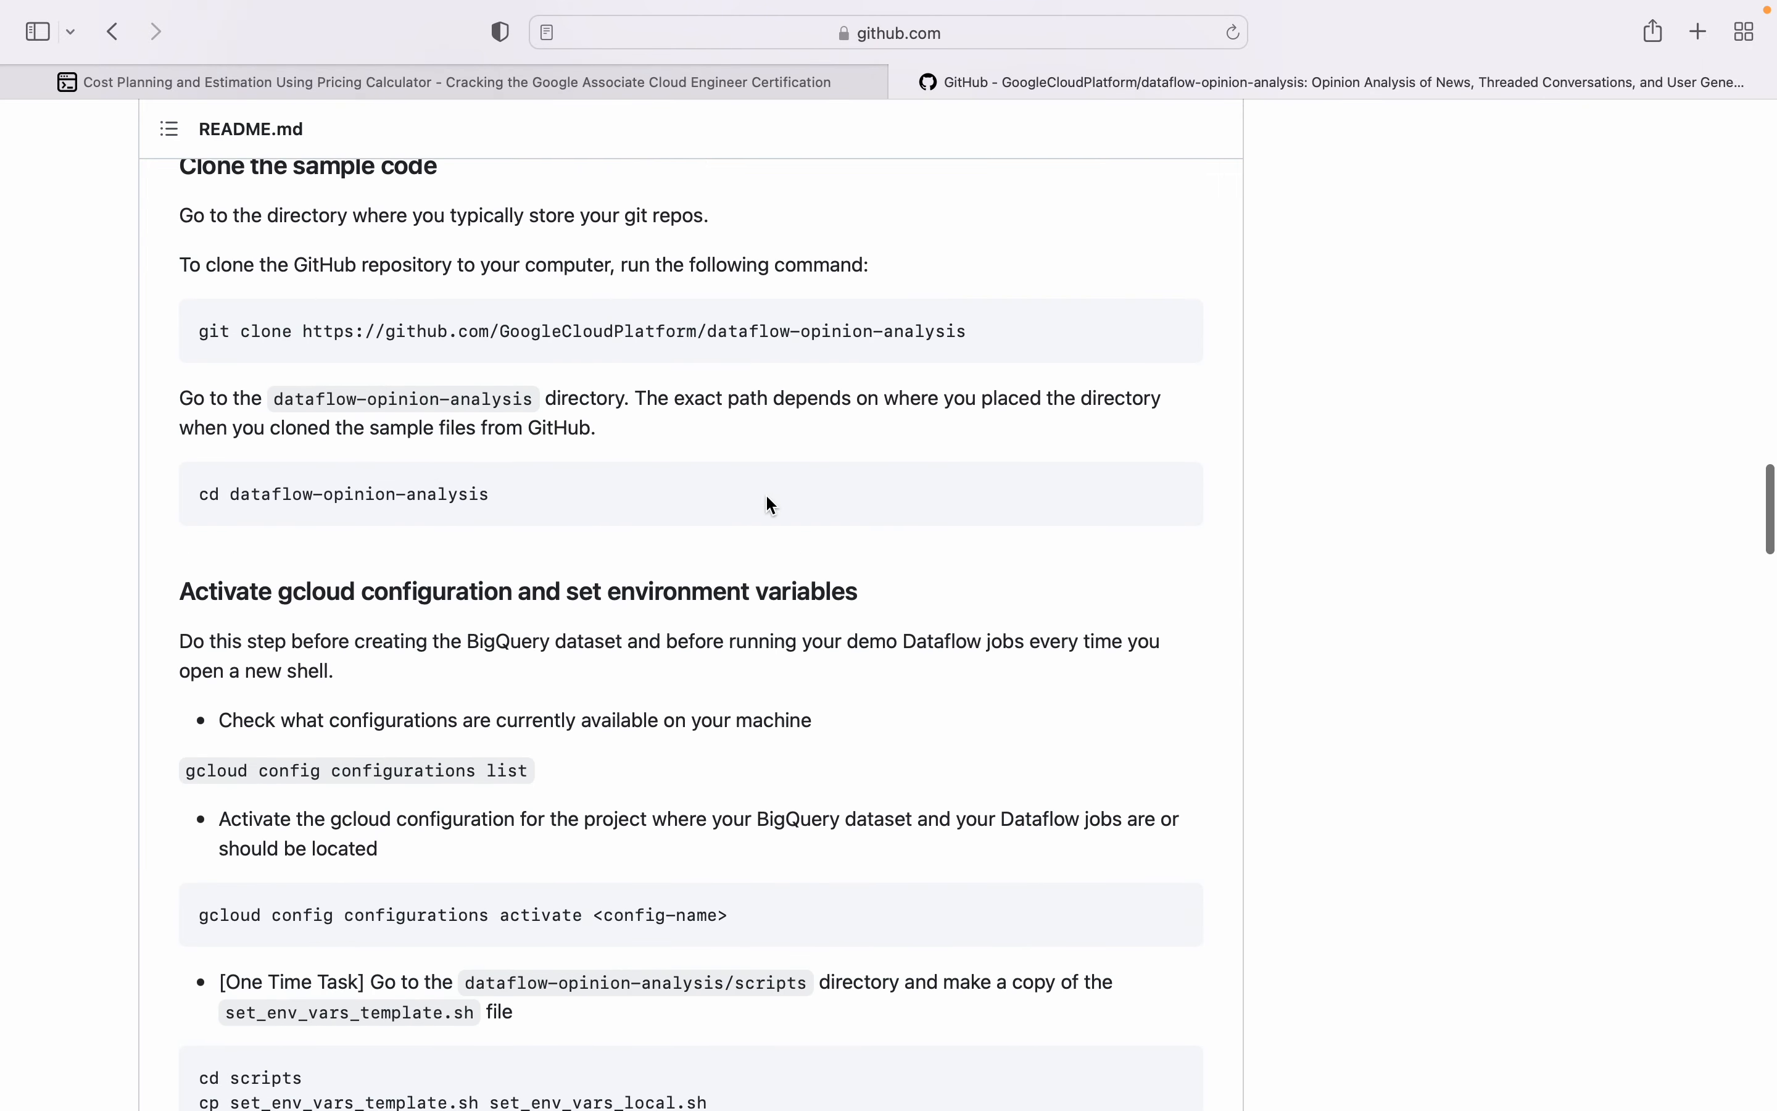
pyautogui.scroll(-3)
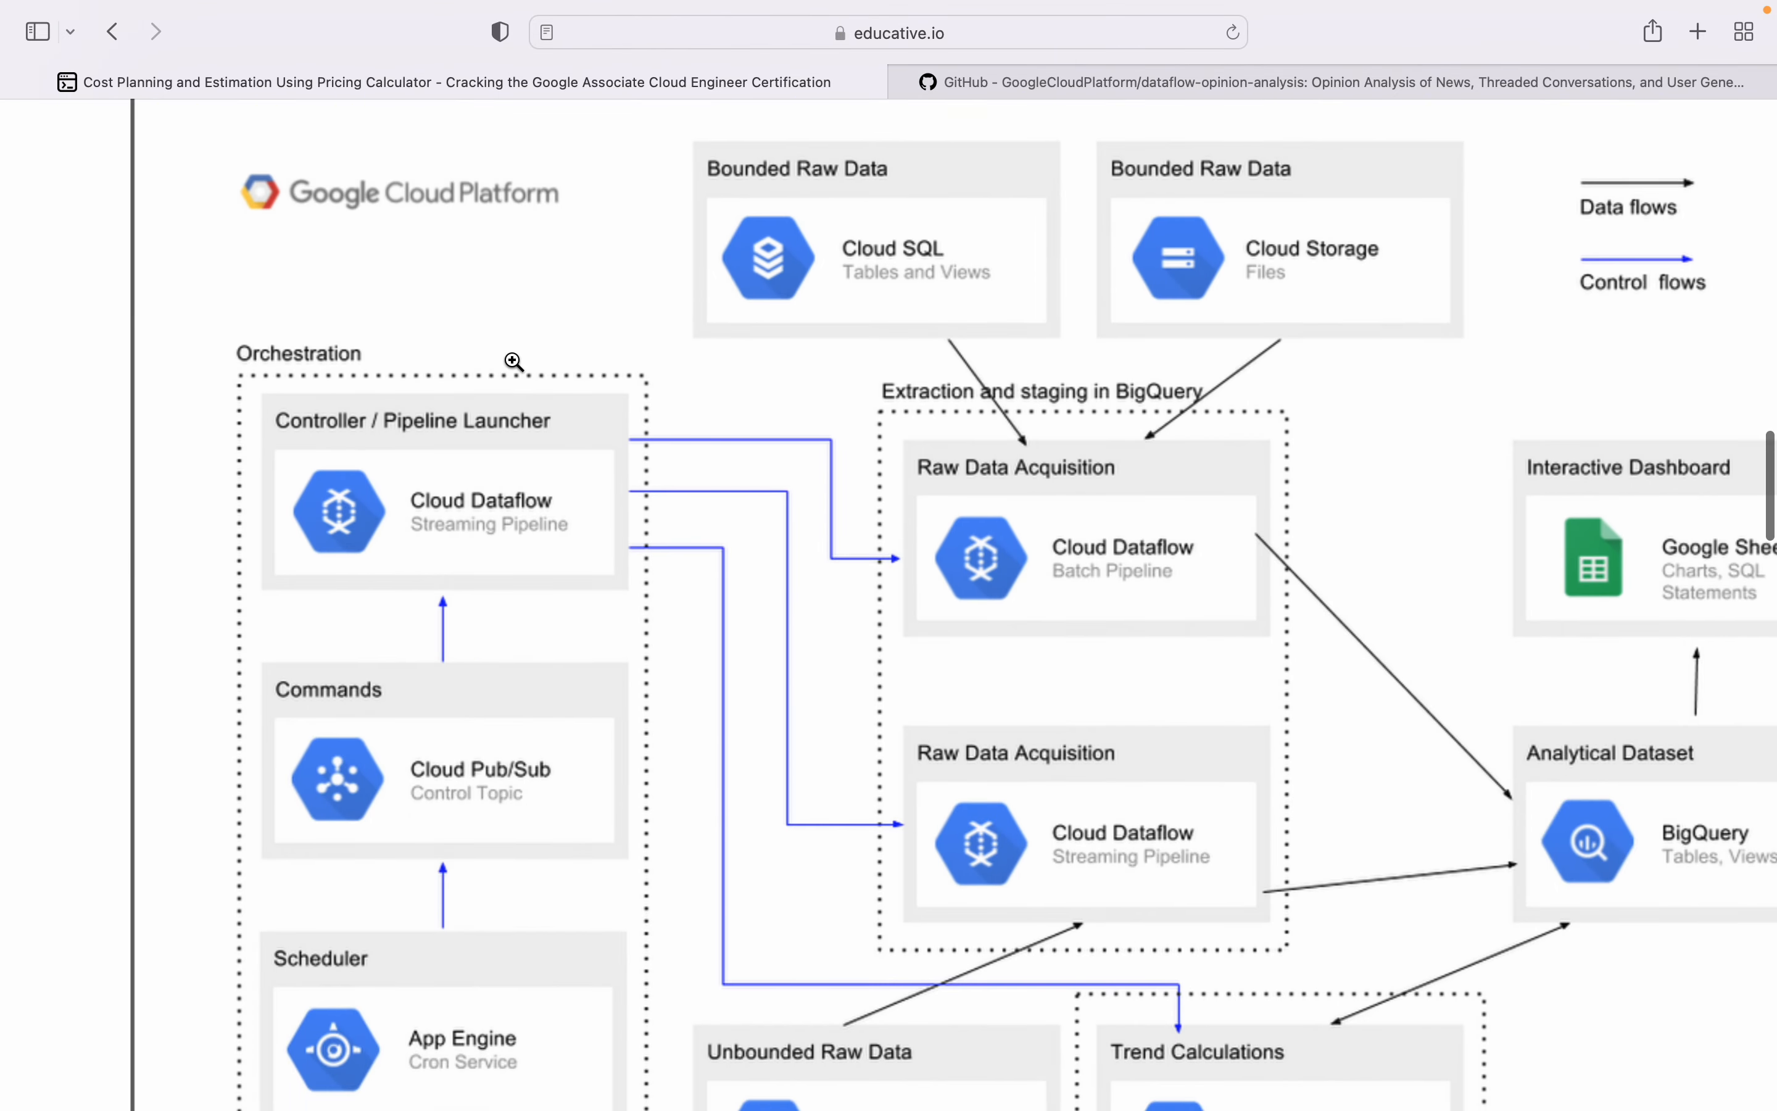
pyautogui.moveTo(463, 203)
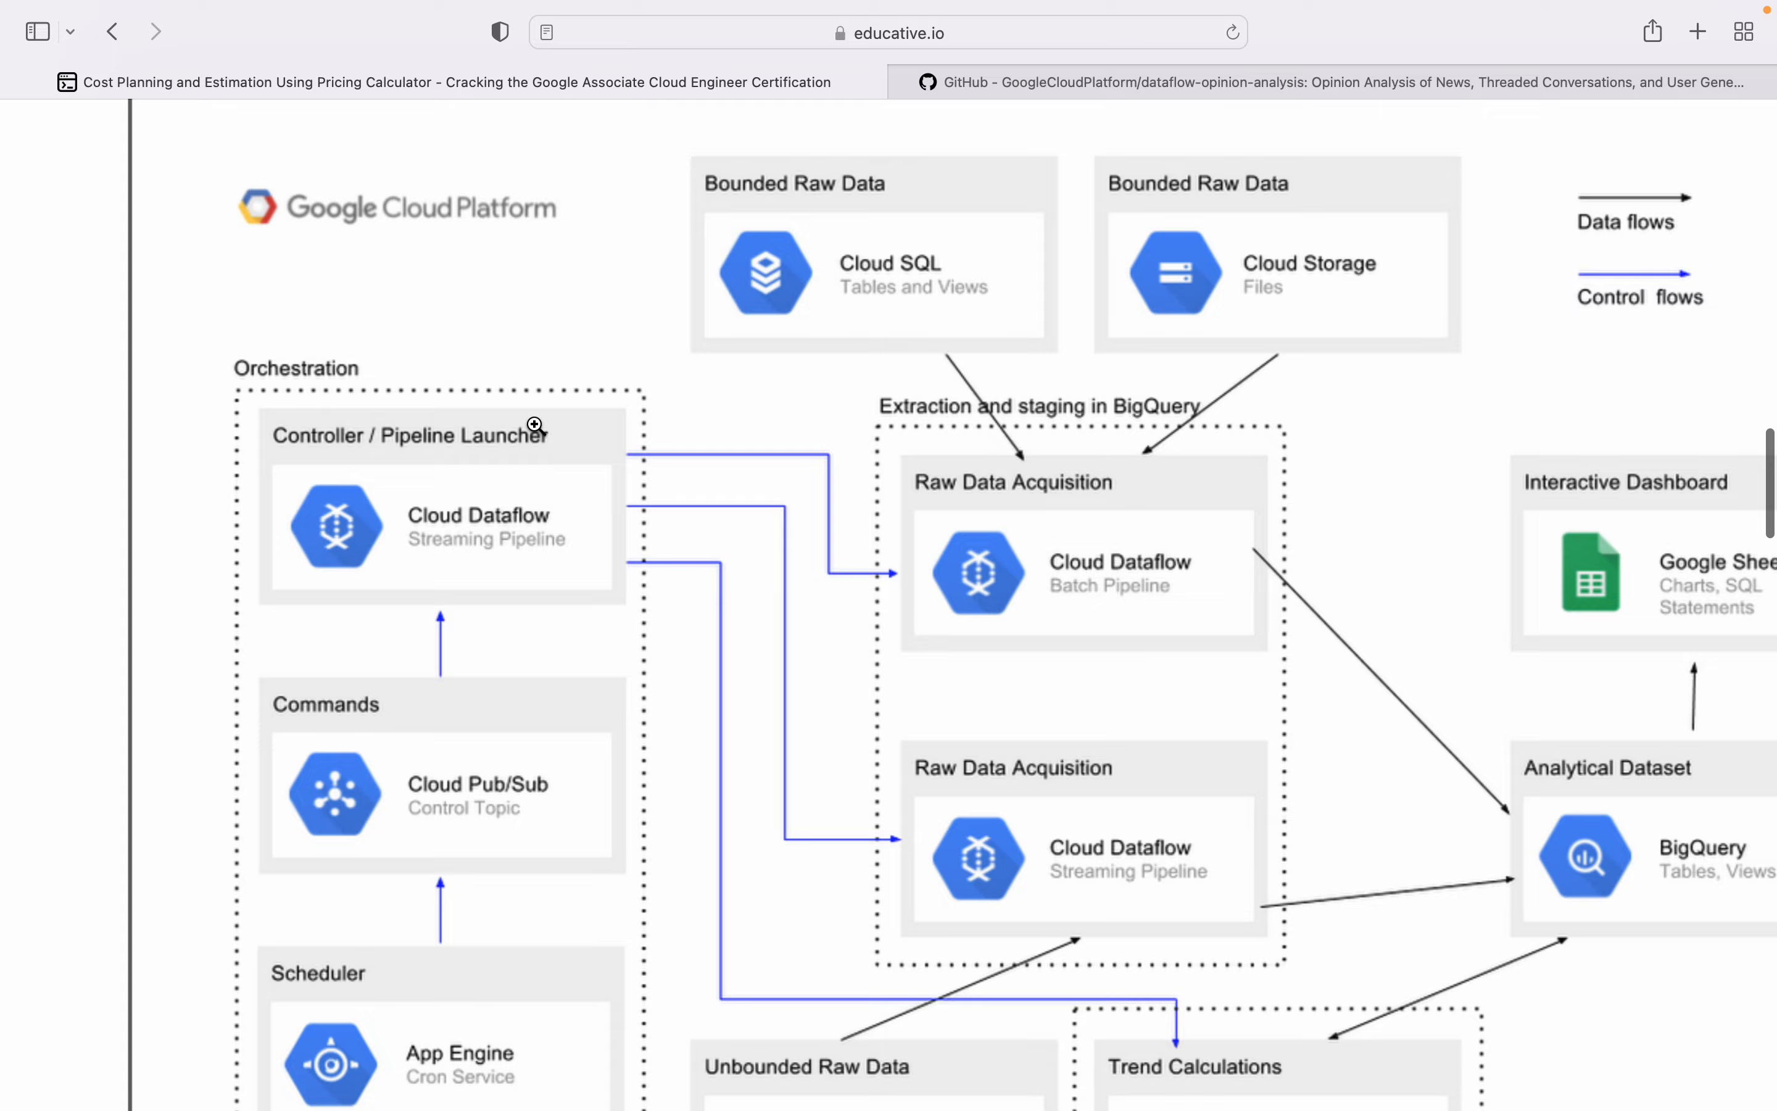
pyautogui.scroll(3)
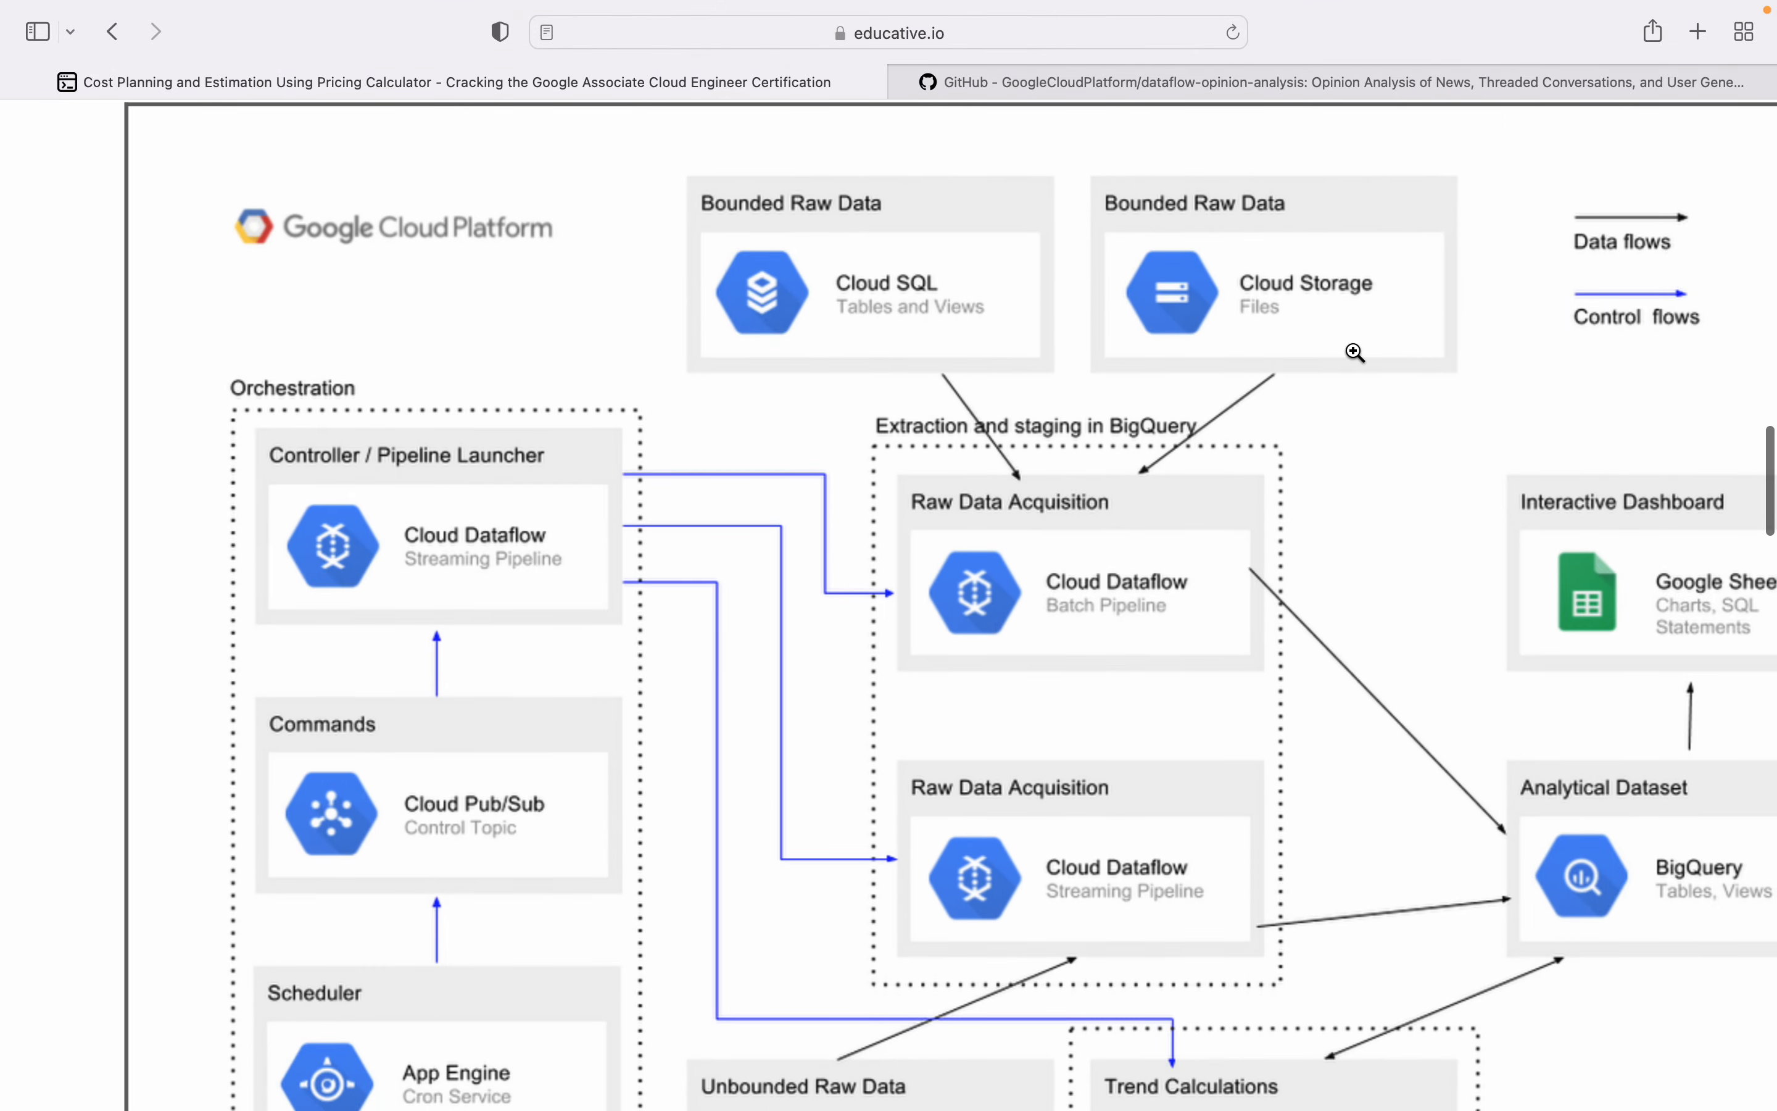
pyautogui.moveTo(436, 574)
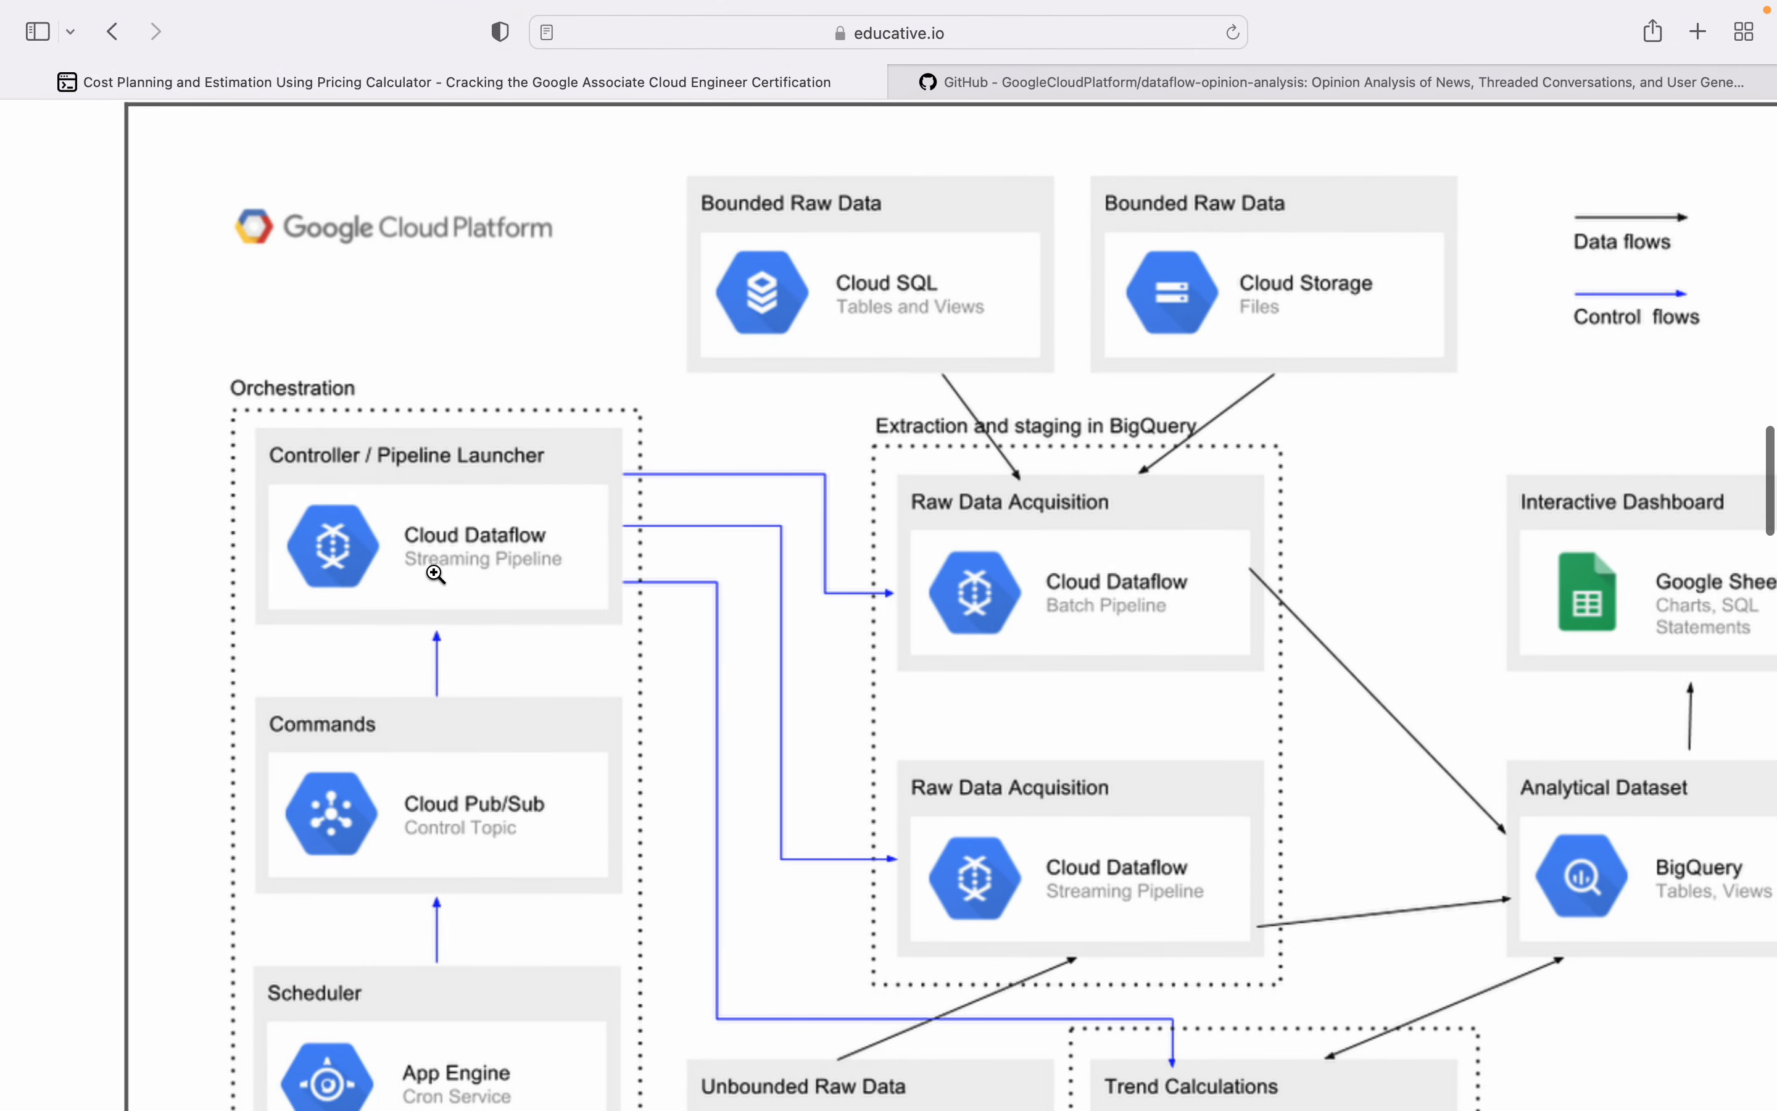
pyautogui.scroll(-3)
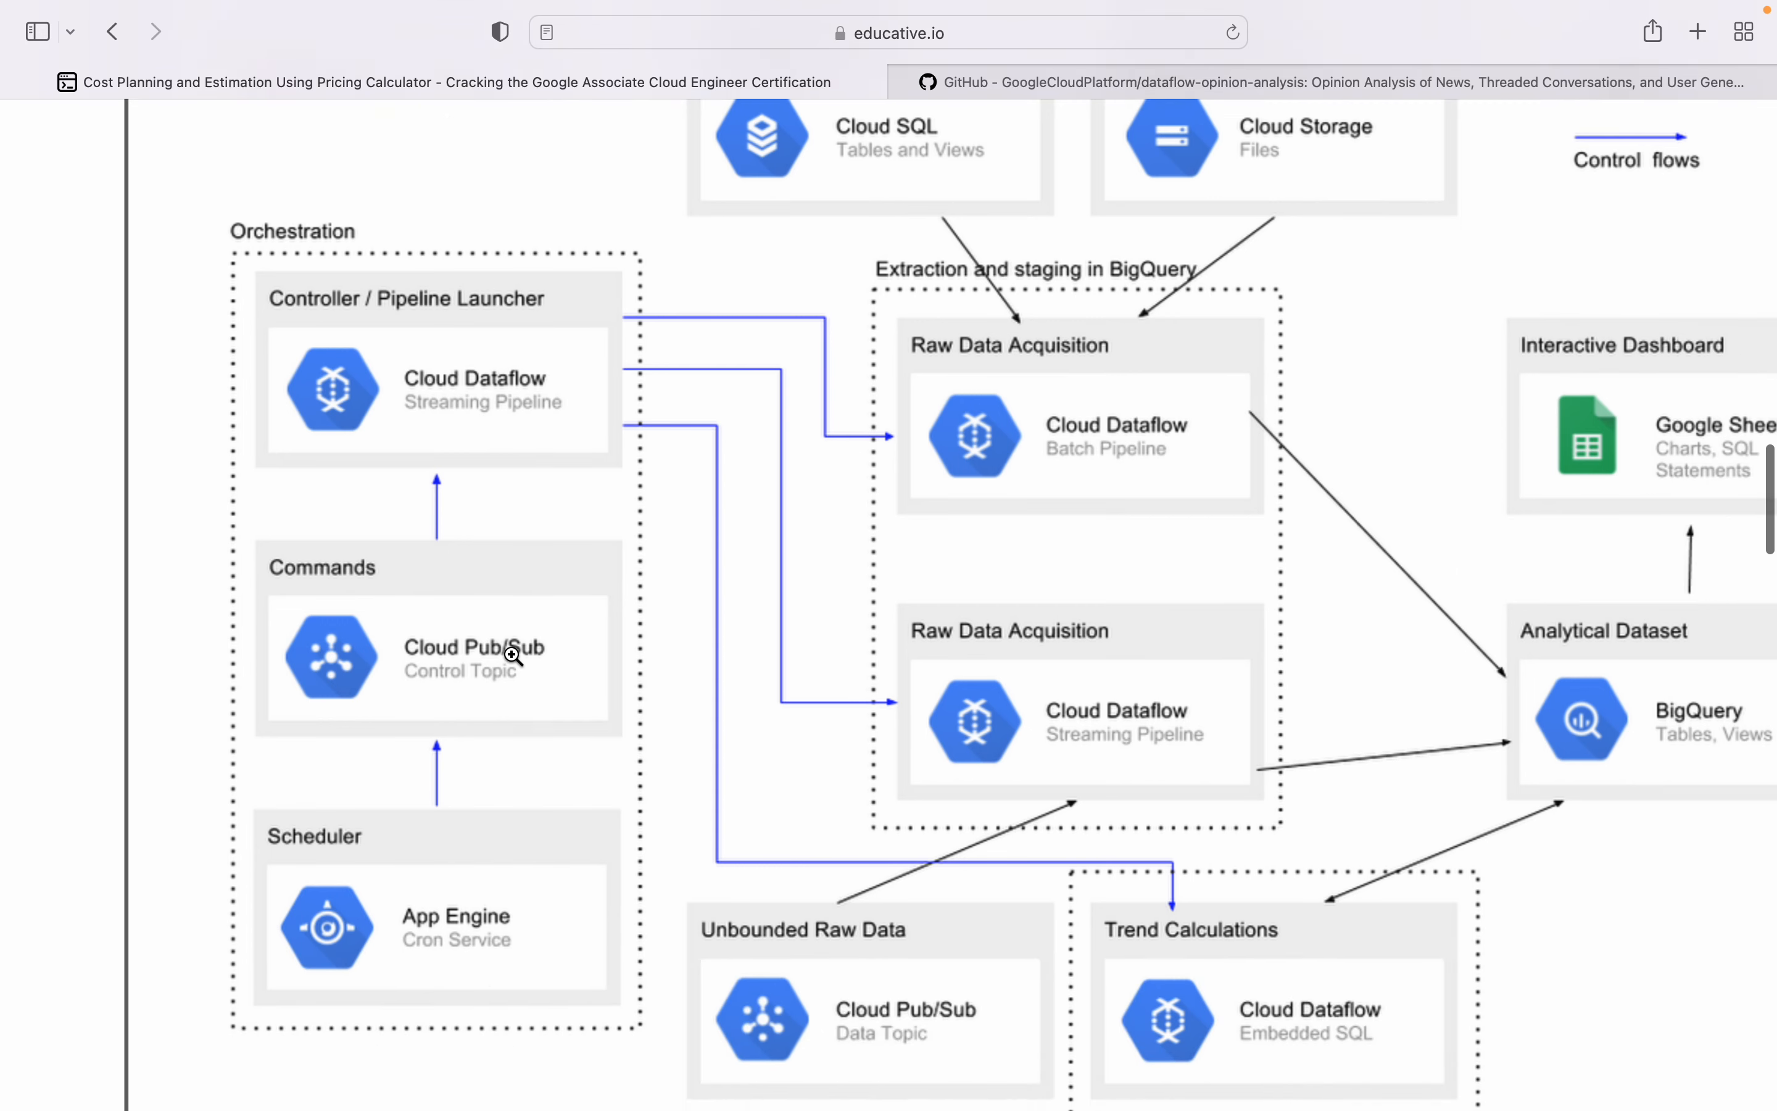
pyautogui.scroll(-3)
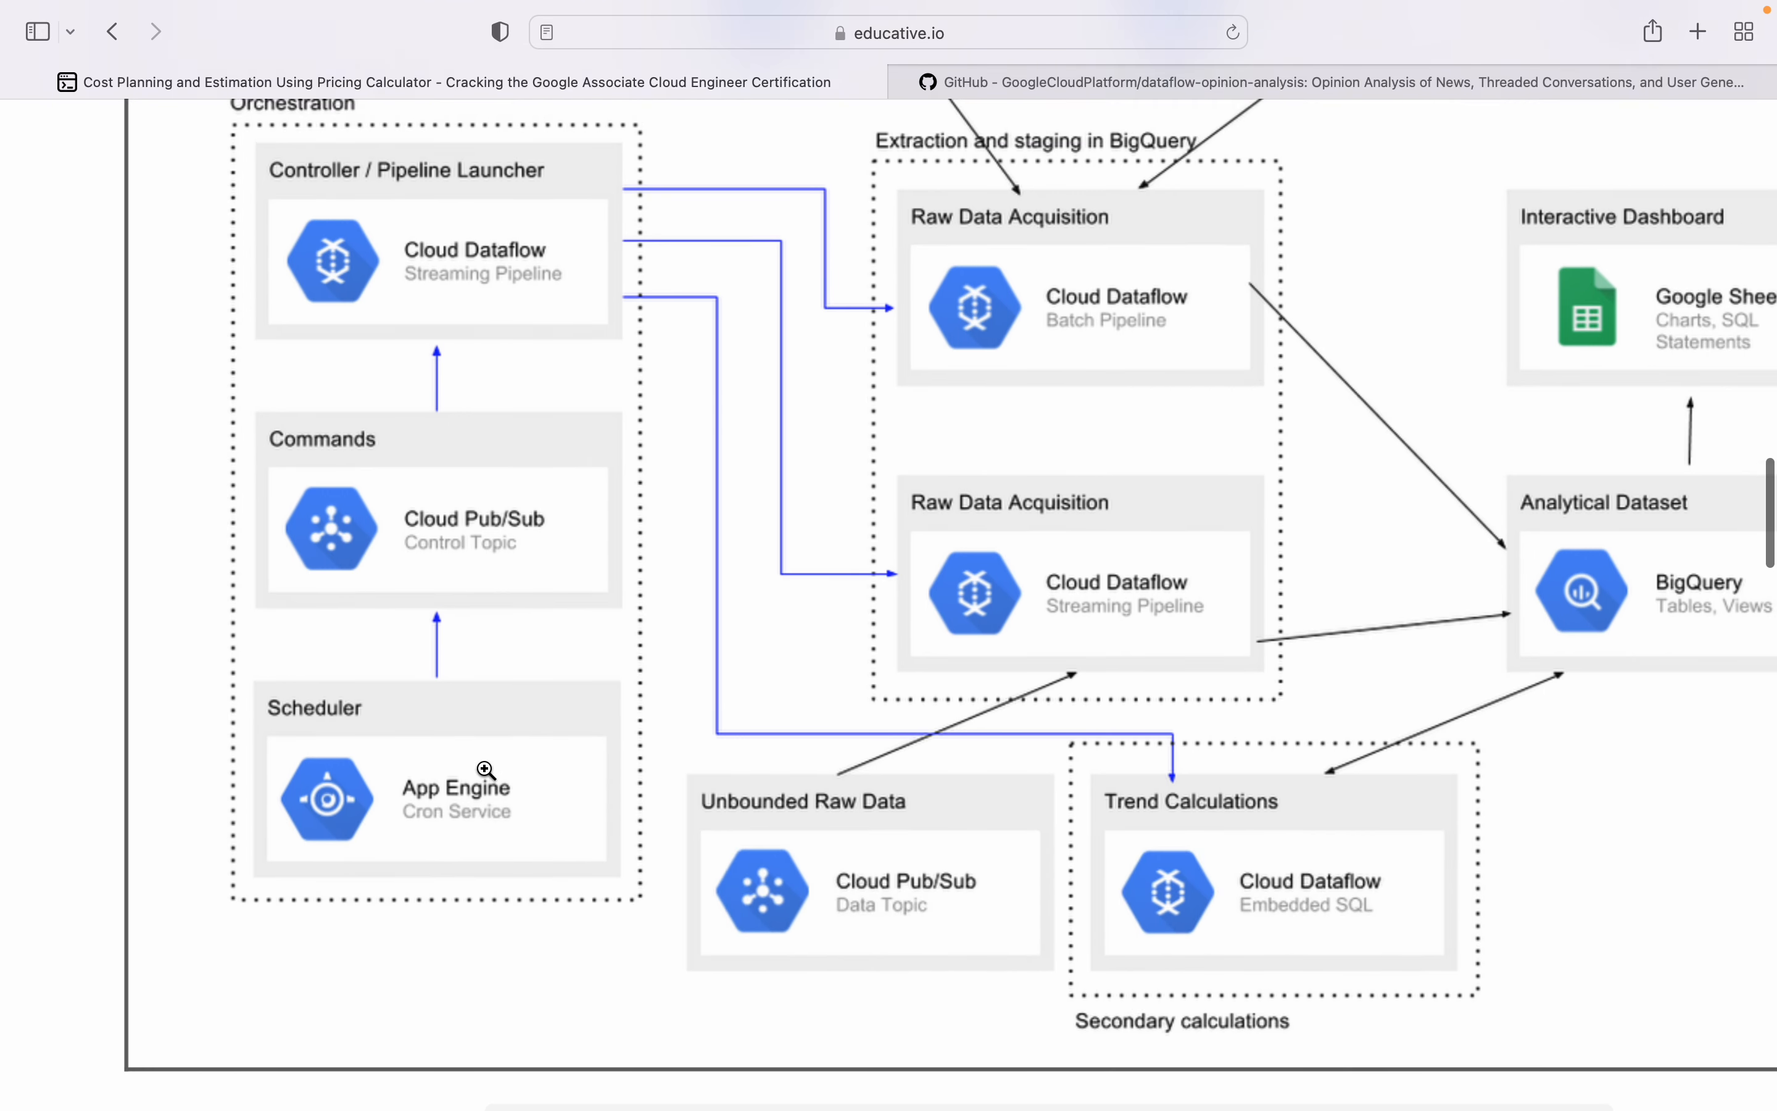
pyautogui.scroll(3)
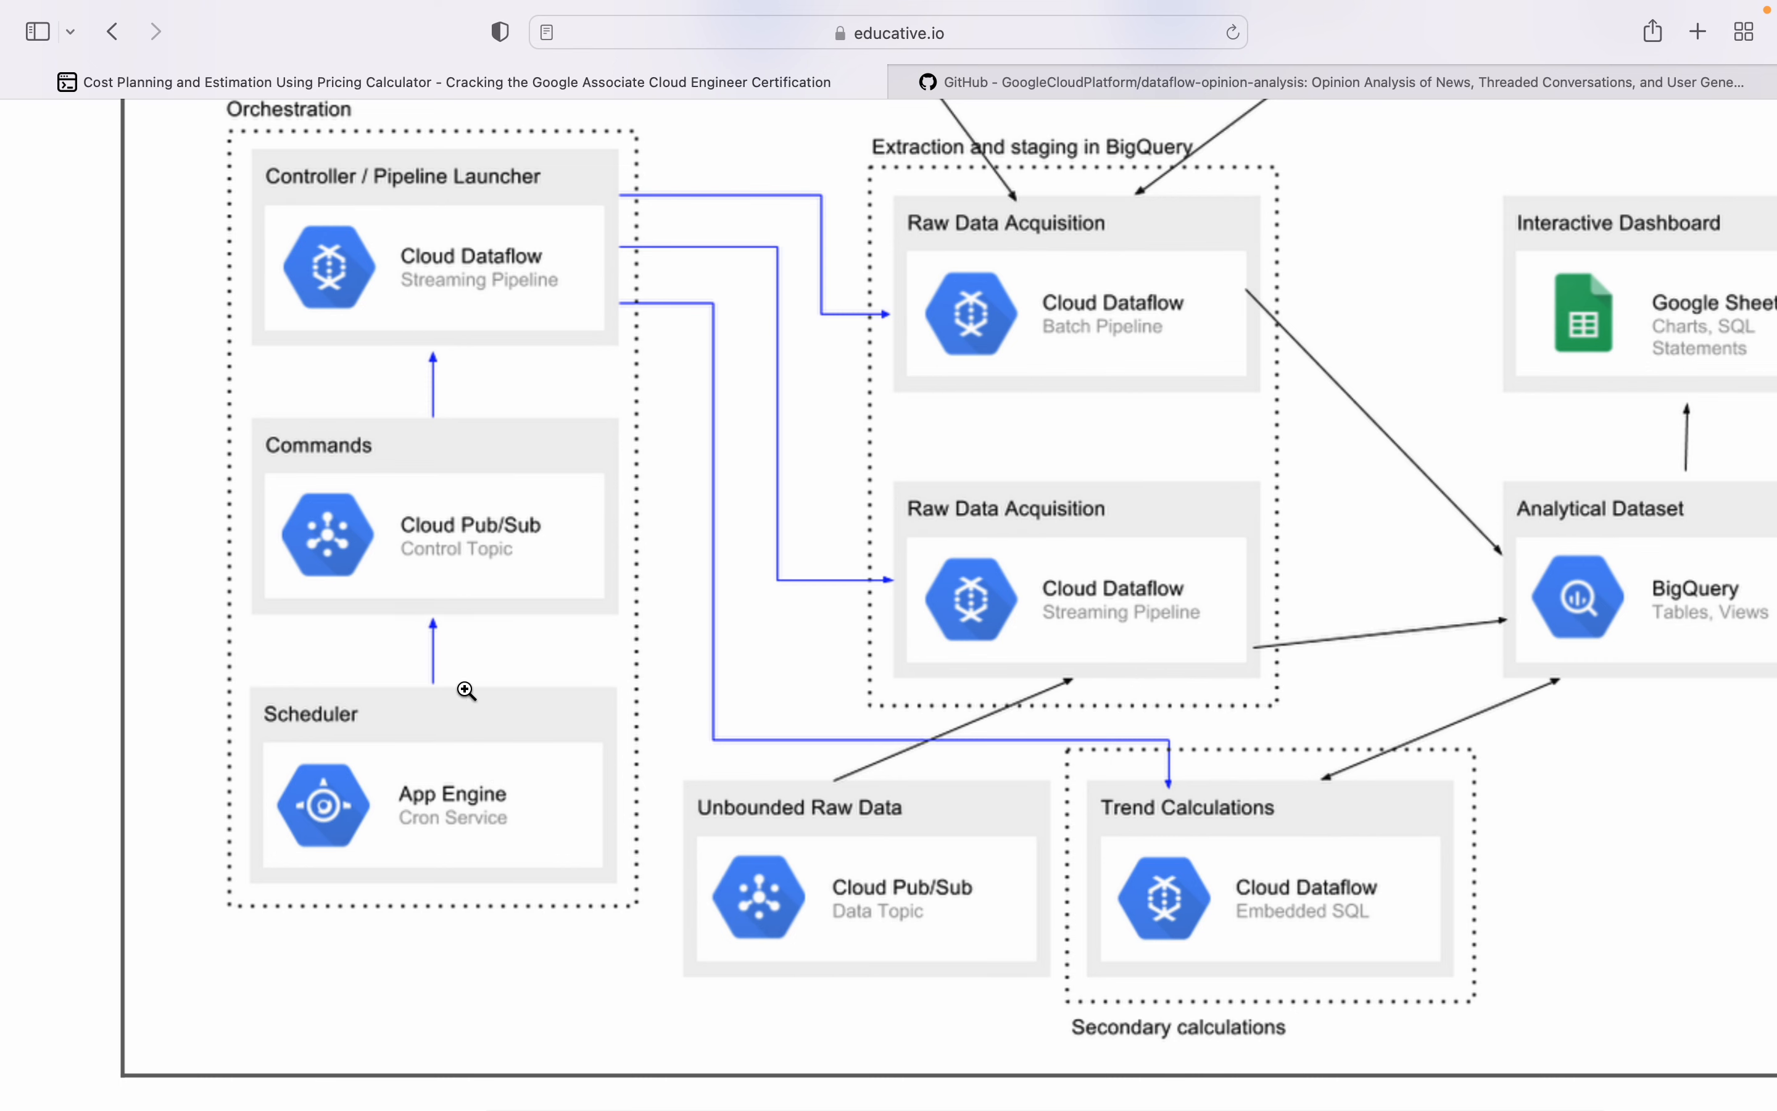
pyautogui.scroll(3)
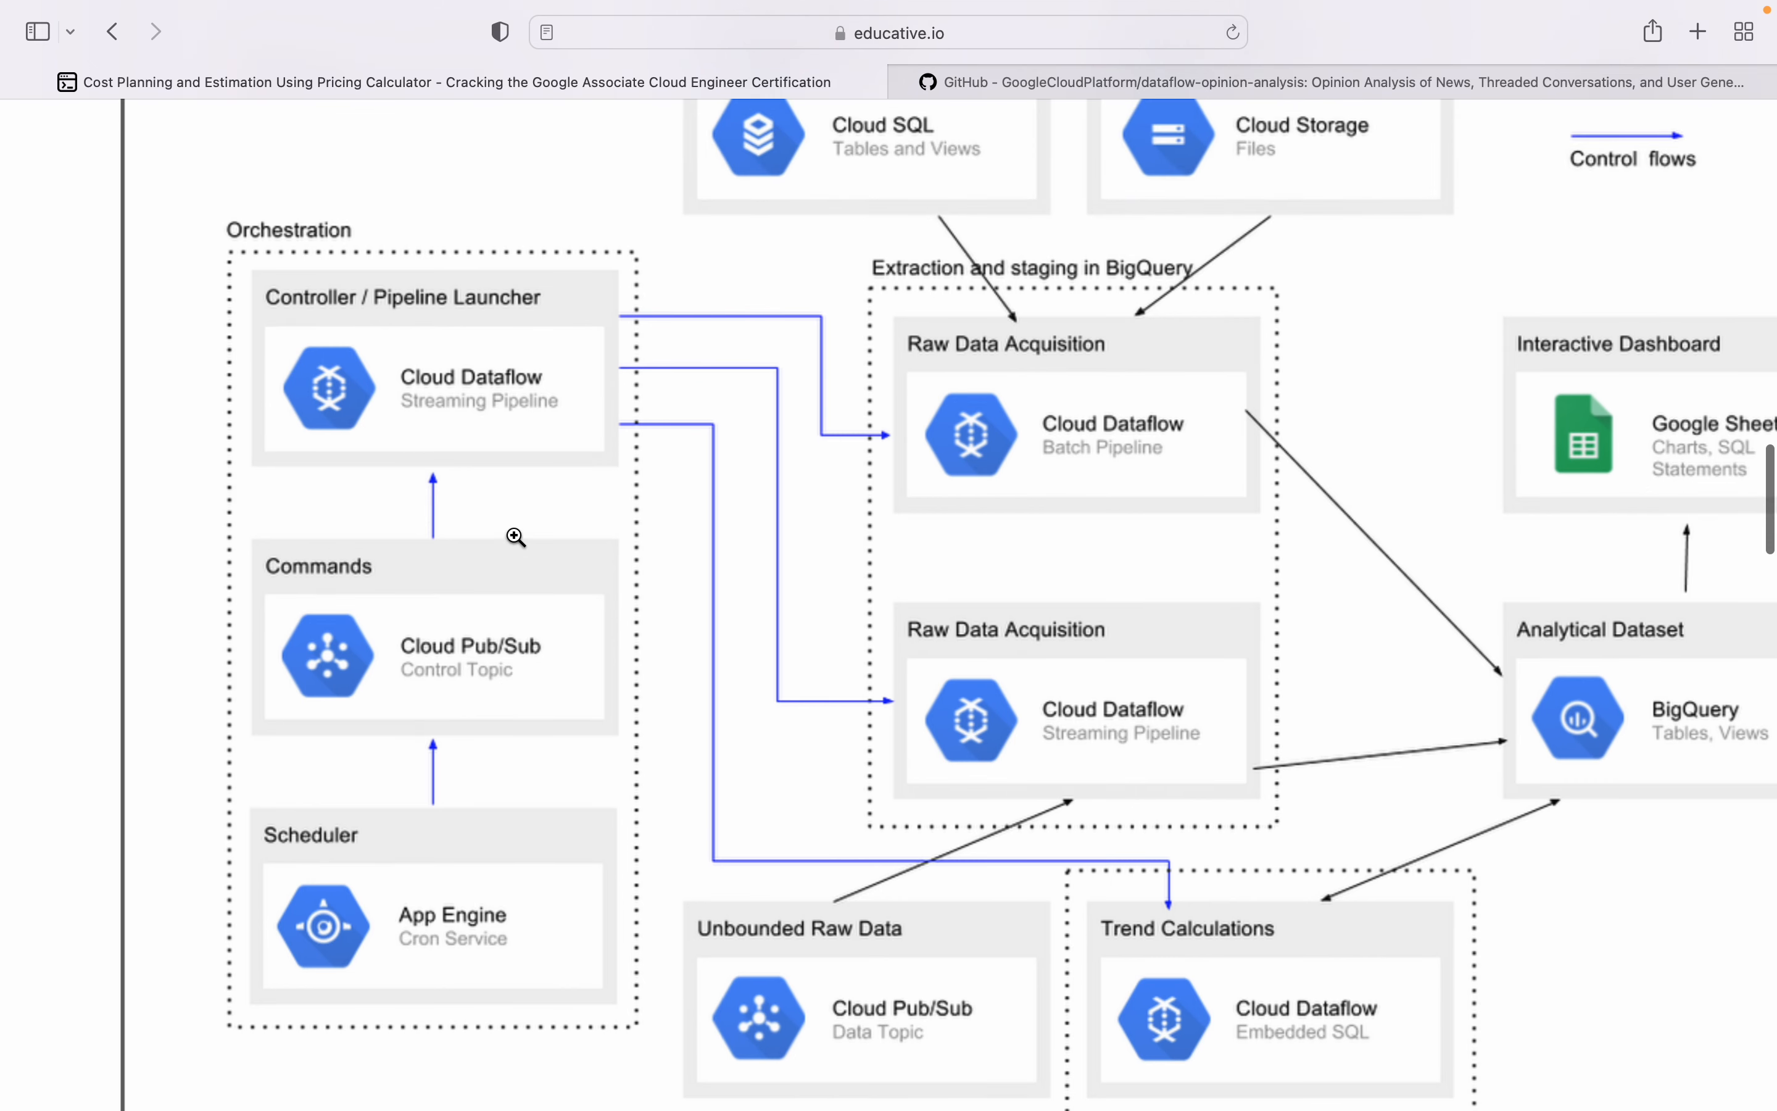
pyautogui.moveTo(527, 410)
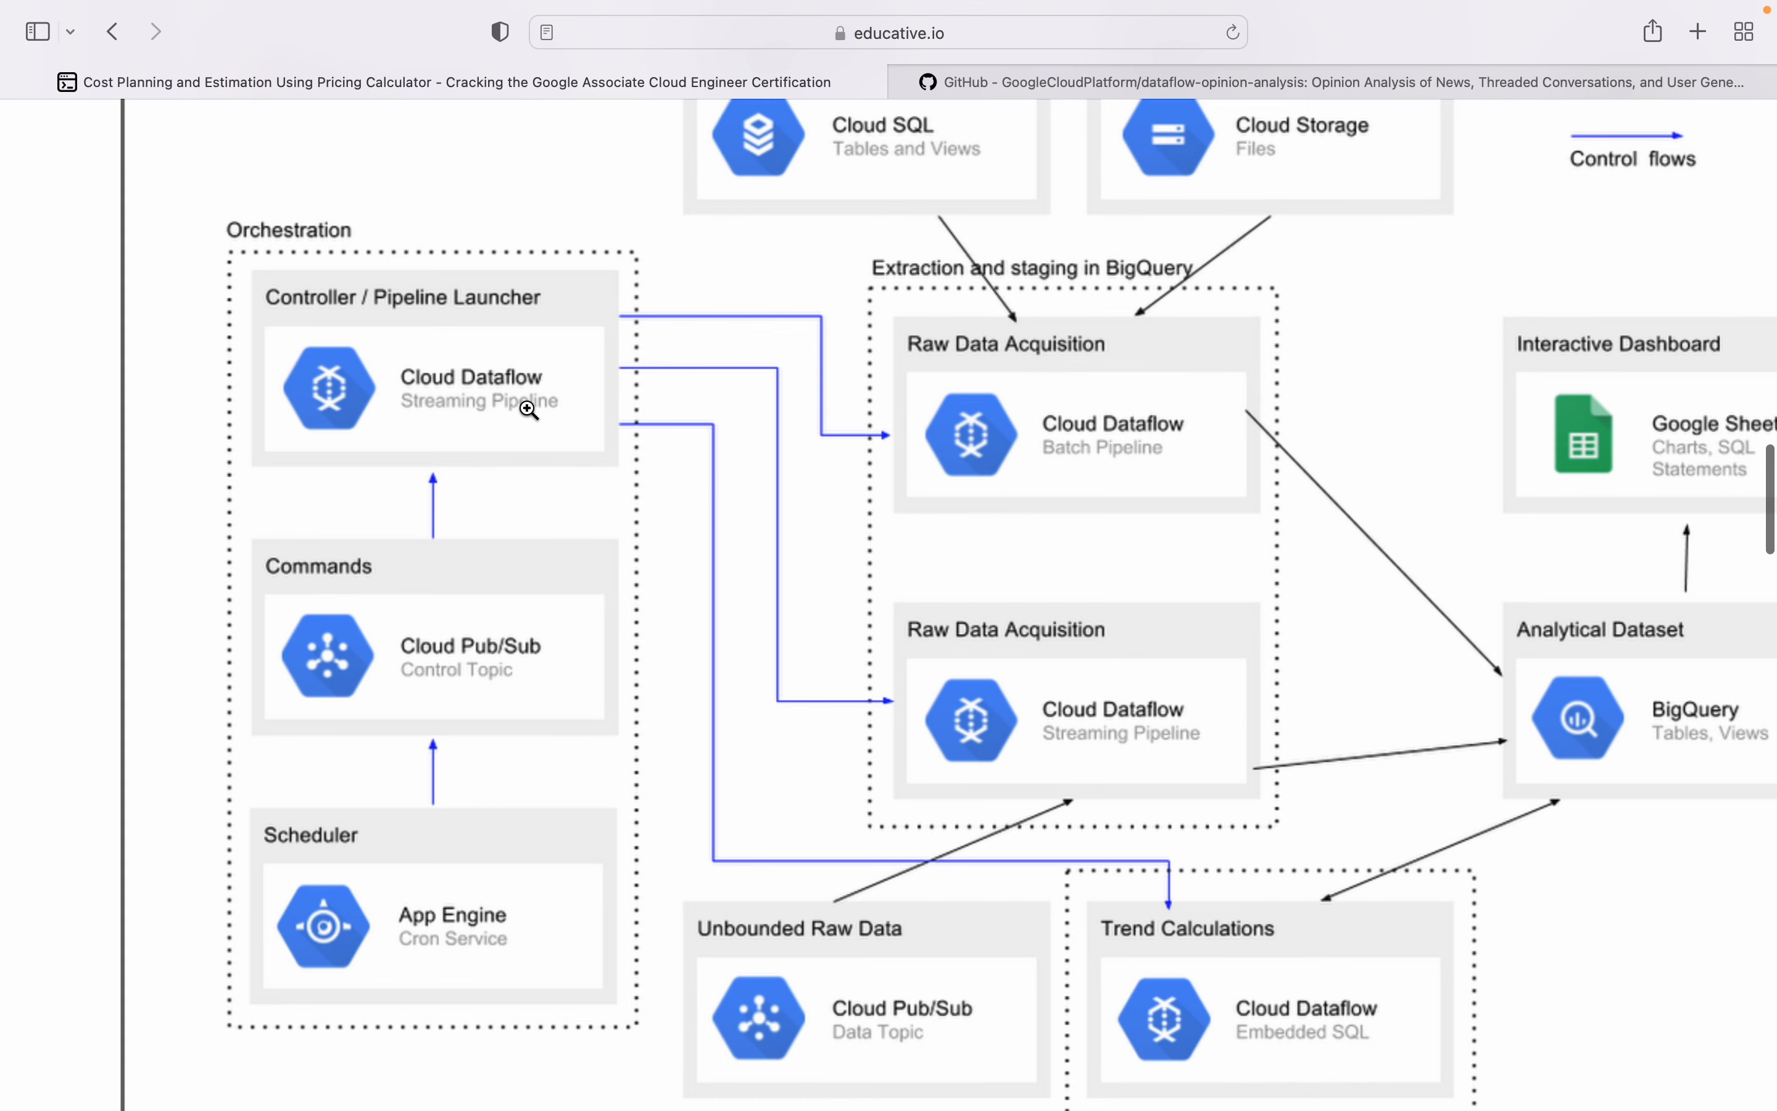
pyautogui.moveTo(461, 417)
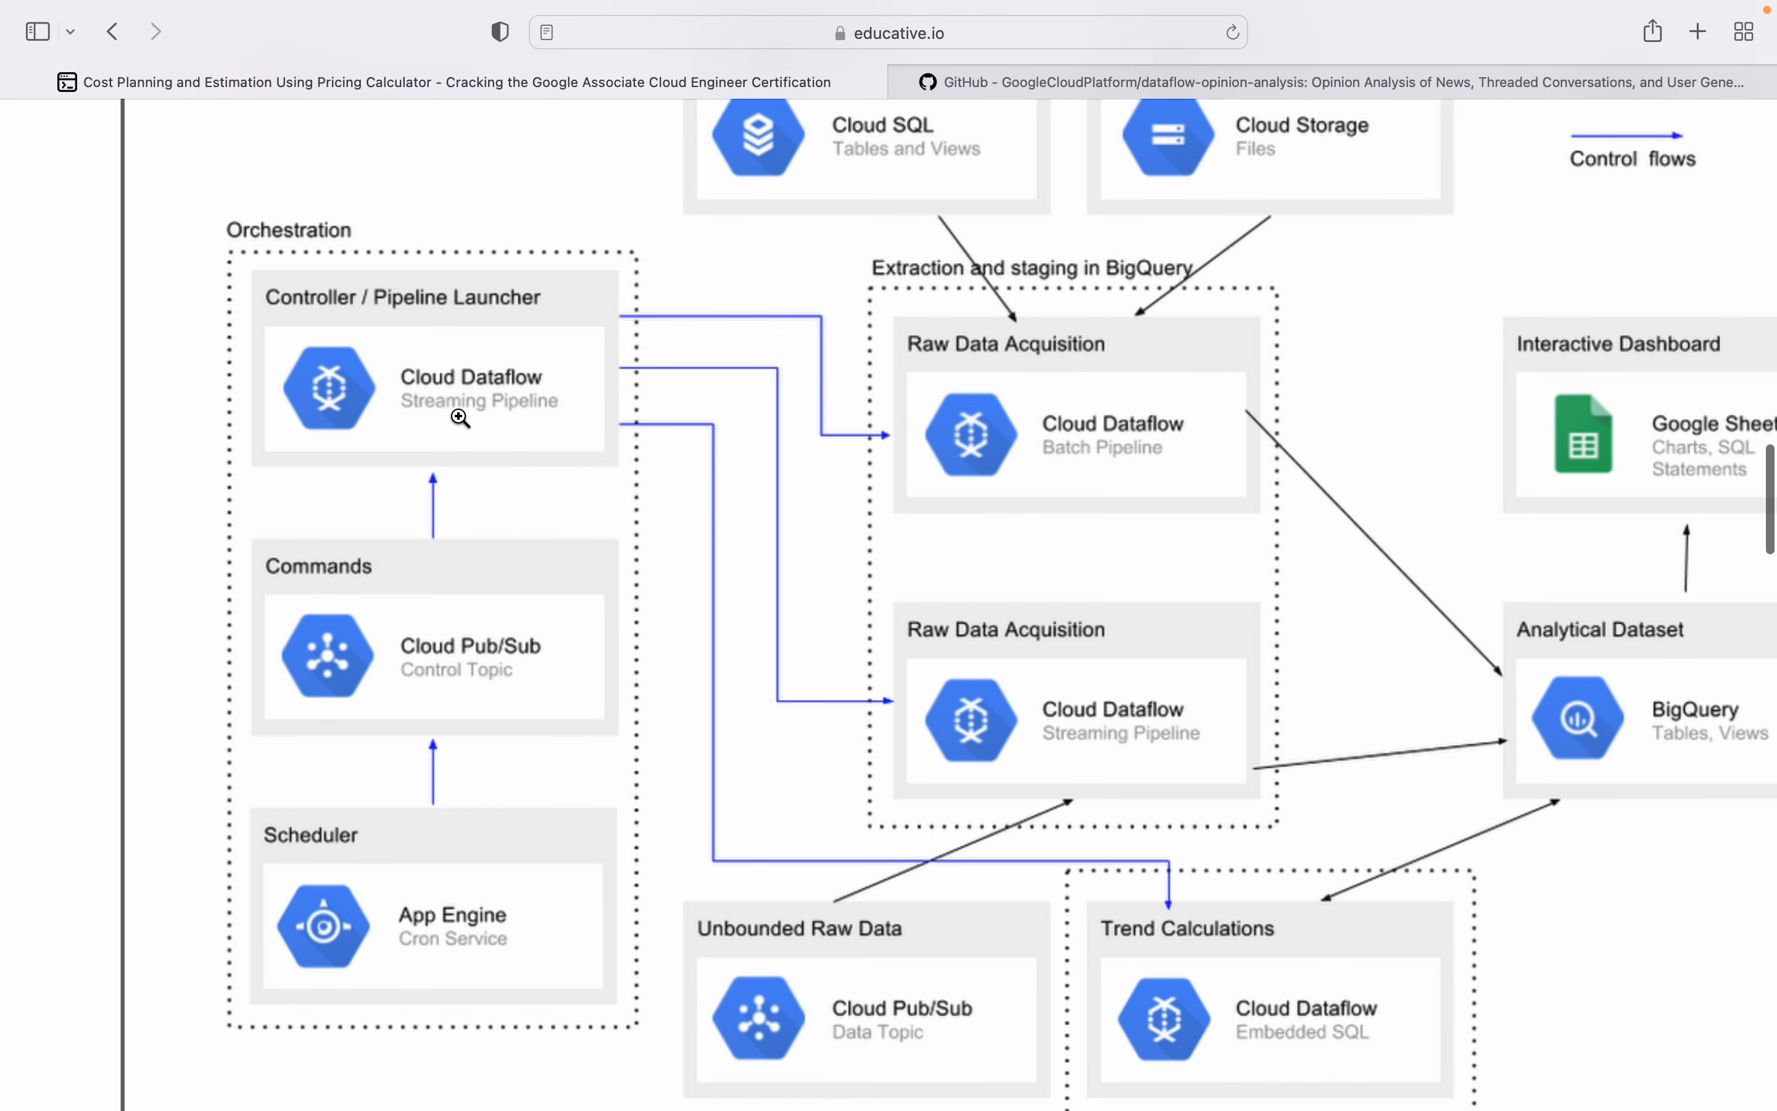
pyautogui.scroll(-3)
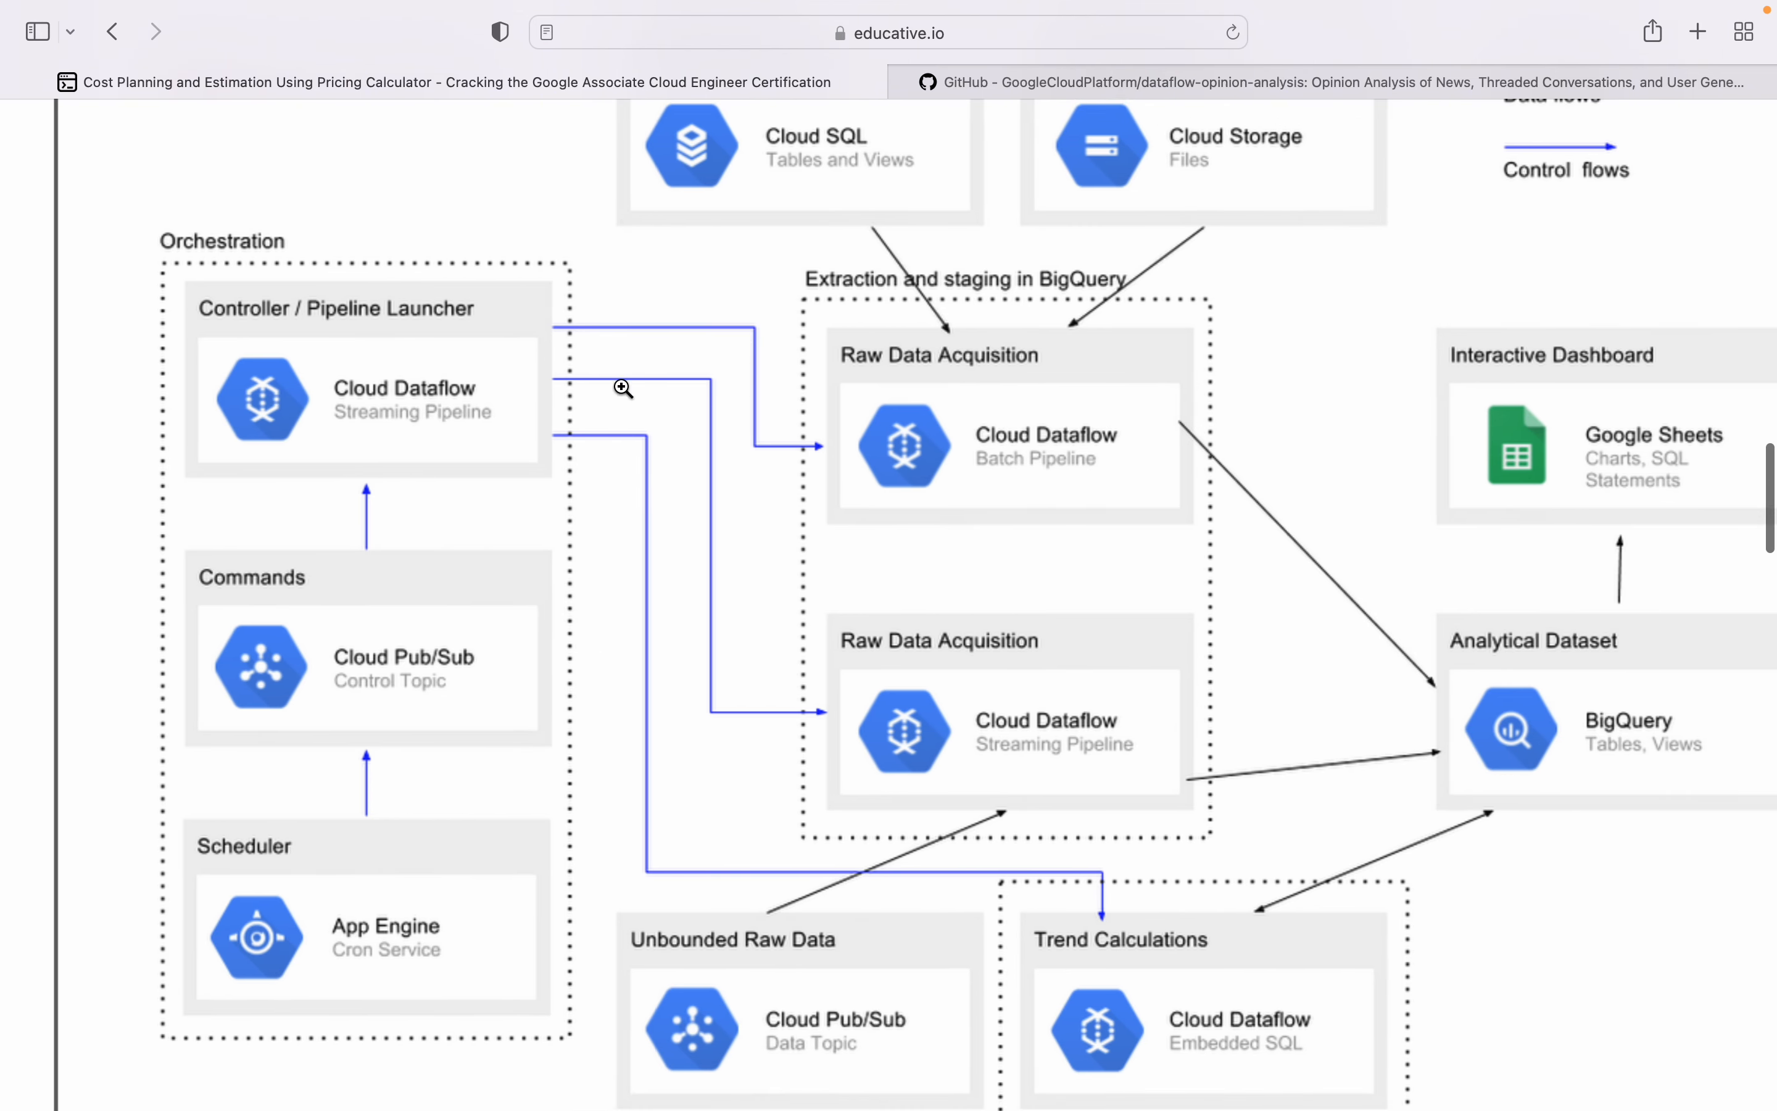
pyautogui.moveTo(1088, 468)
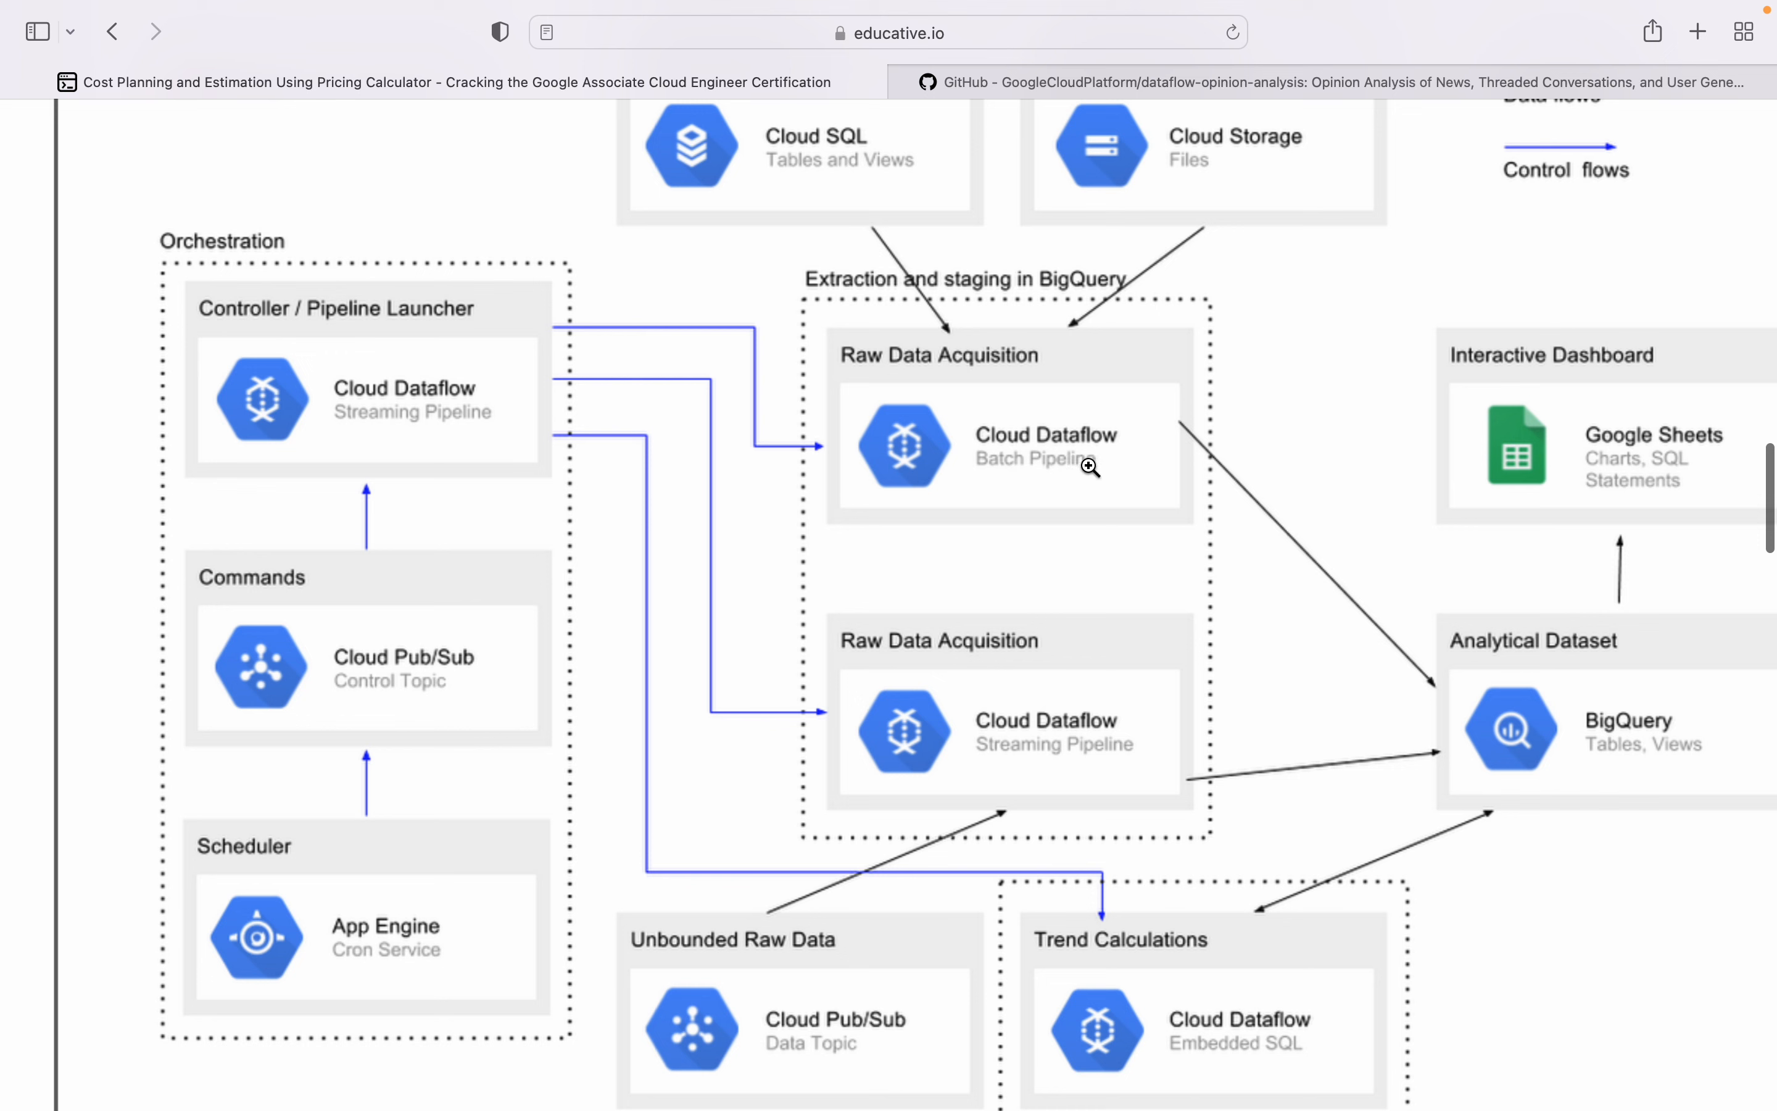
pyautogui.moveTo(999, 723)
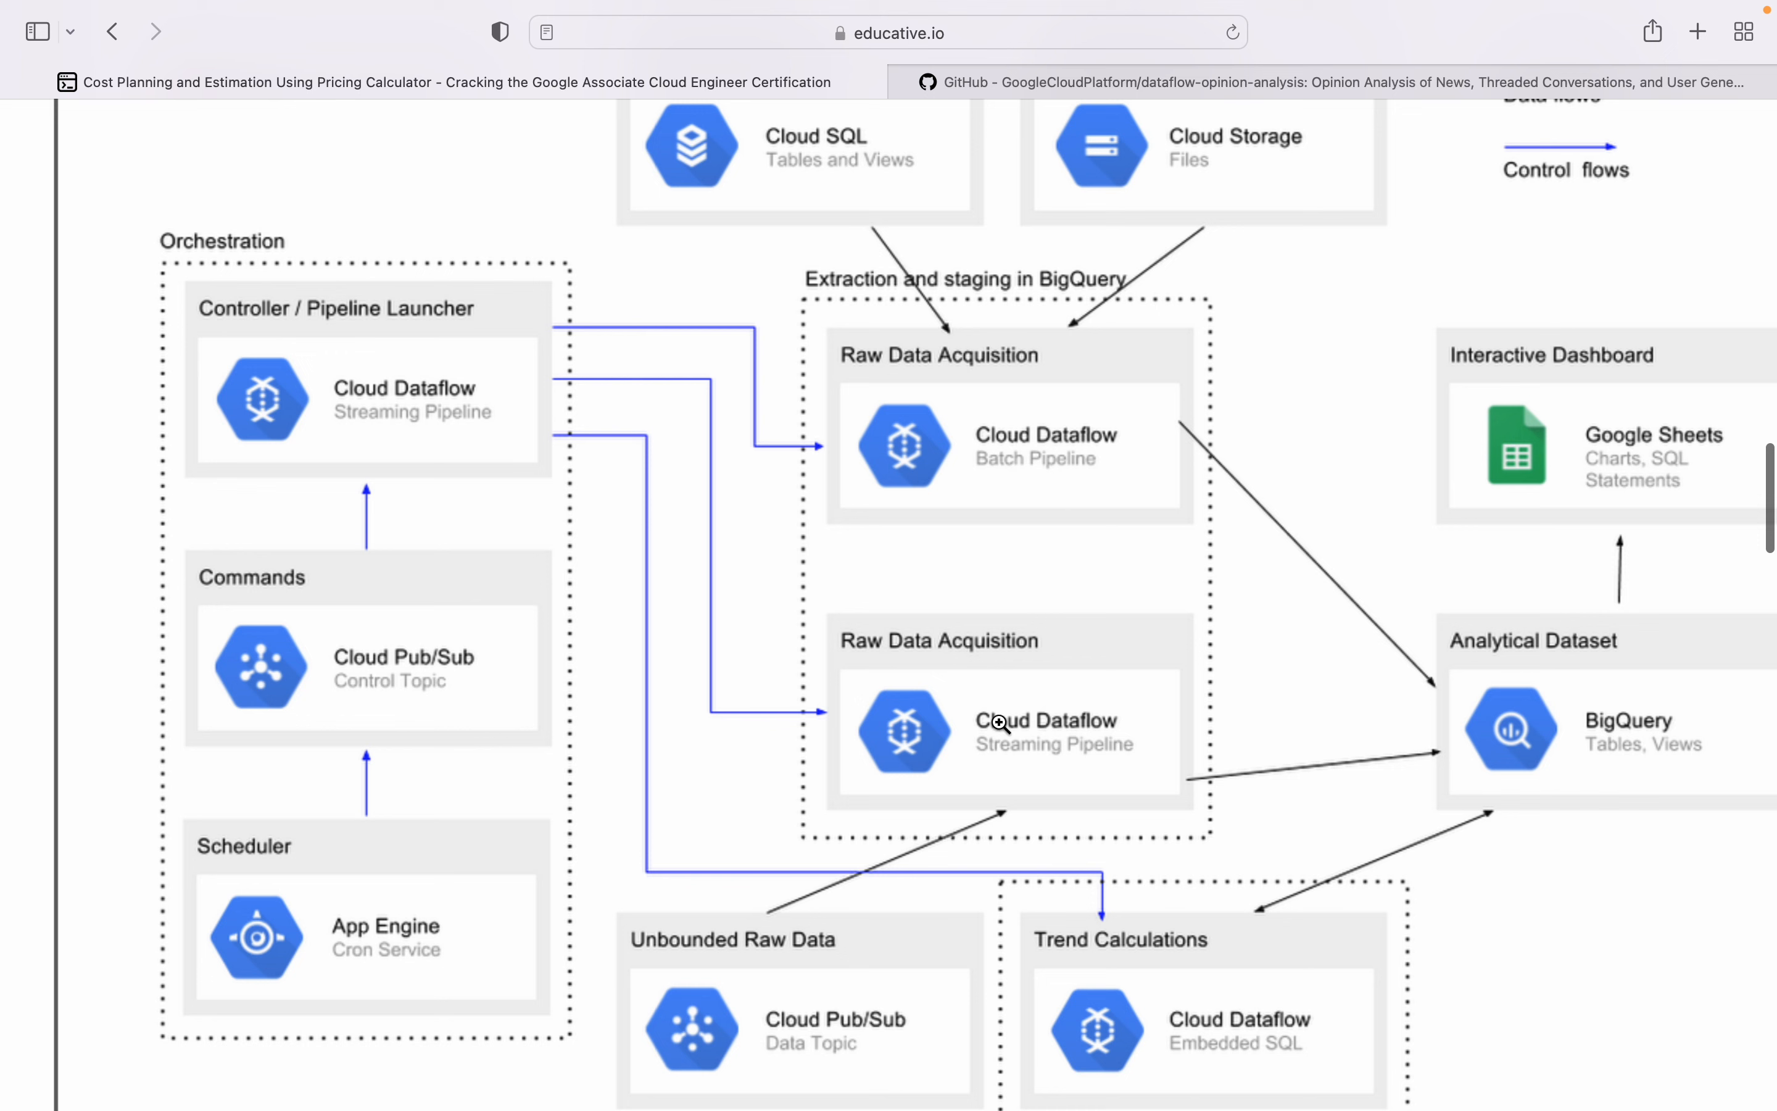
pyautogui.moveTo(995, 402)
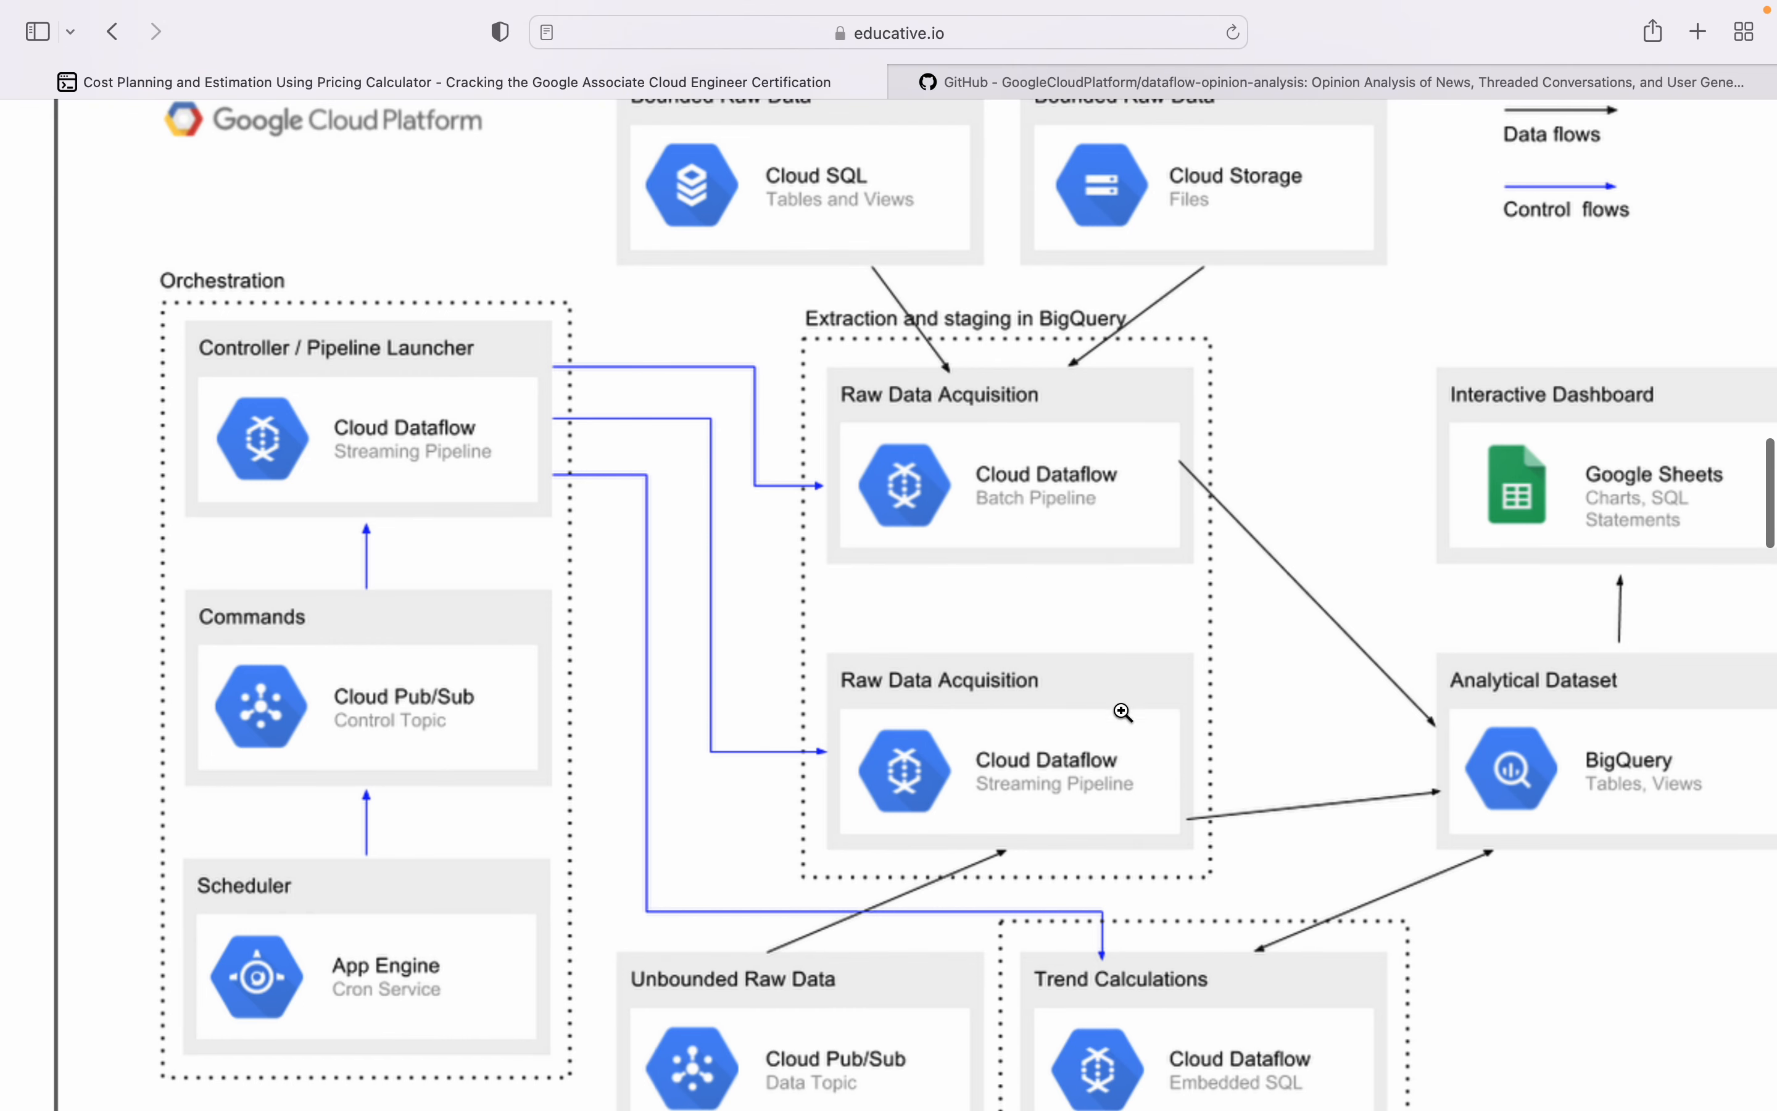
pyautogui.moveTo(988, 651)
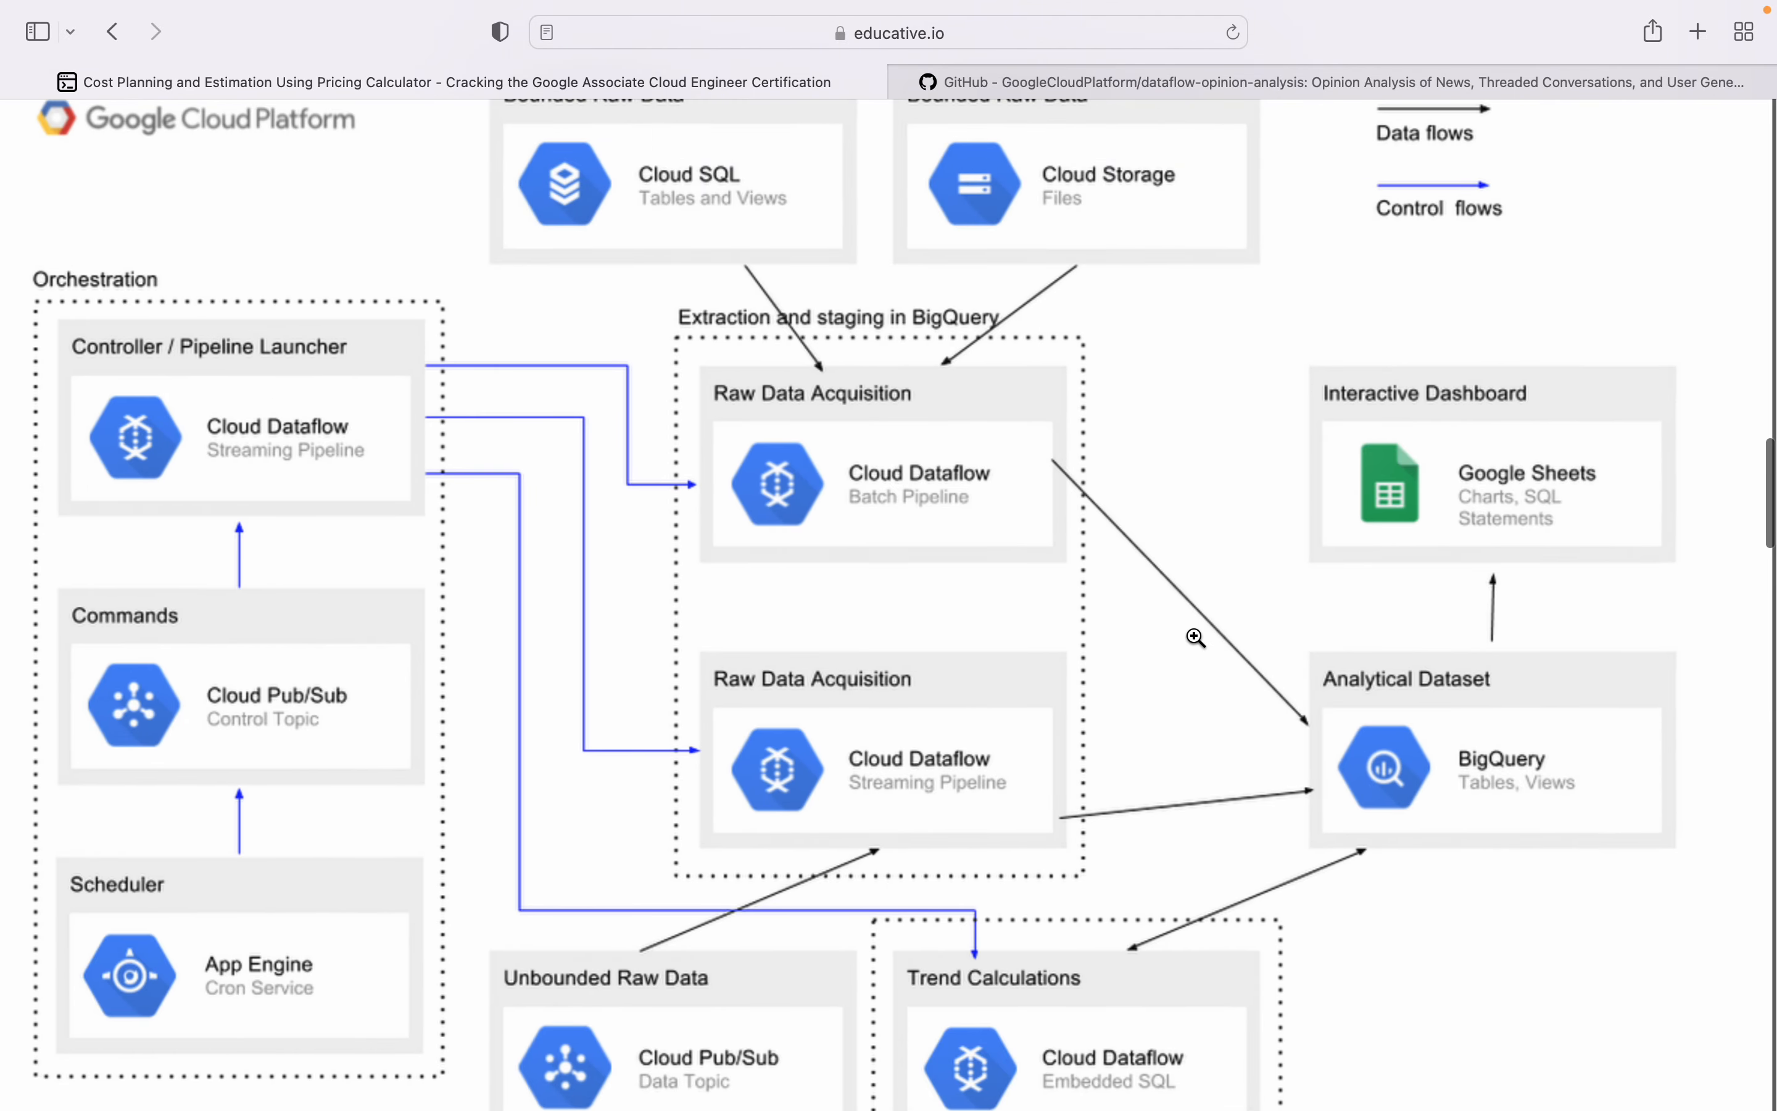
pyautogui.scroll(3)
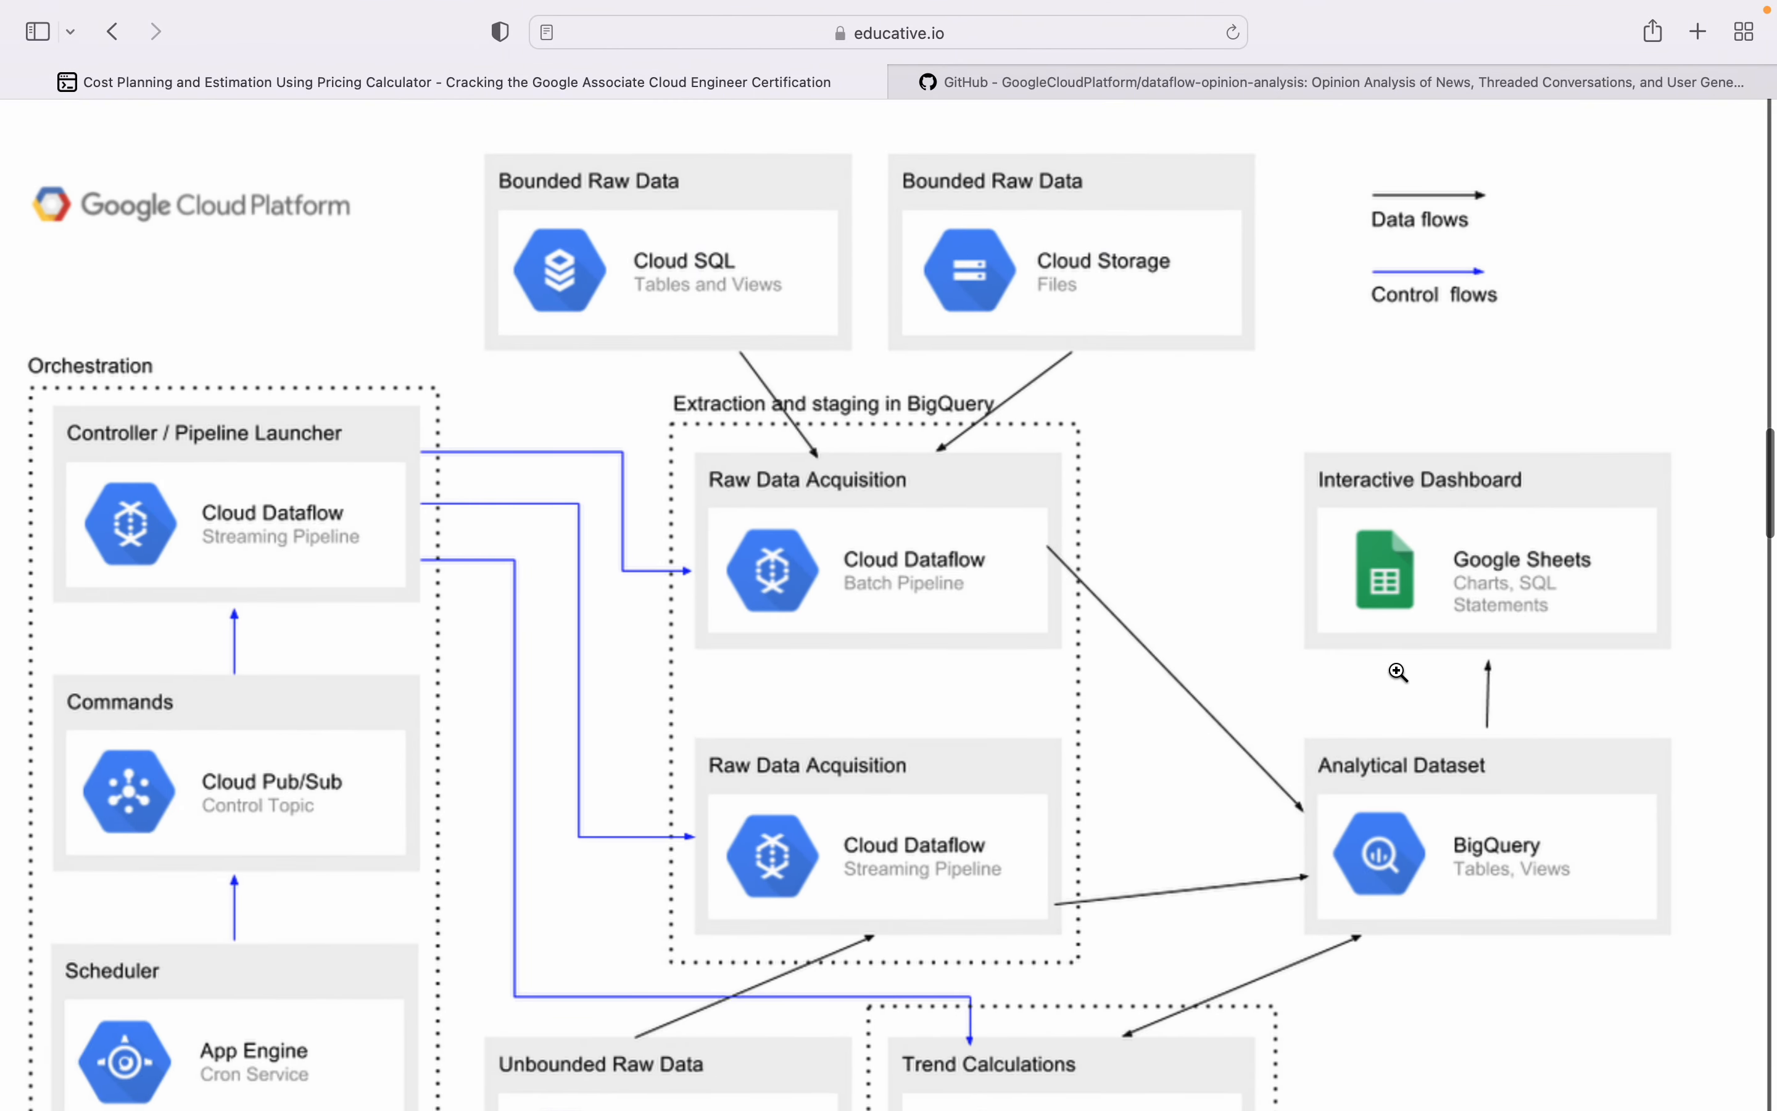
pyautogui.moveTo(1467, 848)
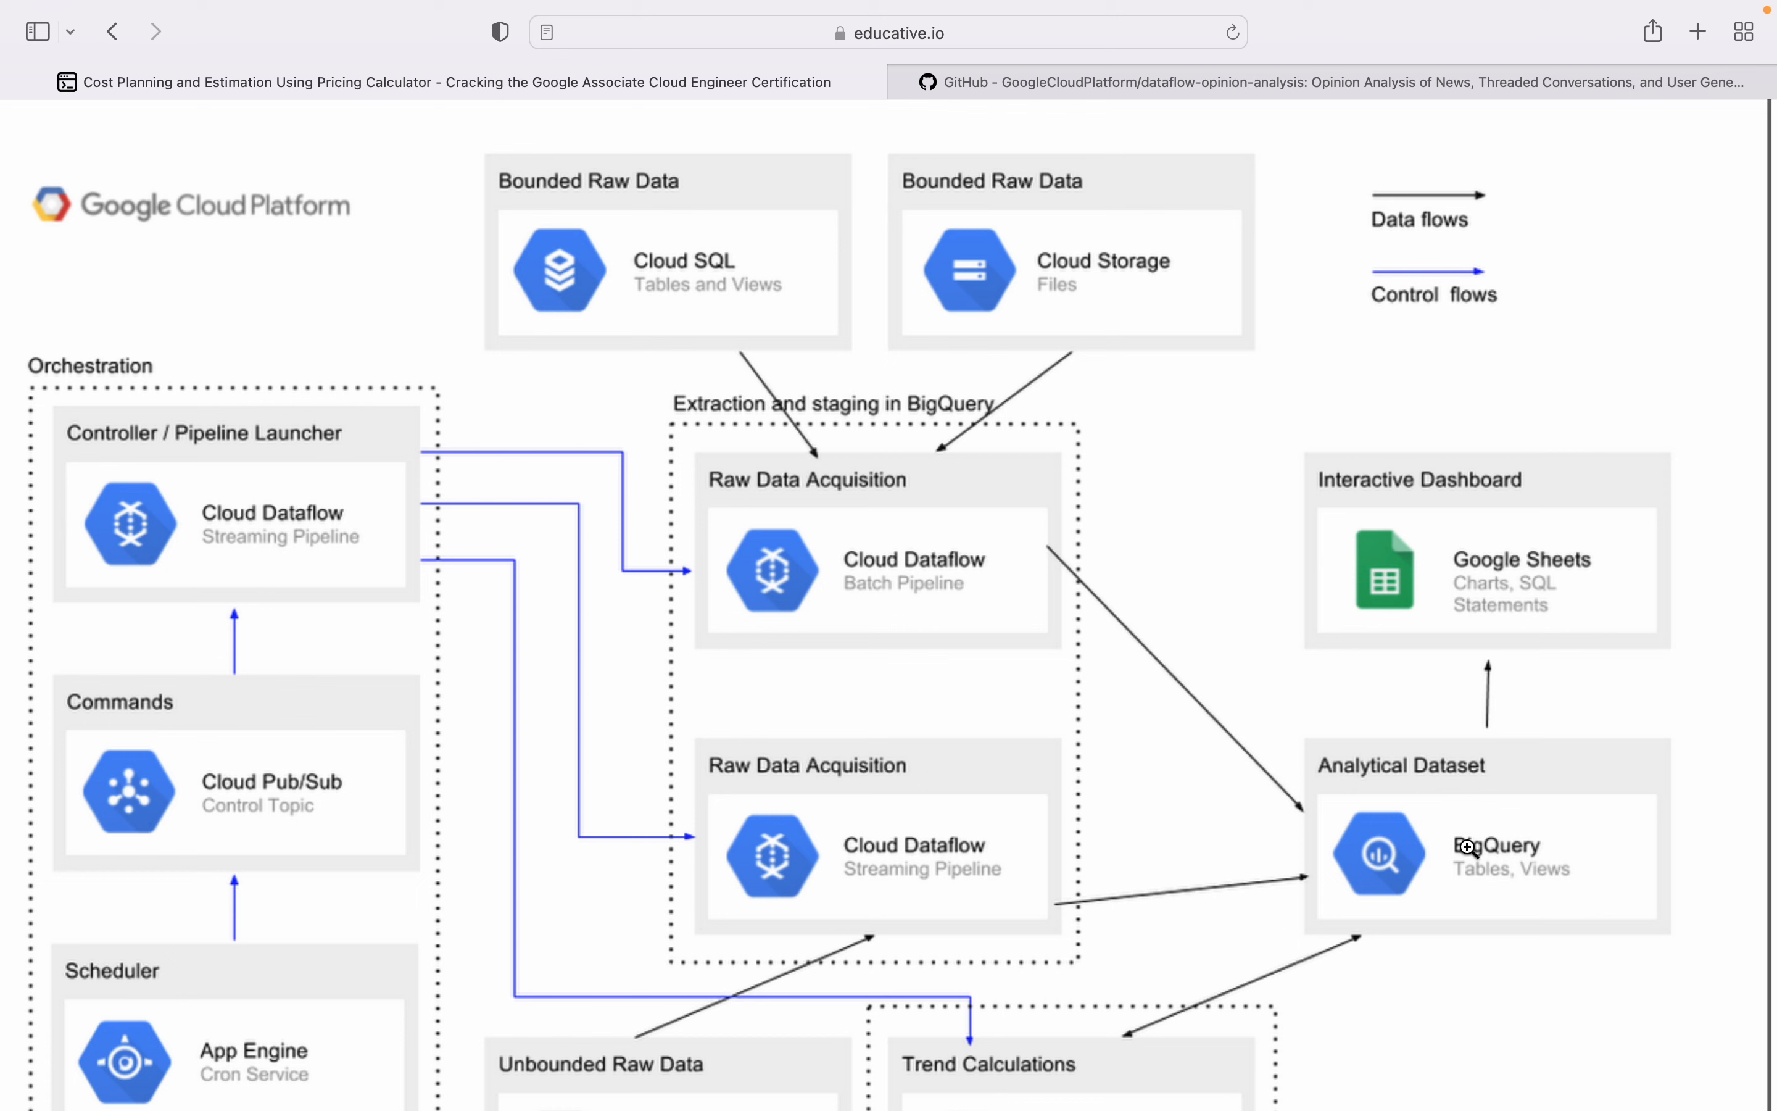
pyautogui.moveTo(1501, 611)
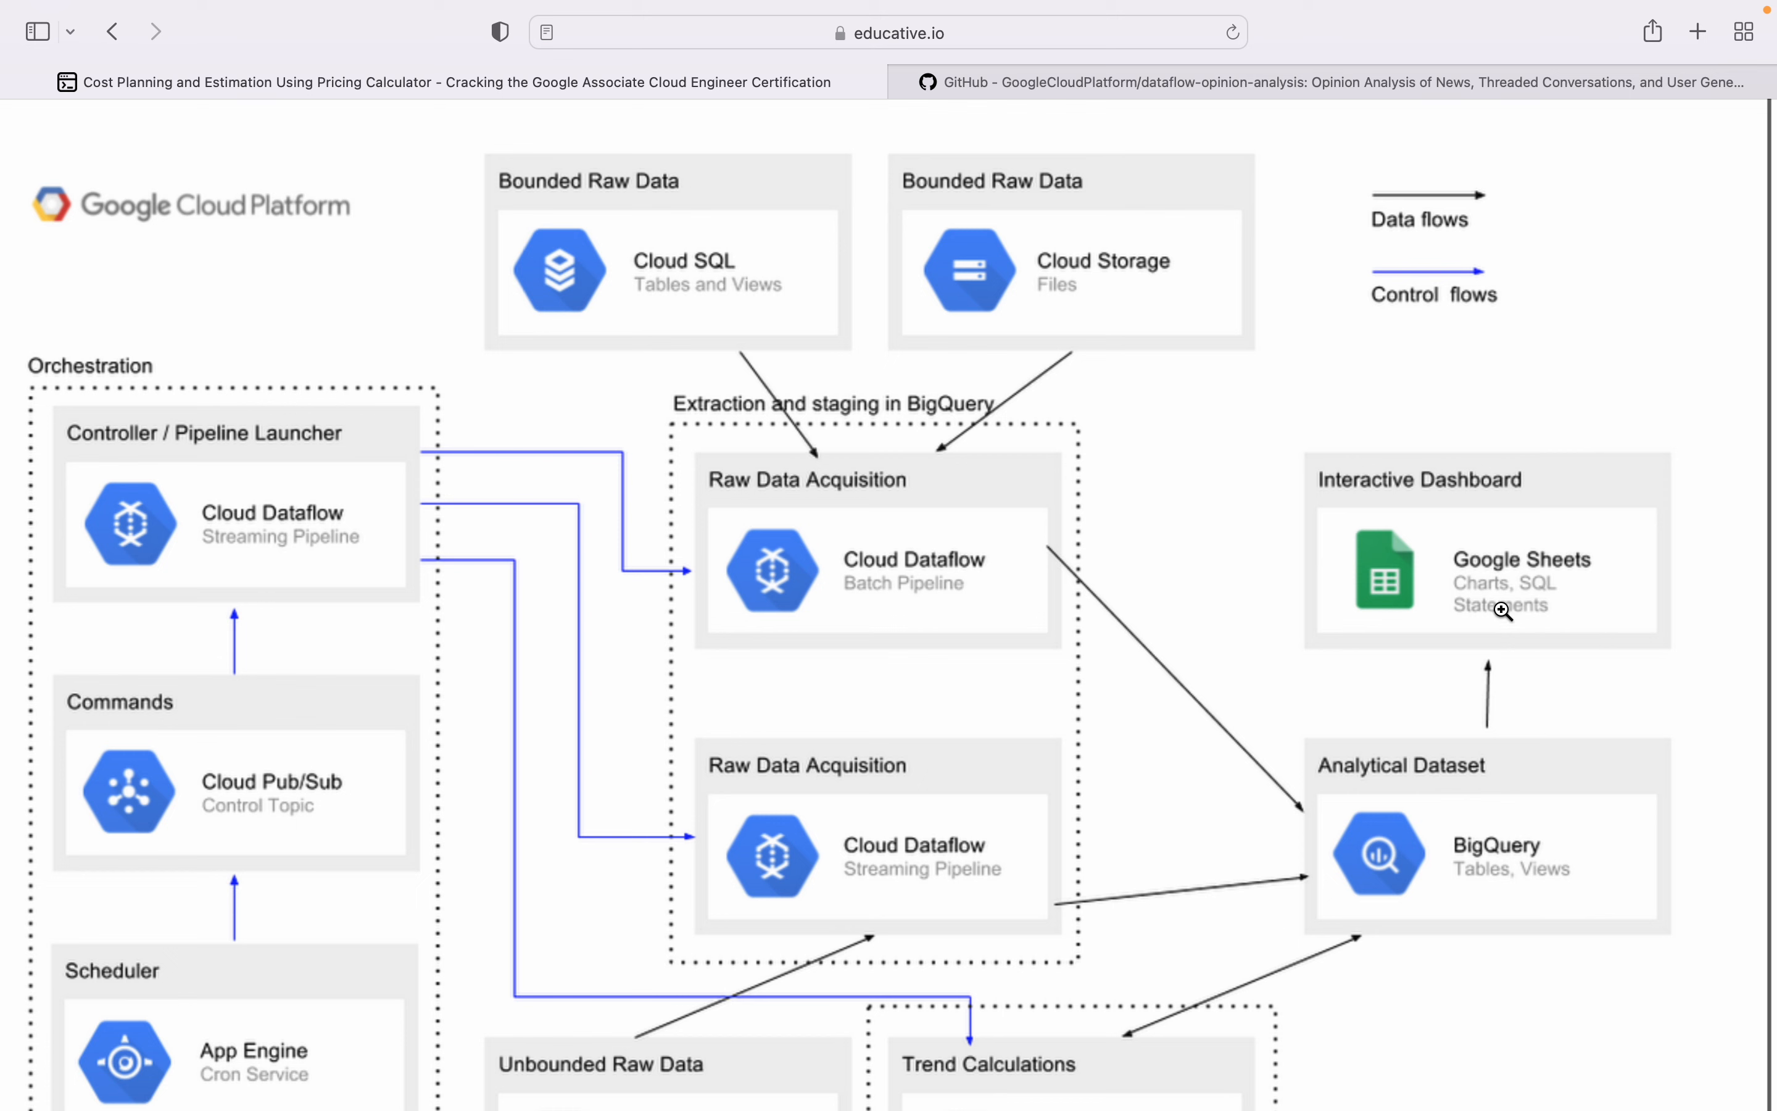
pyautogui.moveTo(1219, 415)
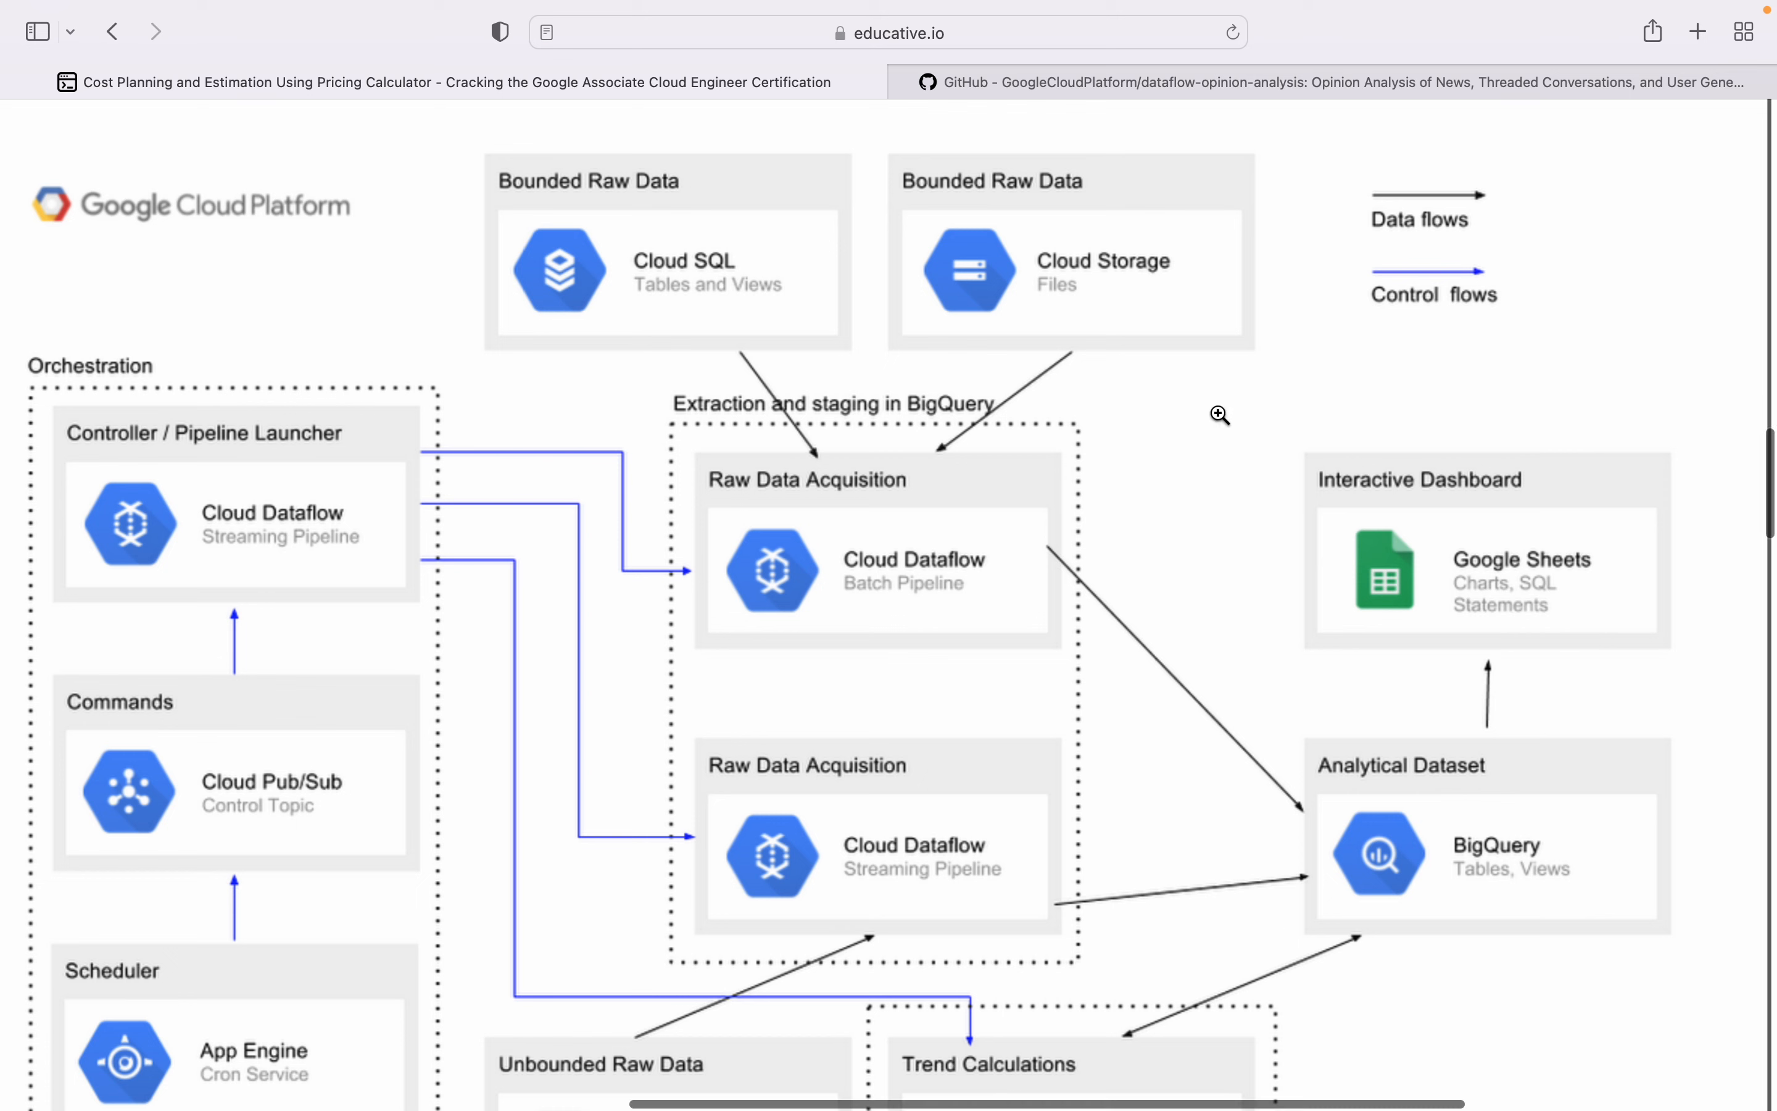
pyautogui.moveTo(1084, 228)
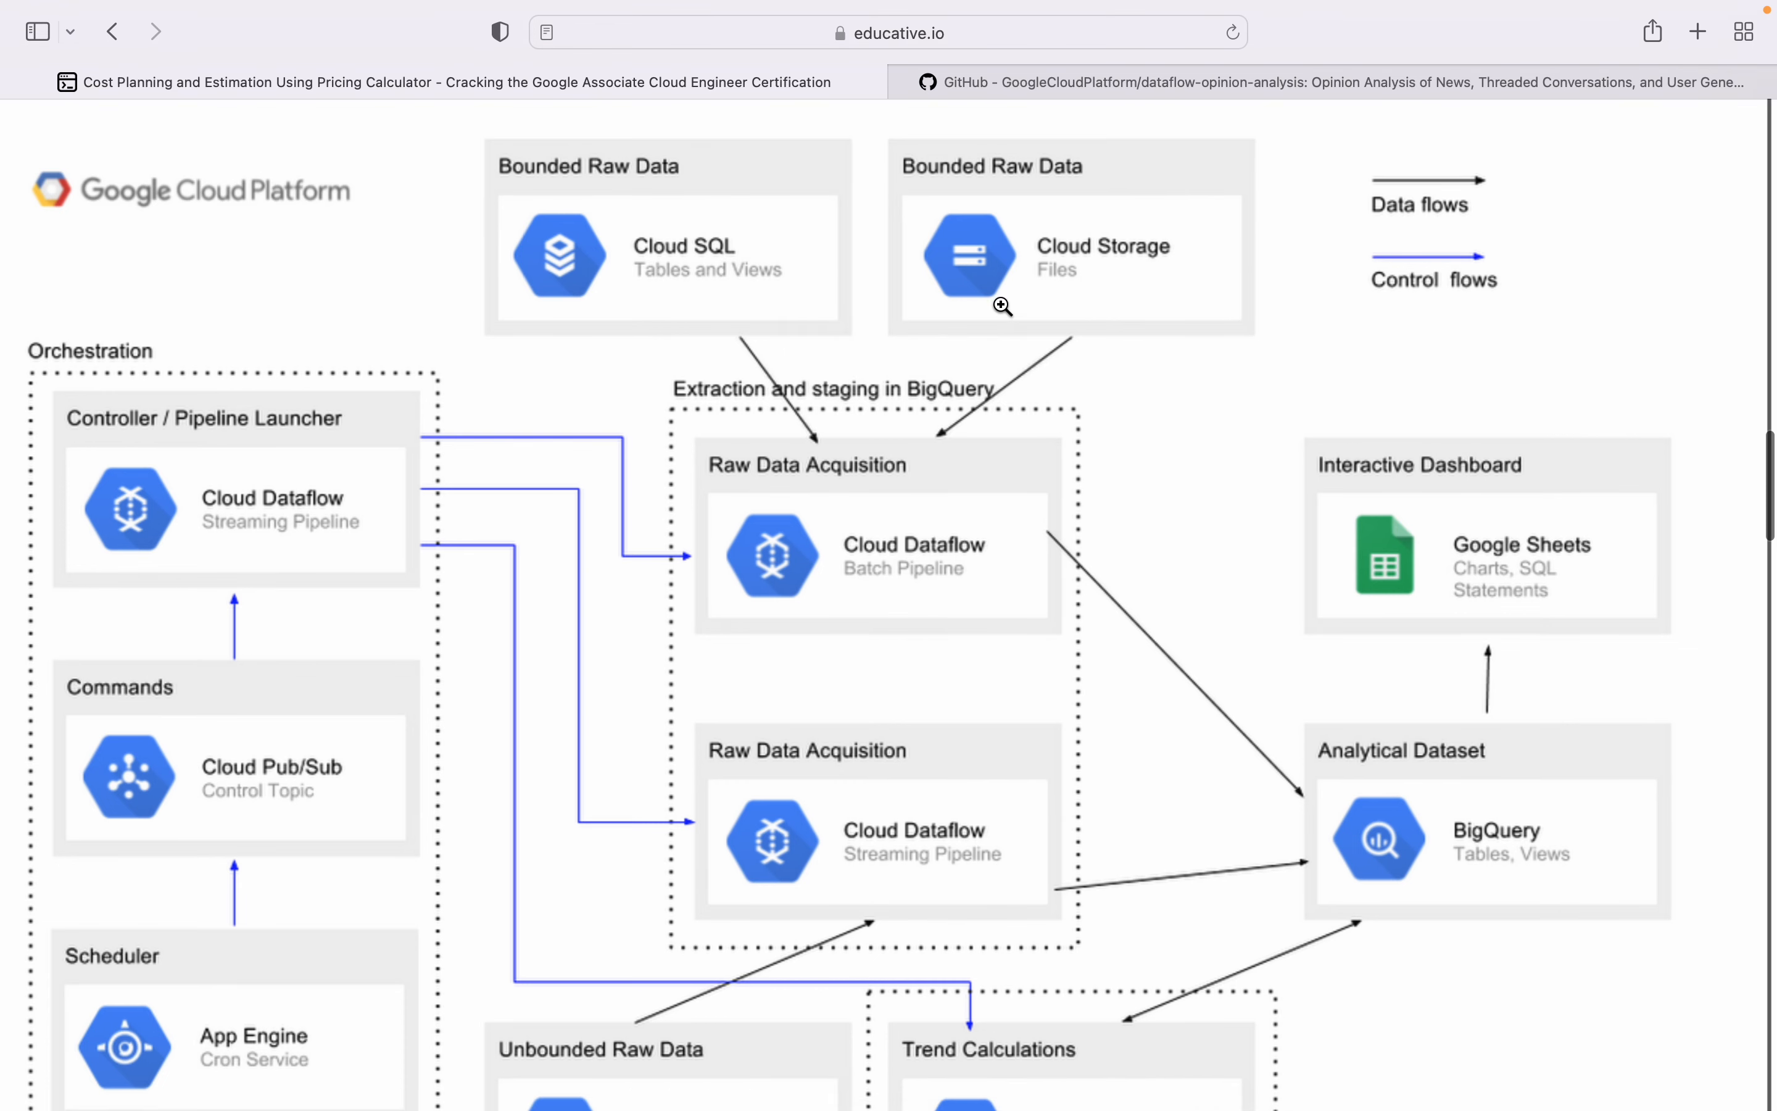
pyautogui.scroll(-3)
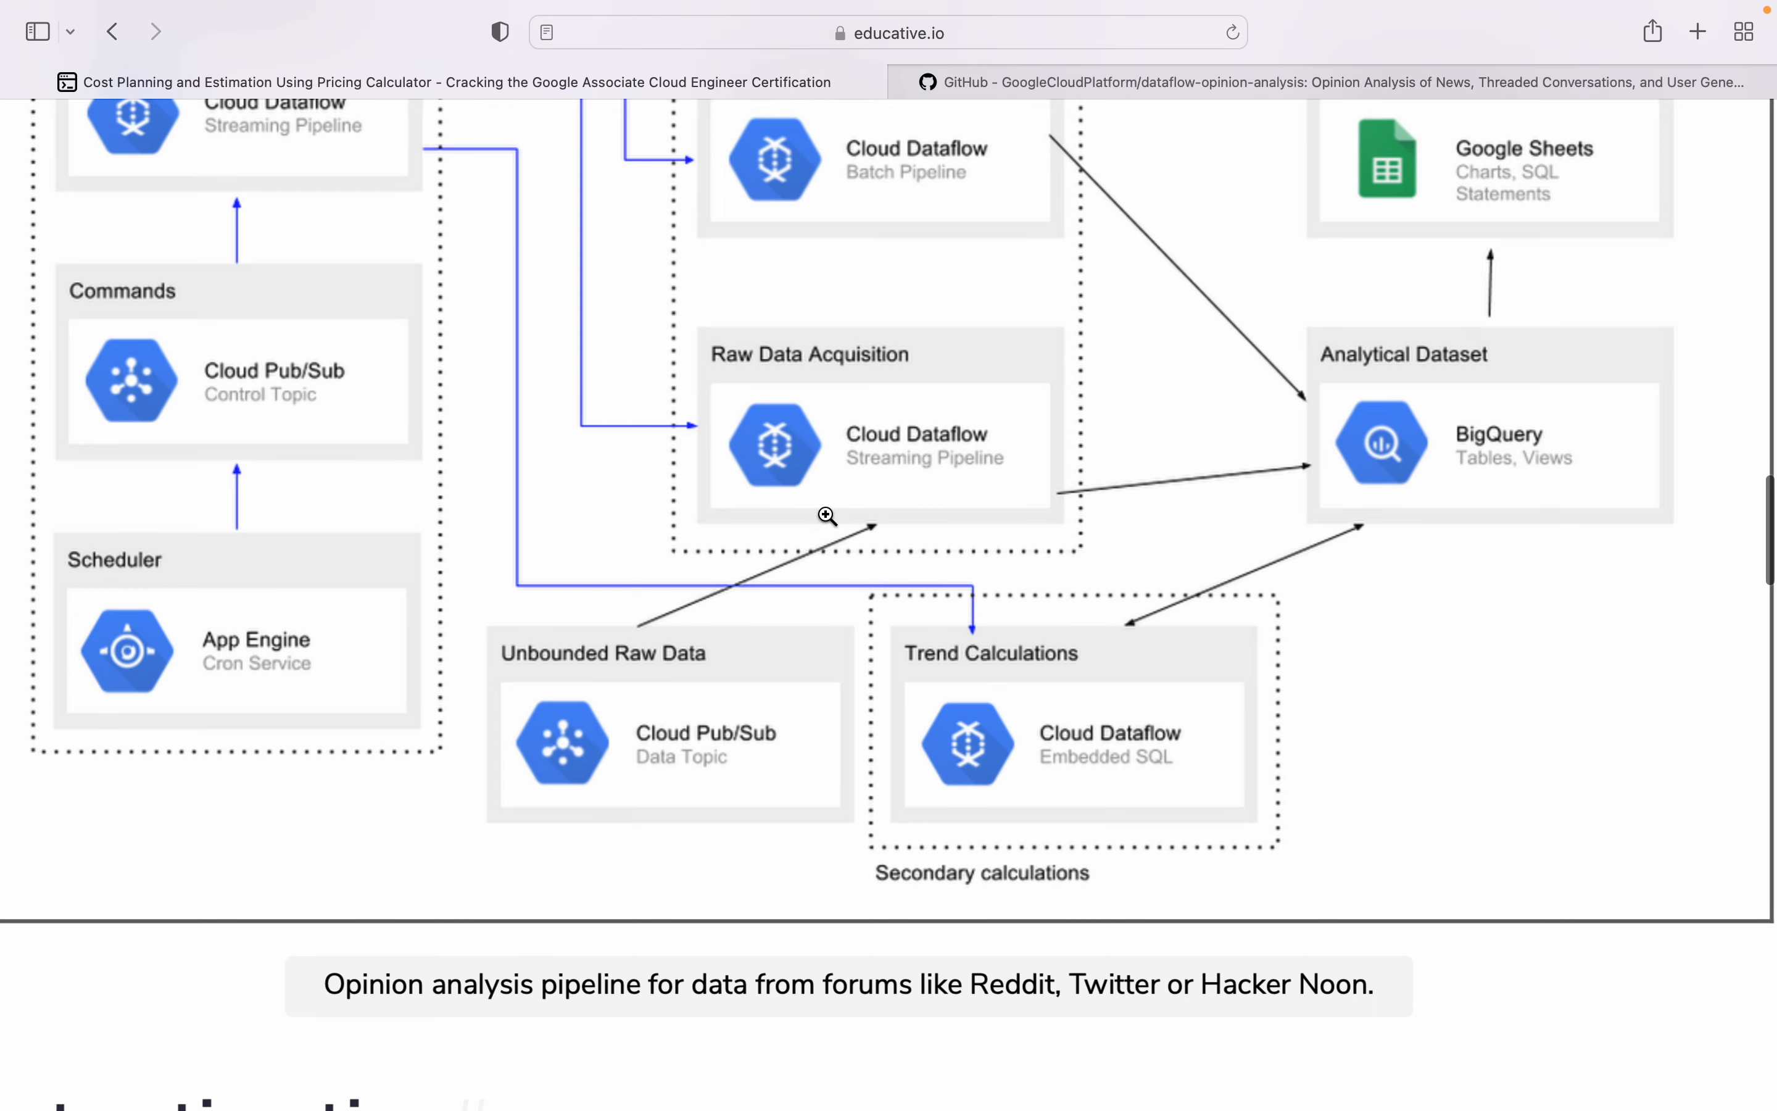
pyautogui.moveTo(778, 770)
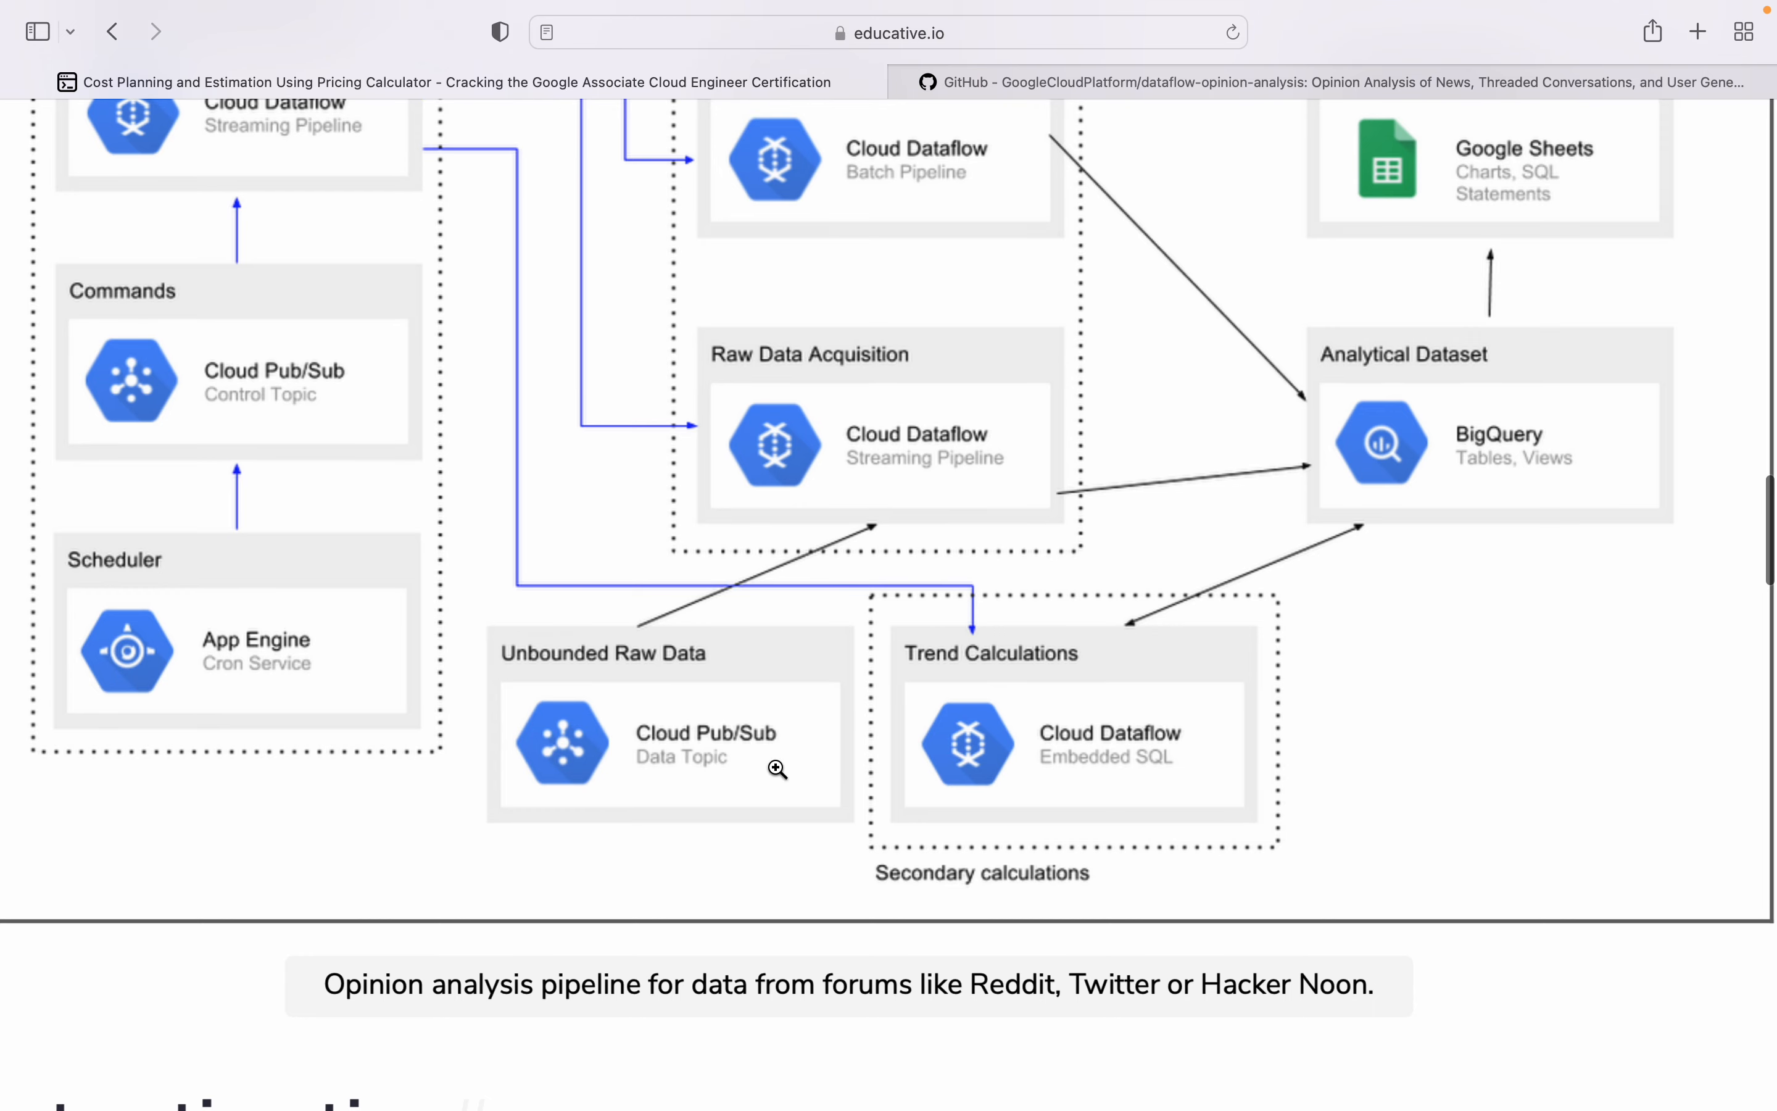
pyautogui.moveTo(1108, 791)
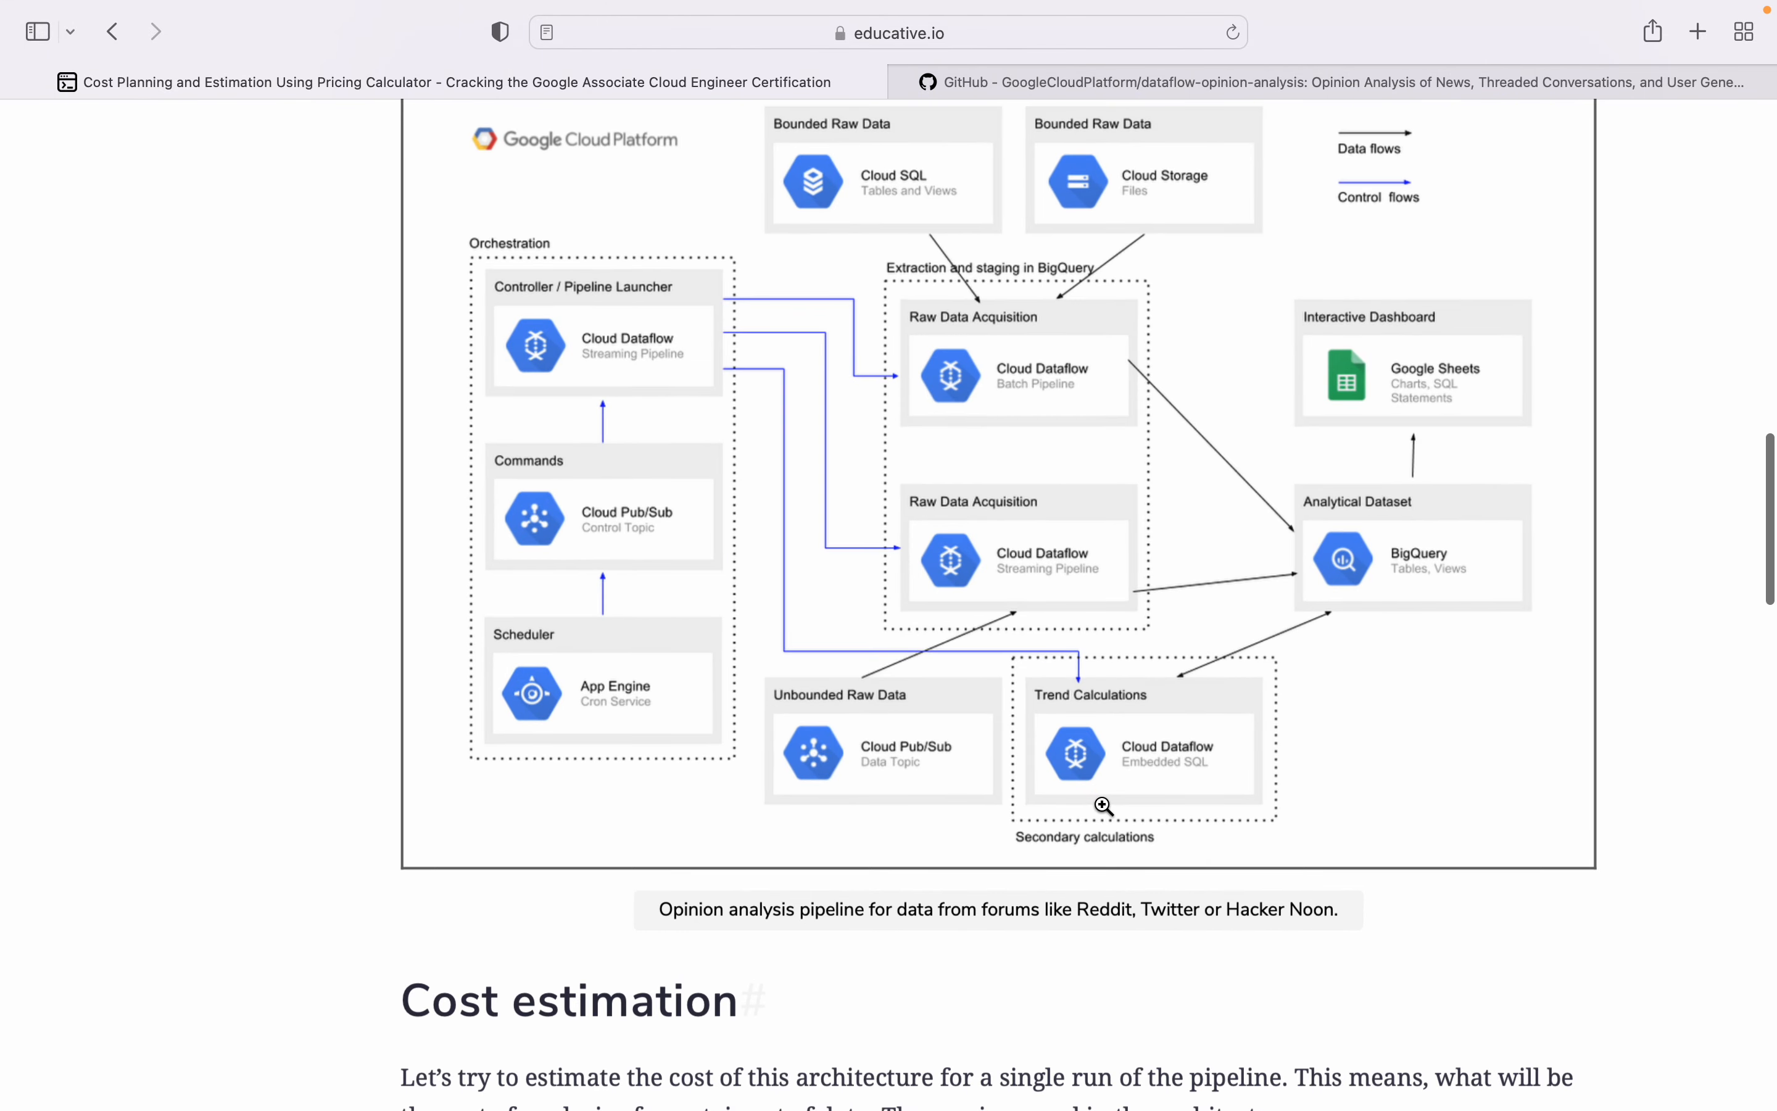
pyautogui.scroll(-3)
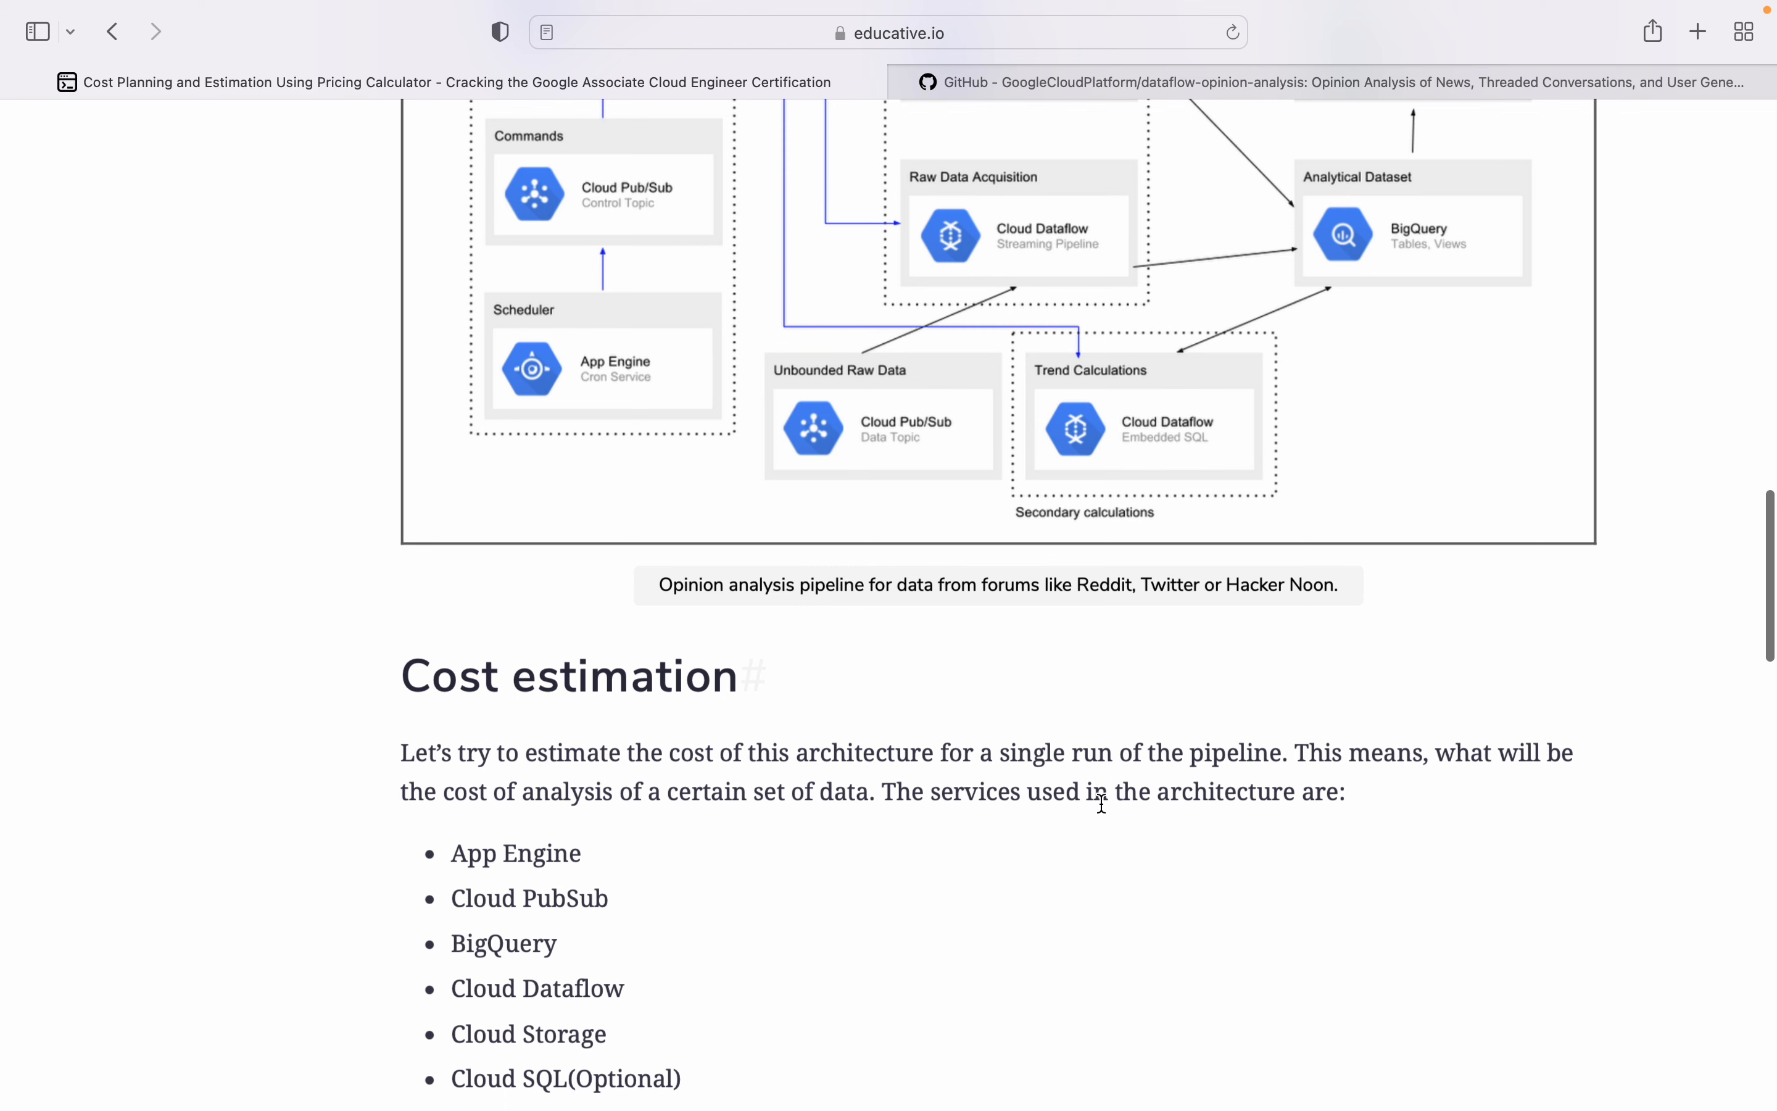
pyautogui.scroll(3)
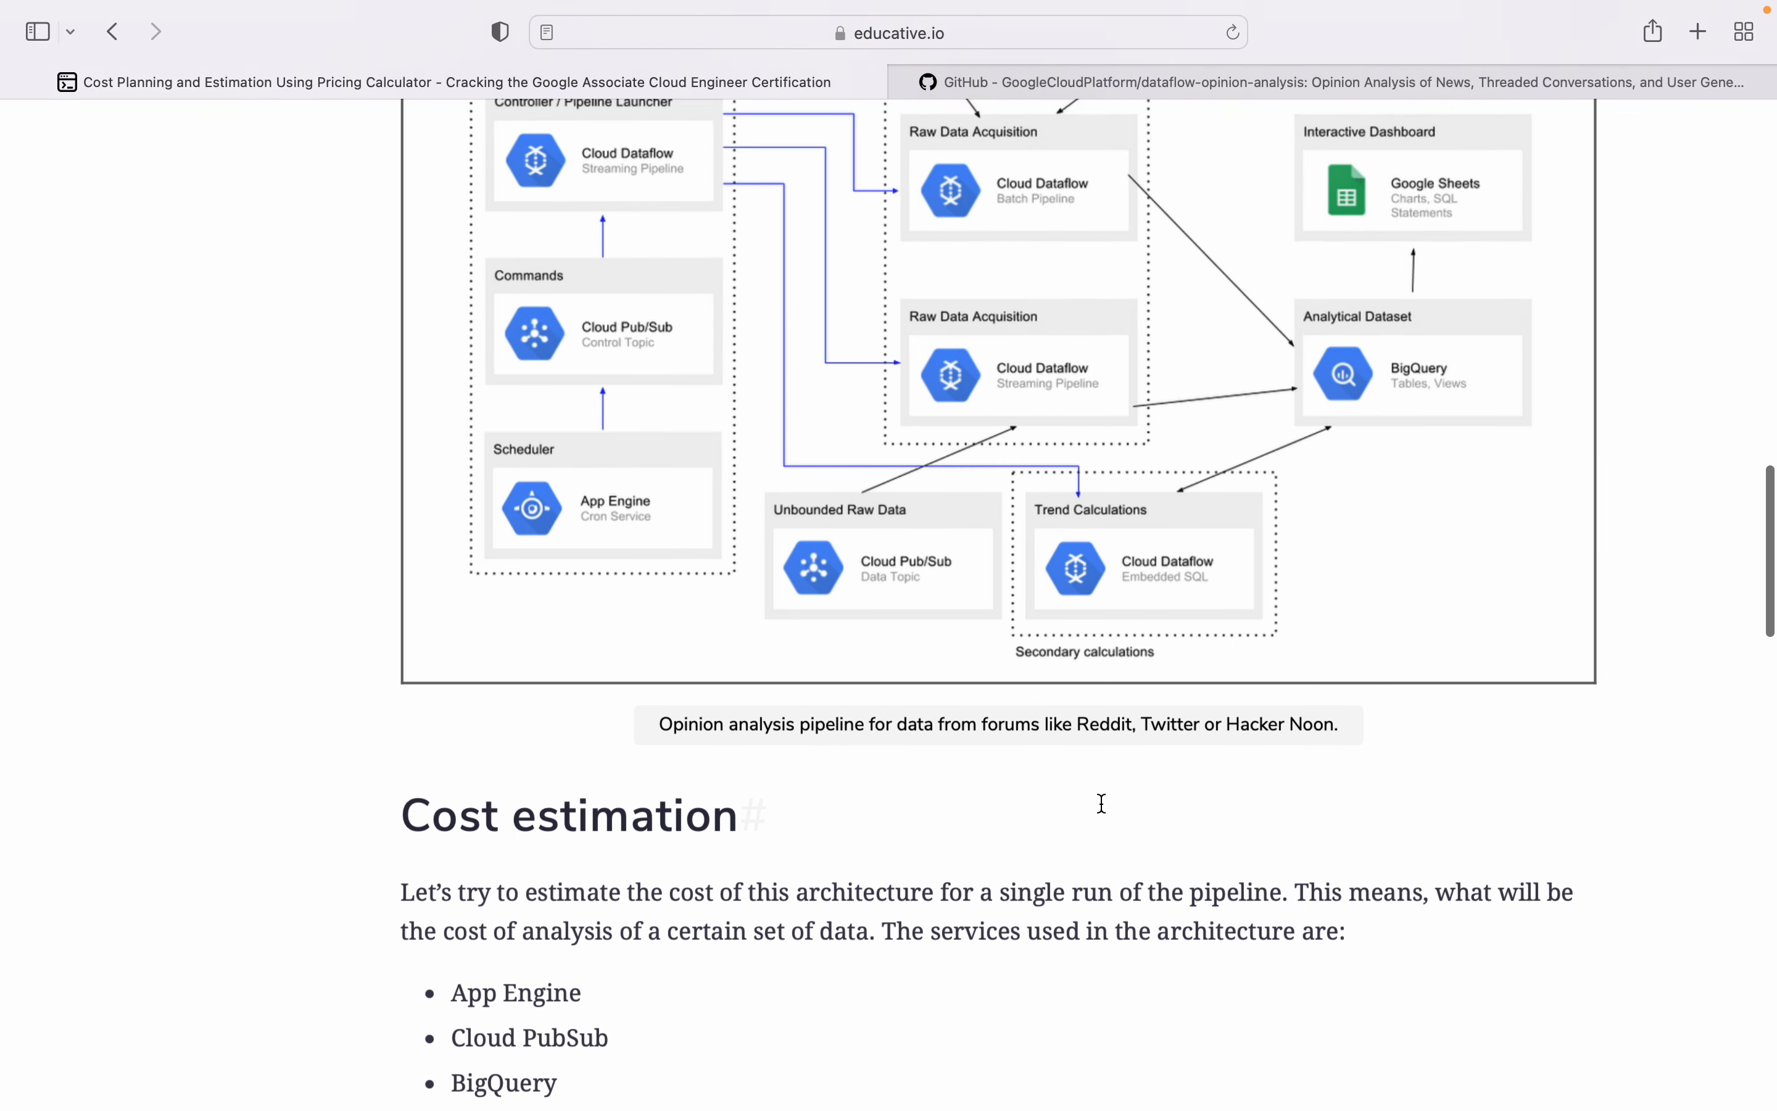
pyautogui.scroll(3)
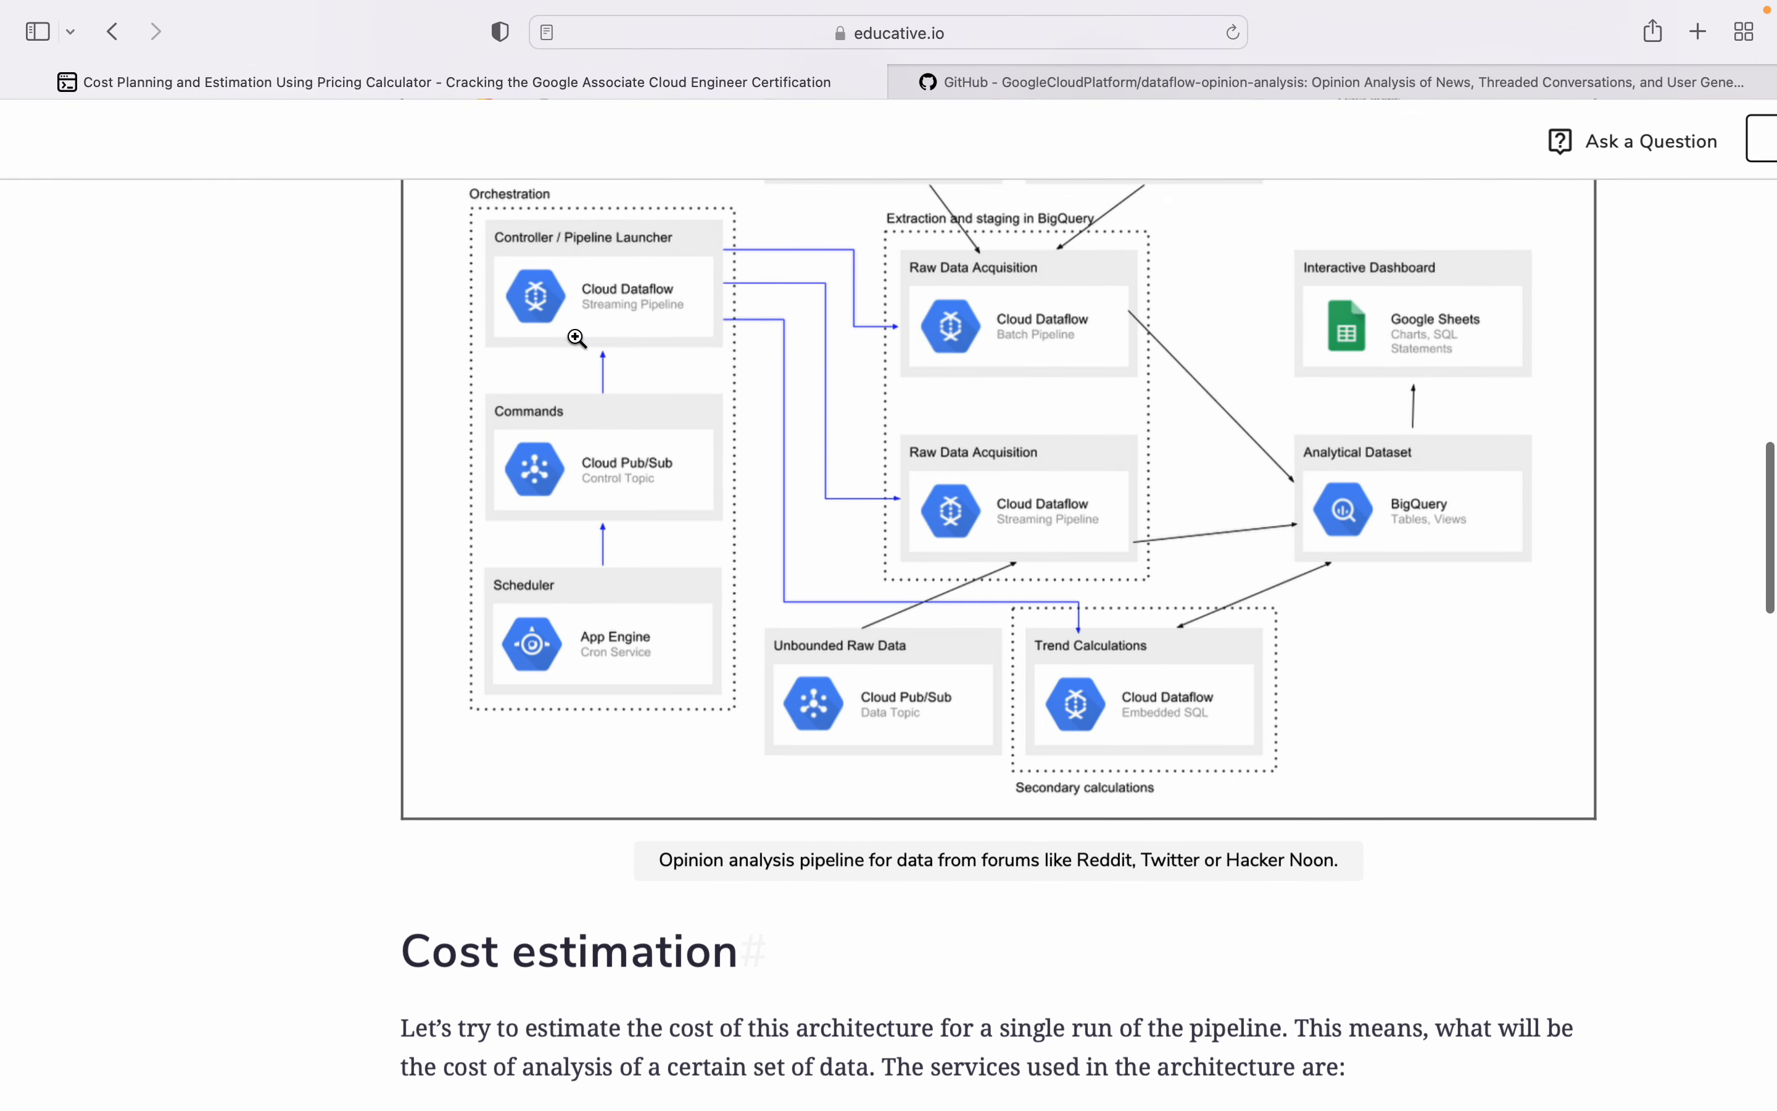
pyautogui.scroll(3)
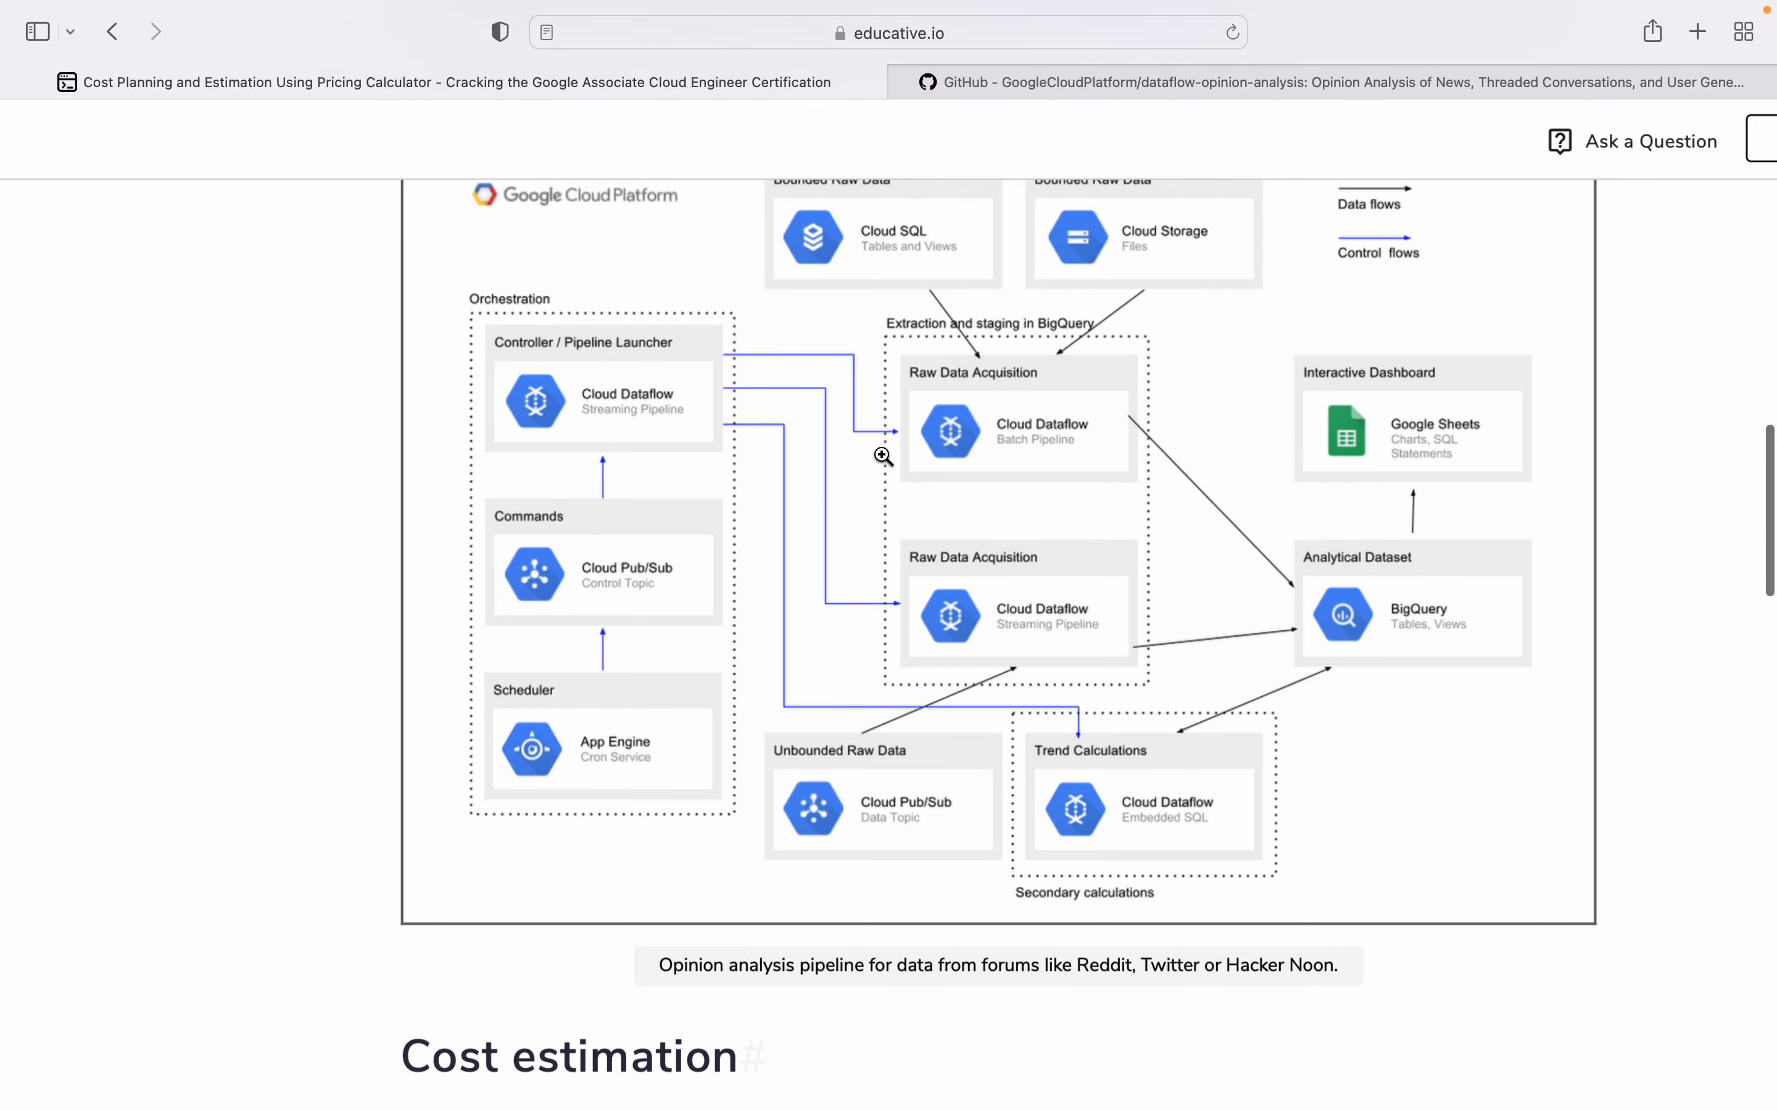
pyautogui.scroll(-3)
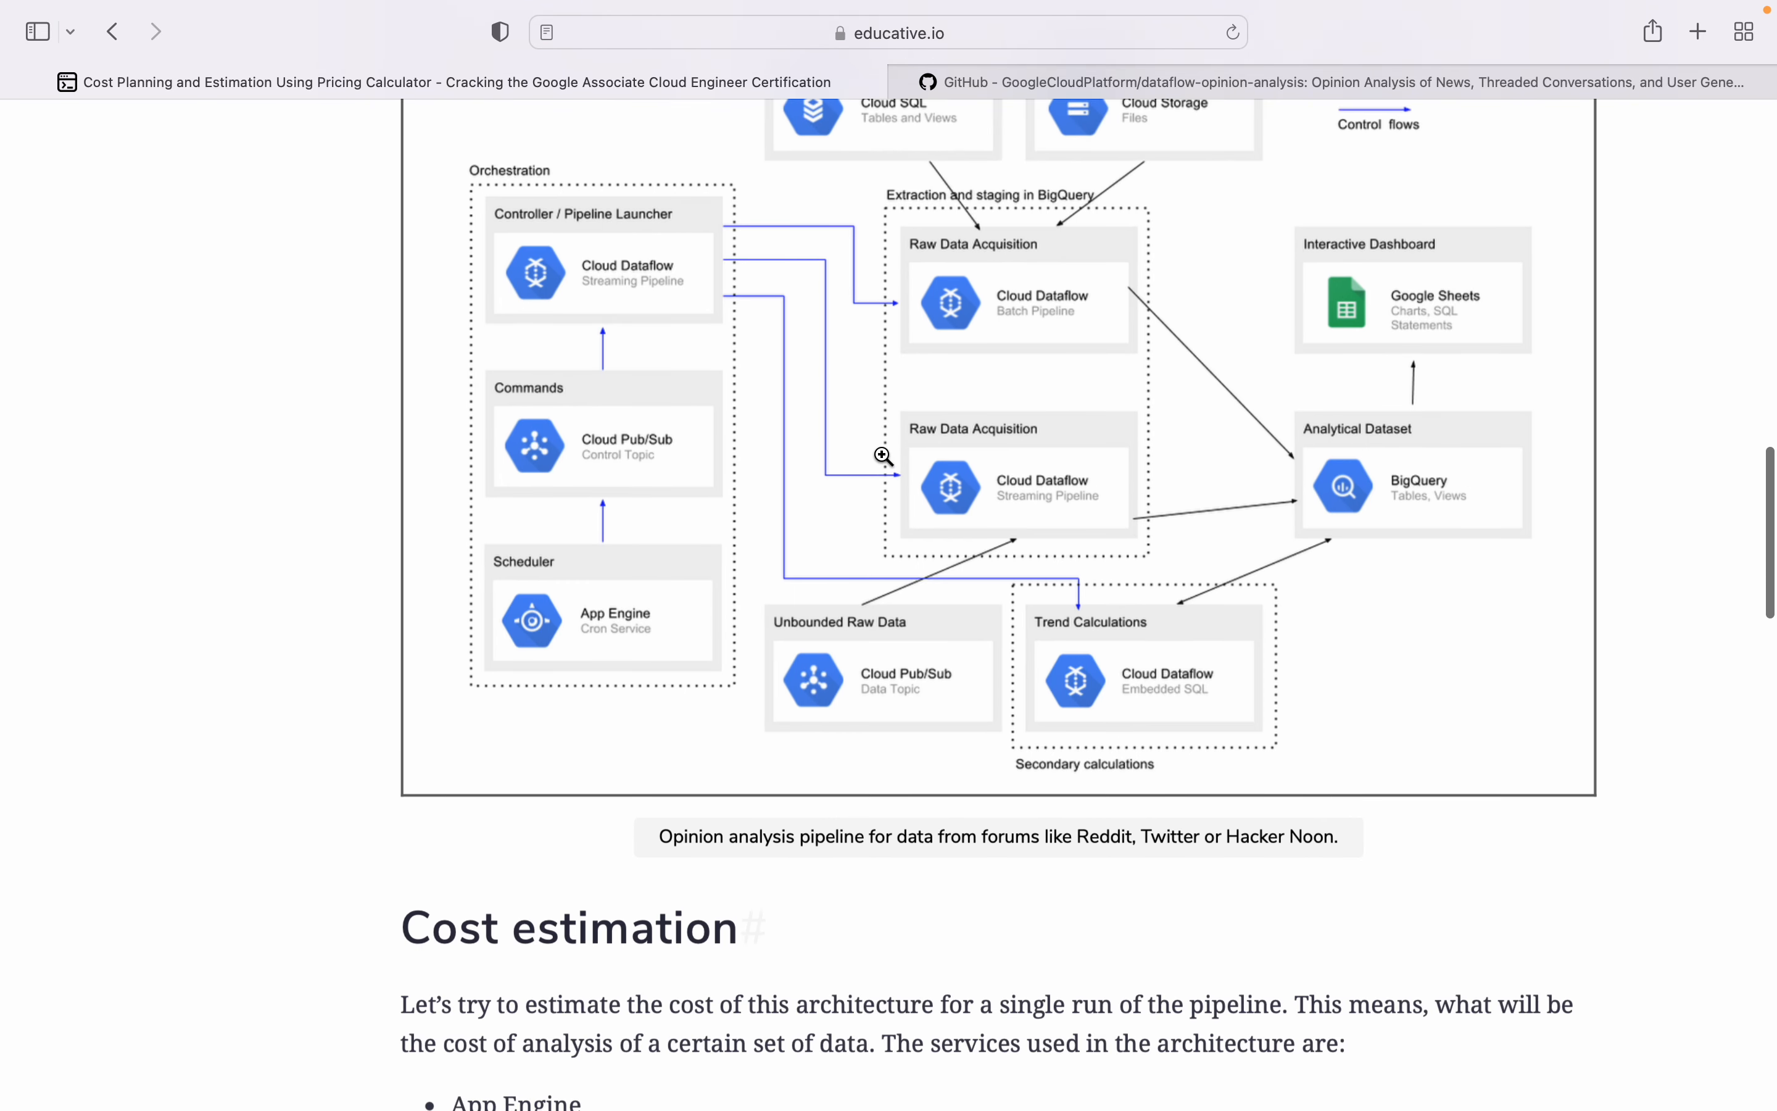
pyautogui.scroll(-3)
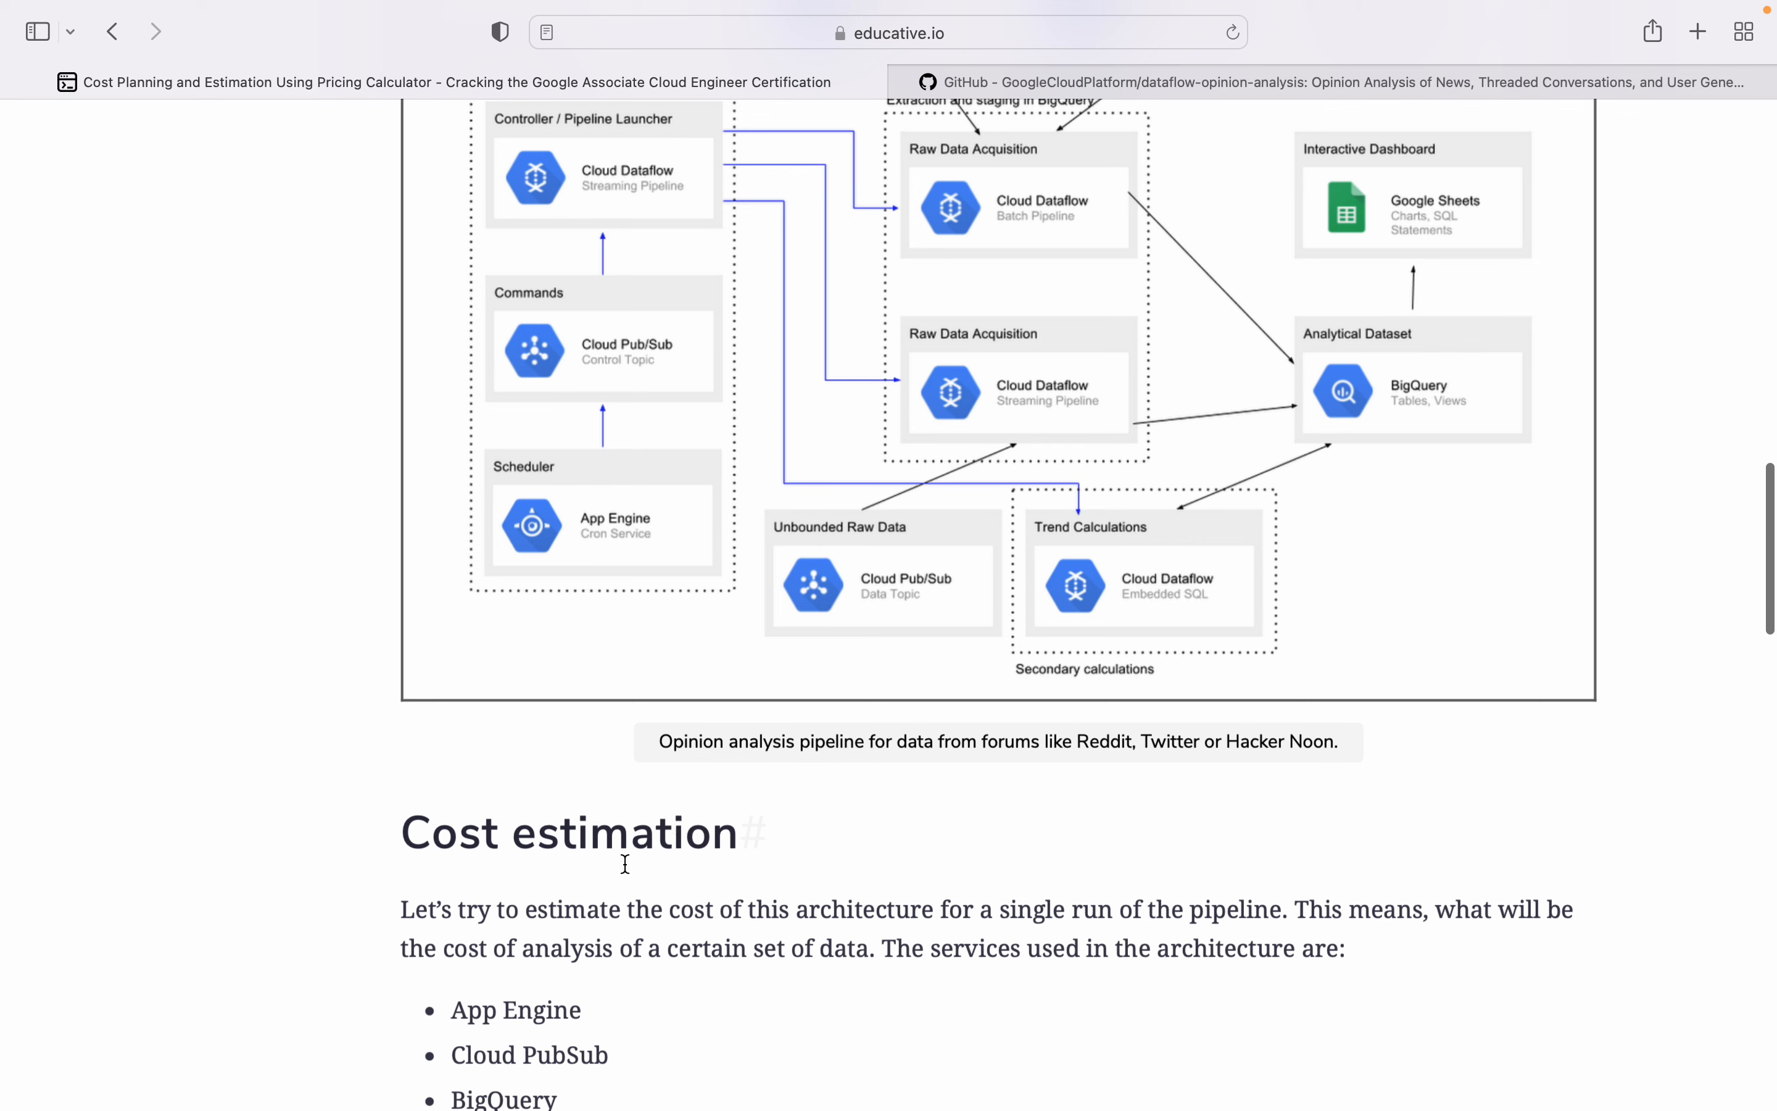
pyautogui.scroll(-3)
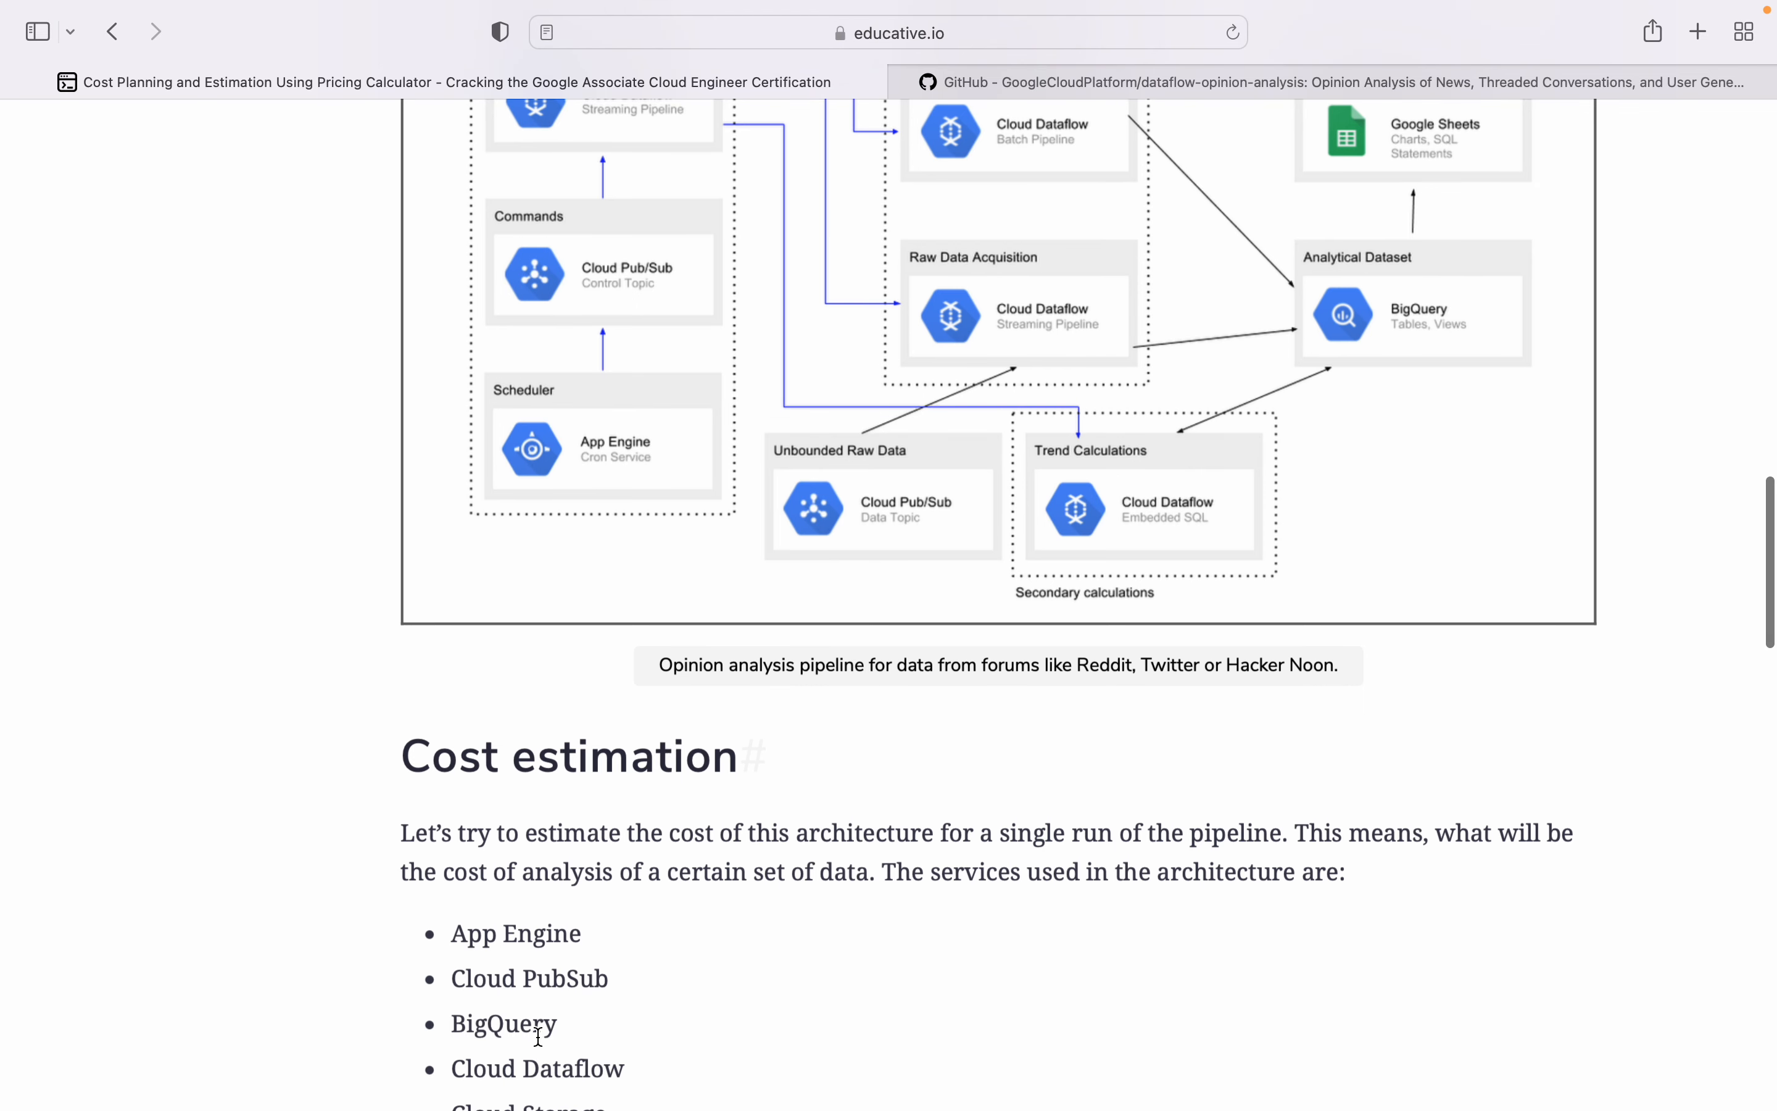
pyautogui.scroll(3)
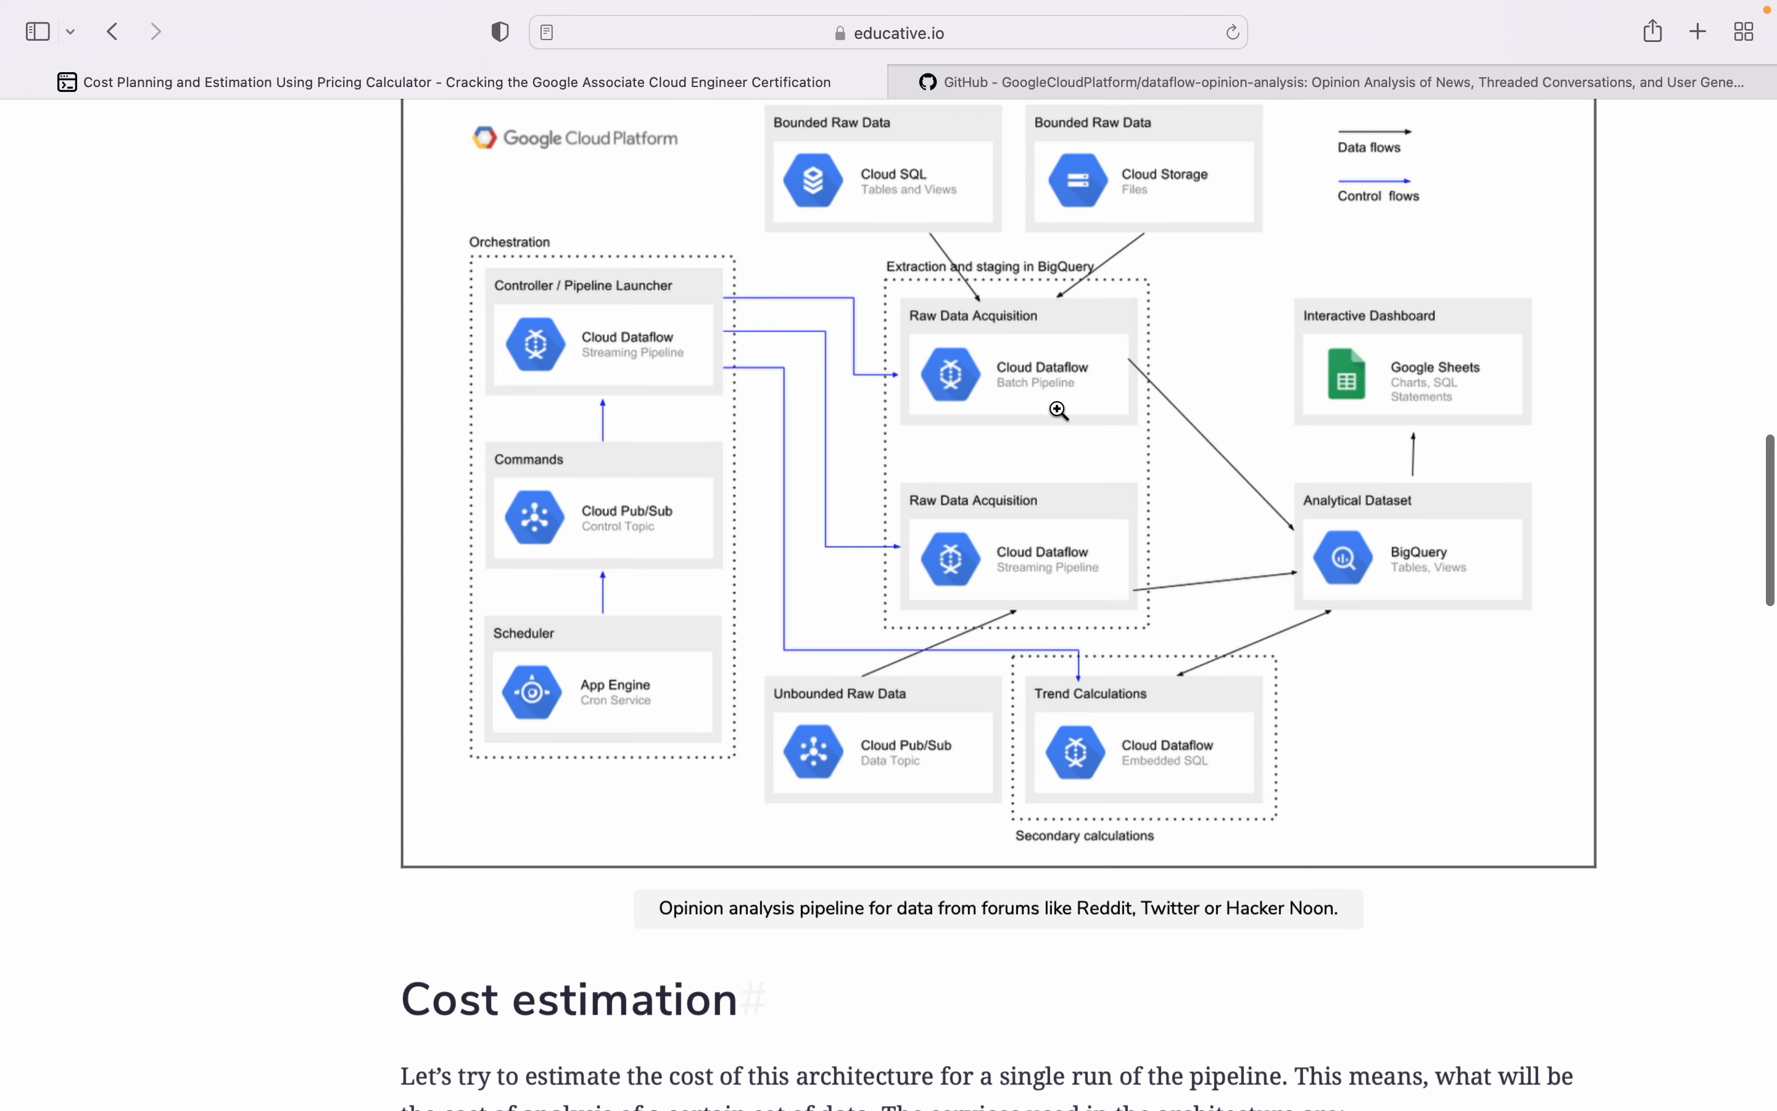
pyautogui.scroll(-3)
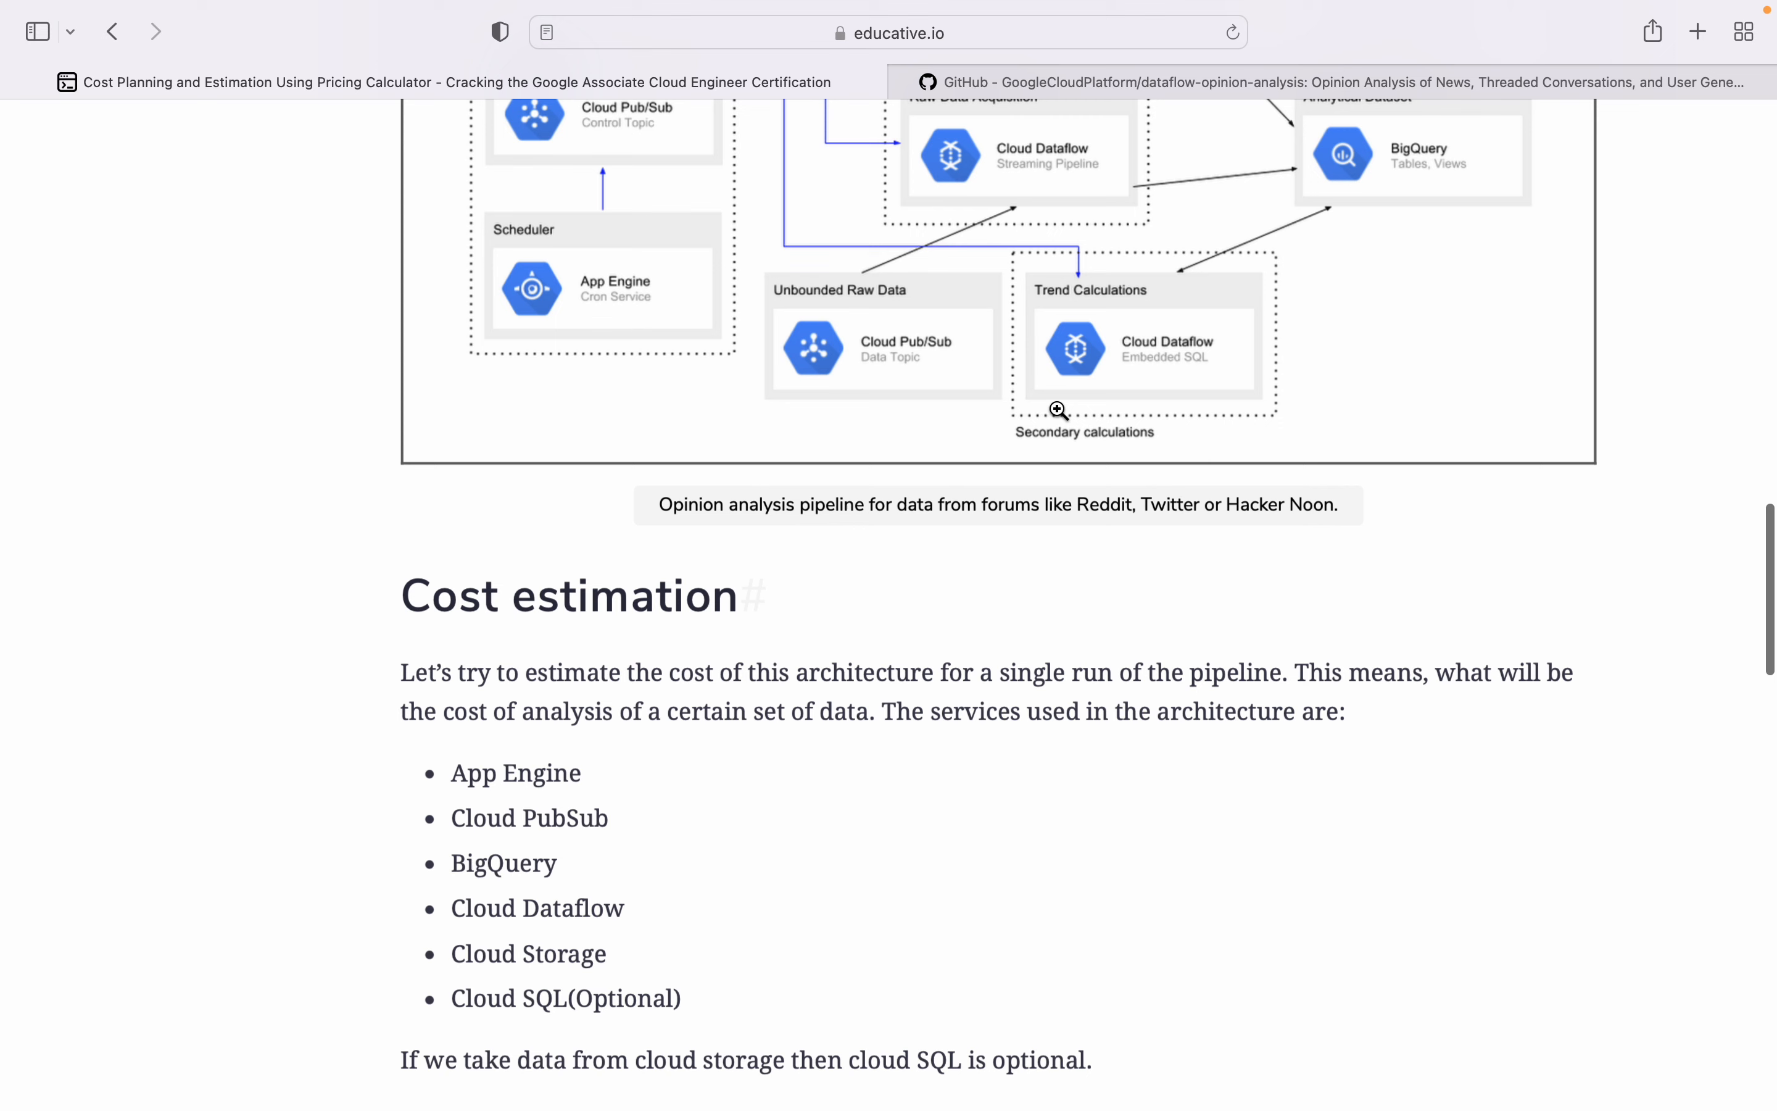
pyautogui.scroll(-3)
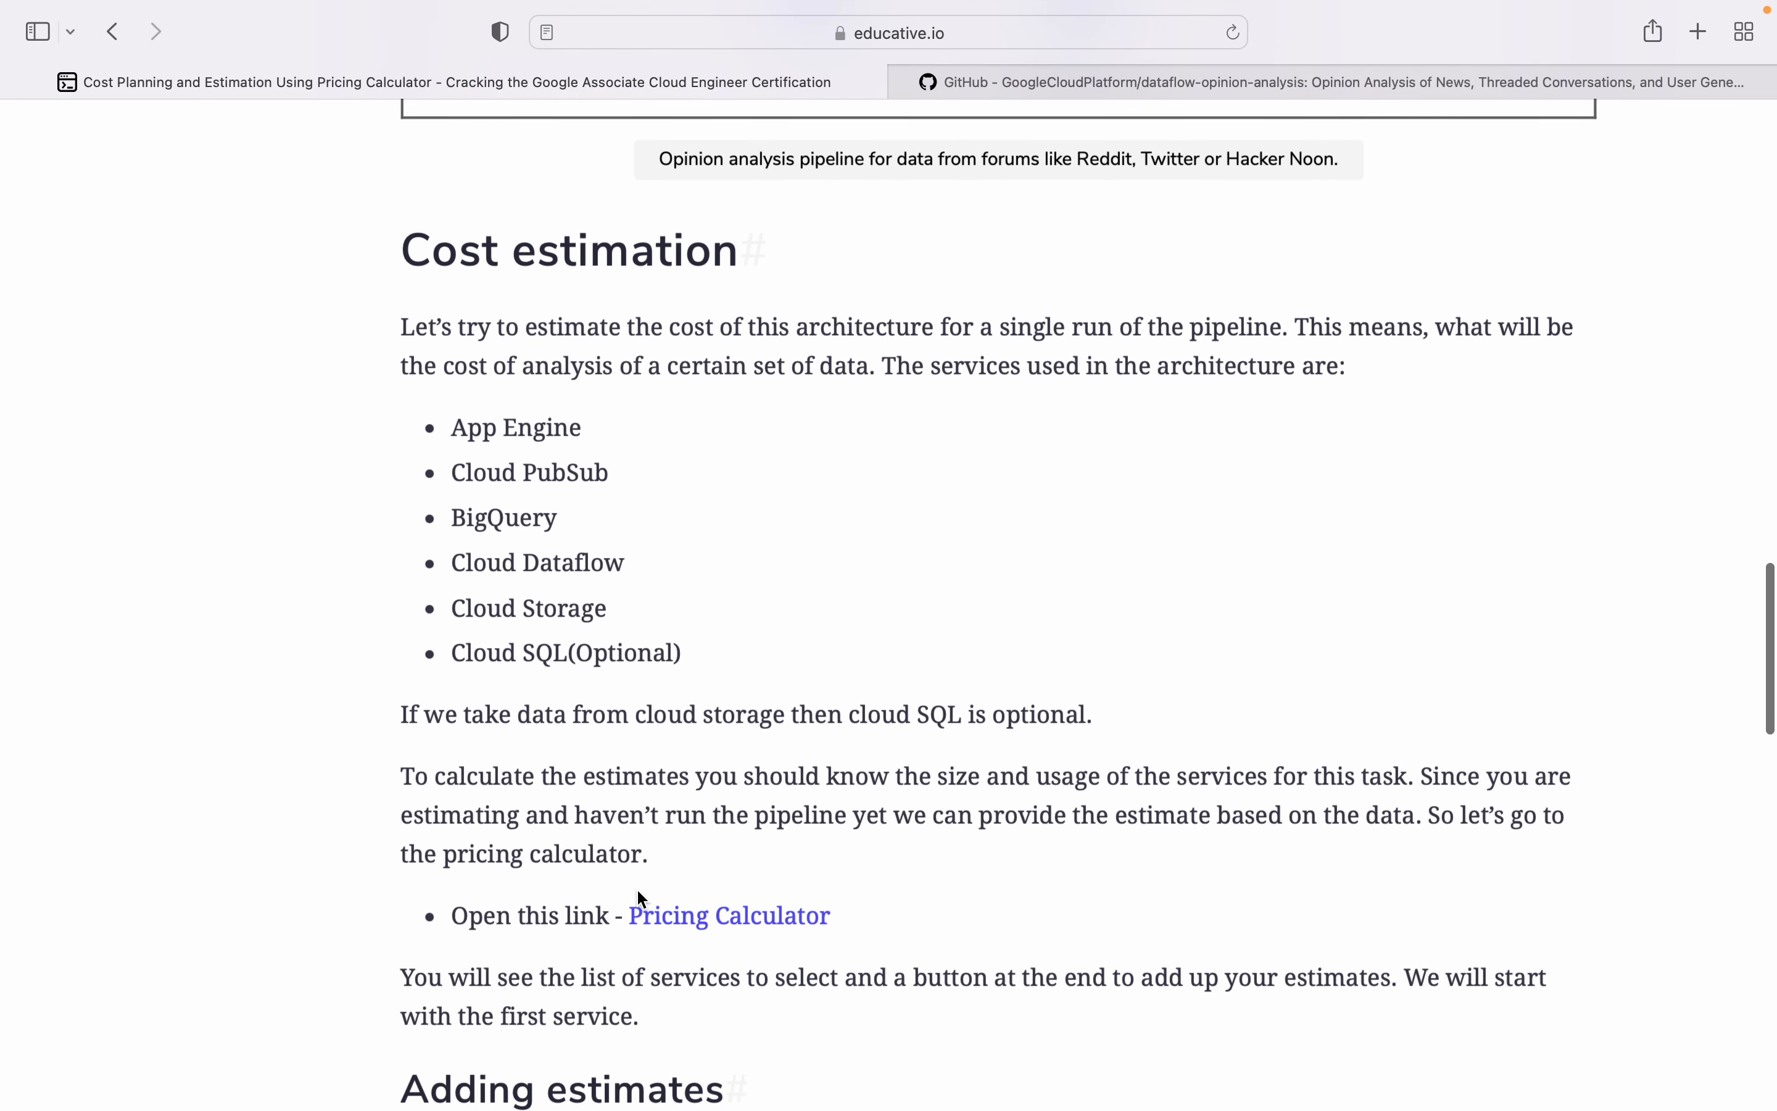
pyautogui.scroll(3)
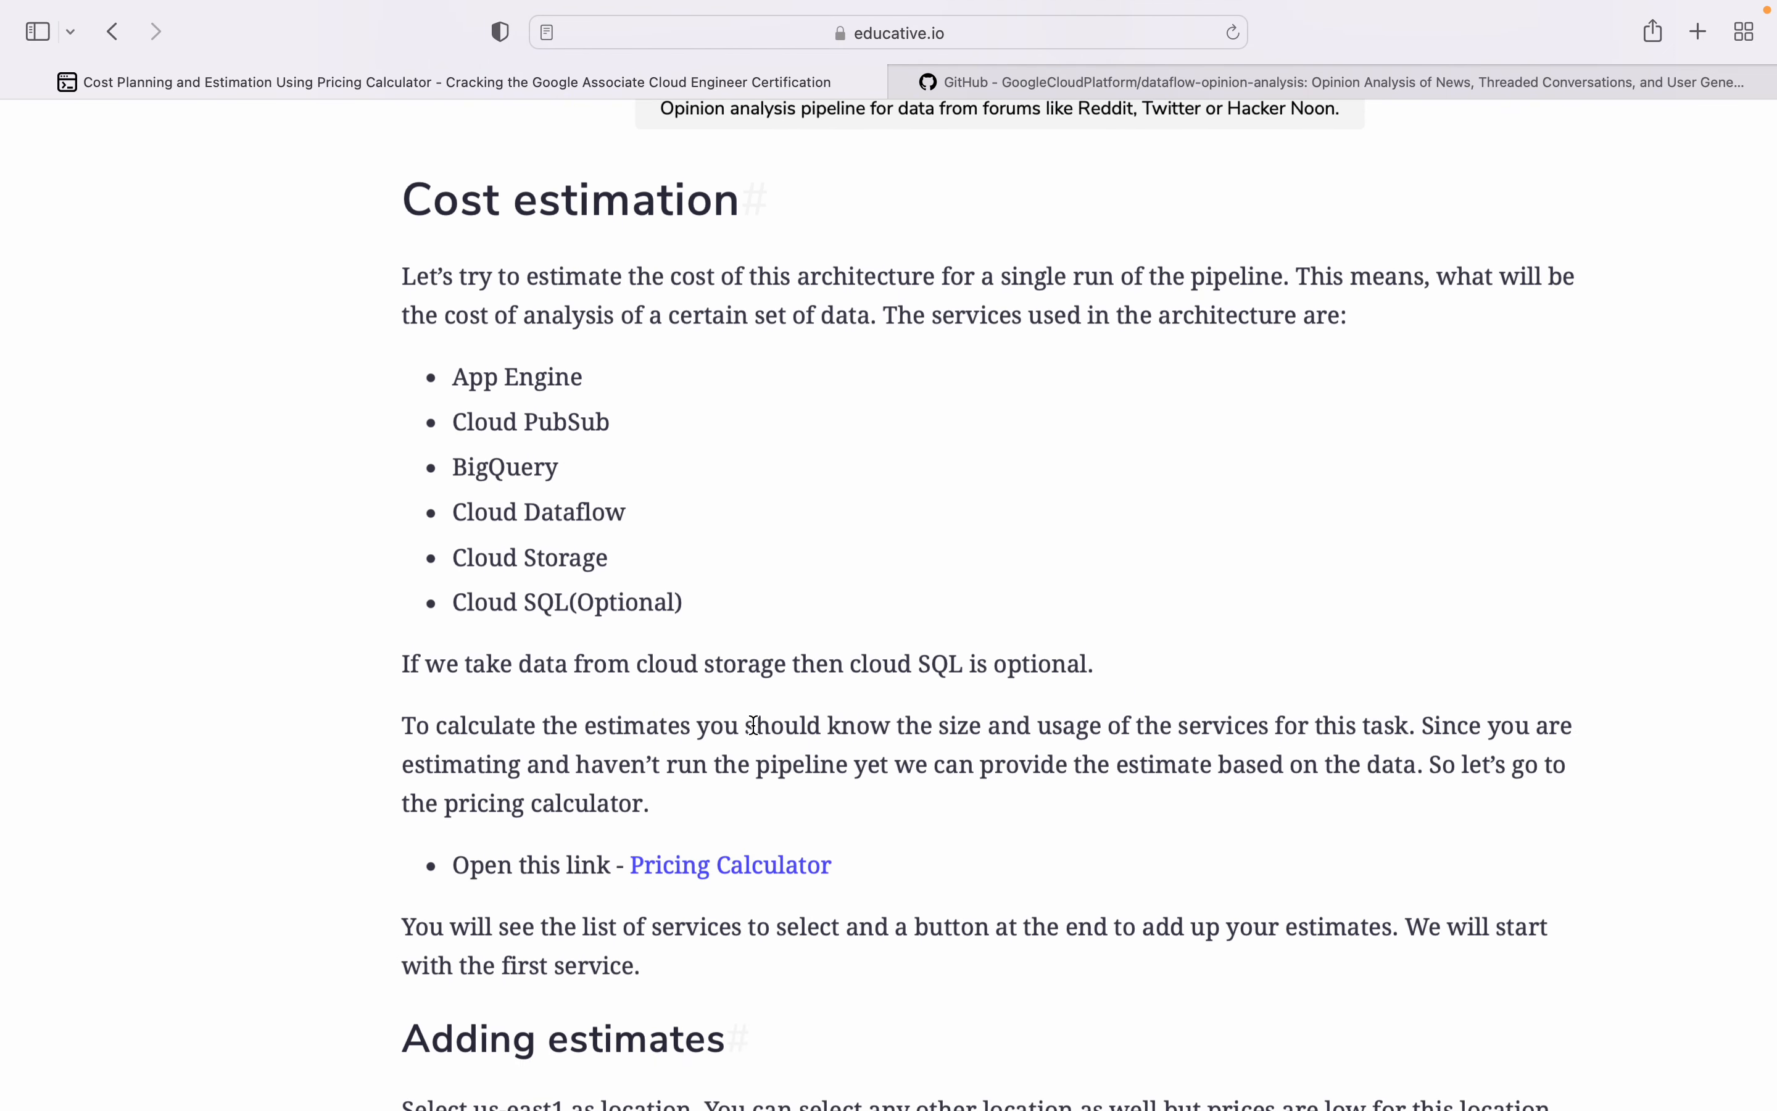
pyautogui.moveTo(613, 756)
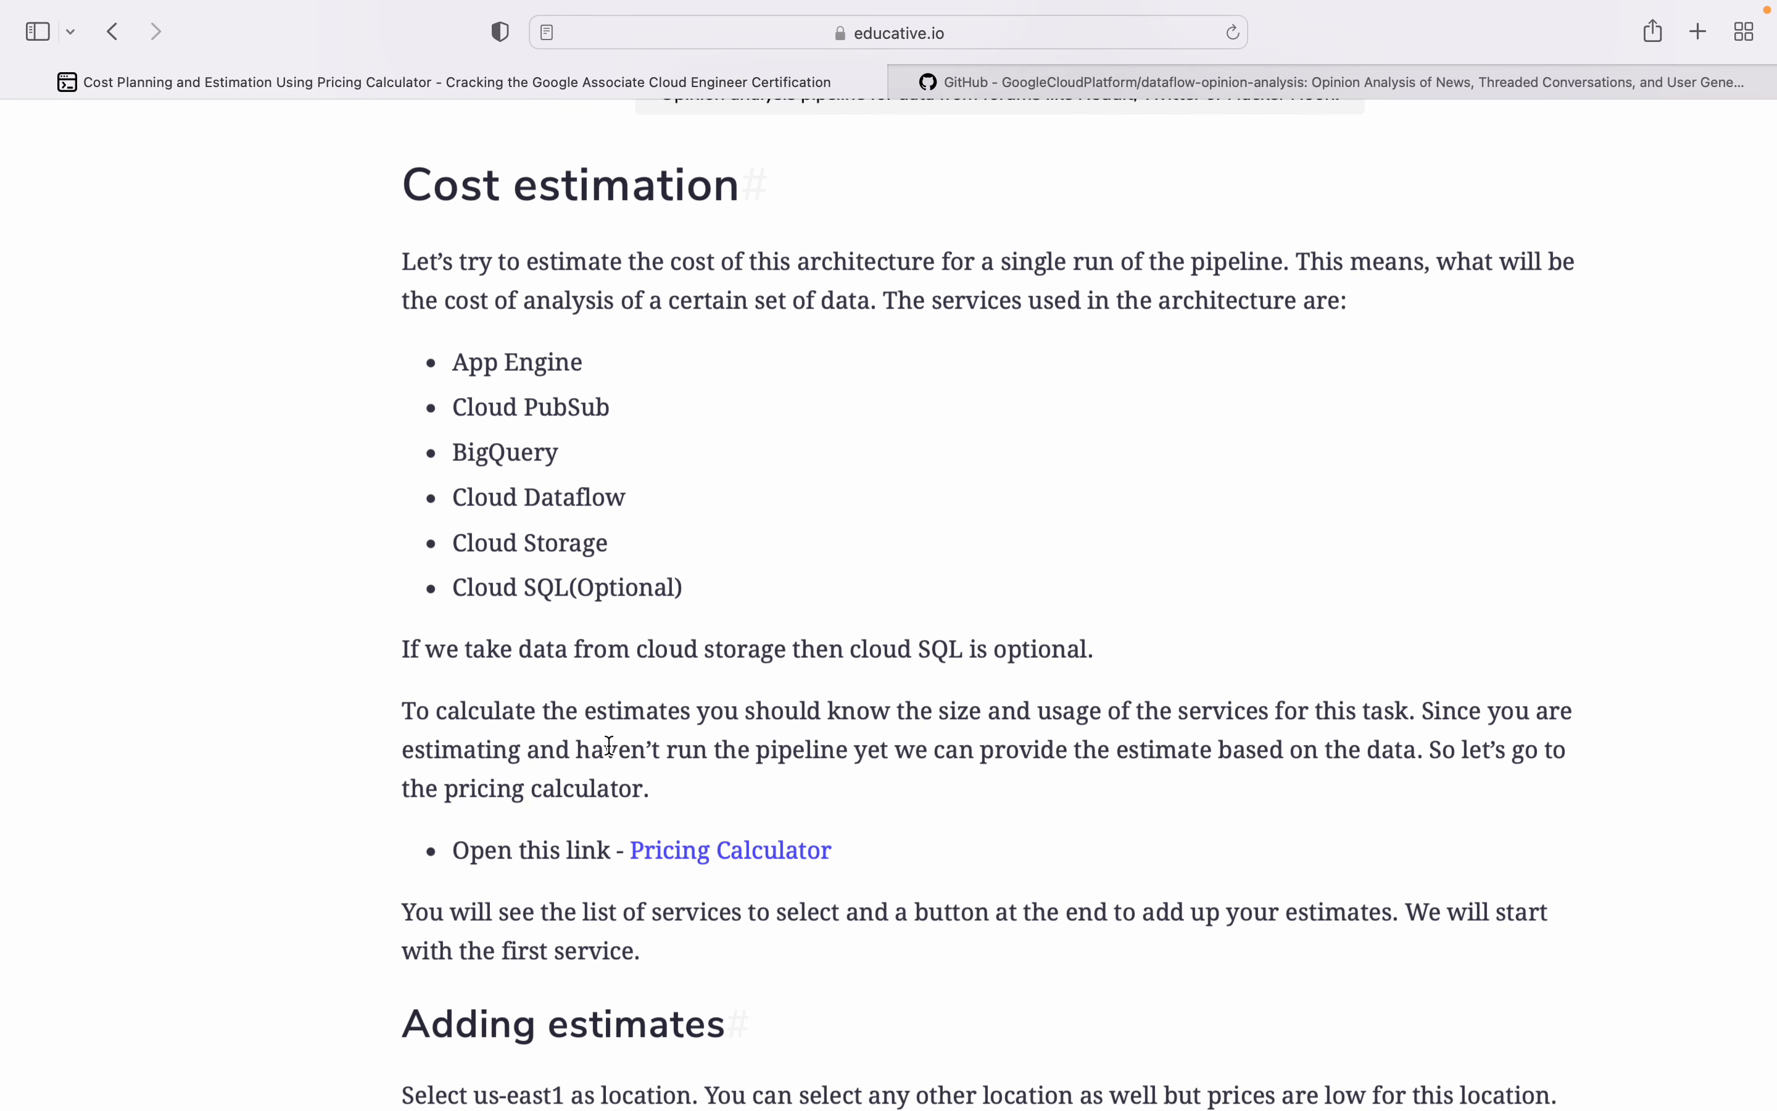
pyautogui.moveTo(641, 777)
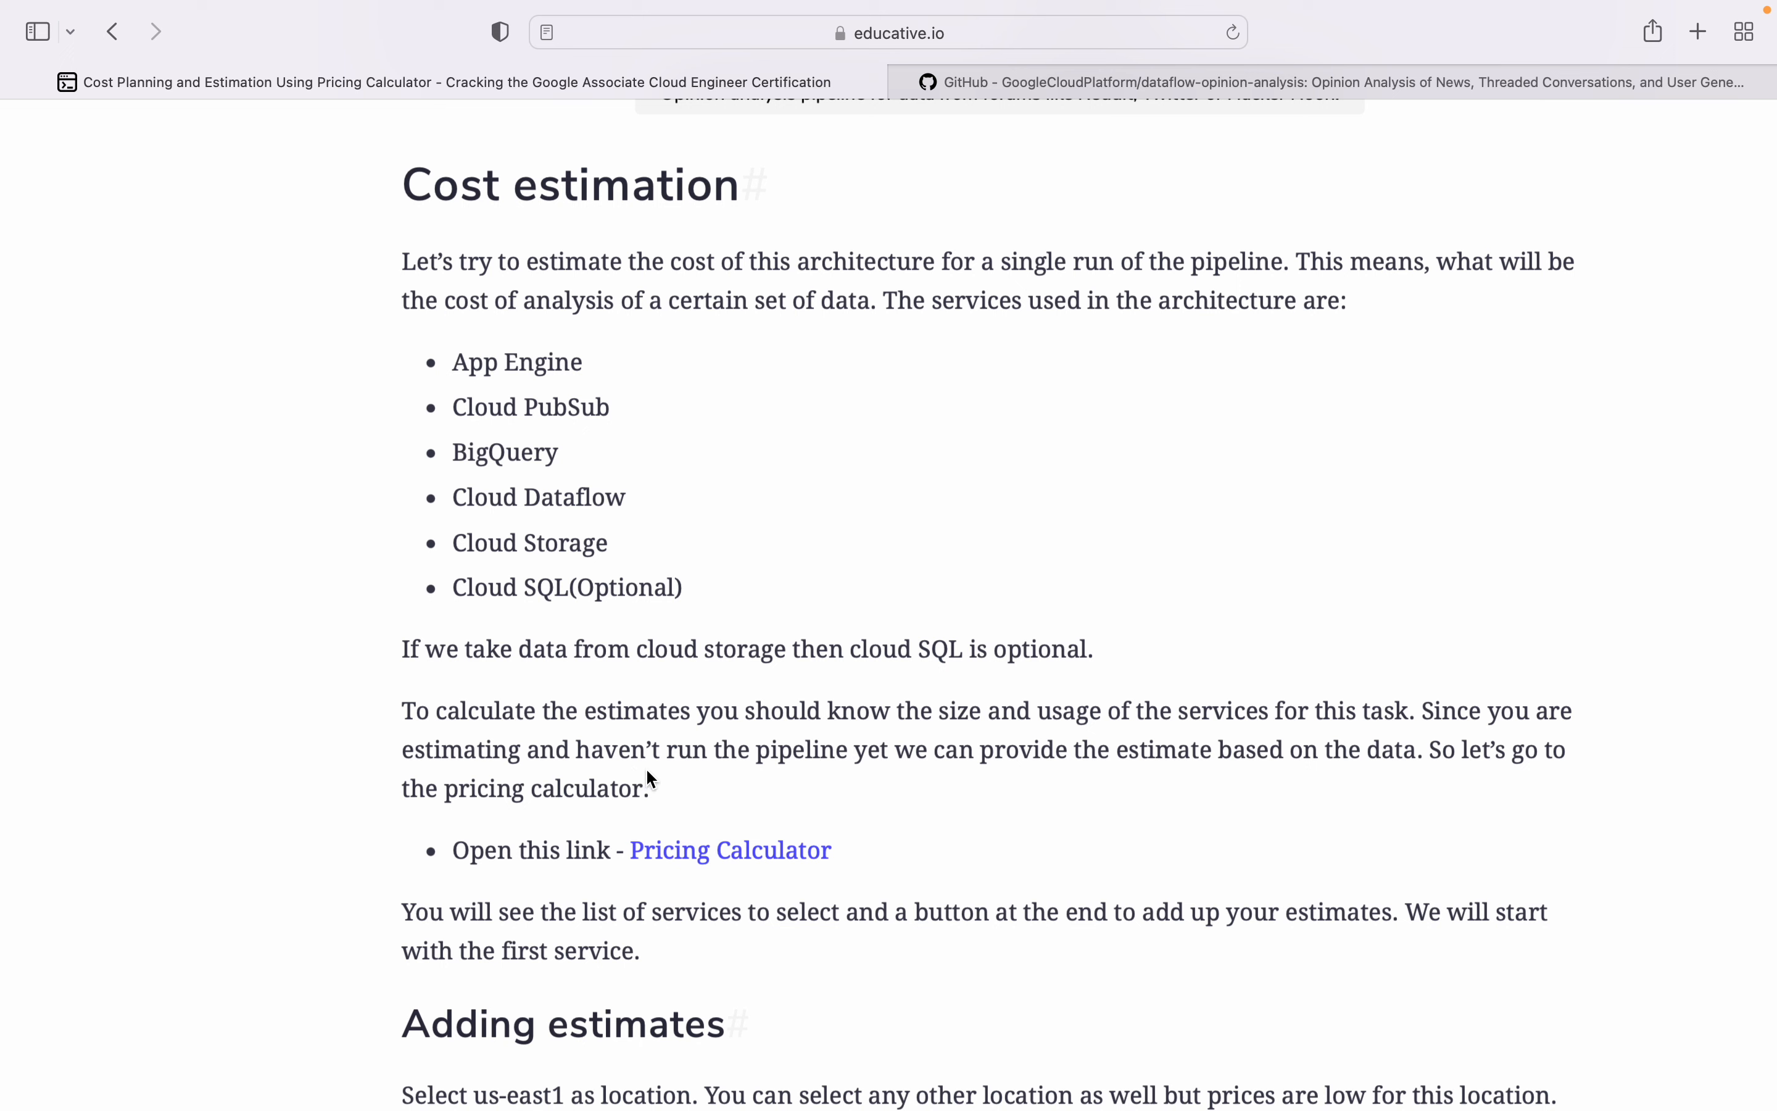
# Step: Open the Pricing Calculator from the lesson and browse its product list down to BigQuery
pyautogui.click(730, 850)
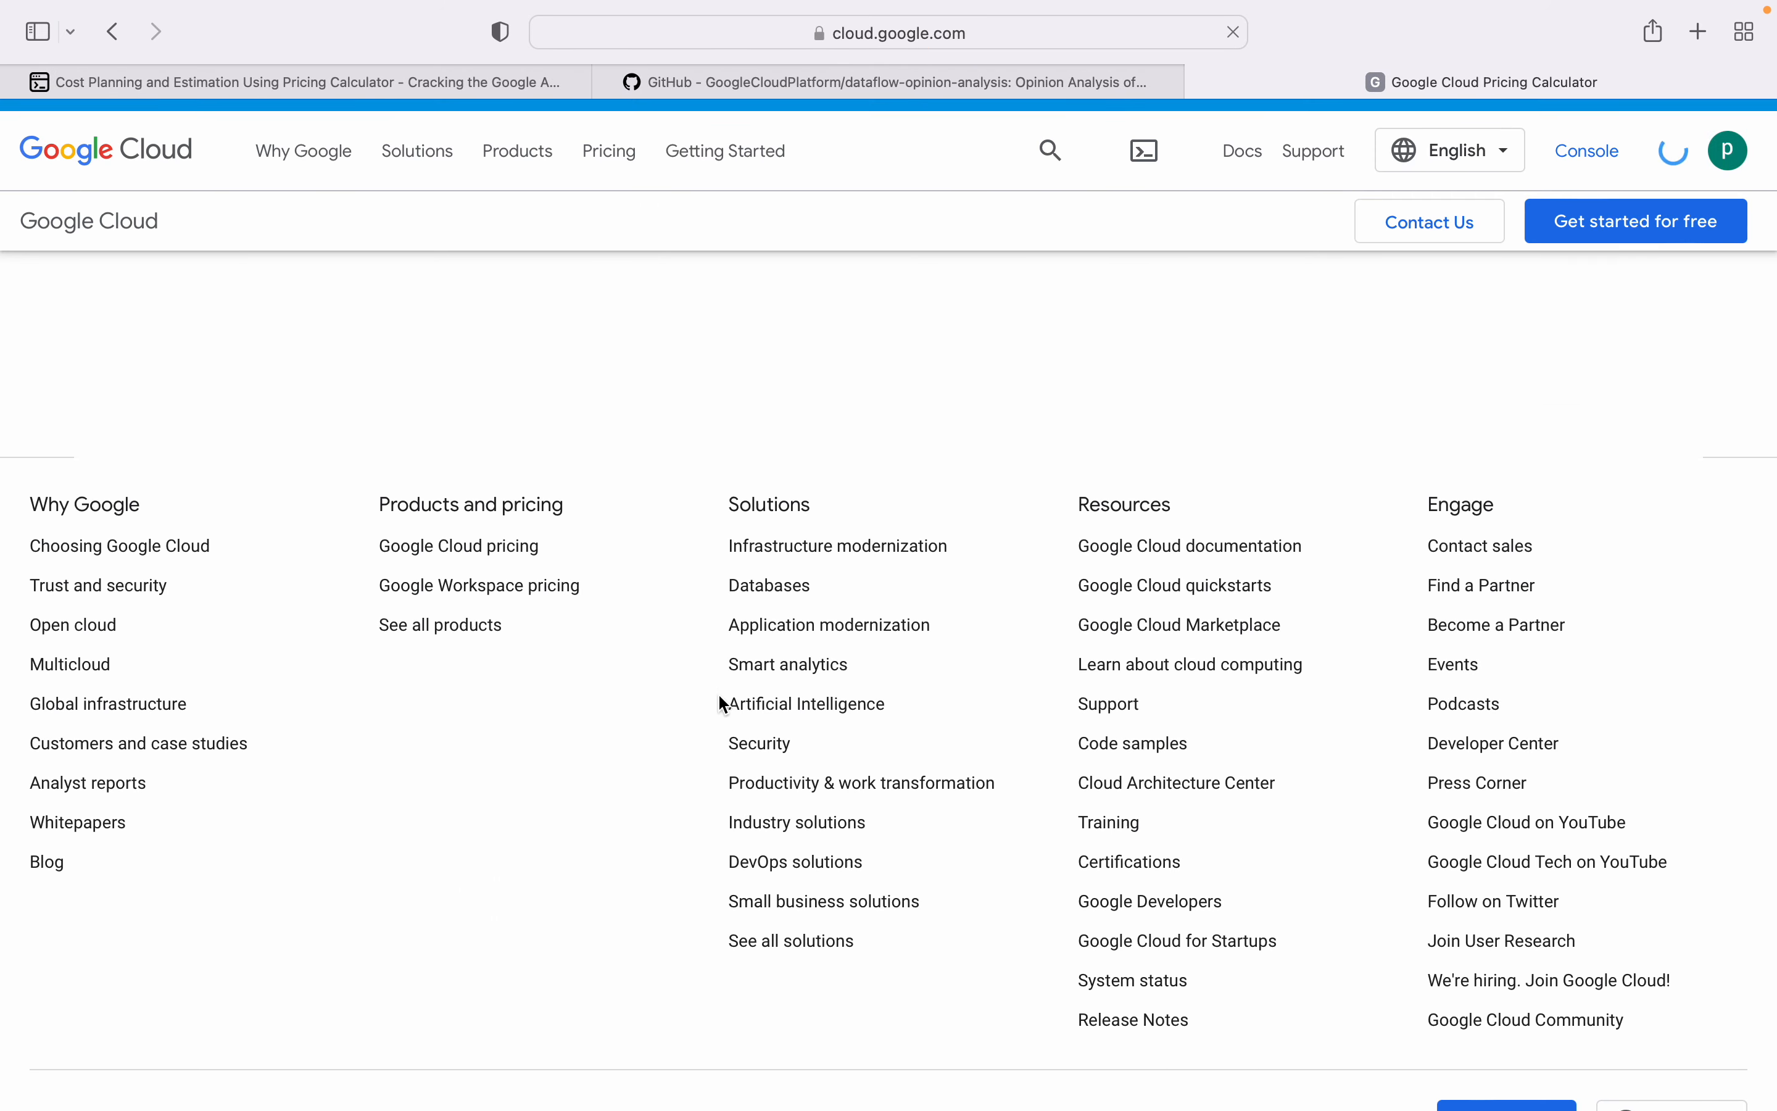
pyautogui.scroll(3)
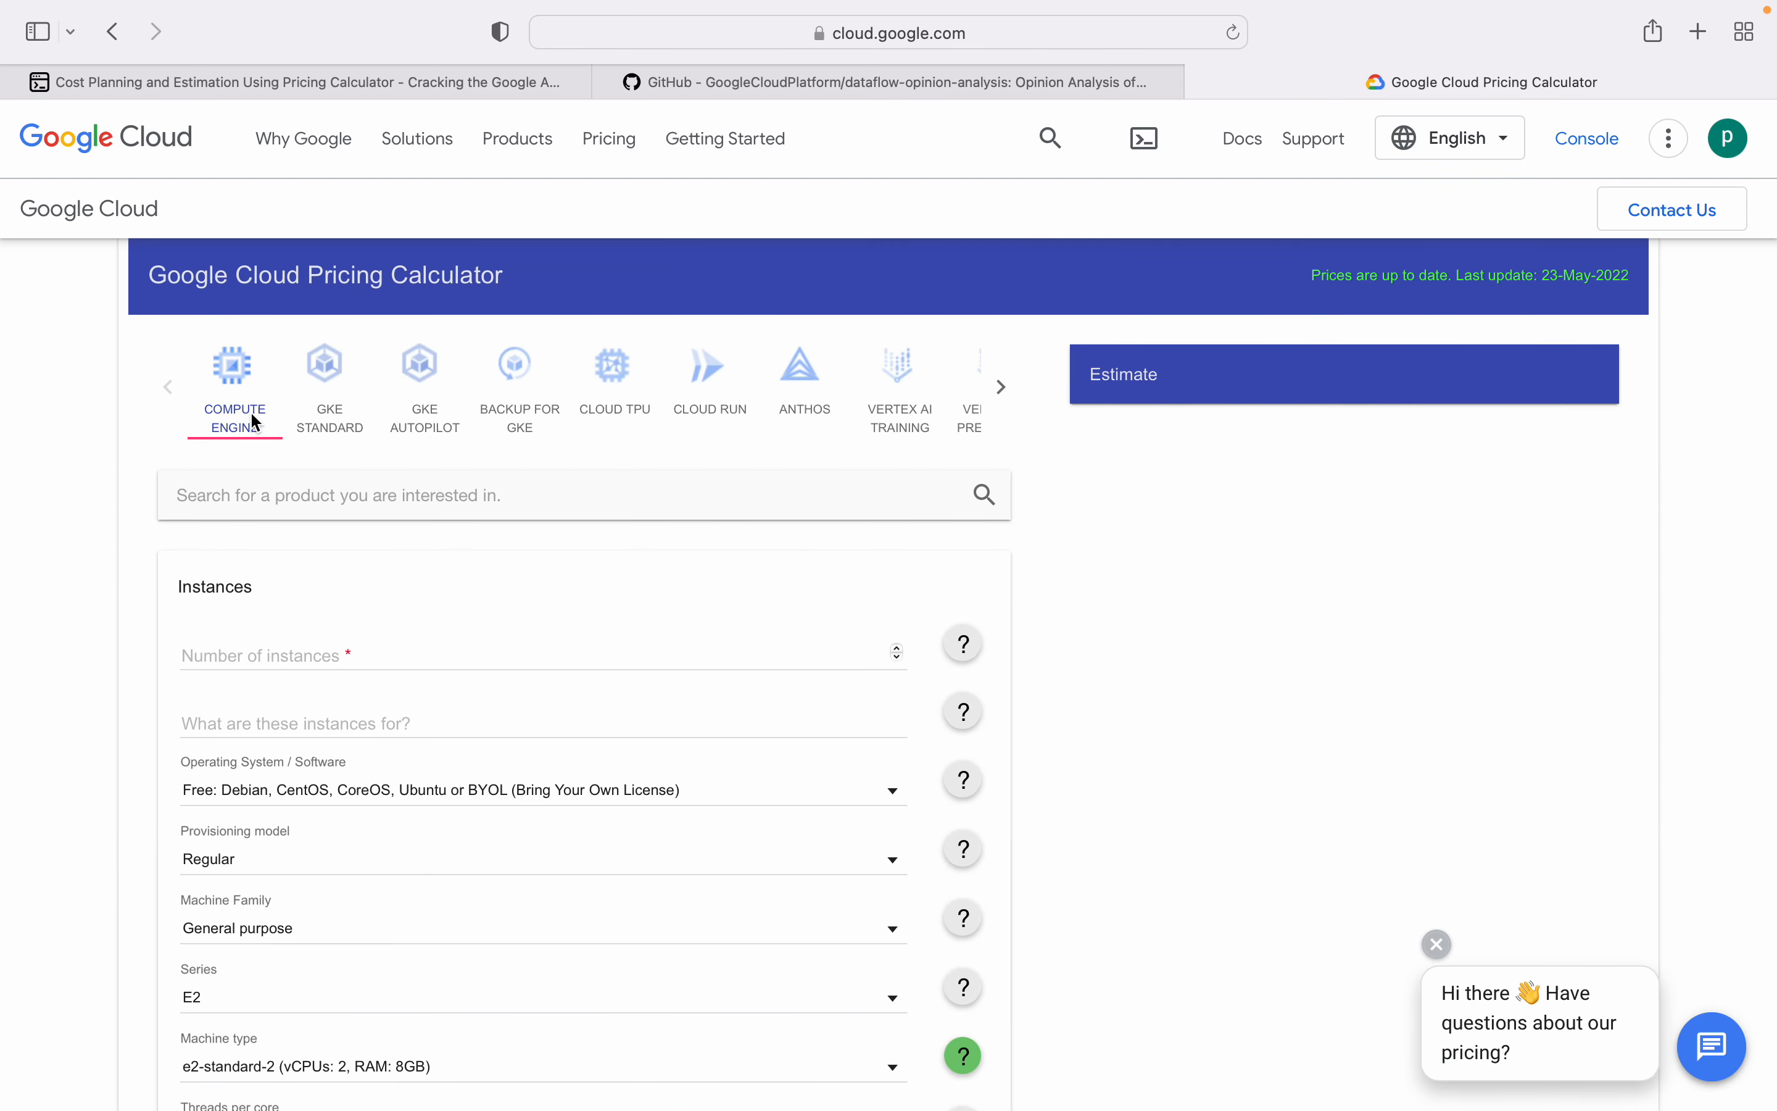
pyautogui.moveTo(264, 529)
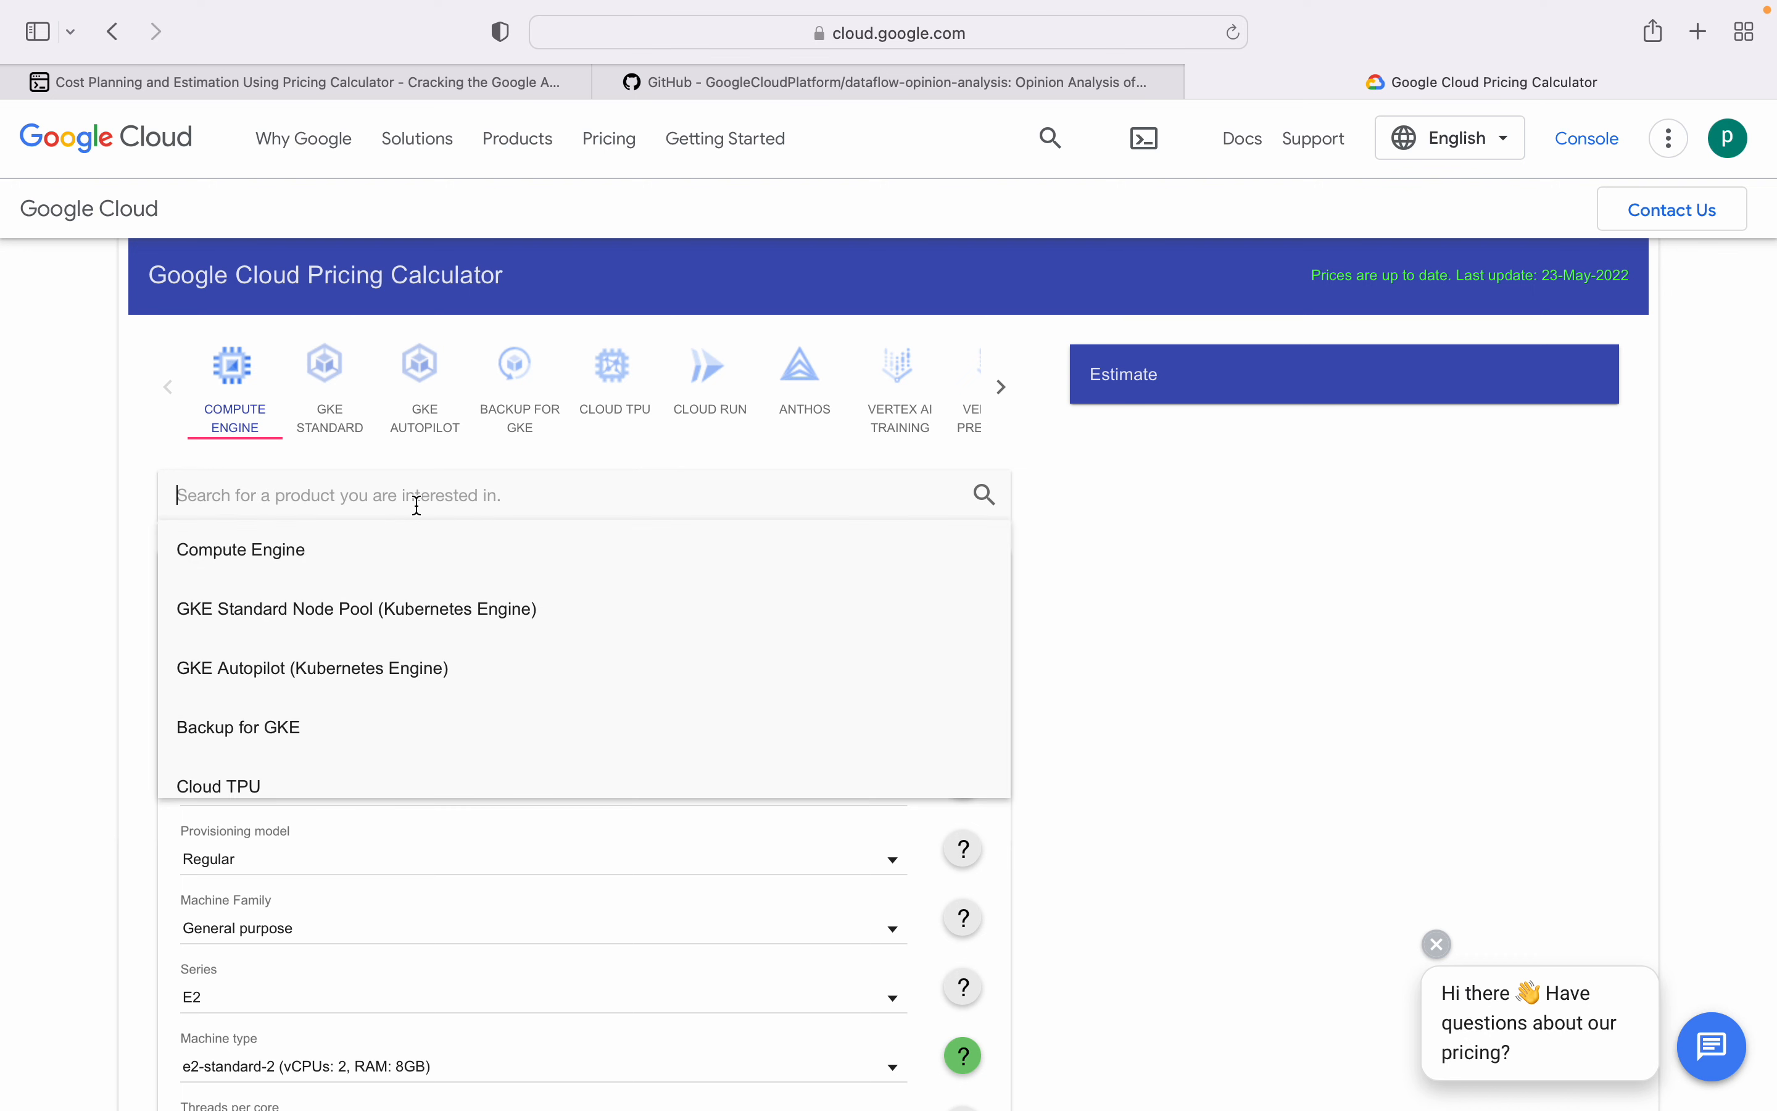
pyautogui.scroll(-3)
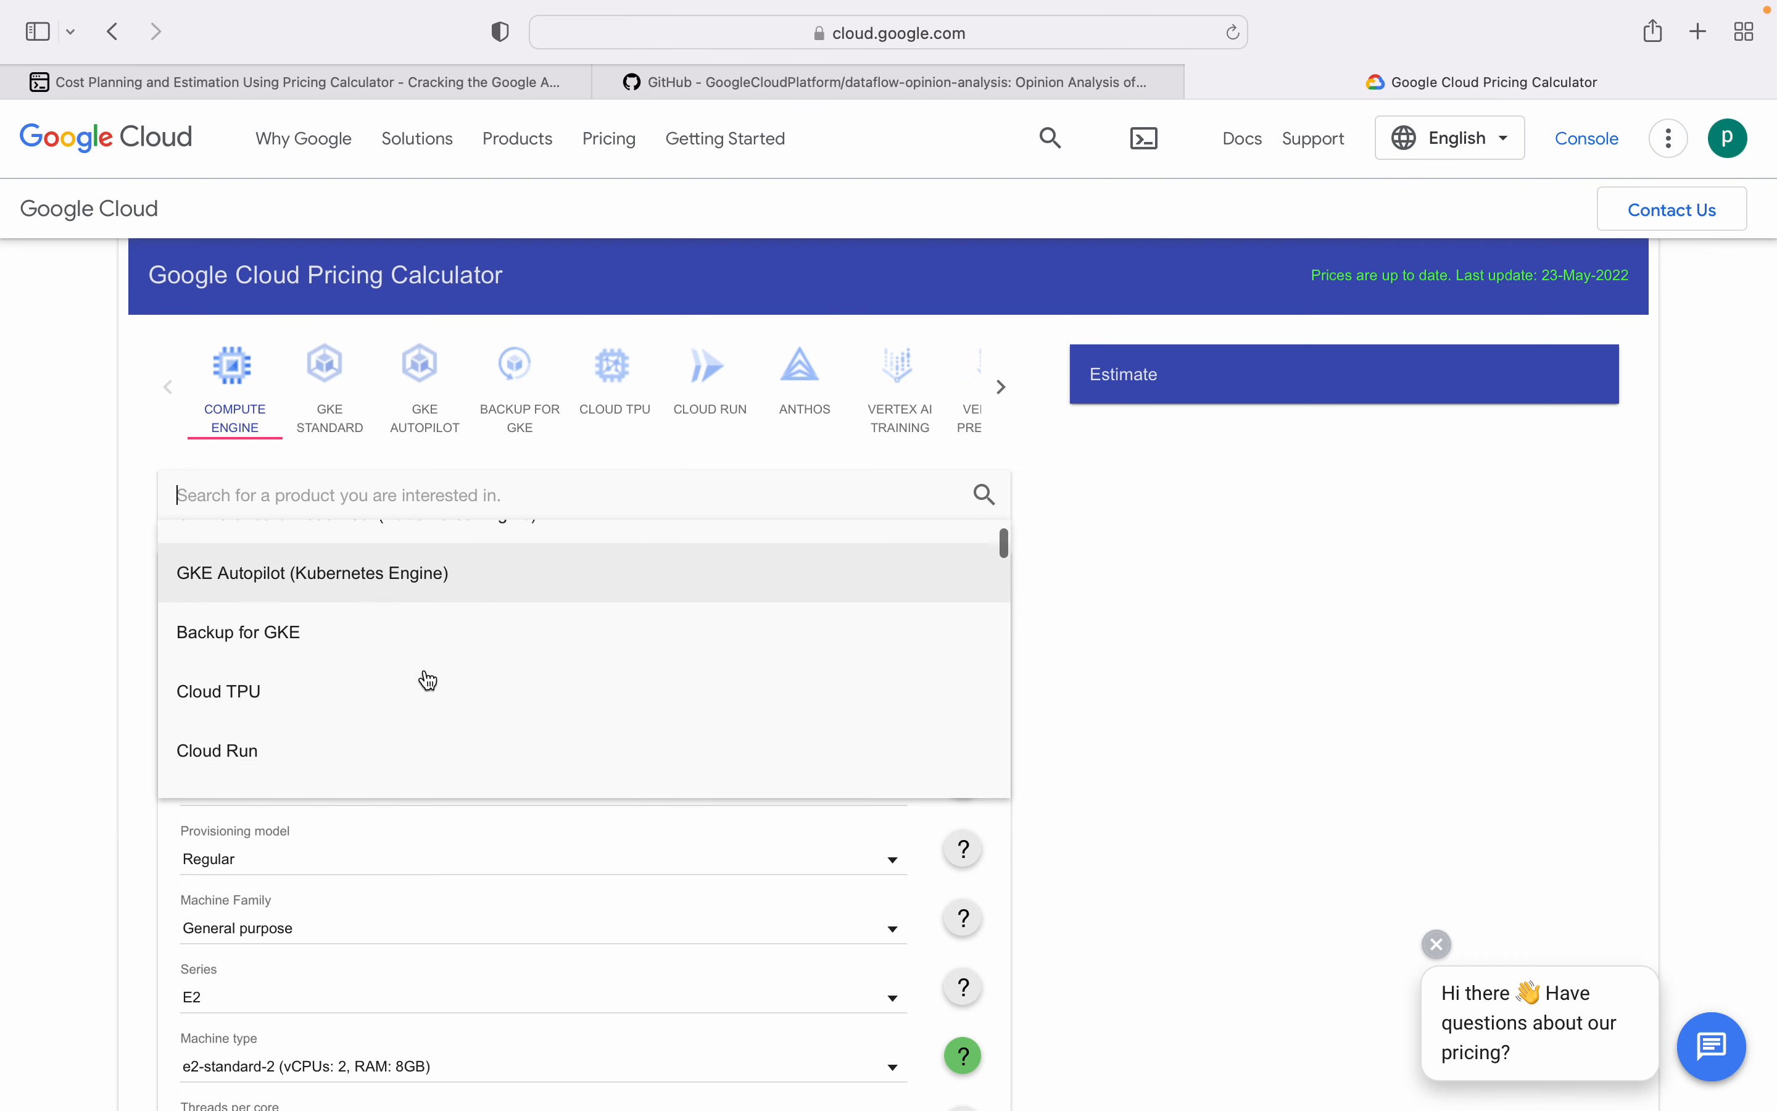
pyautogui.scroll(-3)
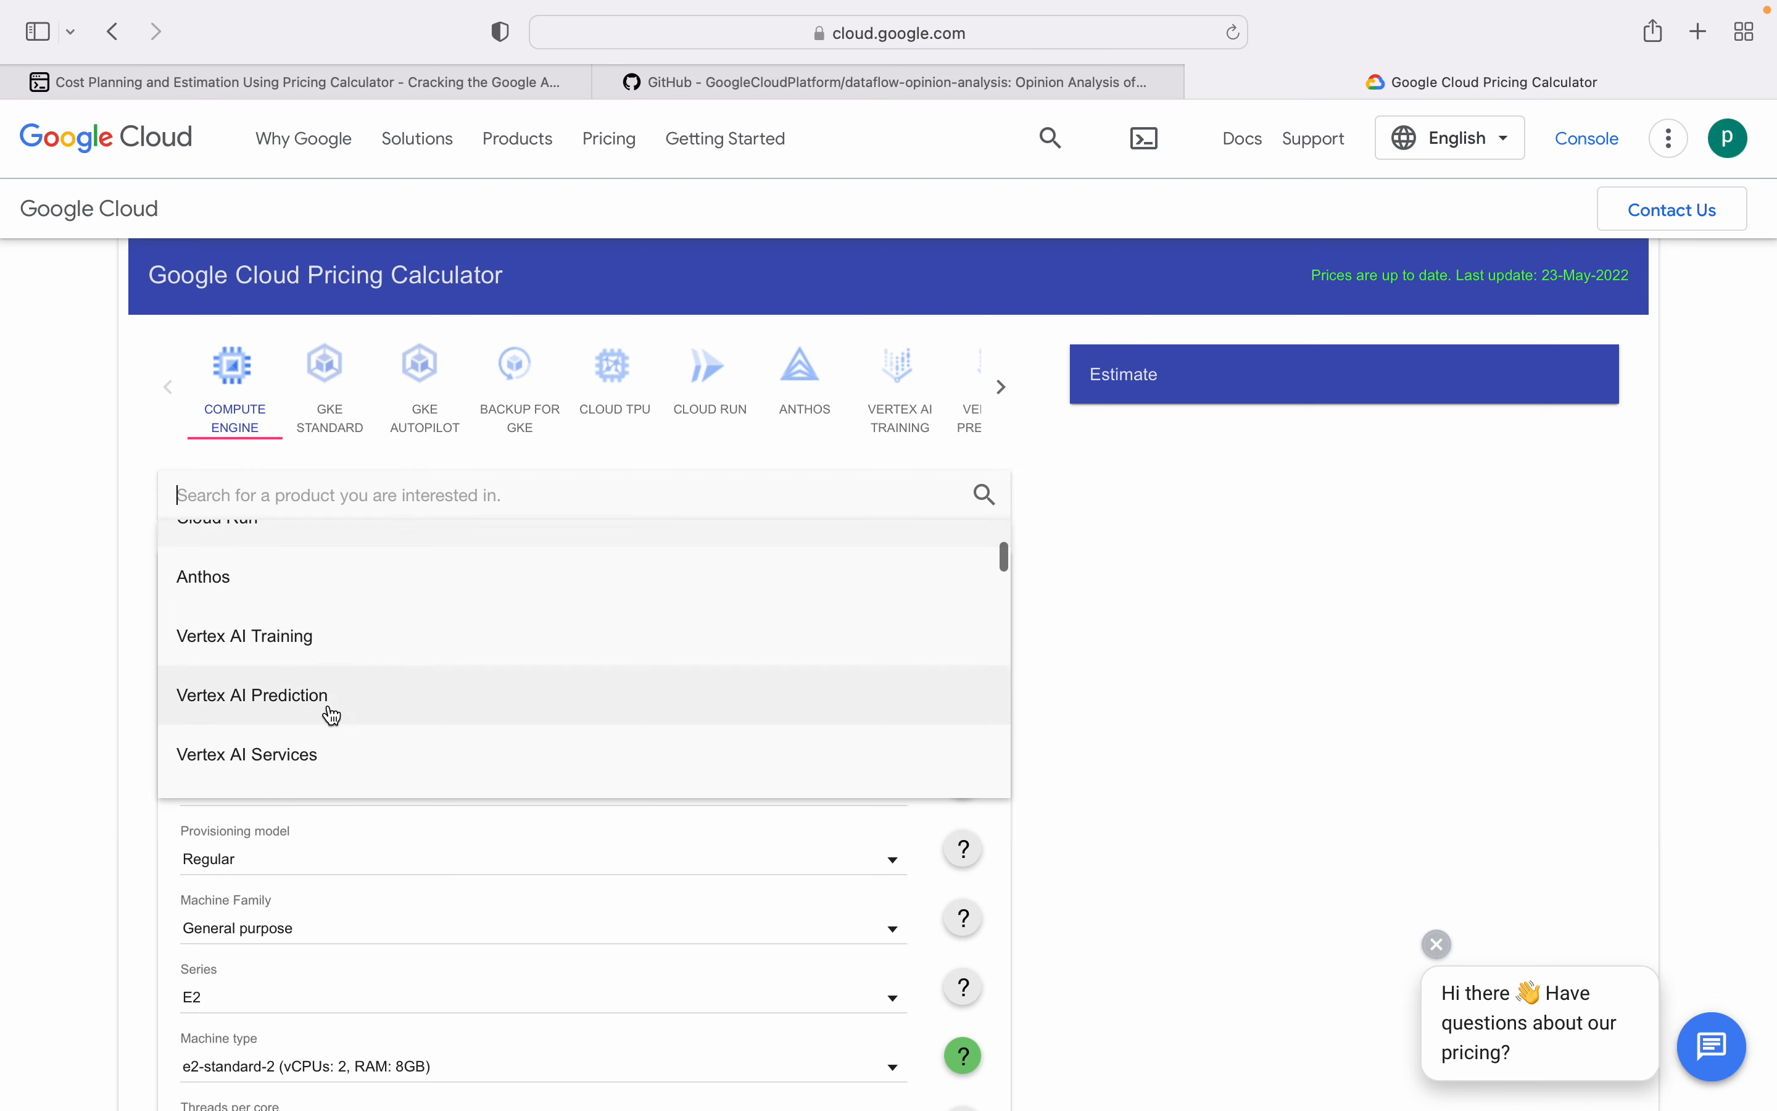
pyautogui.scroll(3)
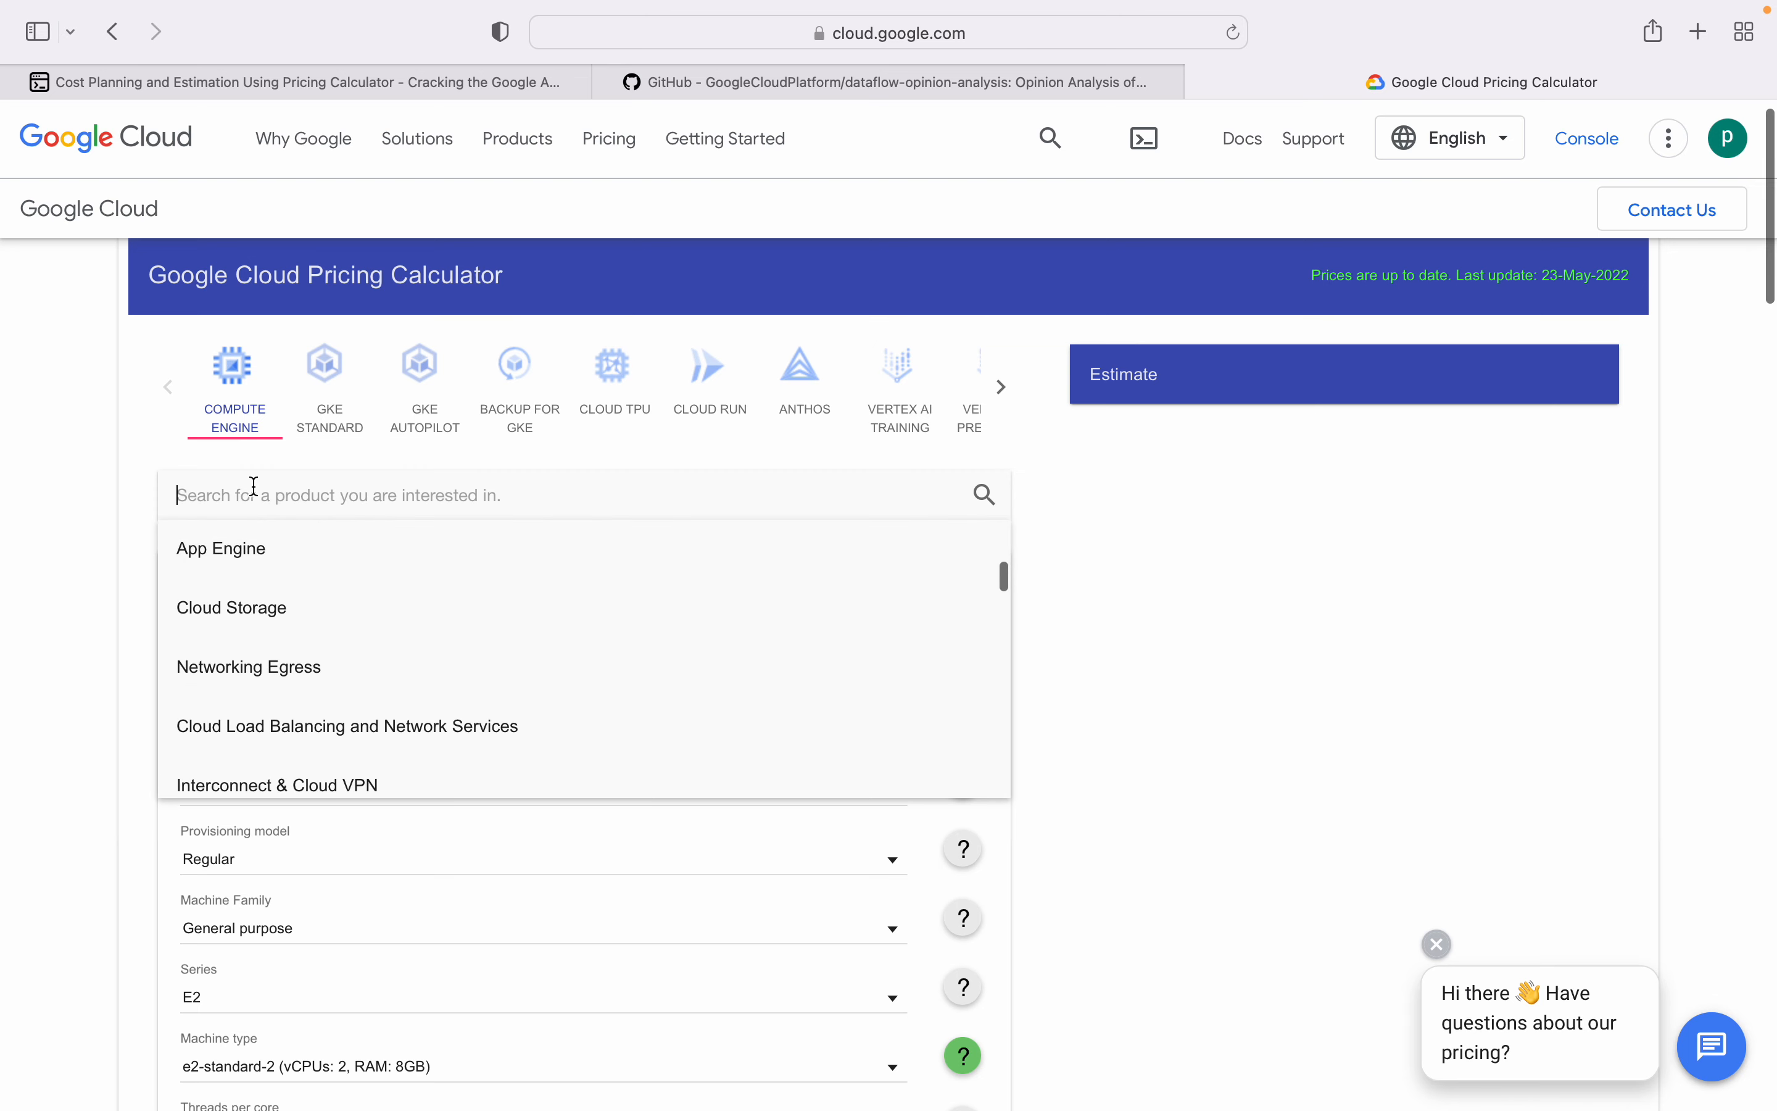
pyautogui.scroll(-3)
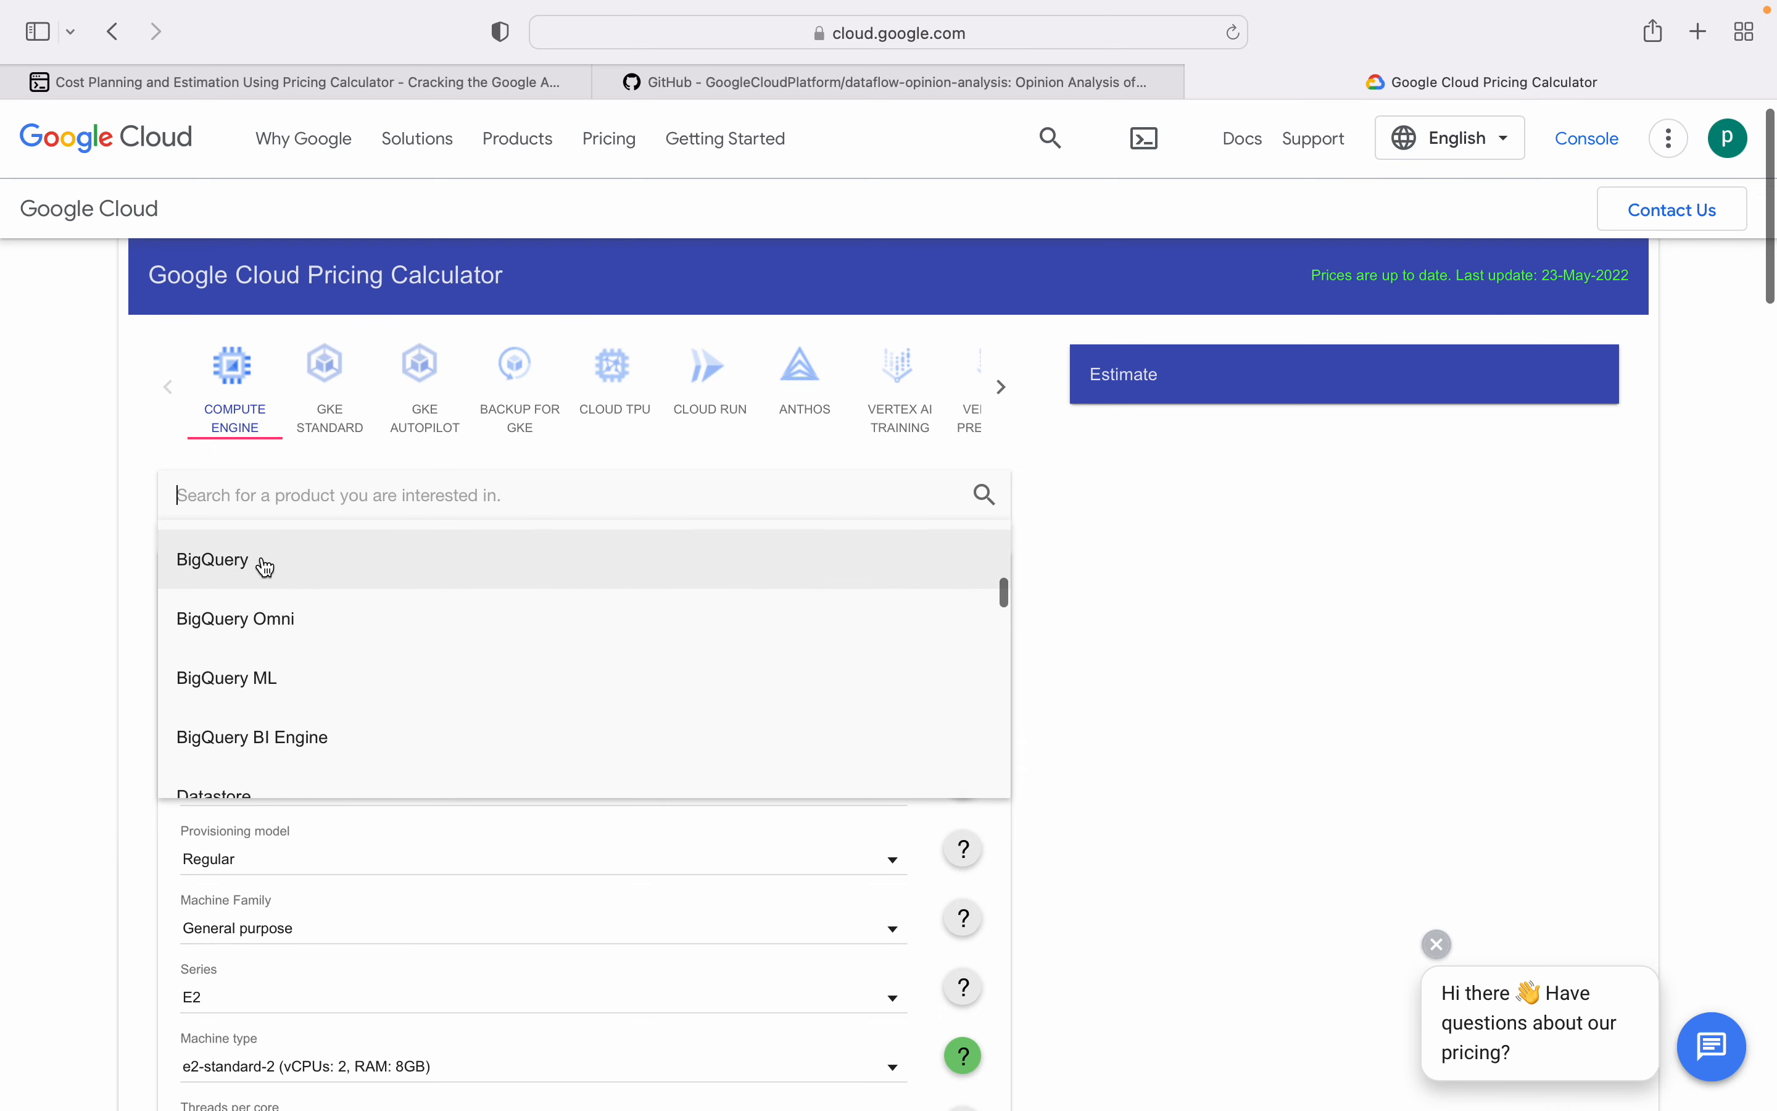
# Step: Add a BigQuery table named dev with 1-unit storage, streaming and query amounts to the estimate
pyautogui.click(211, 559)
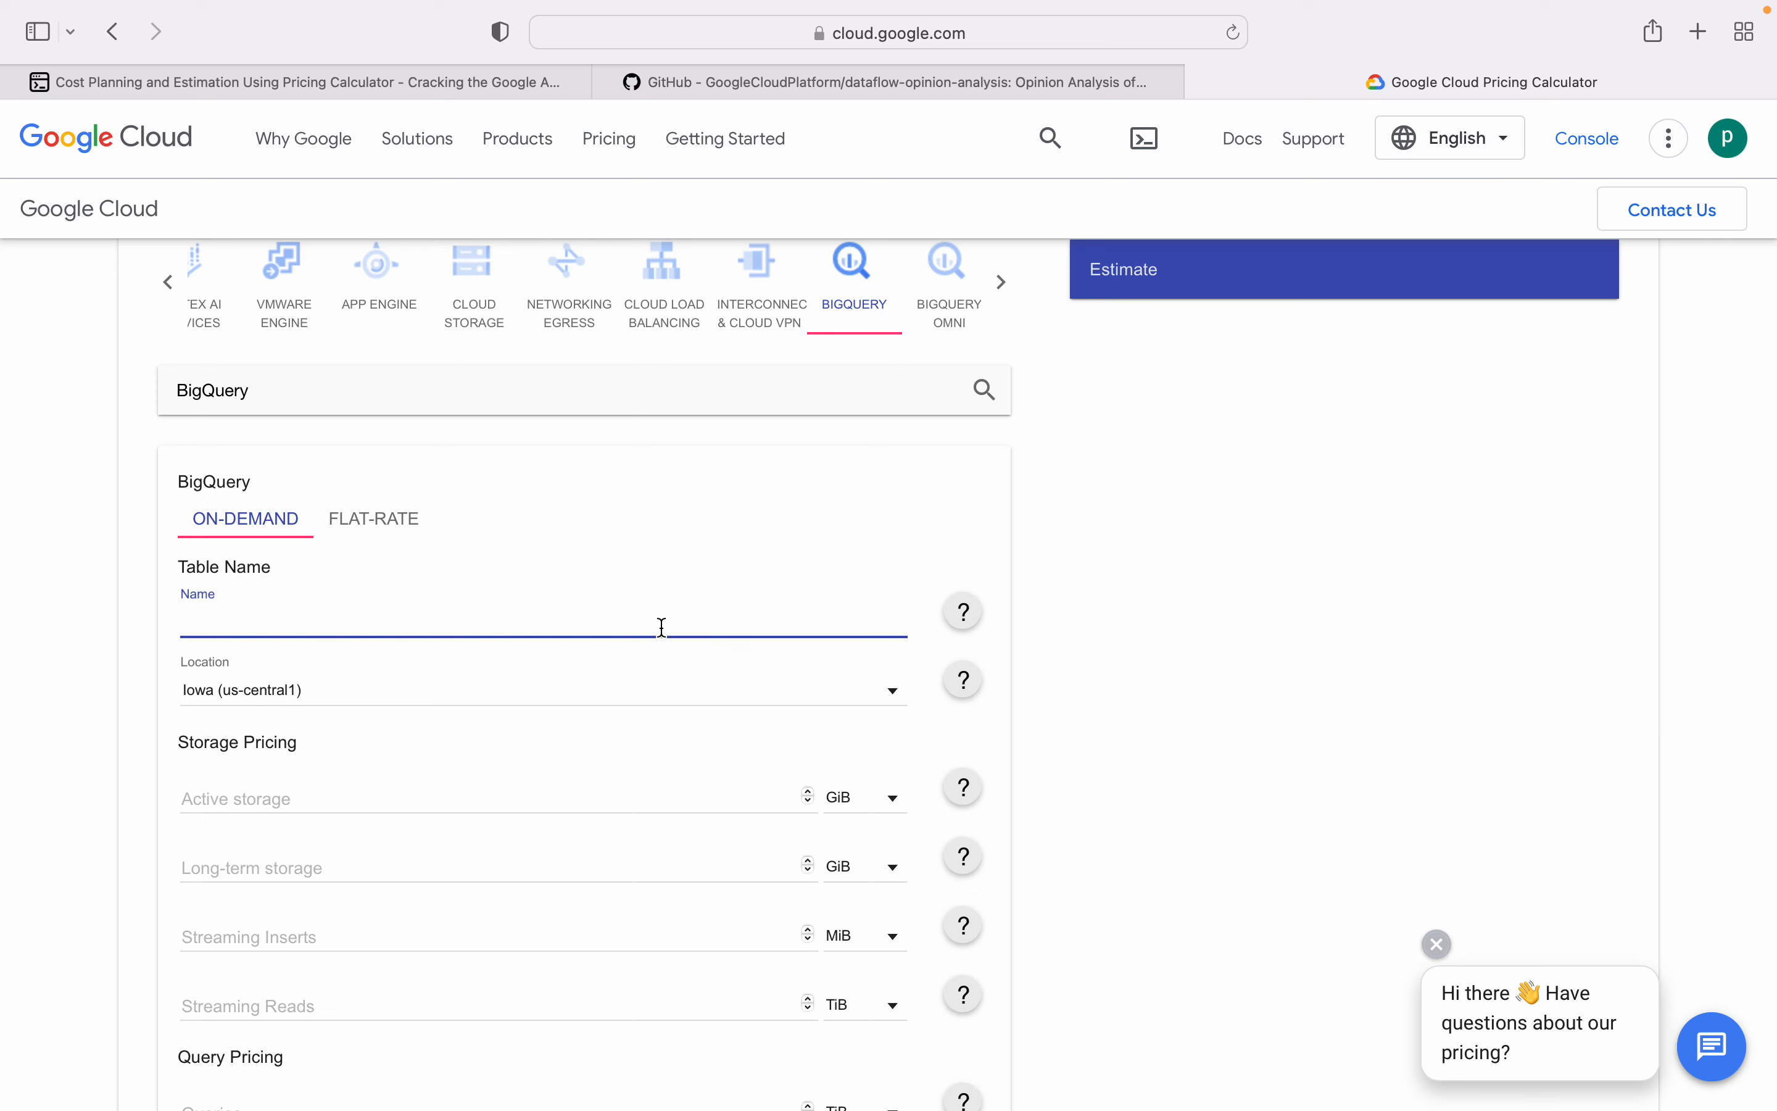
pyautogui.write('dev')
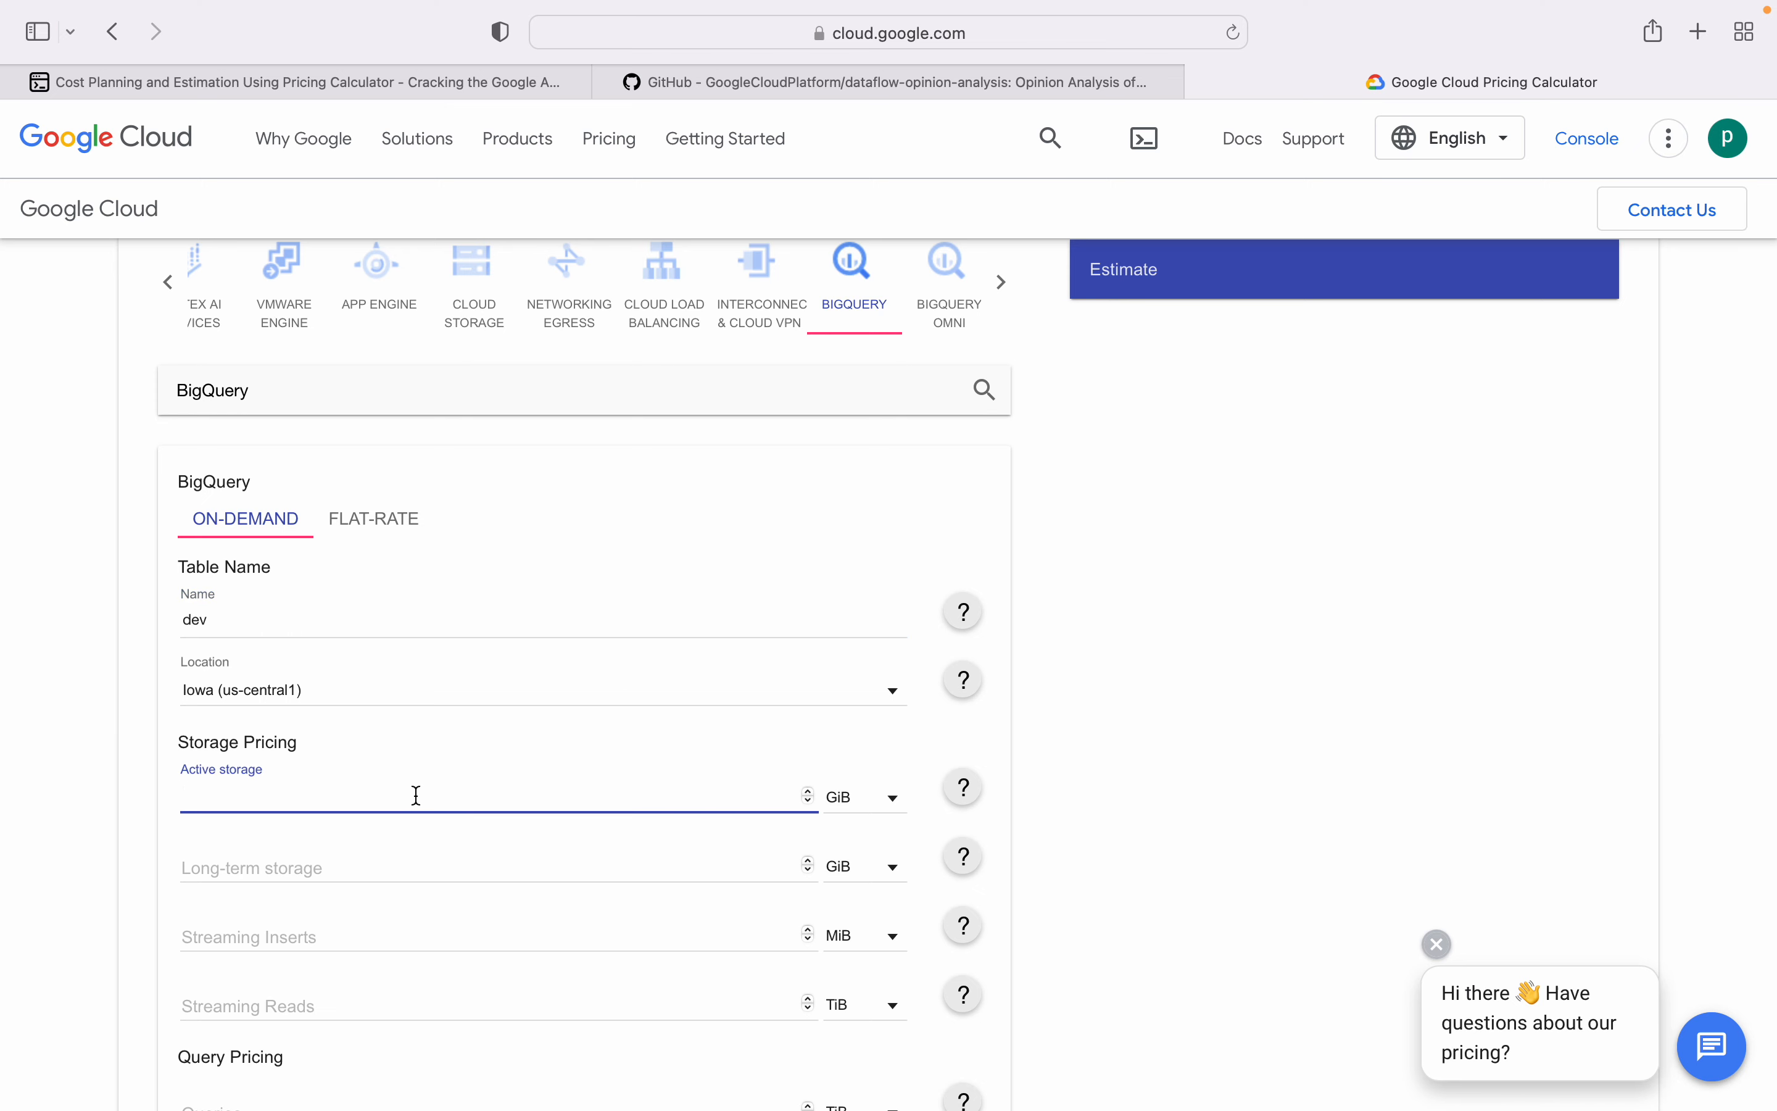
pyautogui.write('0')
pyautogui.click(499, 1100)
pyautogui.write('1')
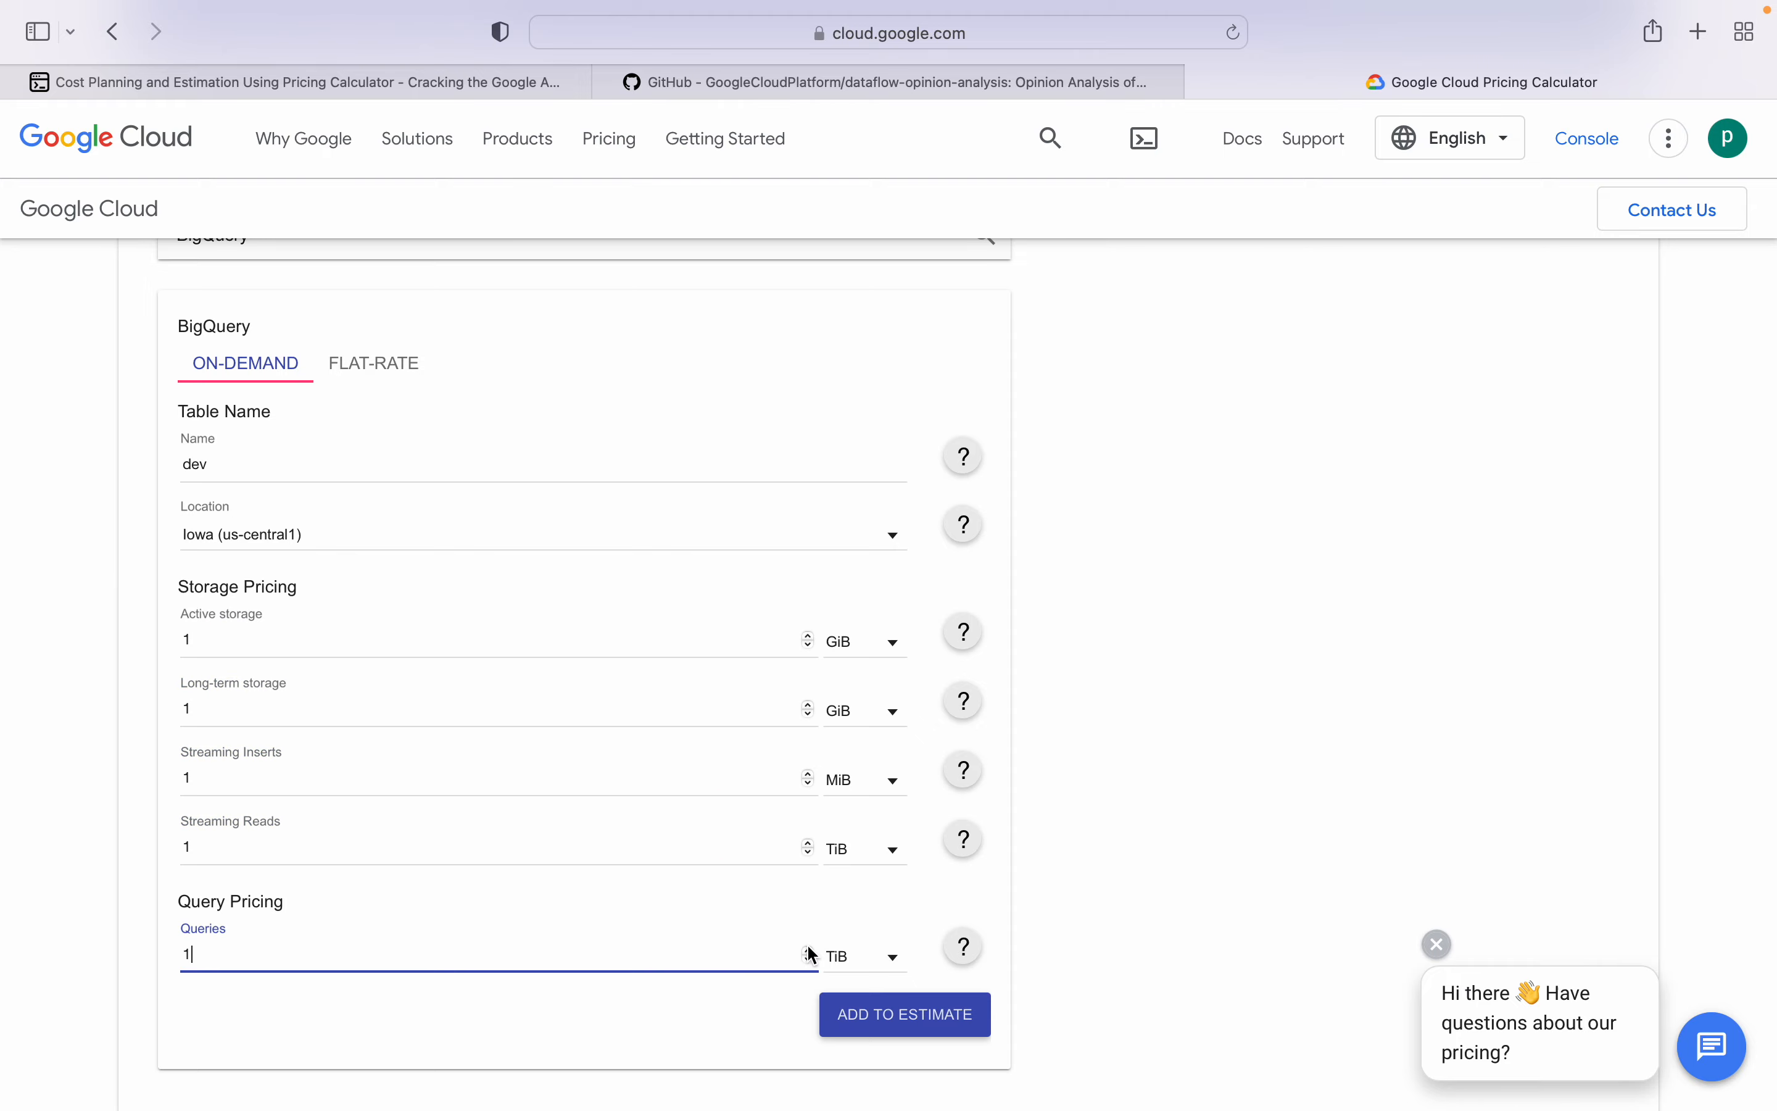
pyautogui.click(904, 1015)
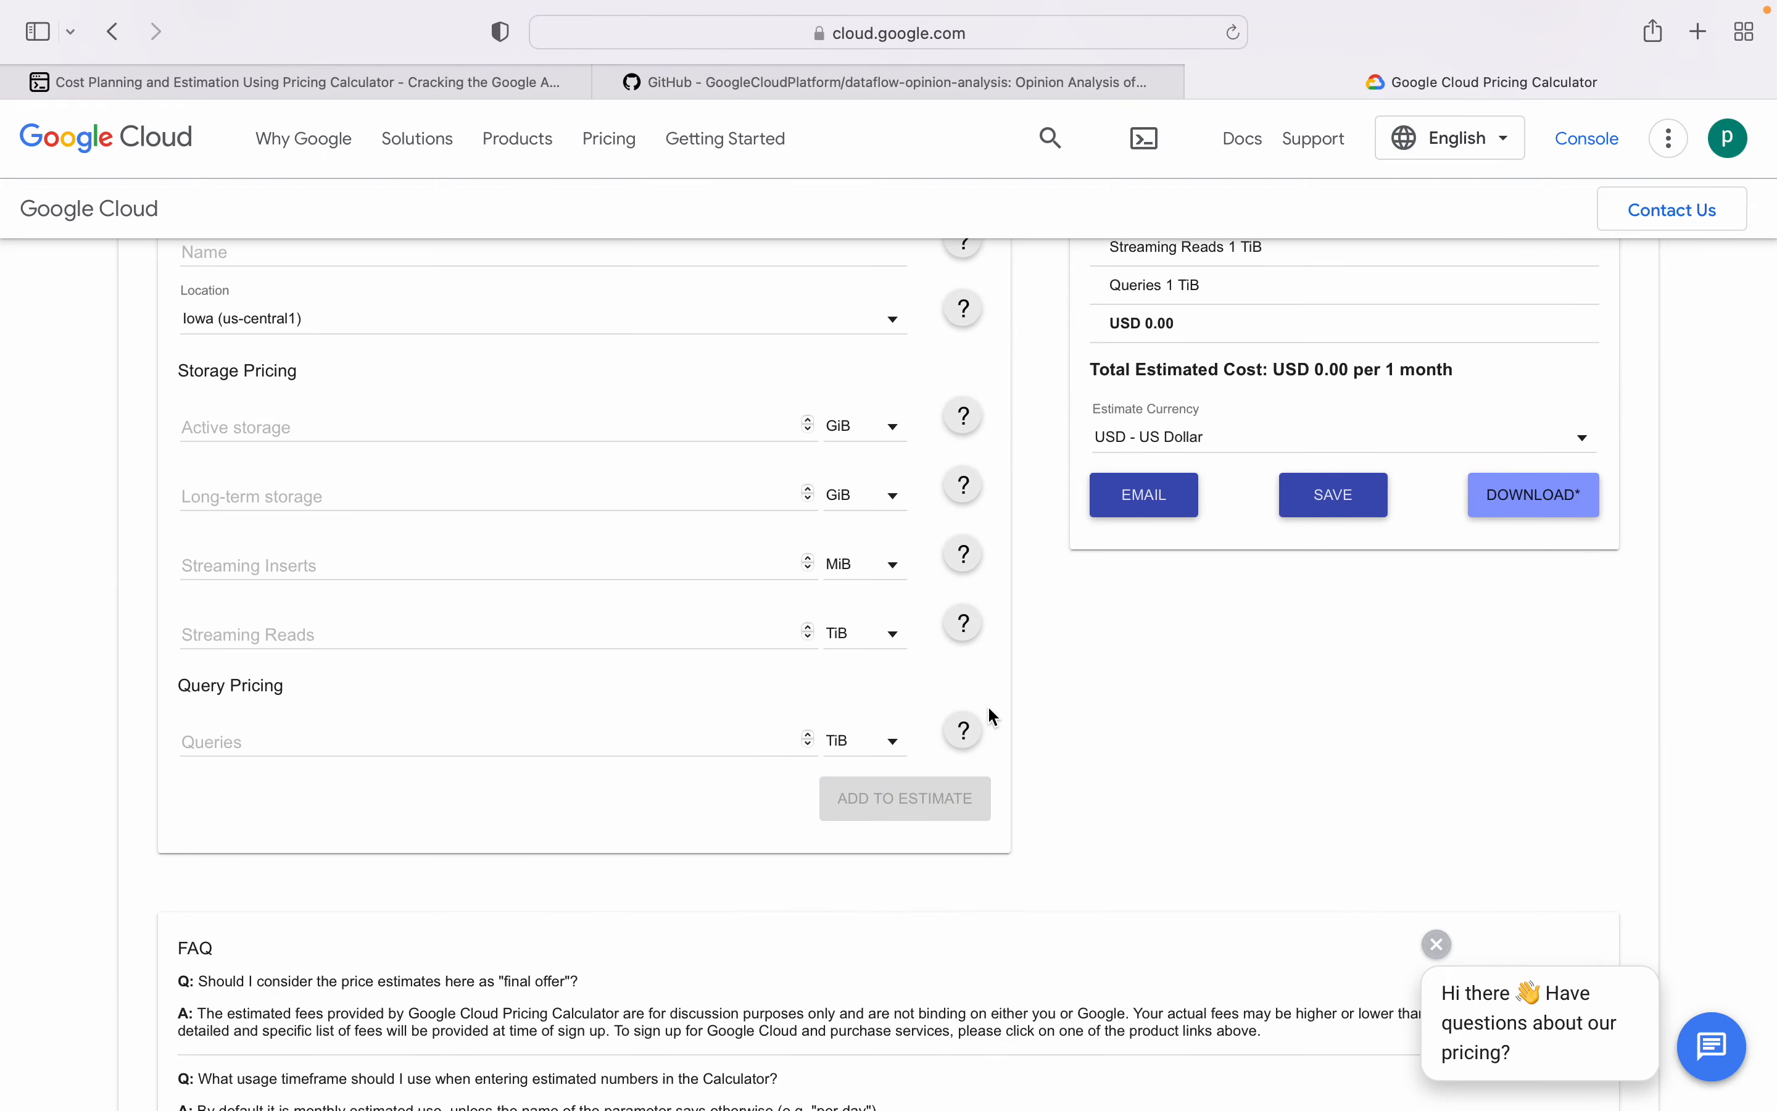
pyautogui.scroll(3)
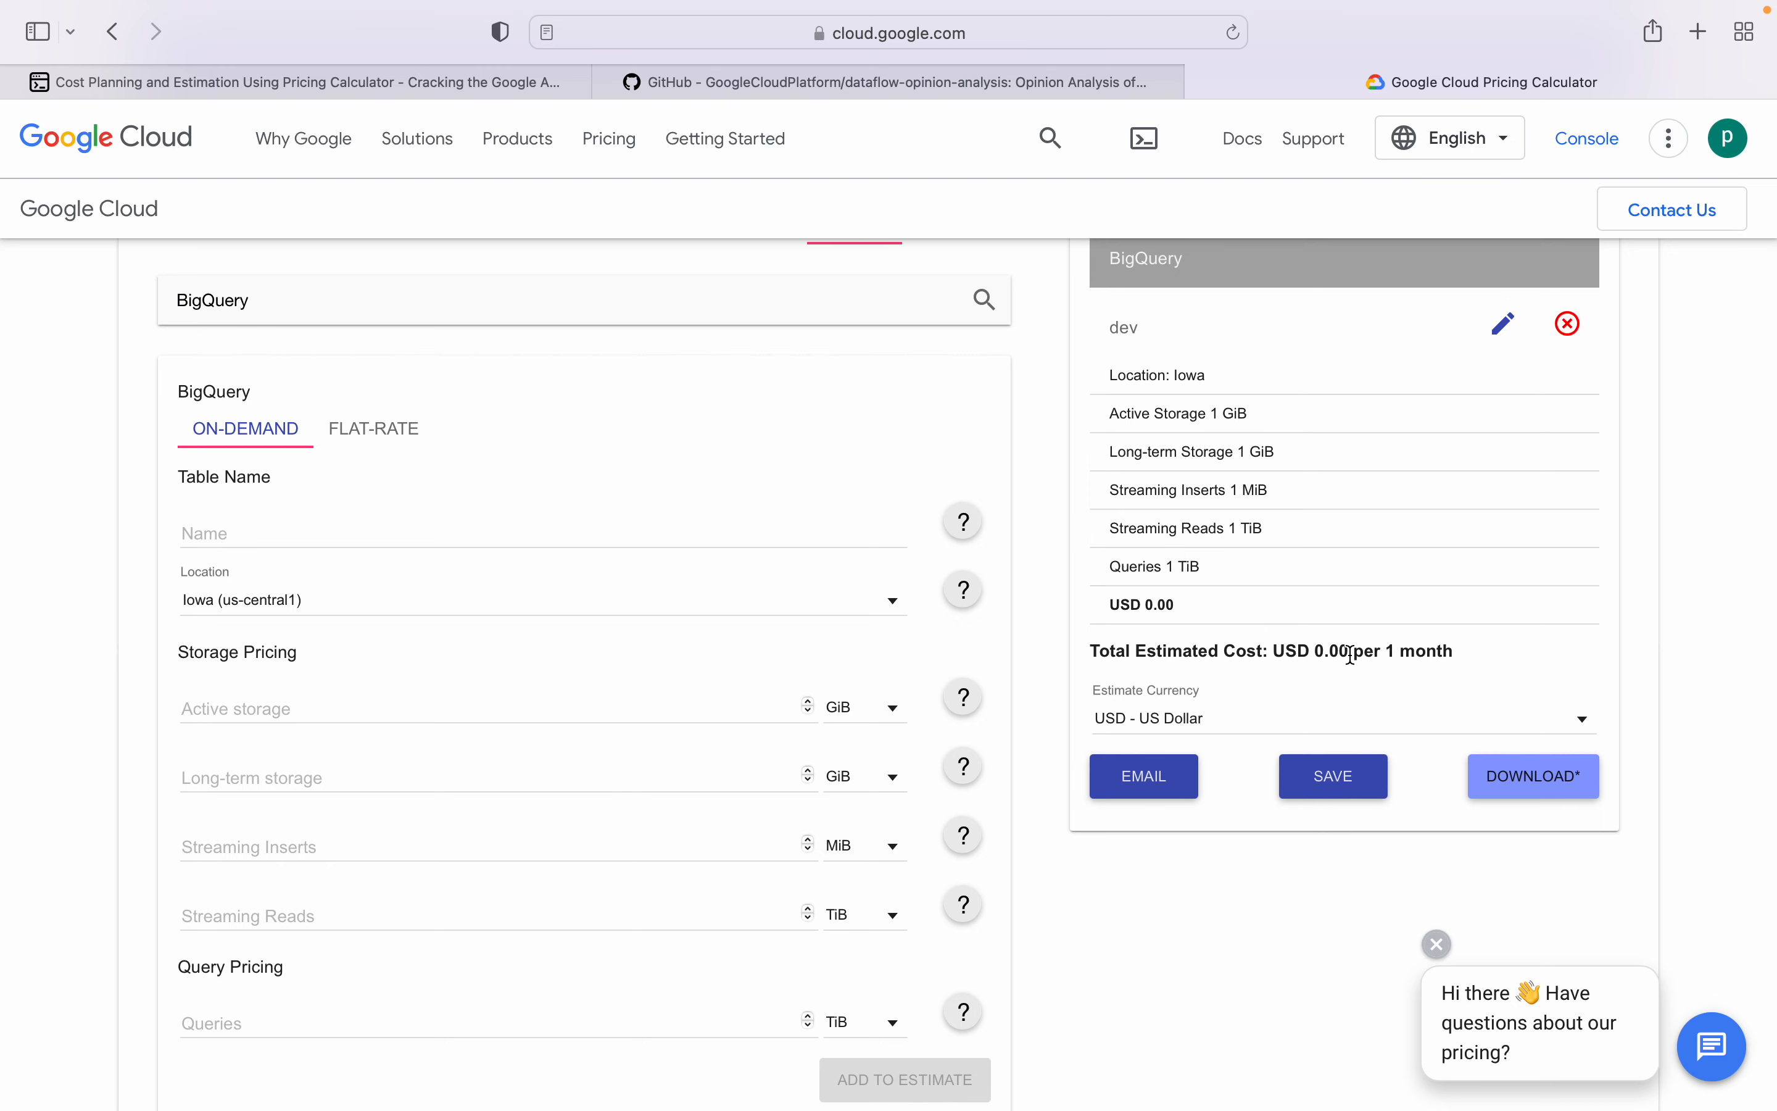
# Step: Add a BigQuery entry with 10 GiB/MiB/TiB amounts to the estimate
pyautogui.click(453, 707)
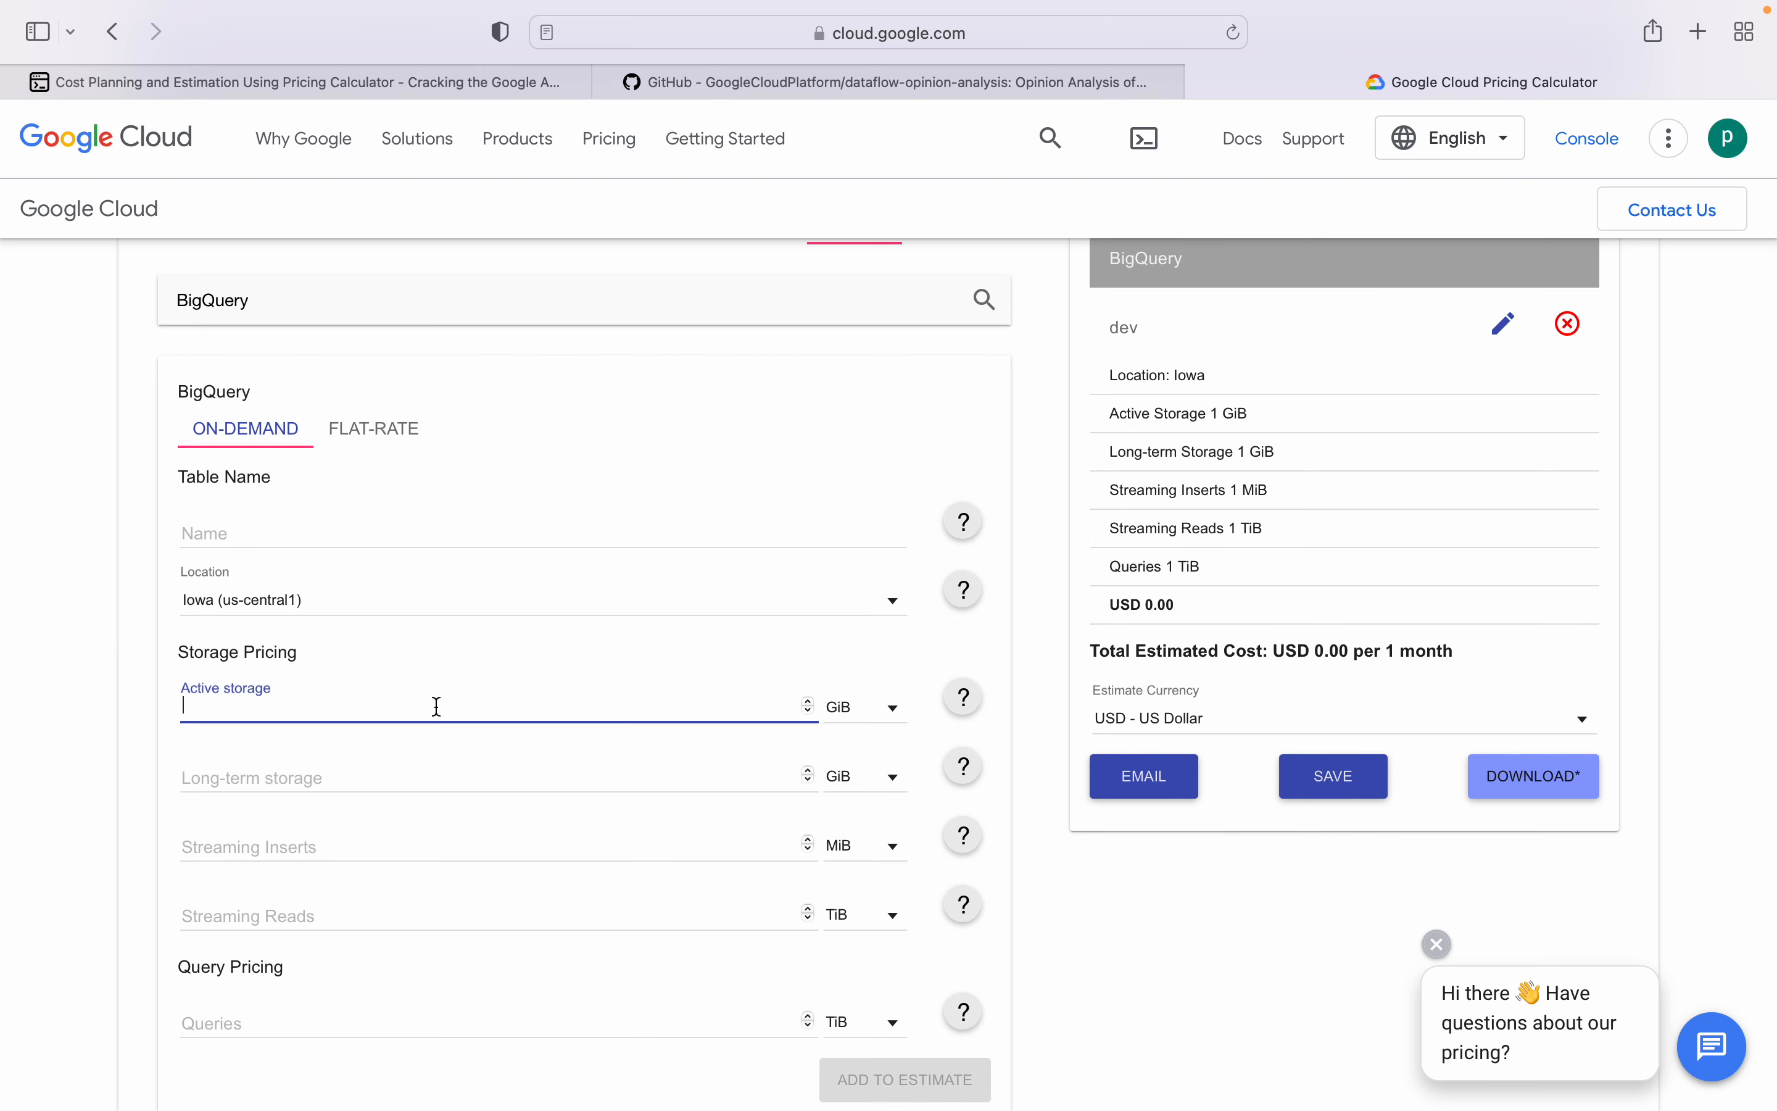
pyautogui.write('10')
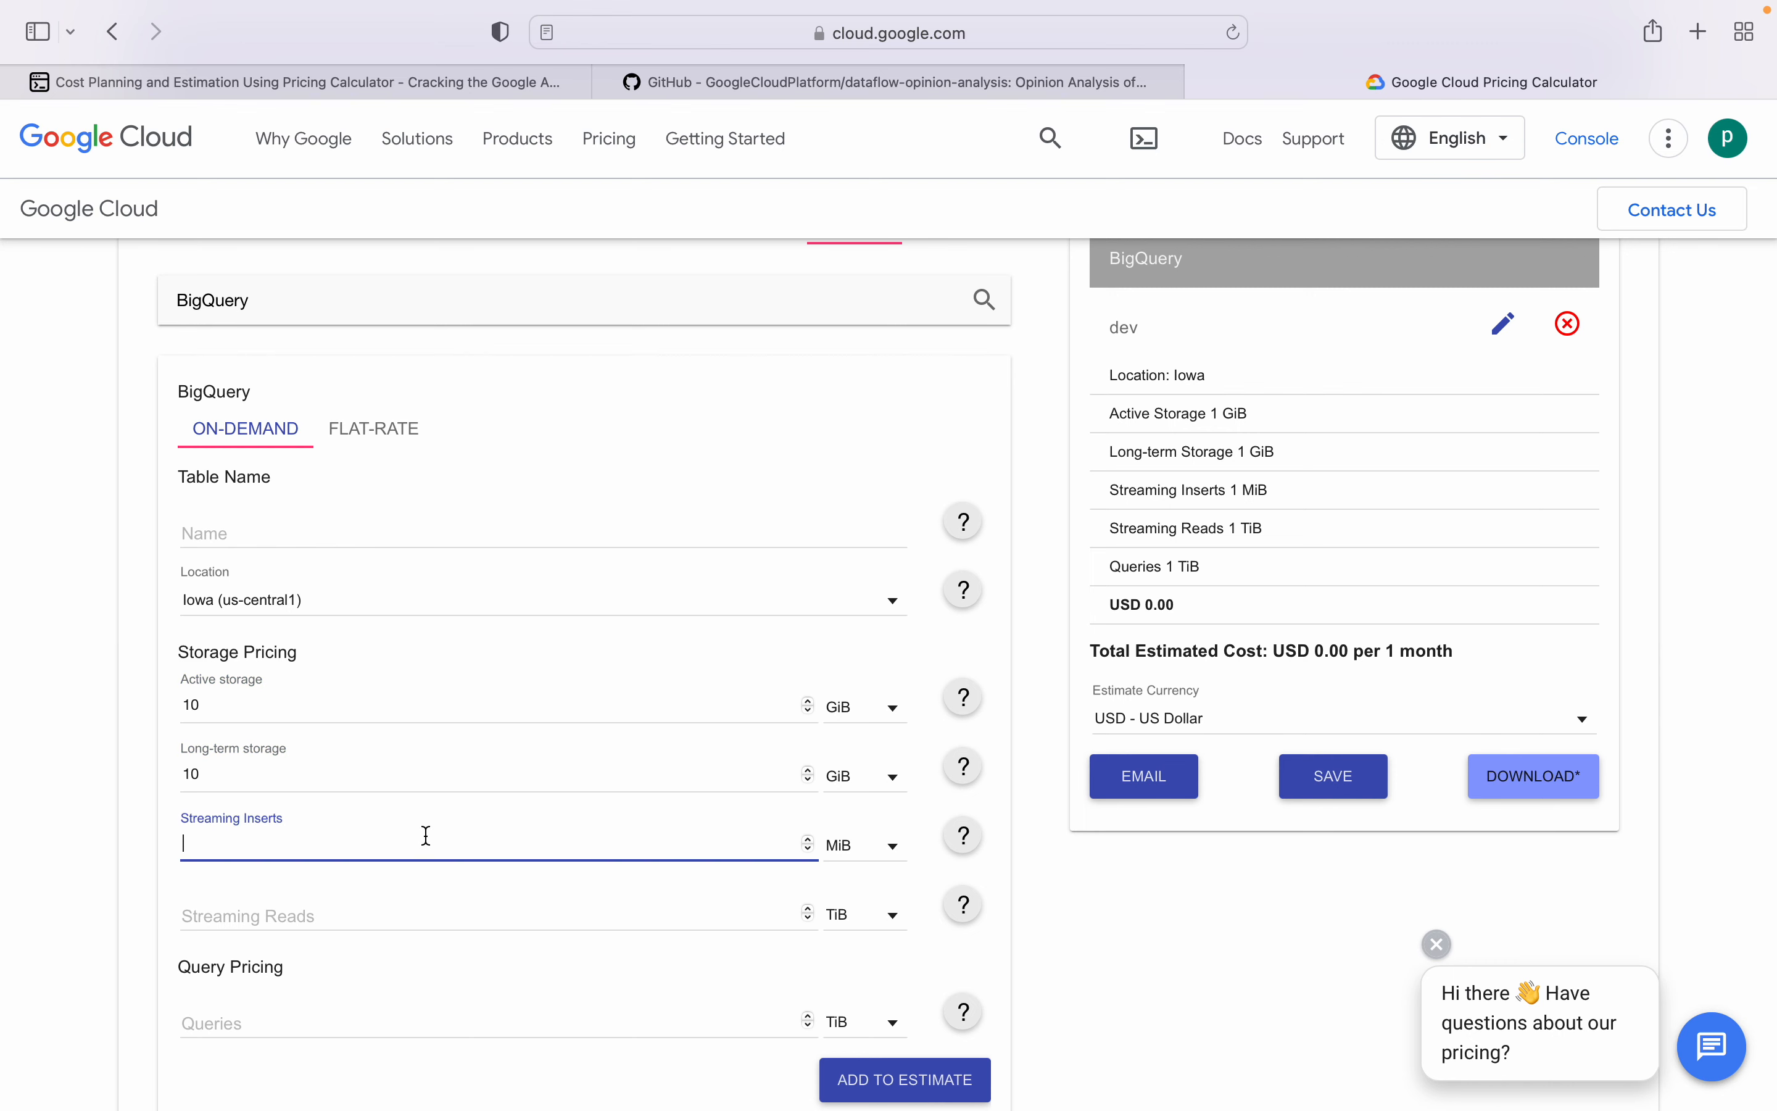
pyautogui.write('10')
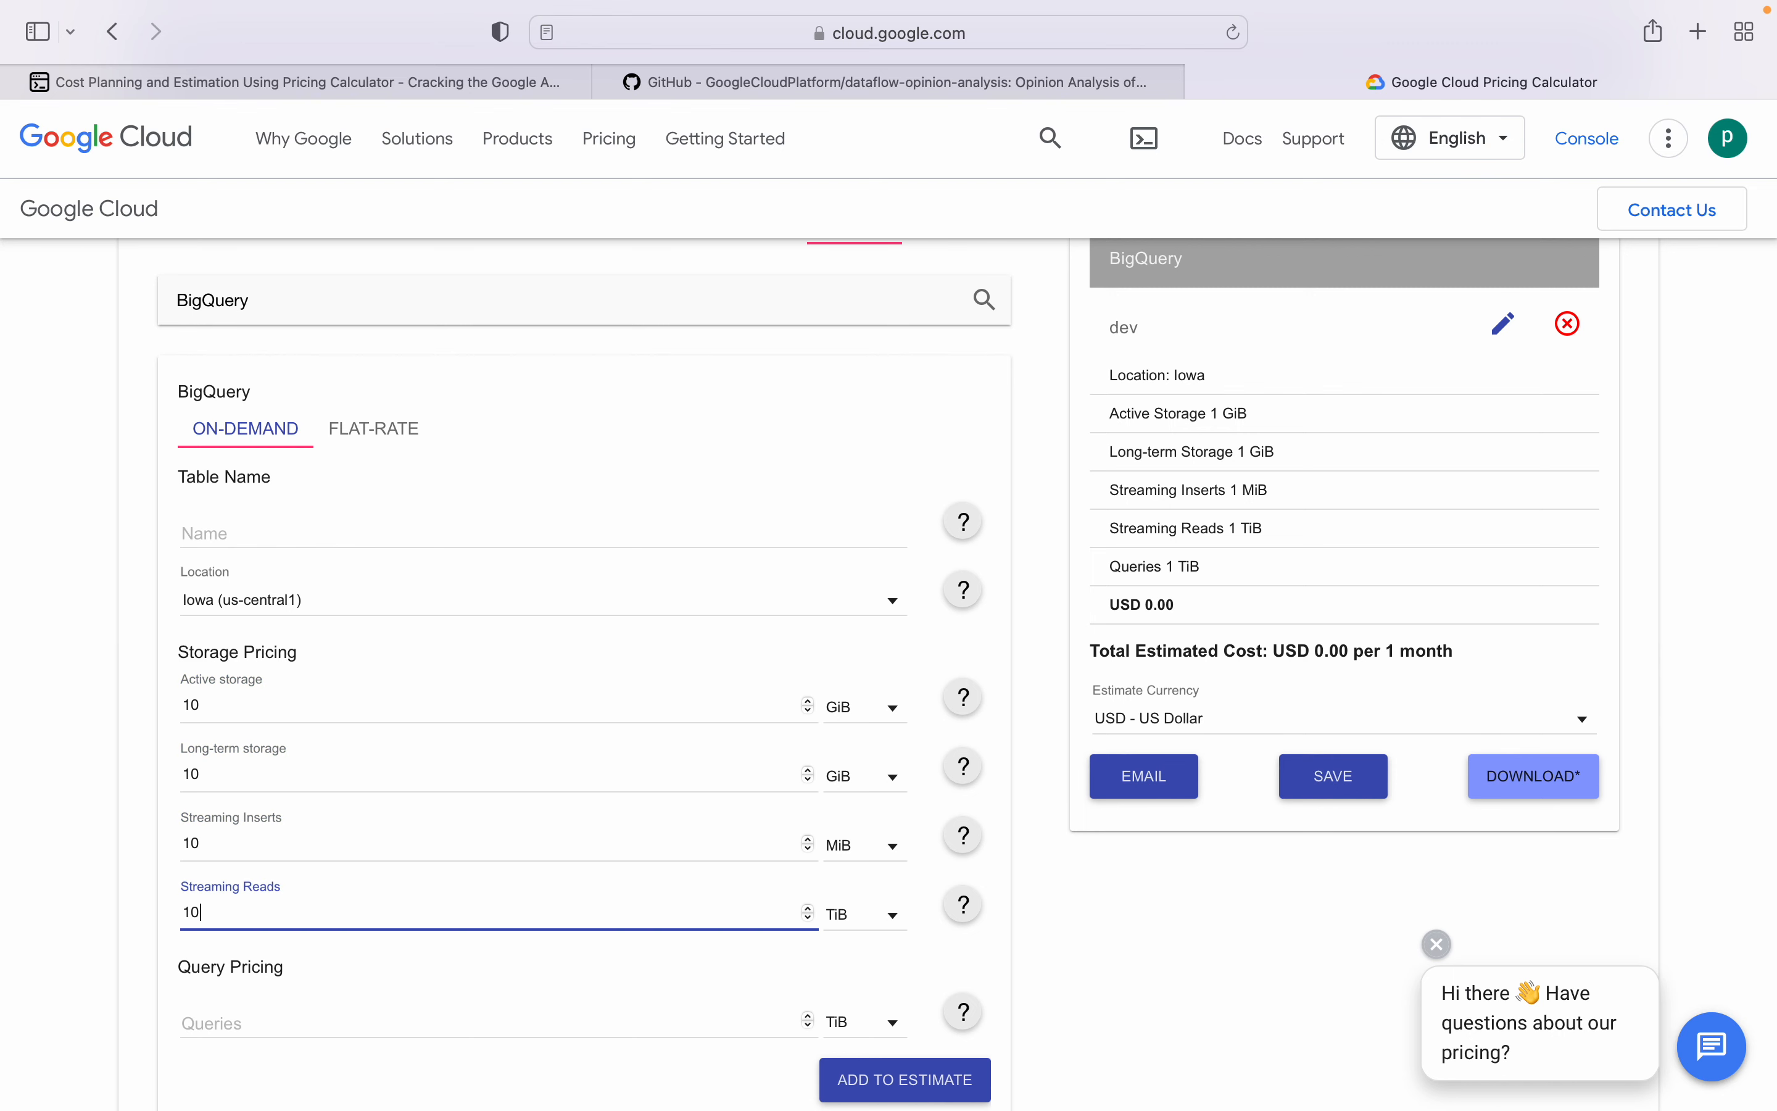
pyautogui.click(903, 1078)
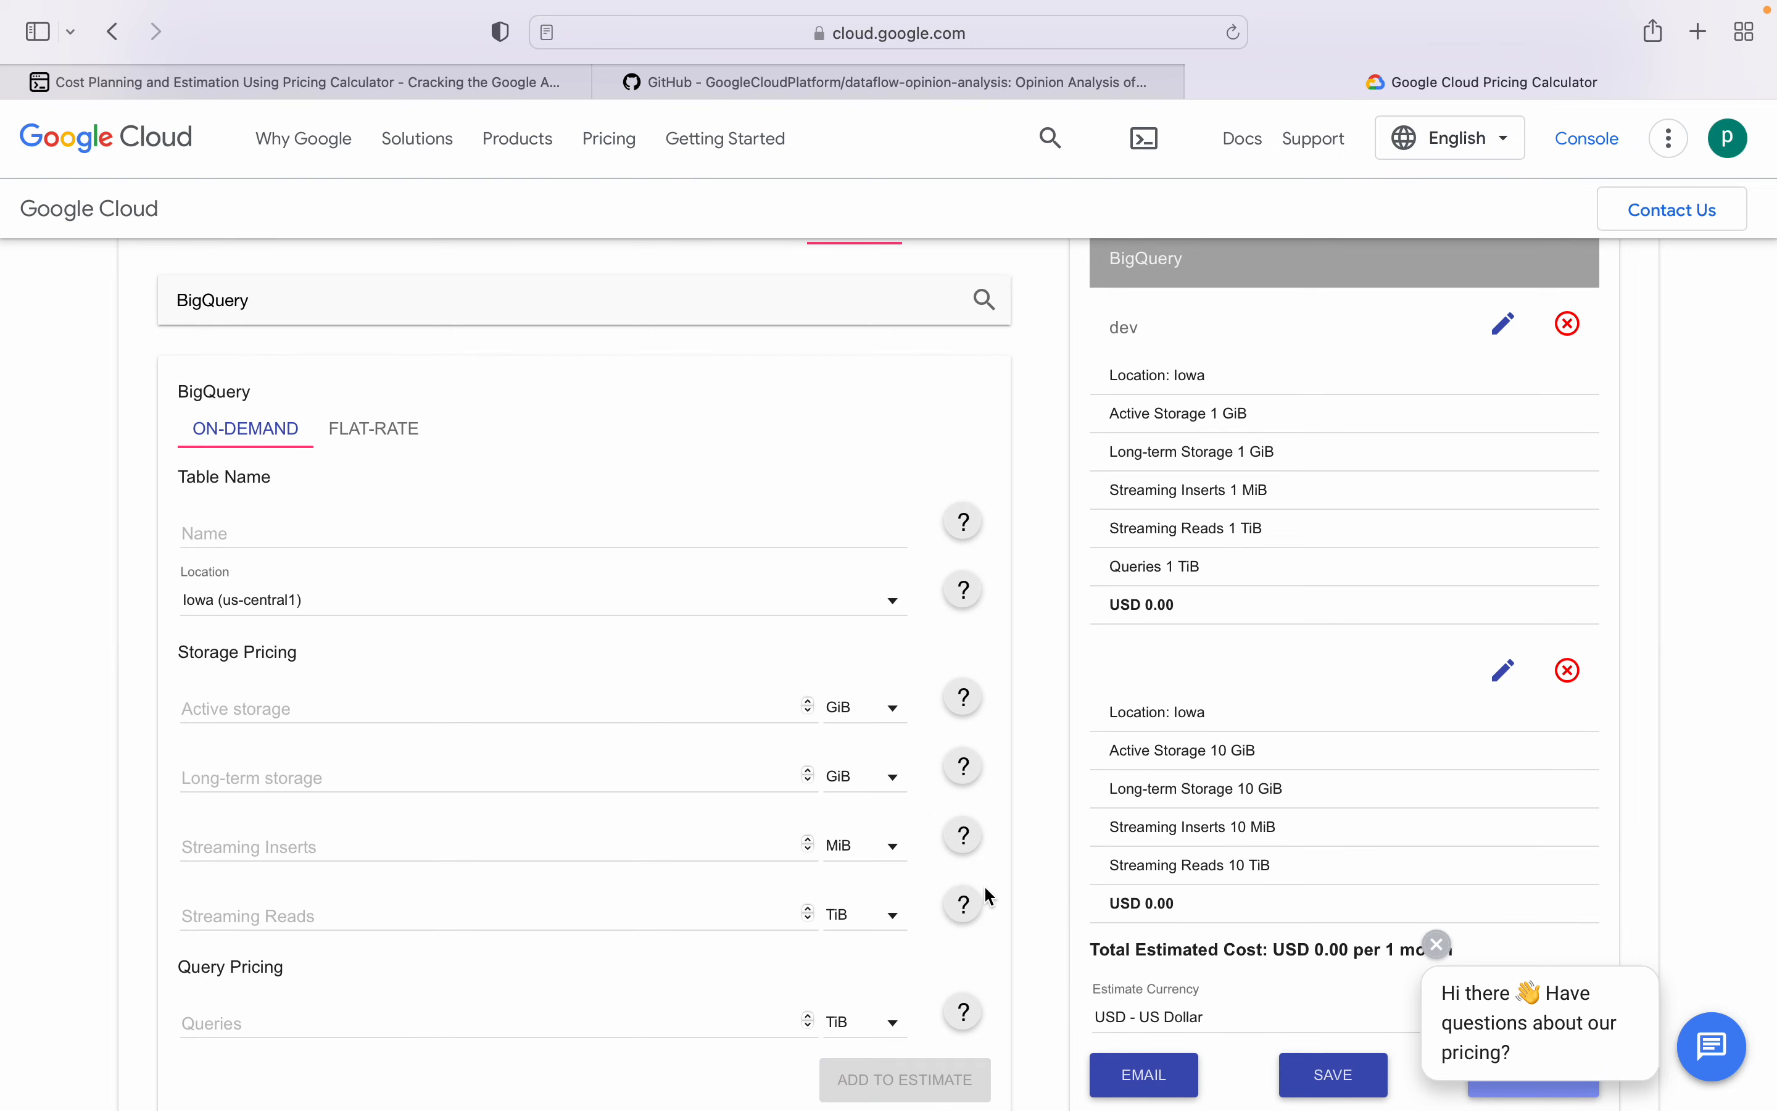
# Step: Add another BigQuery entry with 1 GiB/MiB/TiB amounts plus 1 TiB queries
pyautogui.scroll(-3)
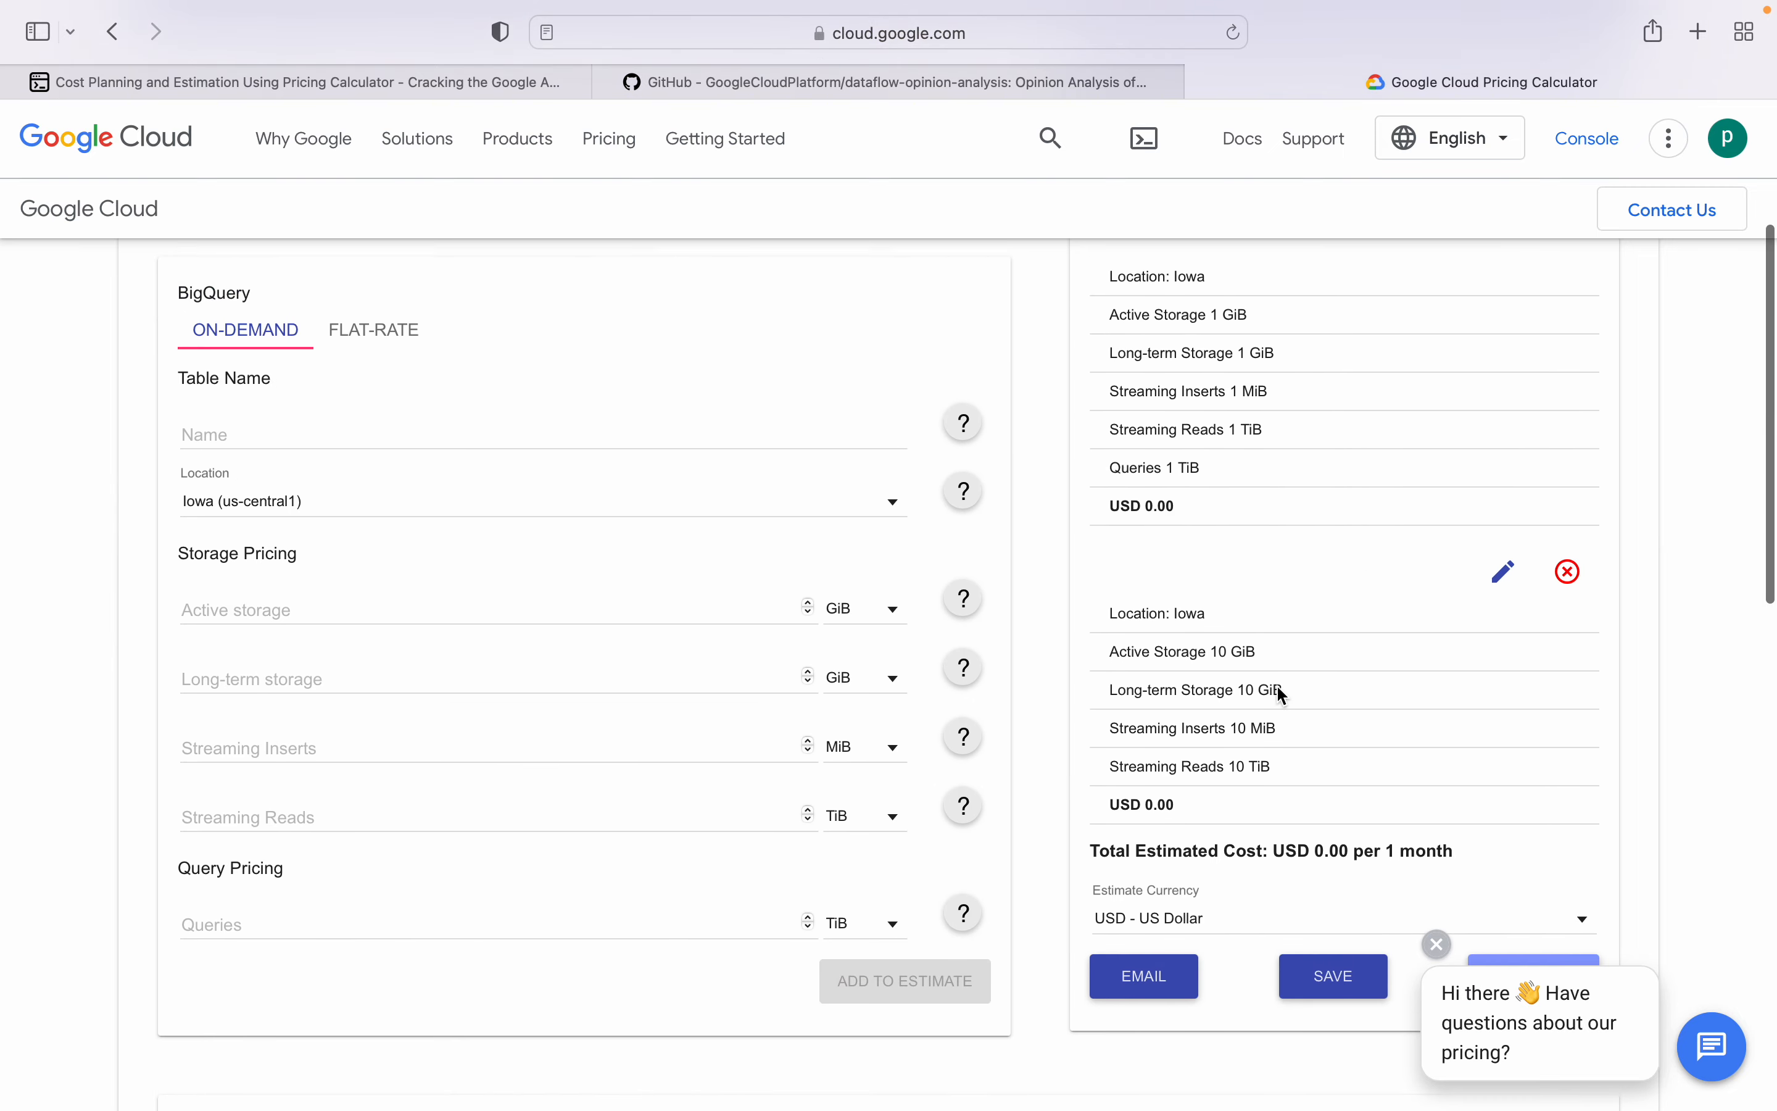
pyautogui.scroll(-3)
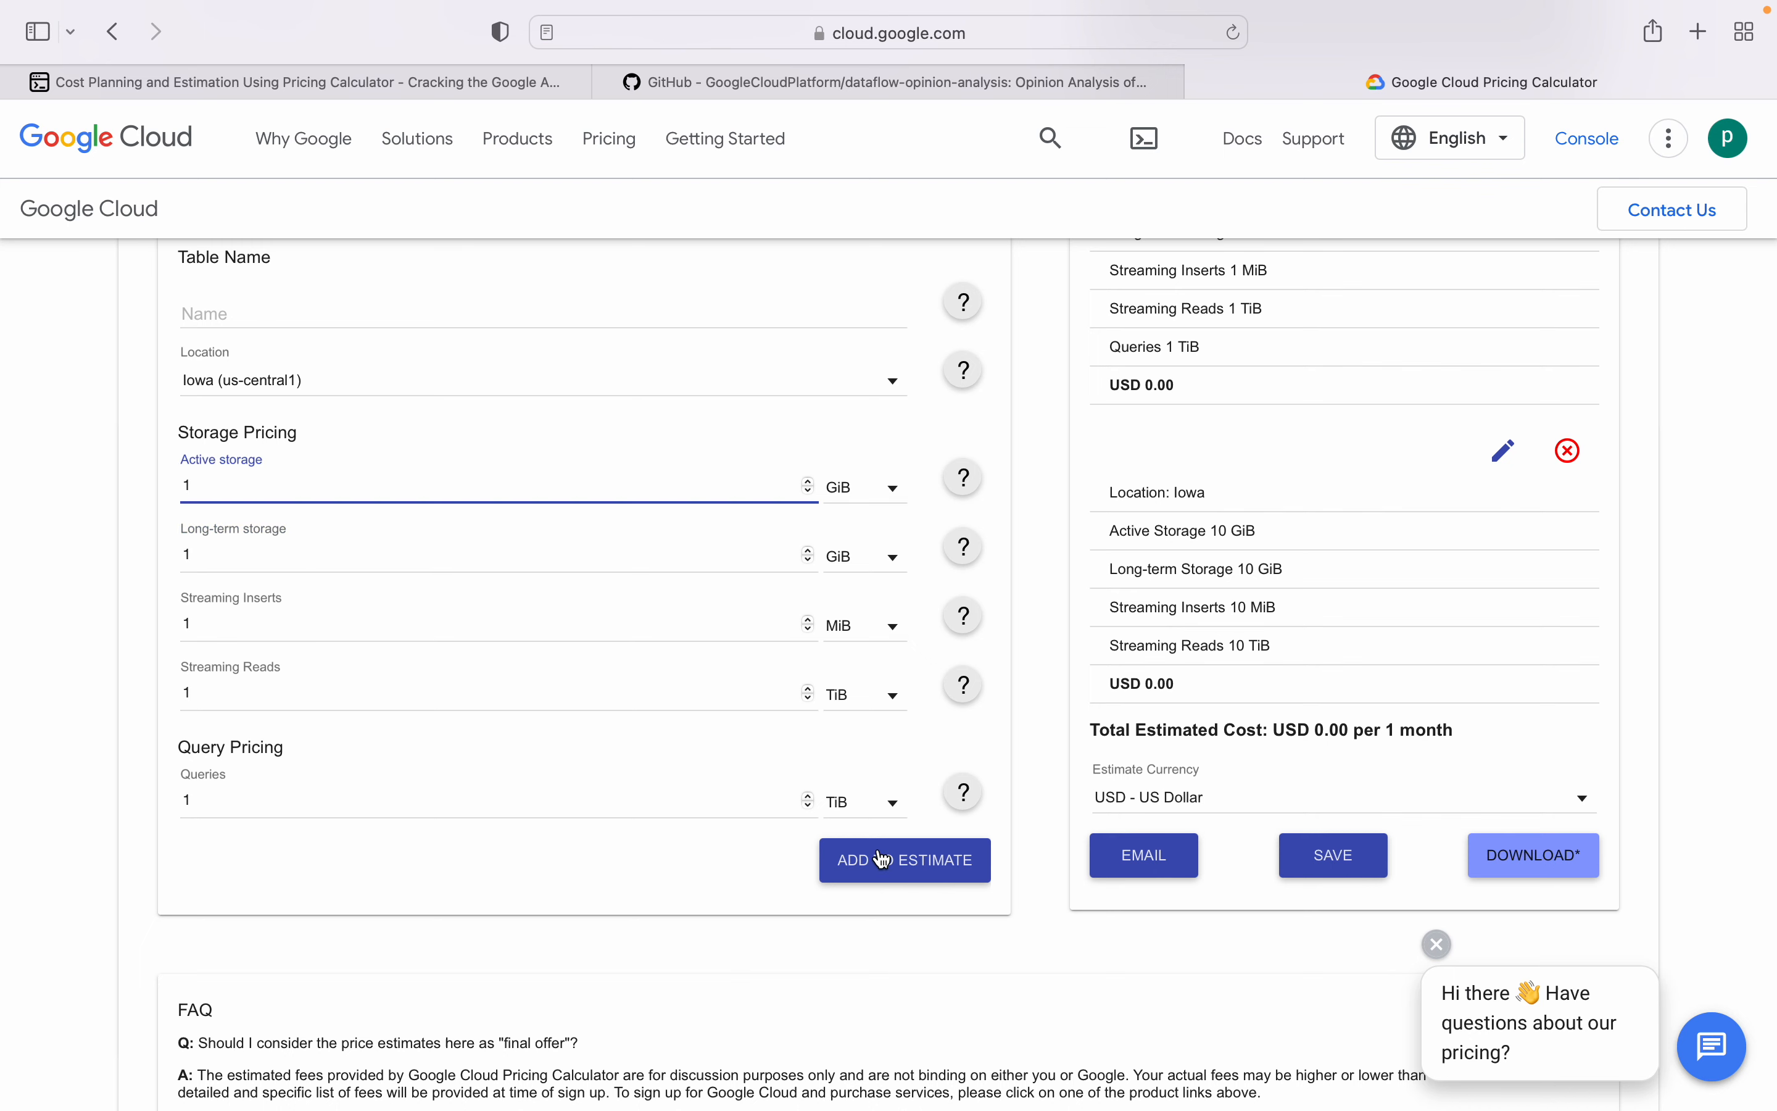
pyautogui.click(904, 860)
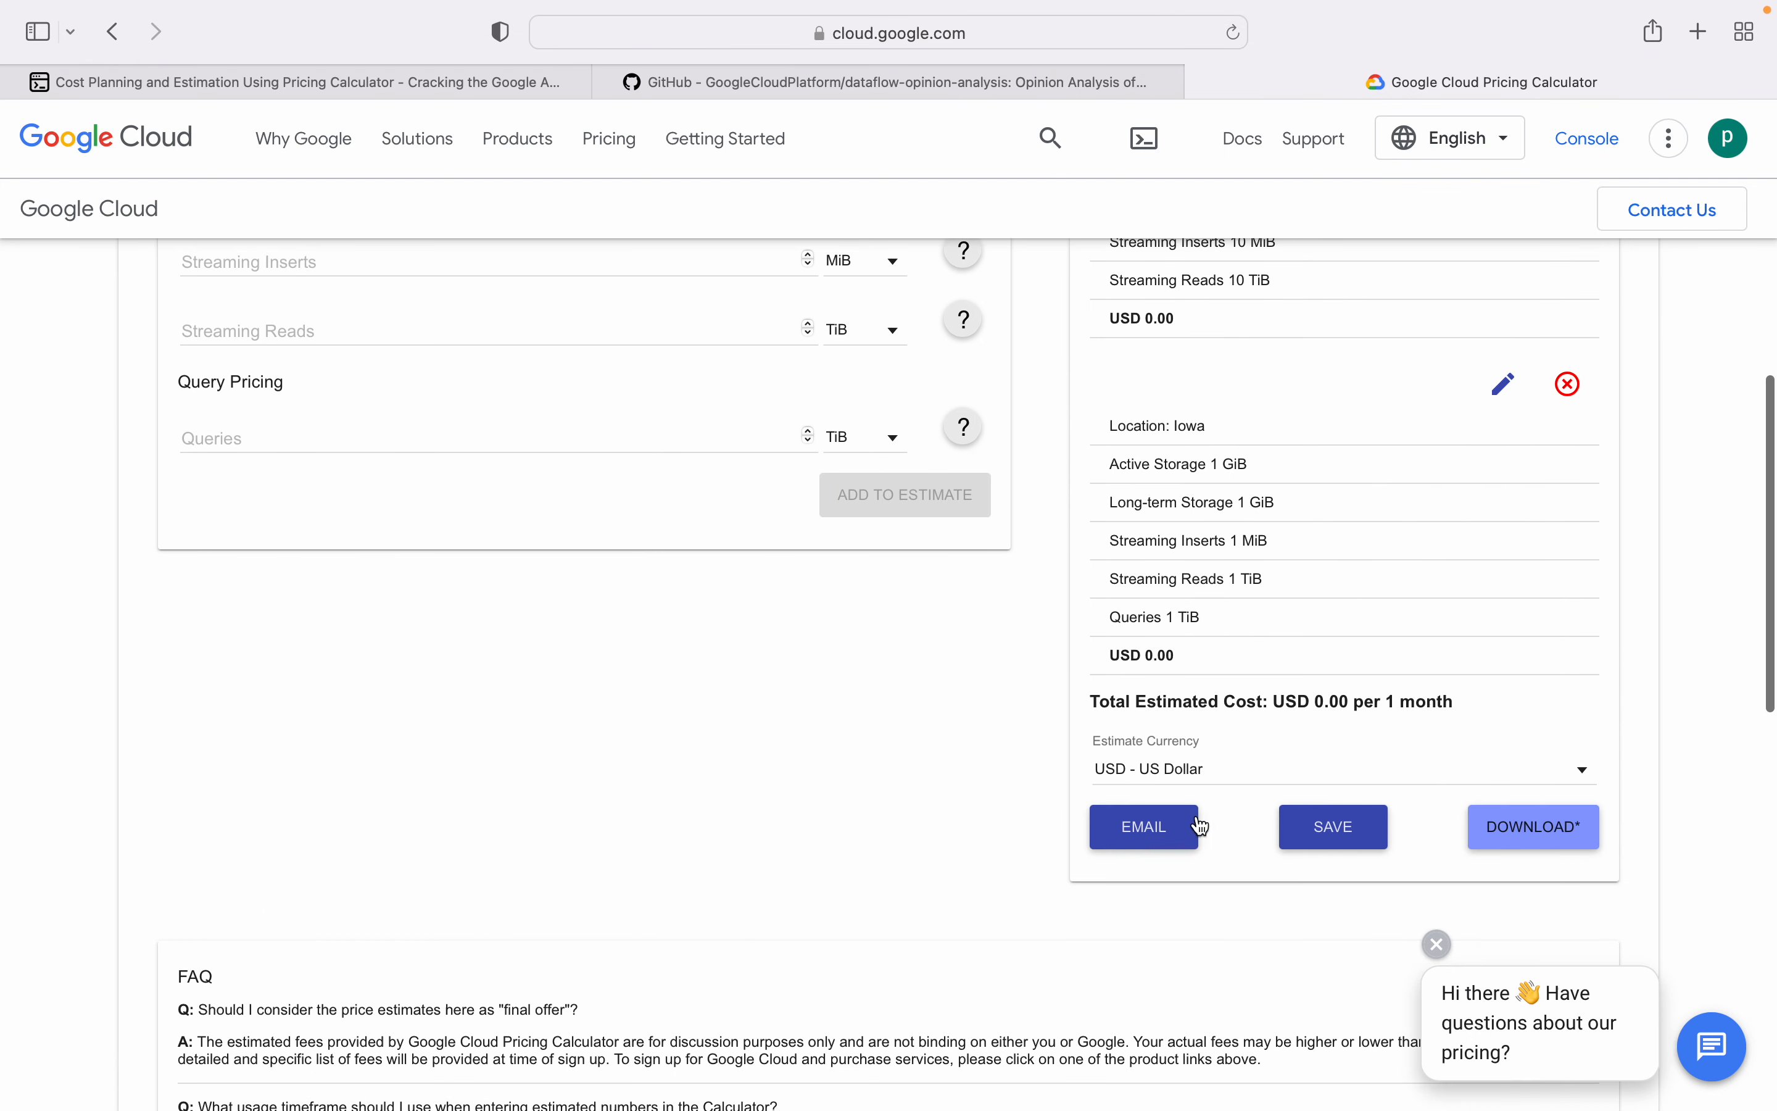
pyautogui.moveTo(1414, 836)
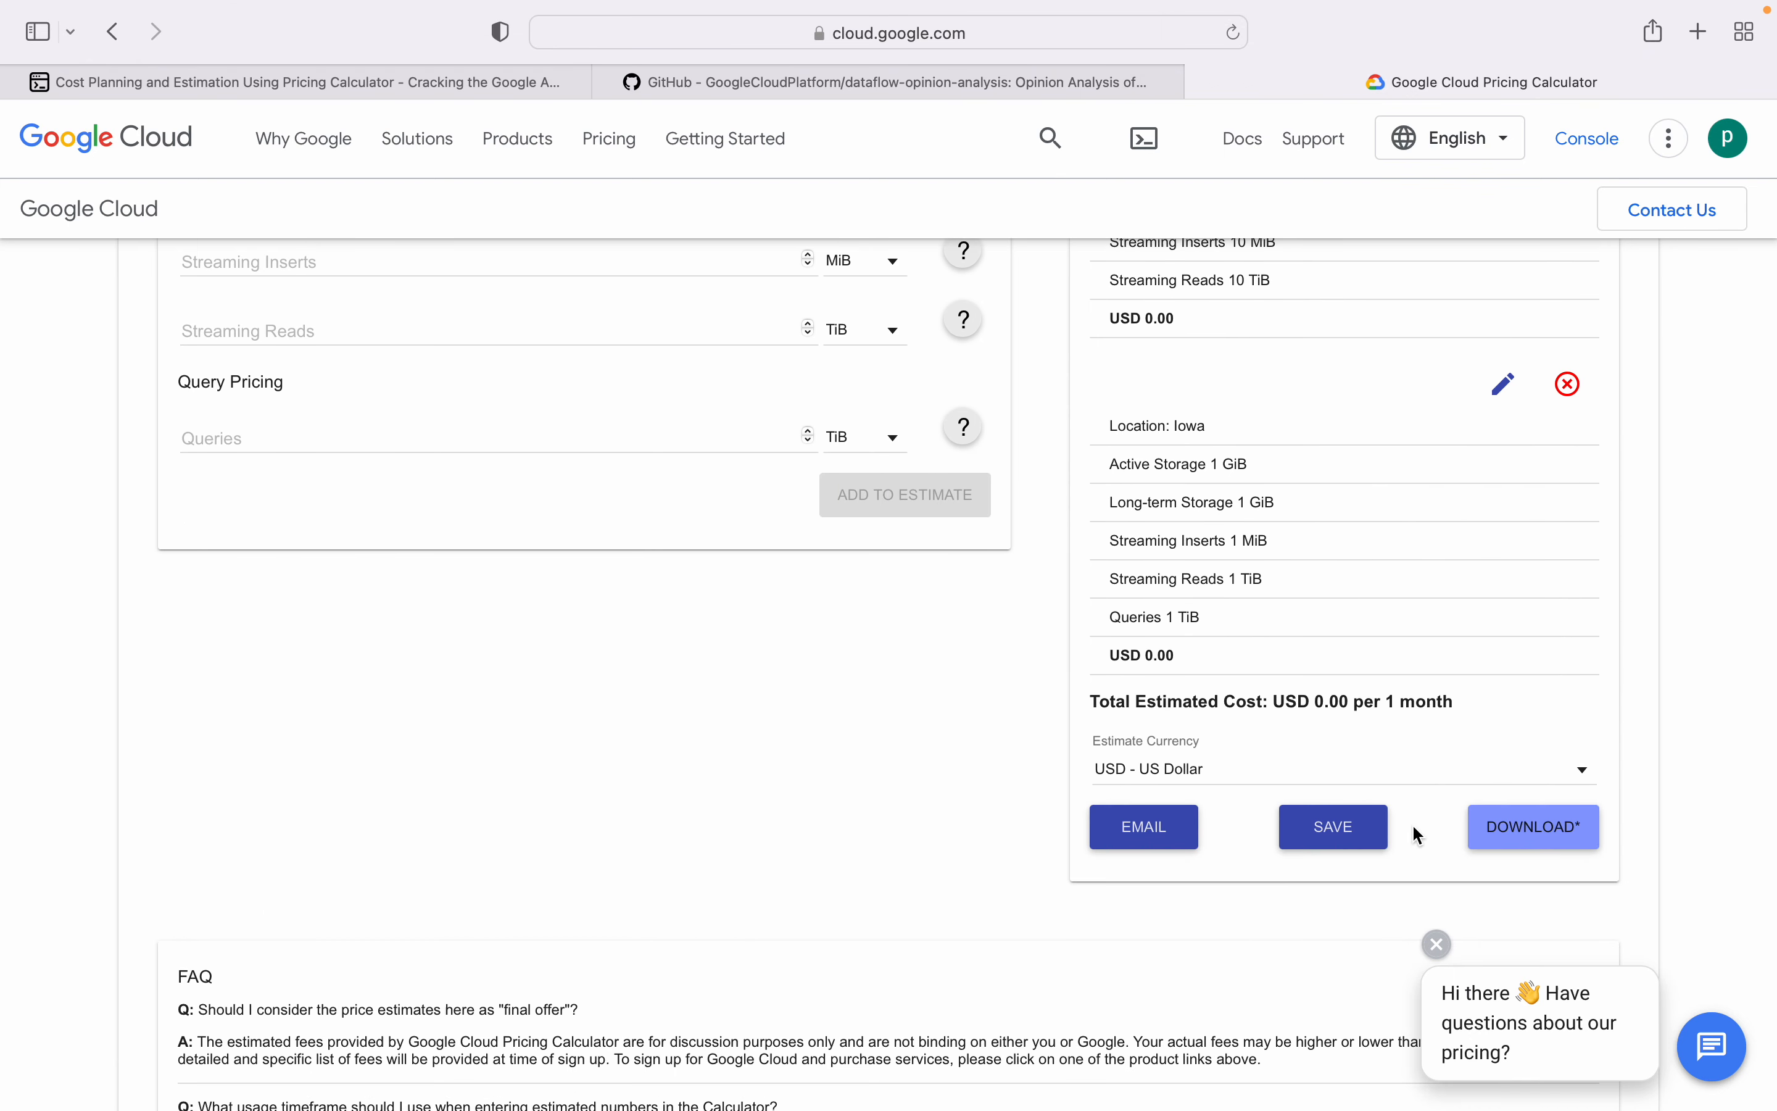
# Step: Set the BigQuery form's active storage to 1 PiB
pyautogui.scroll(3)
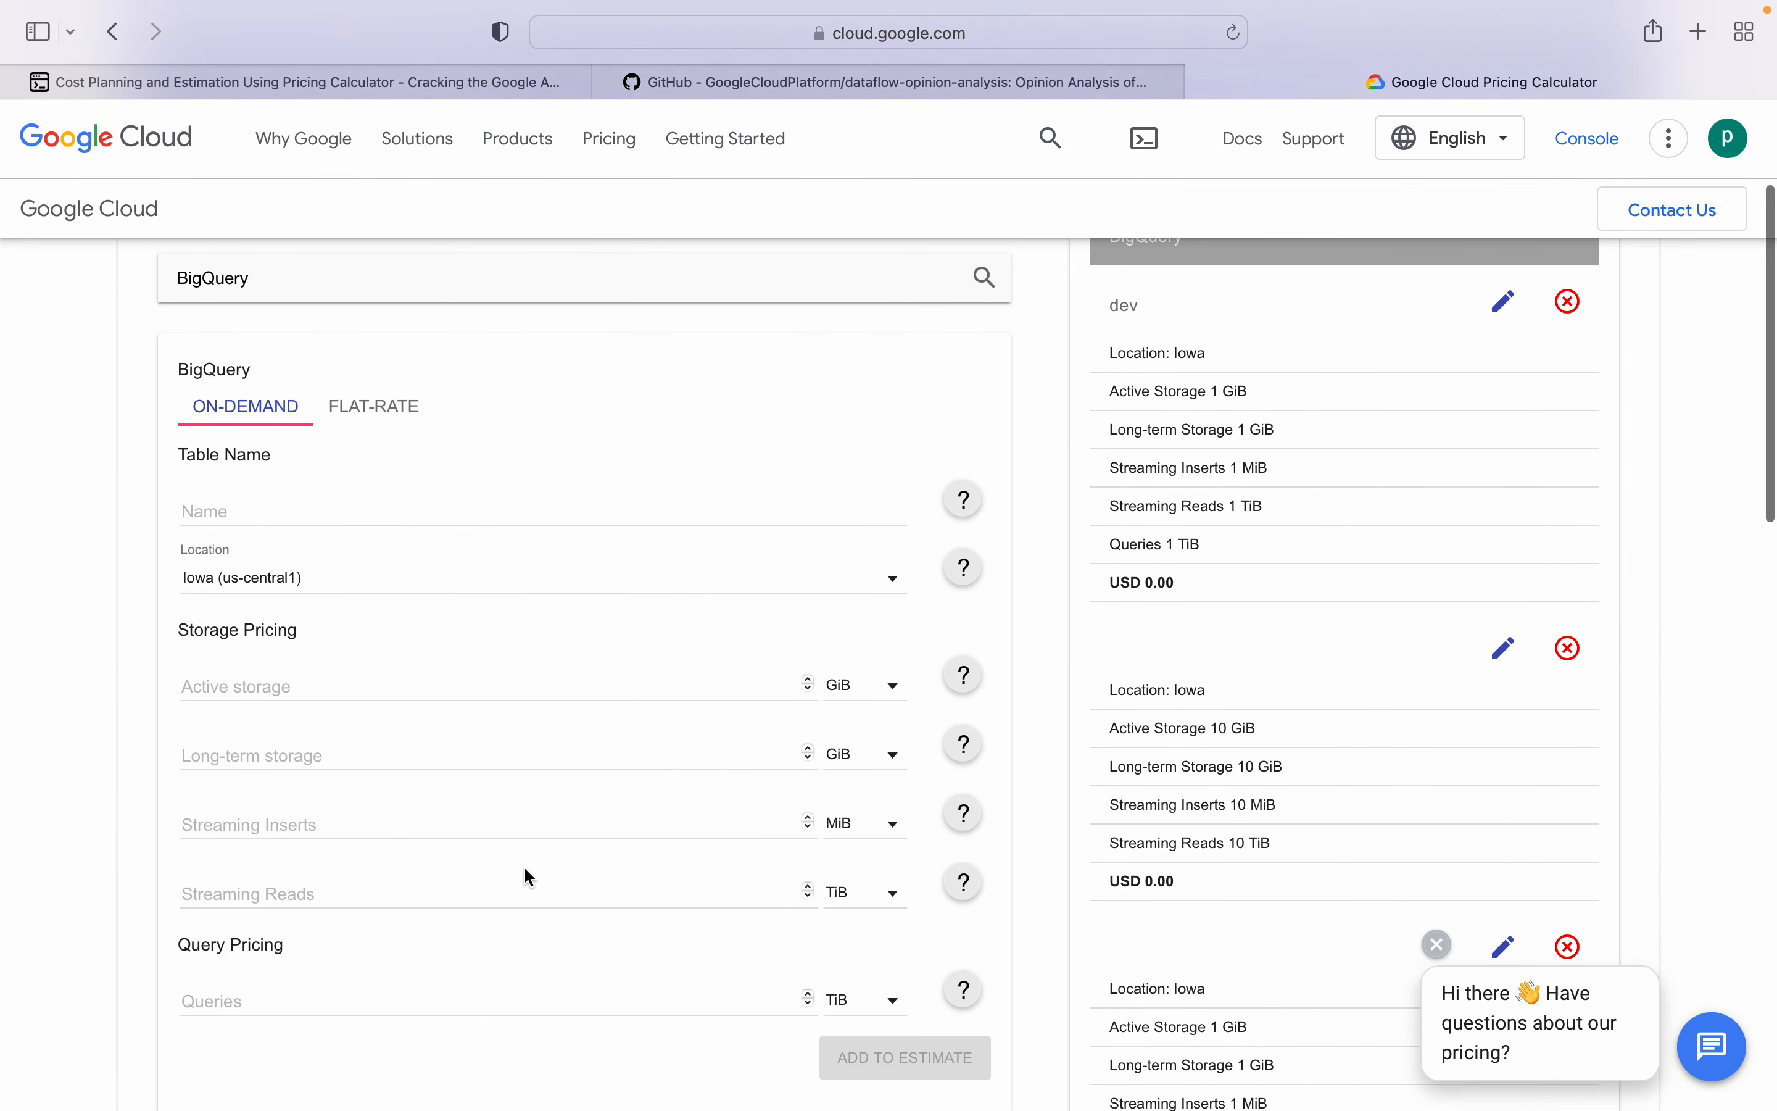
pyautogui.moveTo(875, 700)
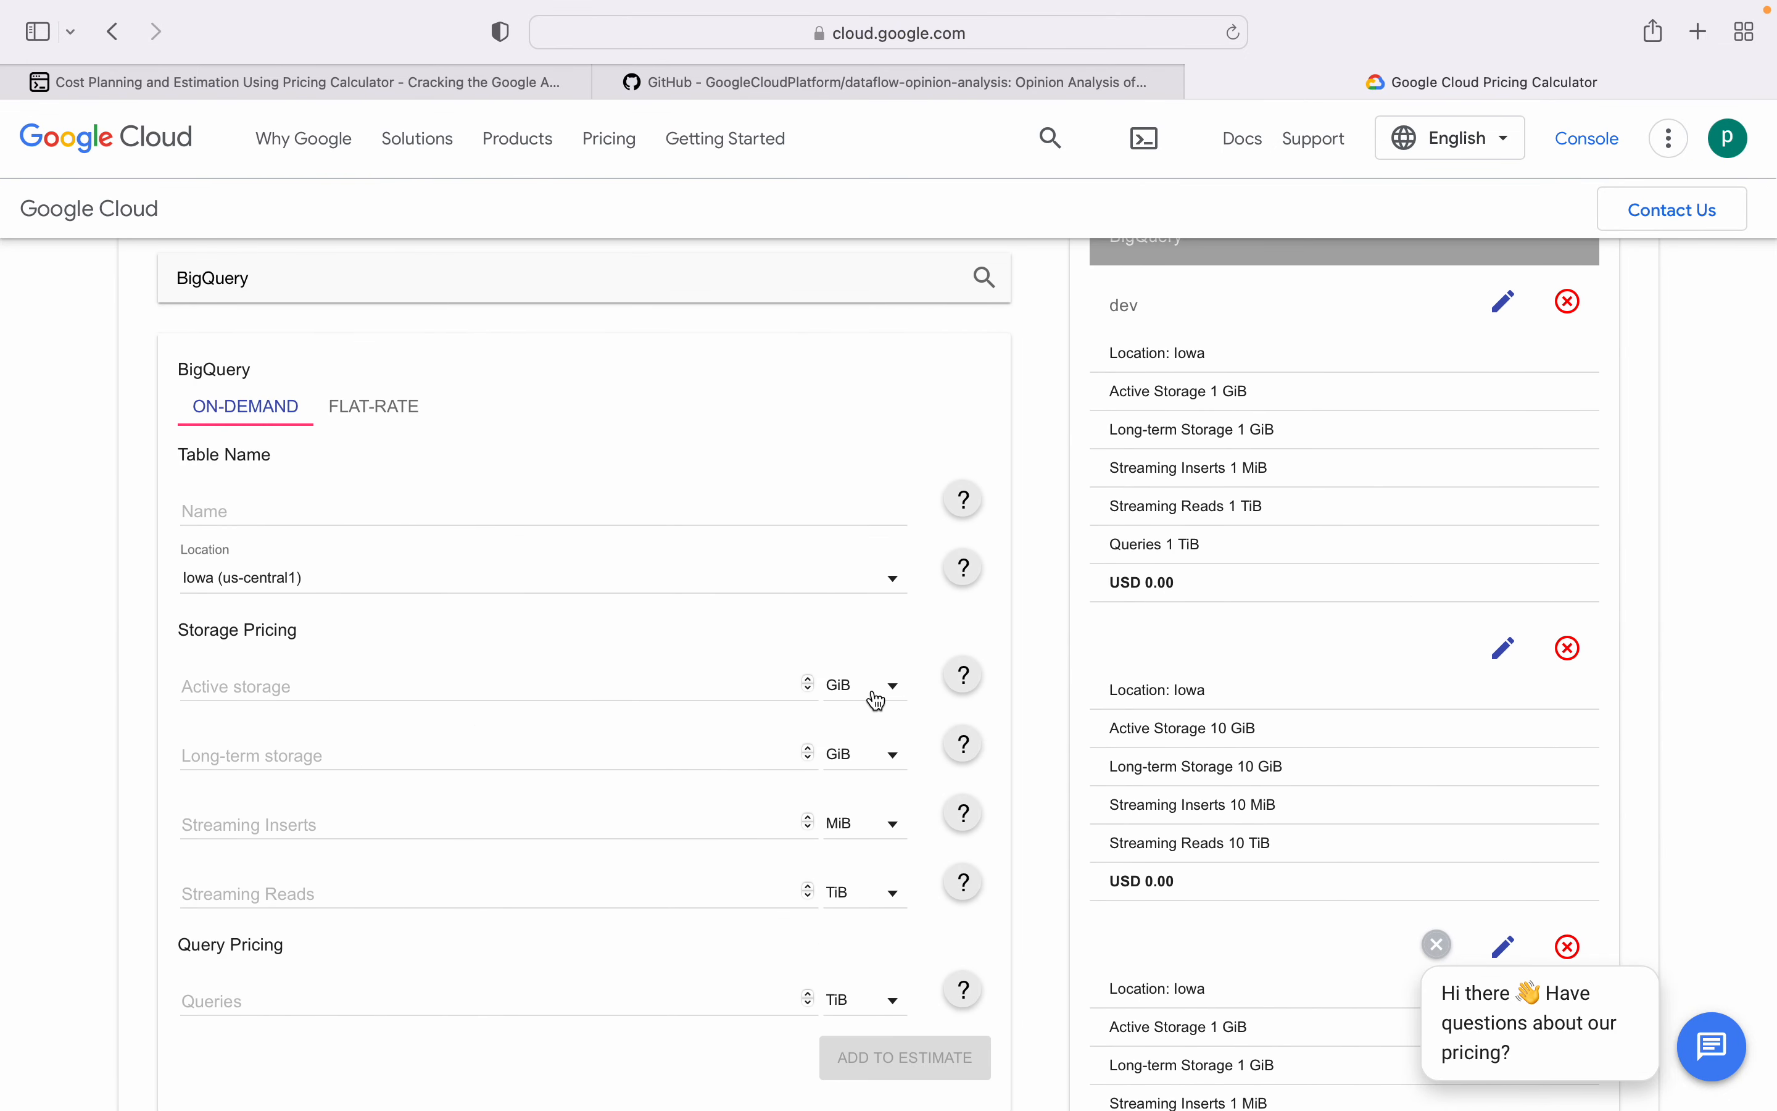
pyautogui.click(864, 685)
pyautogui.write('1')
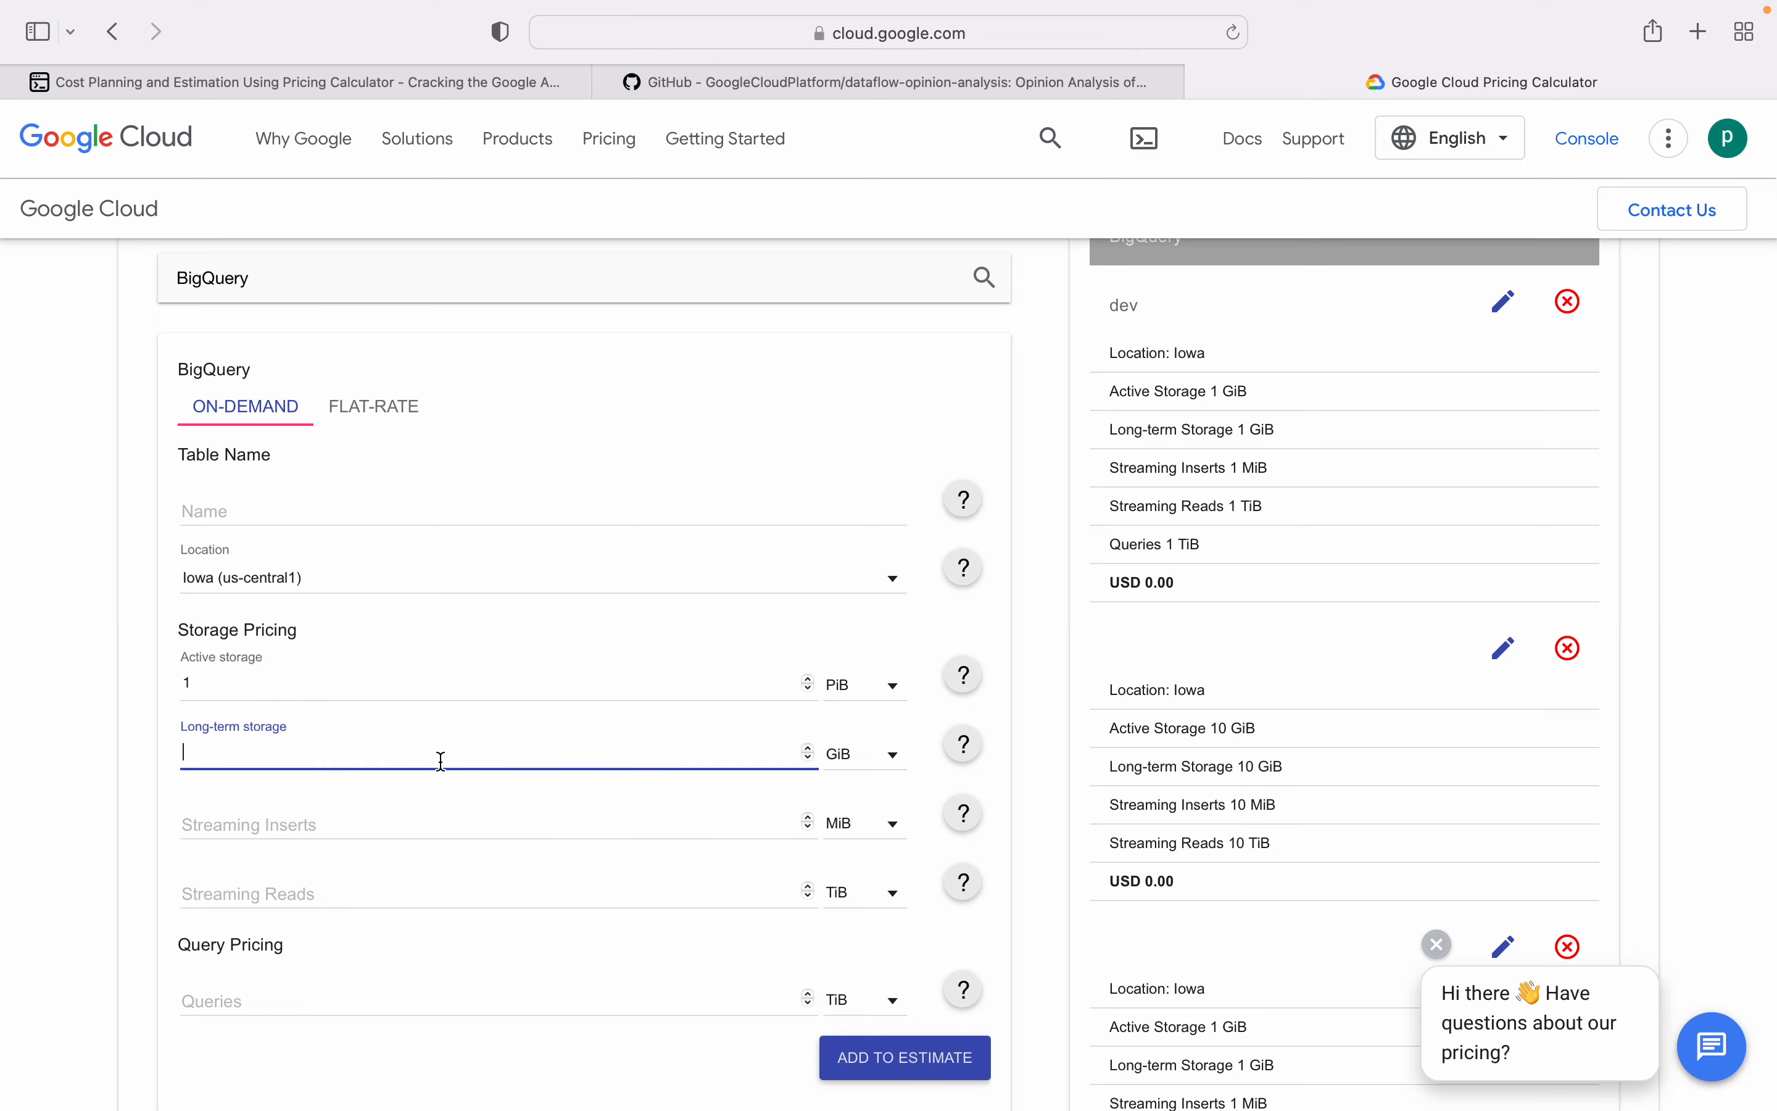
# Step: Browse the product carousel through GKE Standard, Backup for GKE and Anthos forms
pyautogui.scroll(3)
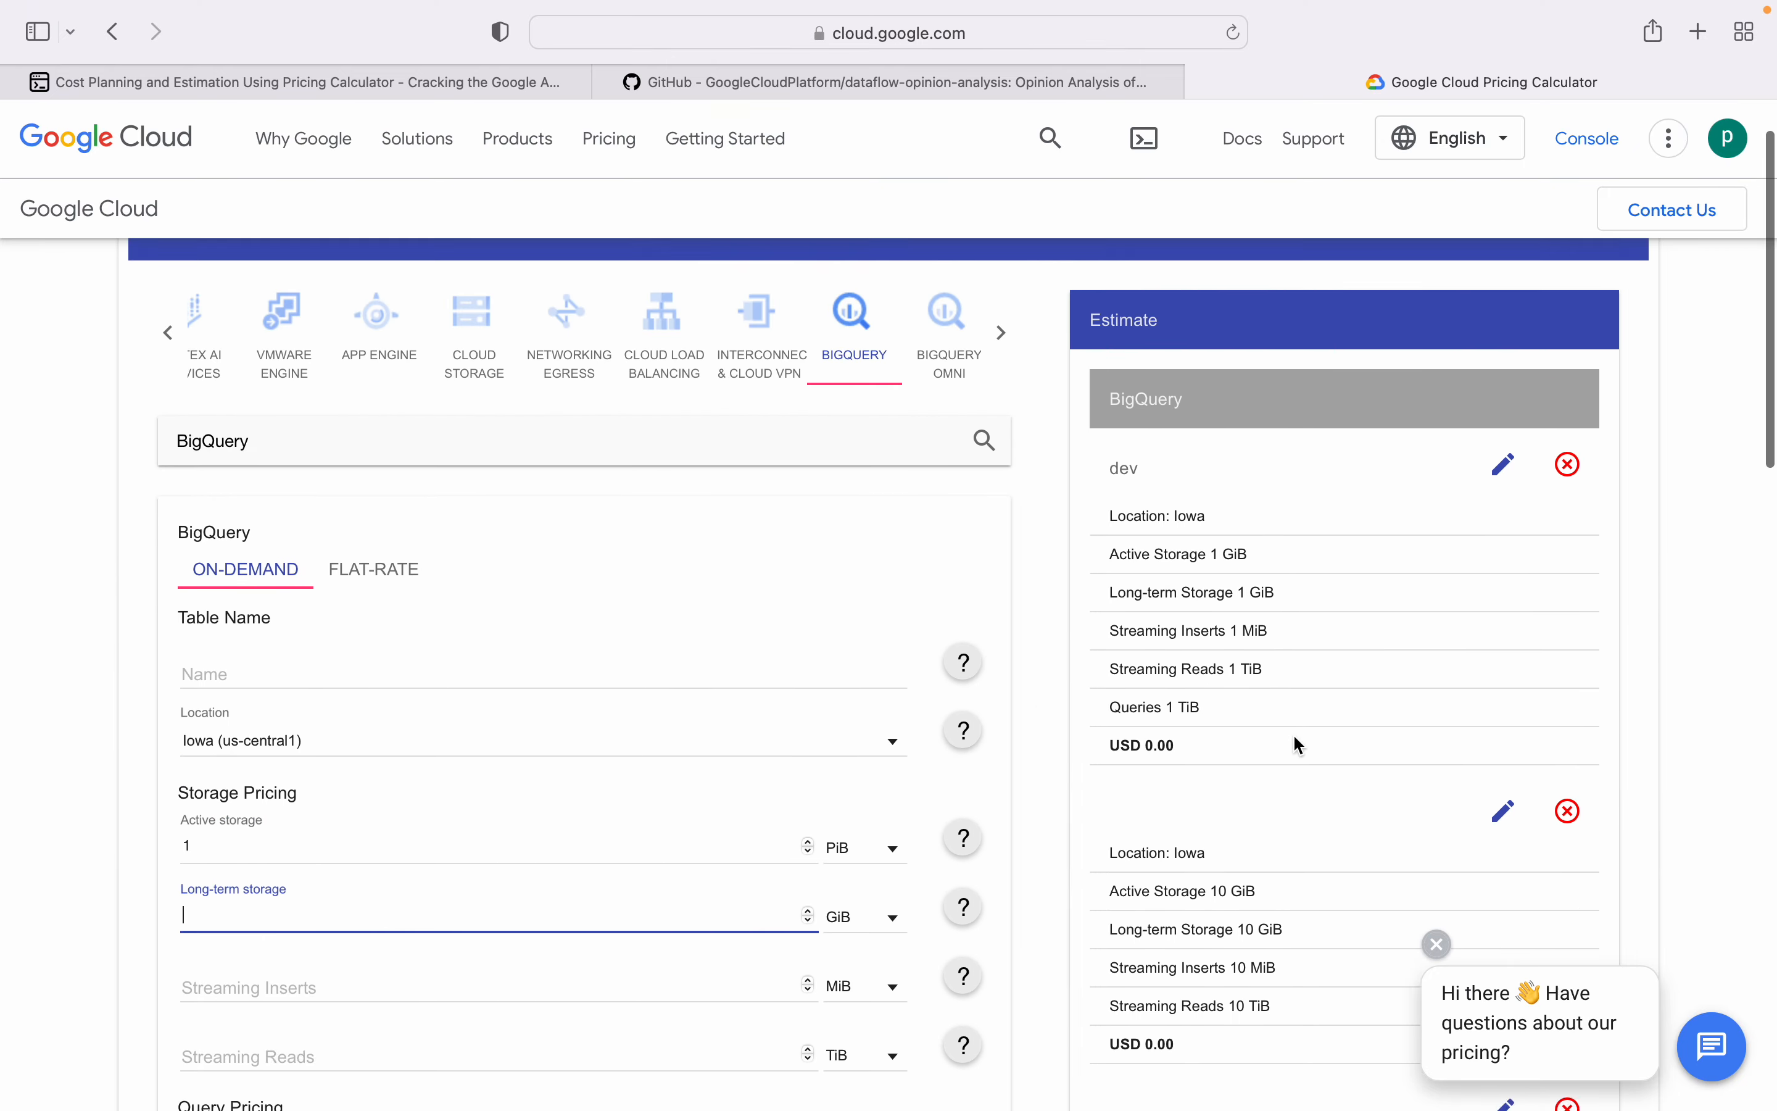
pyautogui.scroll(3)
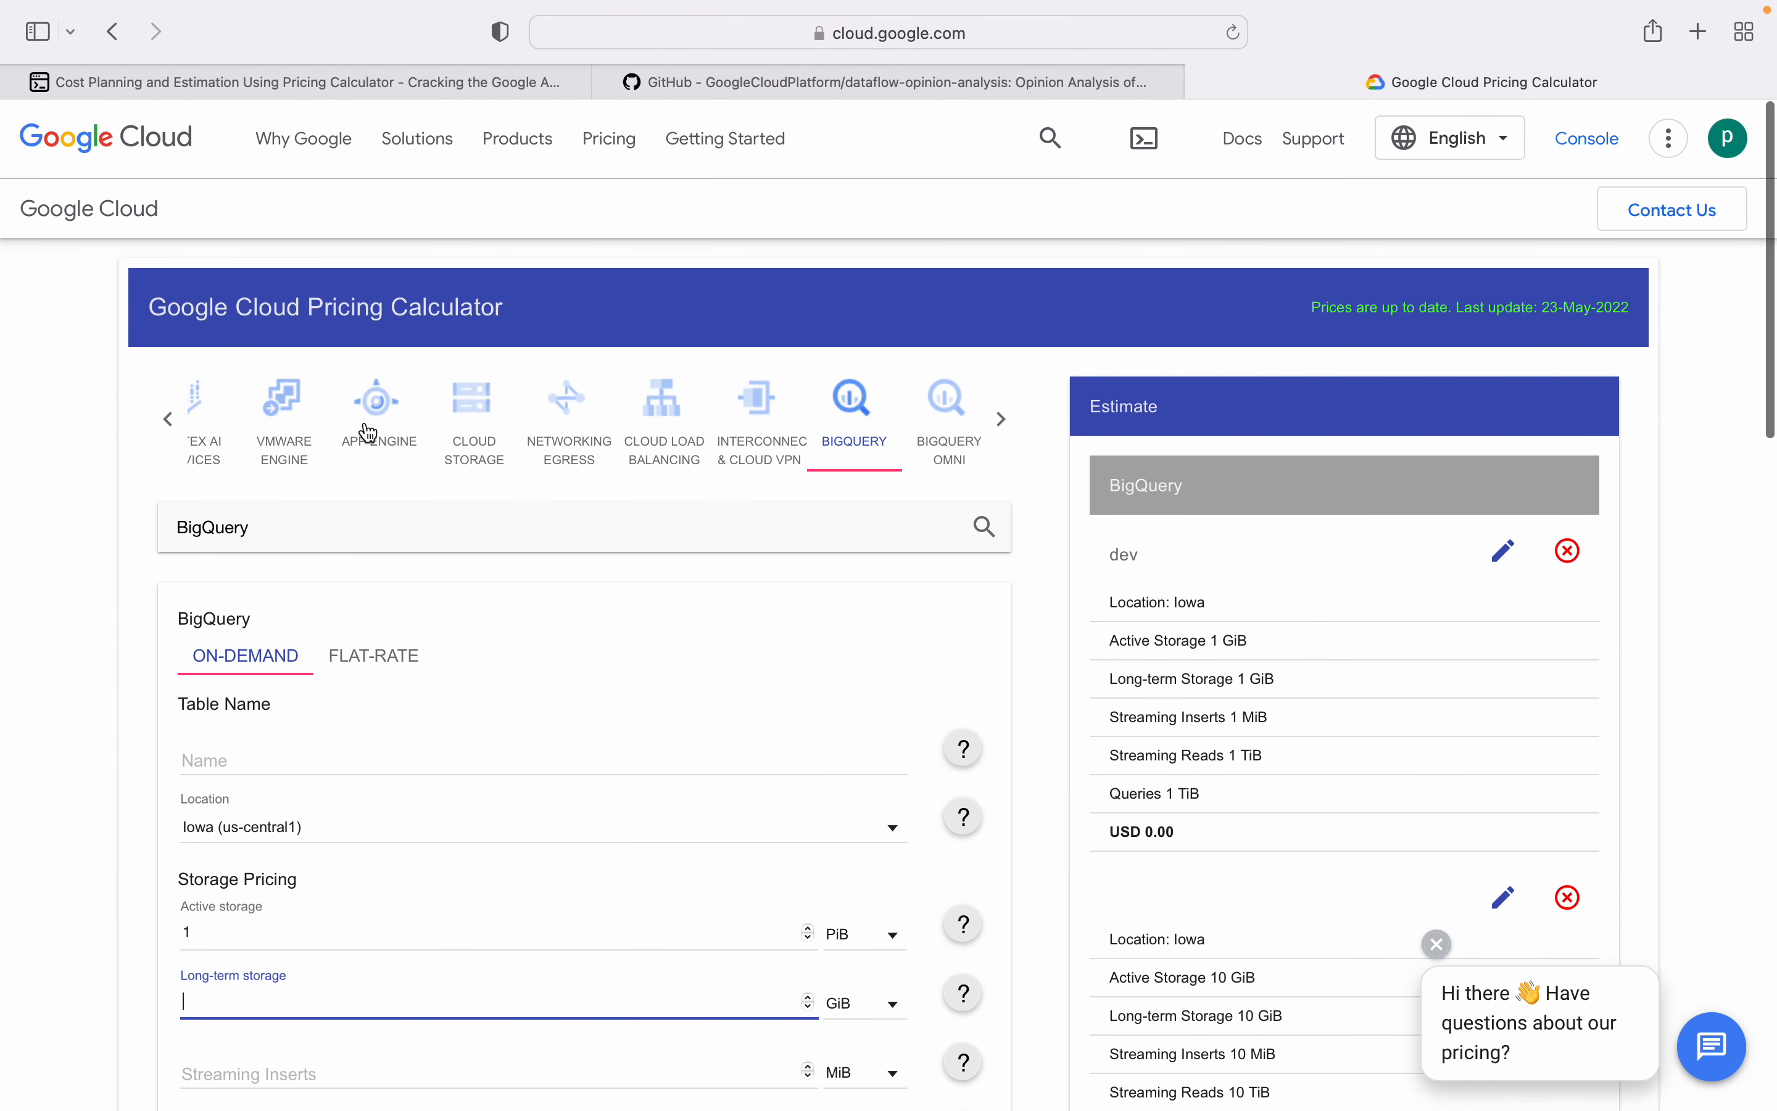
pyautogui.click(167, 419)
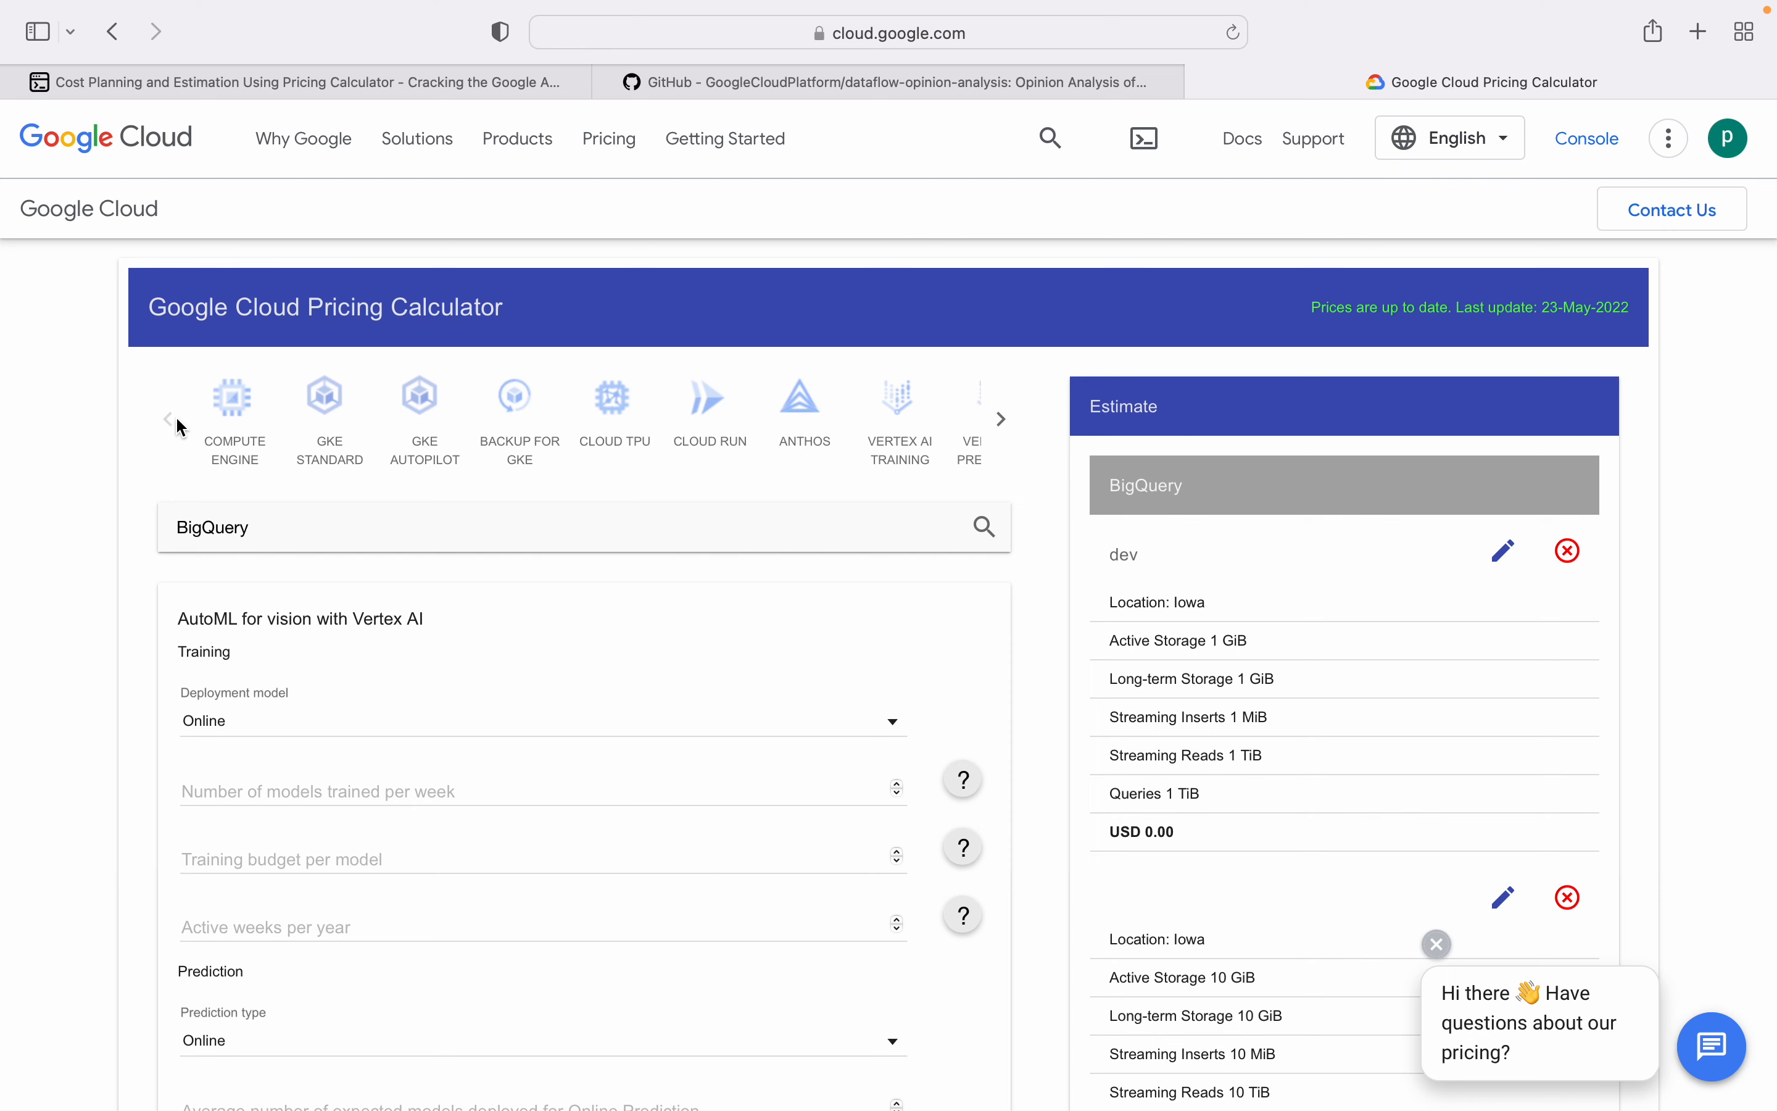
pyautogui.click(328, 408)
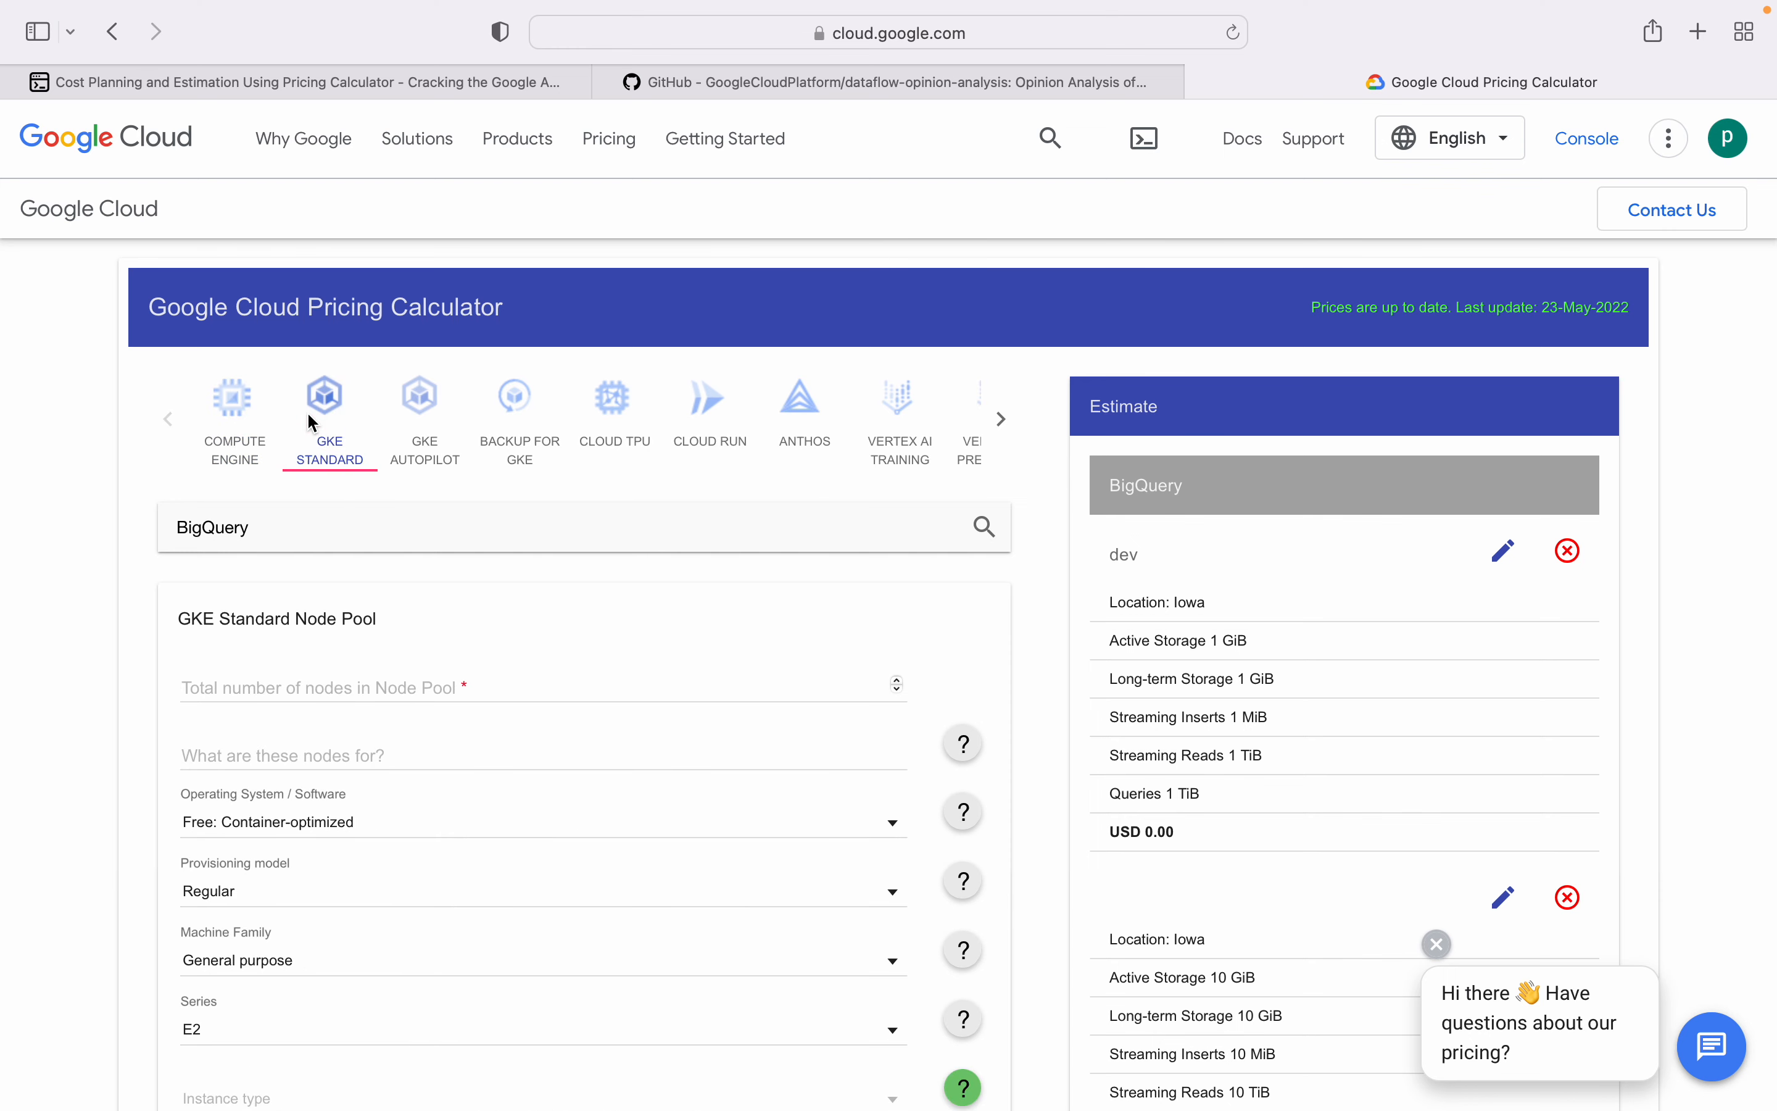
pyautogui.click(520, 397)
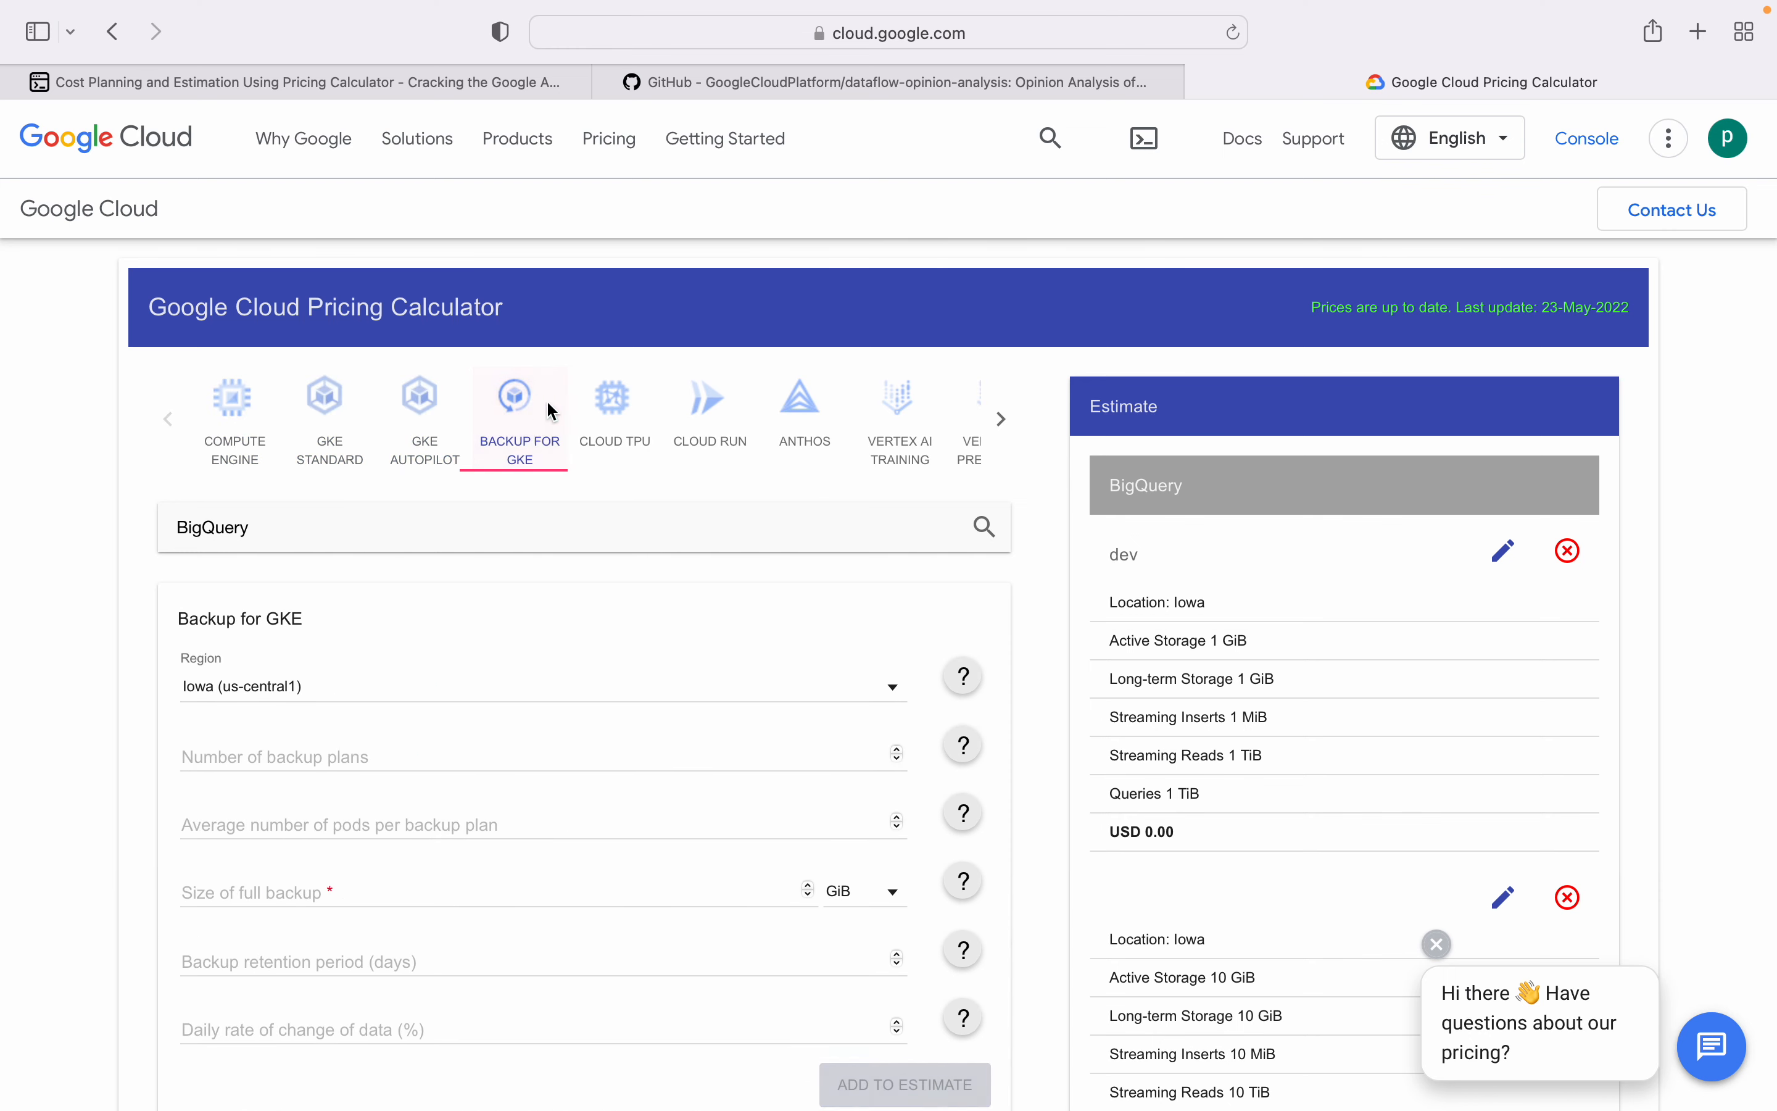
pyautogui.click(803, 414)
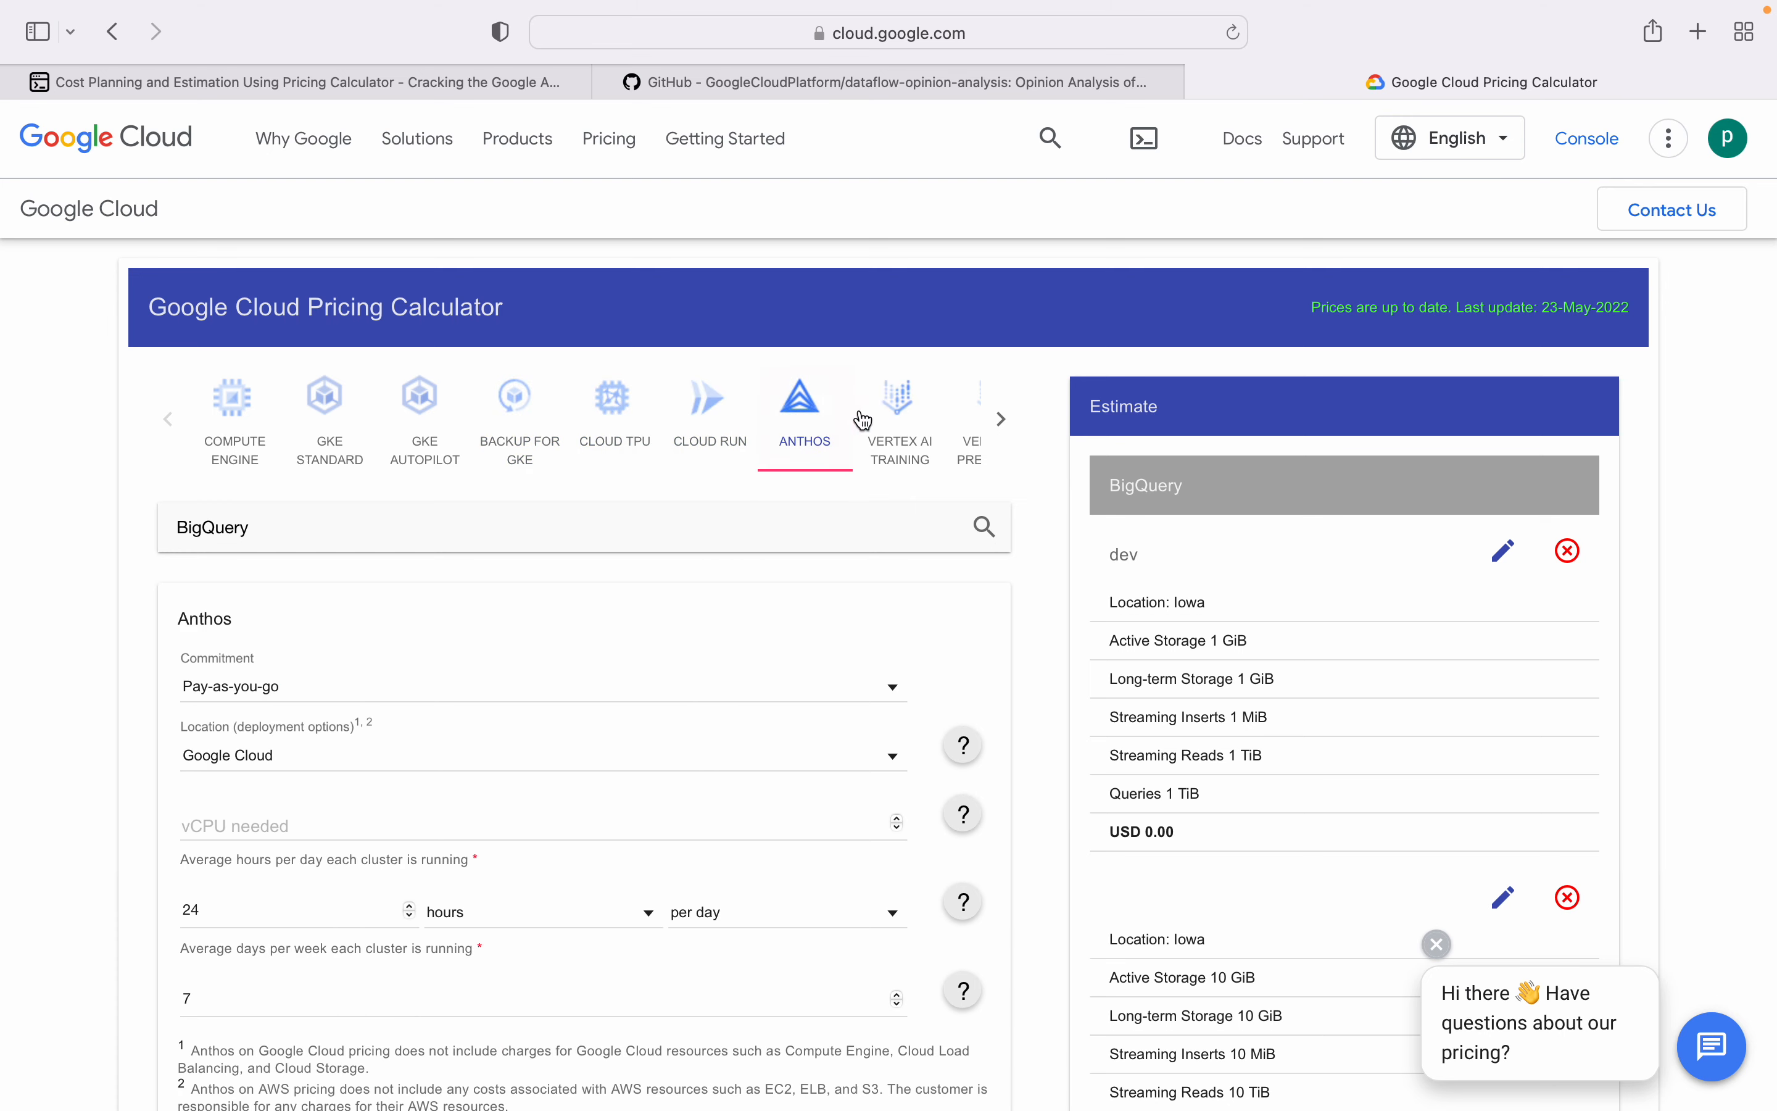
# Step: Browse Vertex AI Training and Interconnect, then settle on the Dataflow form and its FAQ
pyautogui.click(1000, 418)
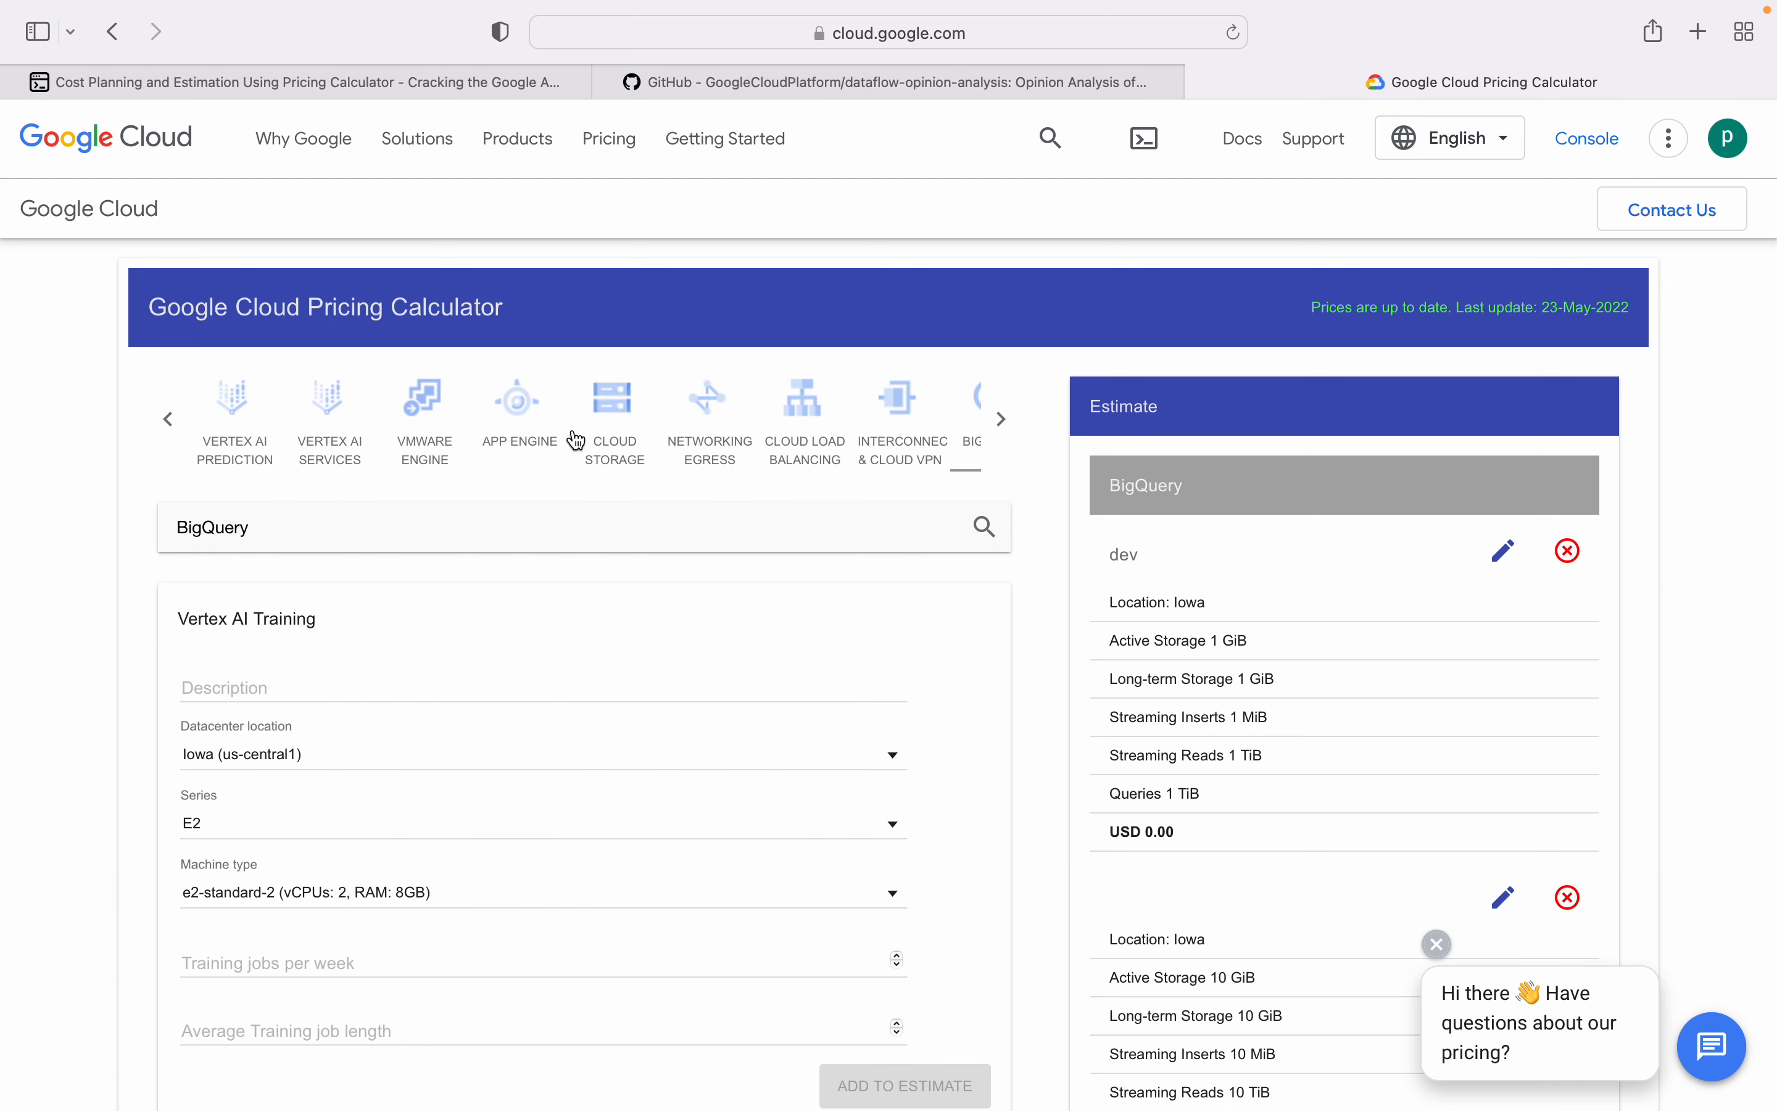
pyautogui.click(869, 409)
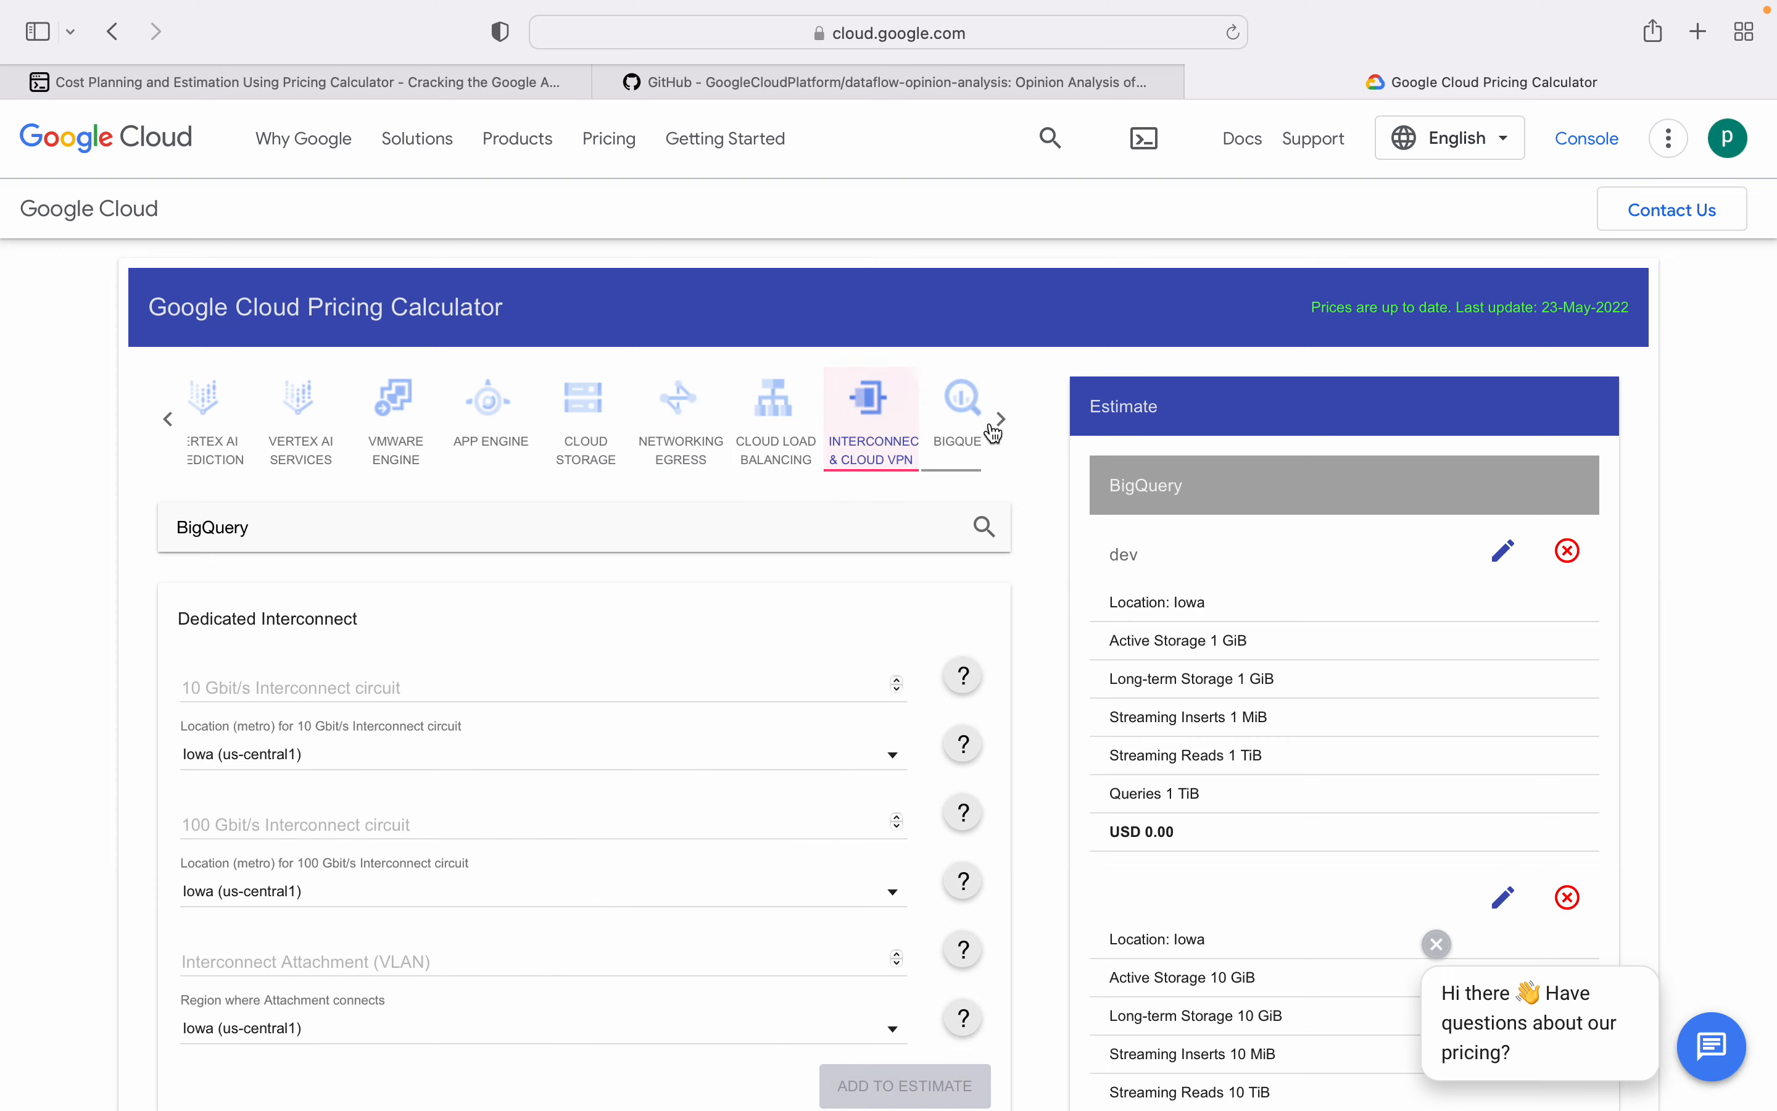
pyautogui.click(521, 329)
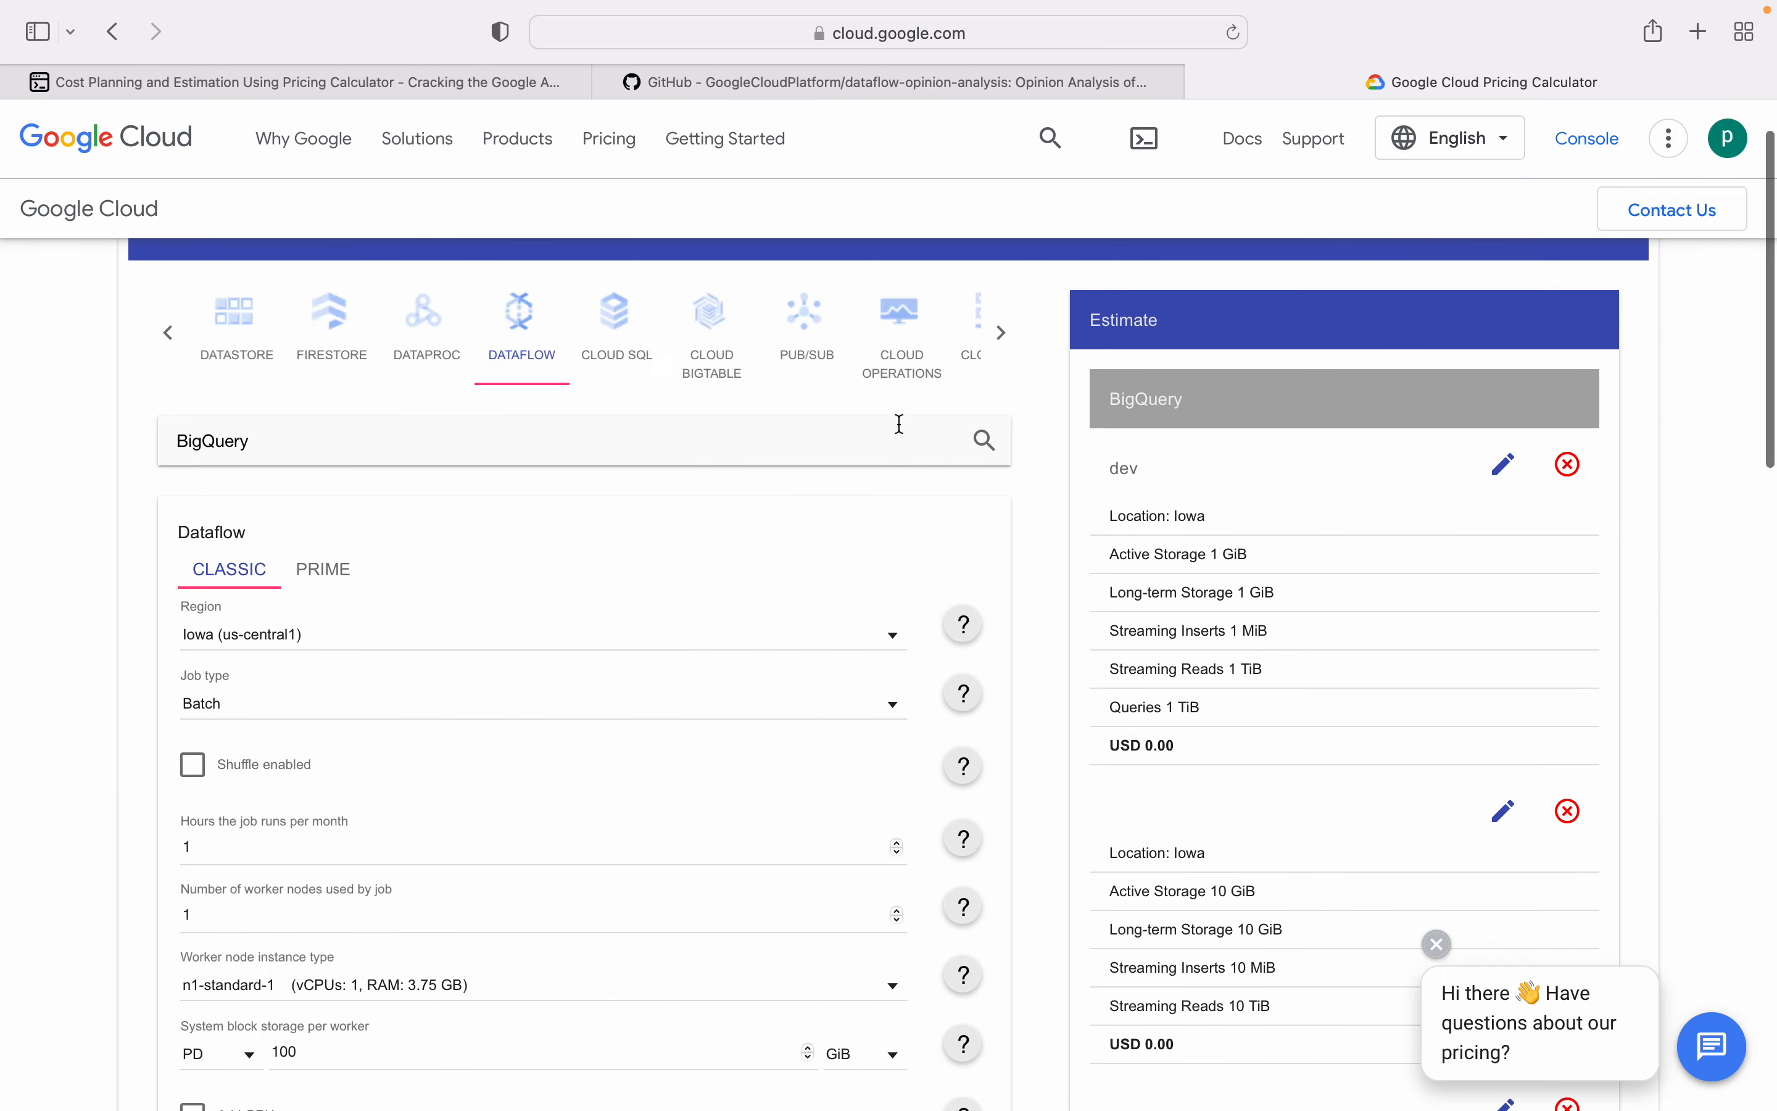
pyautogui.scroll(-3)
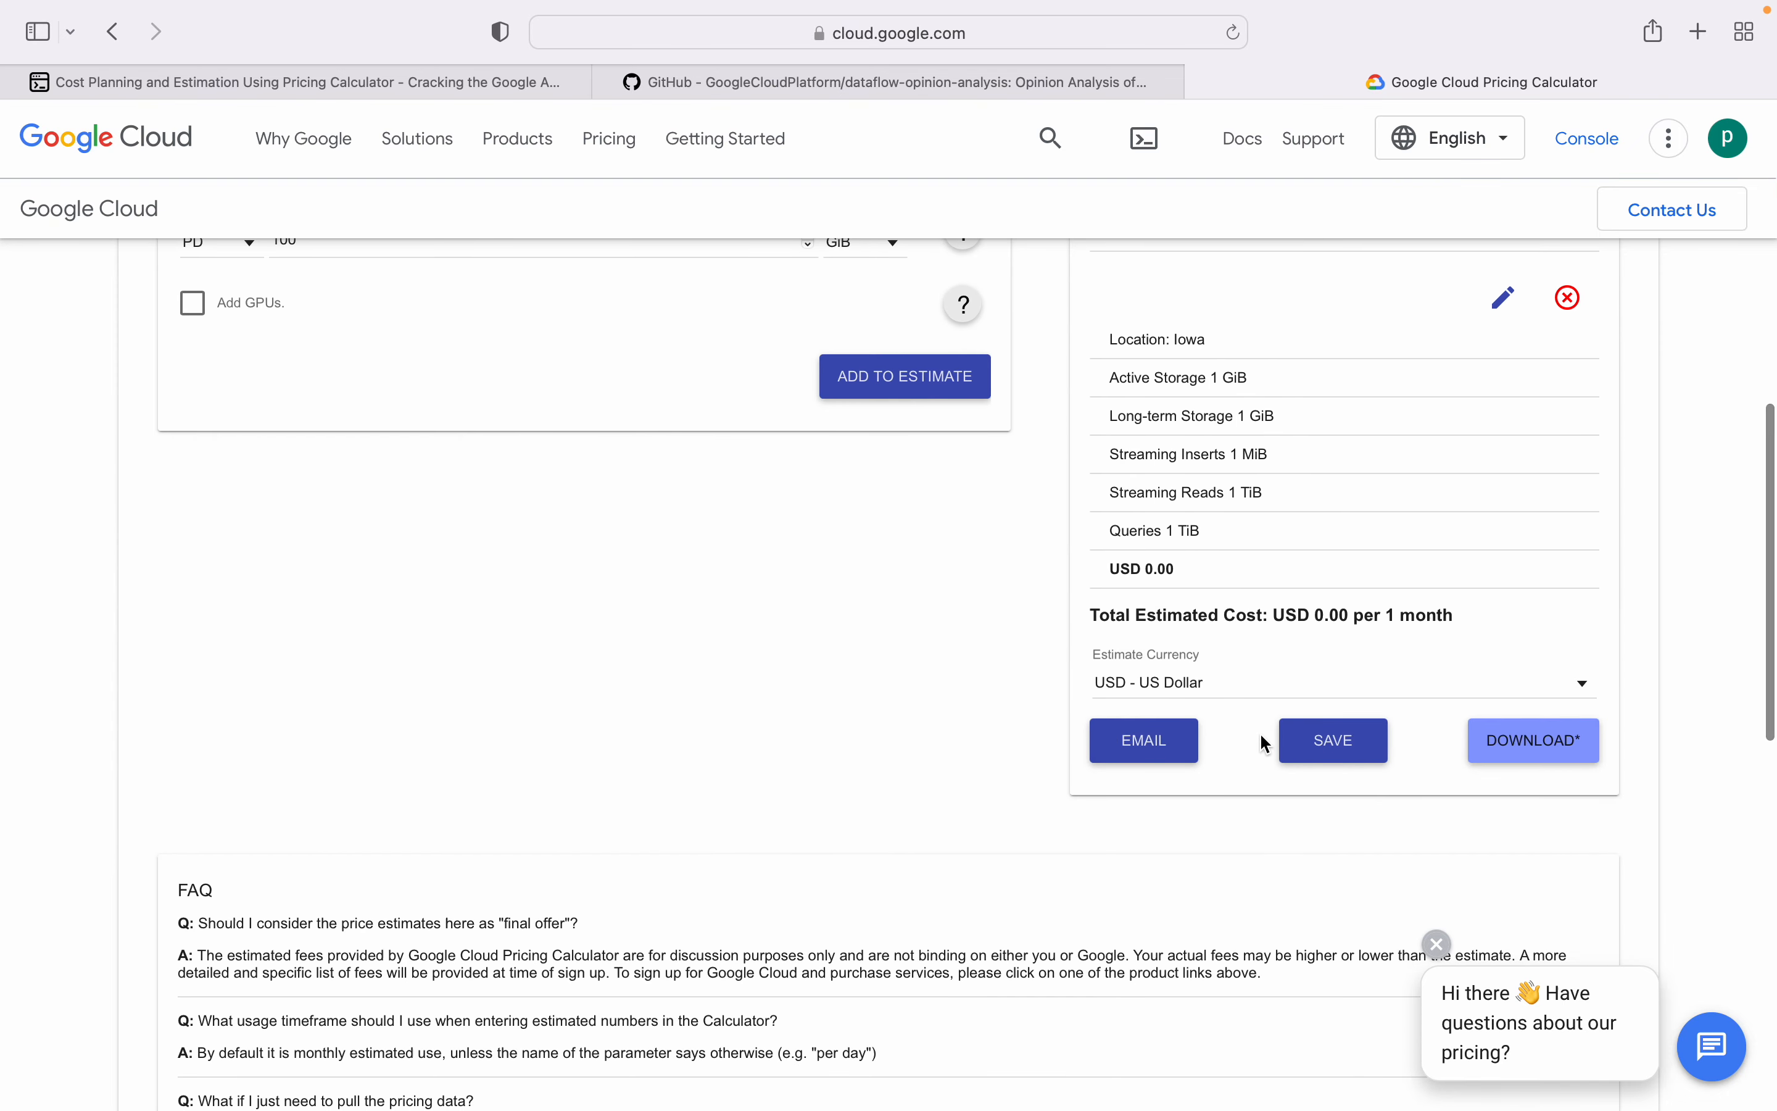
pyautogui.scroll(-3)
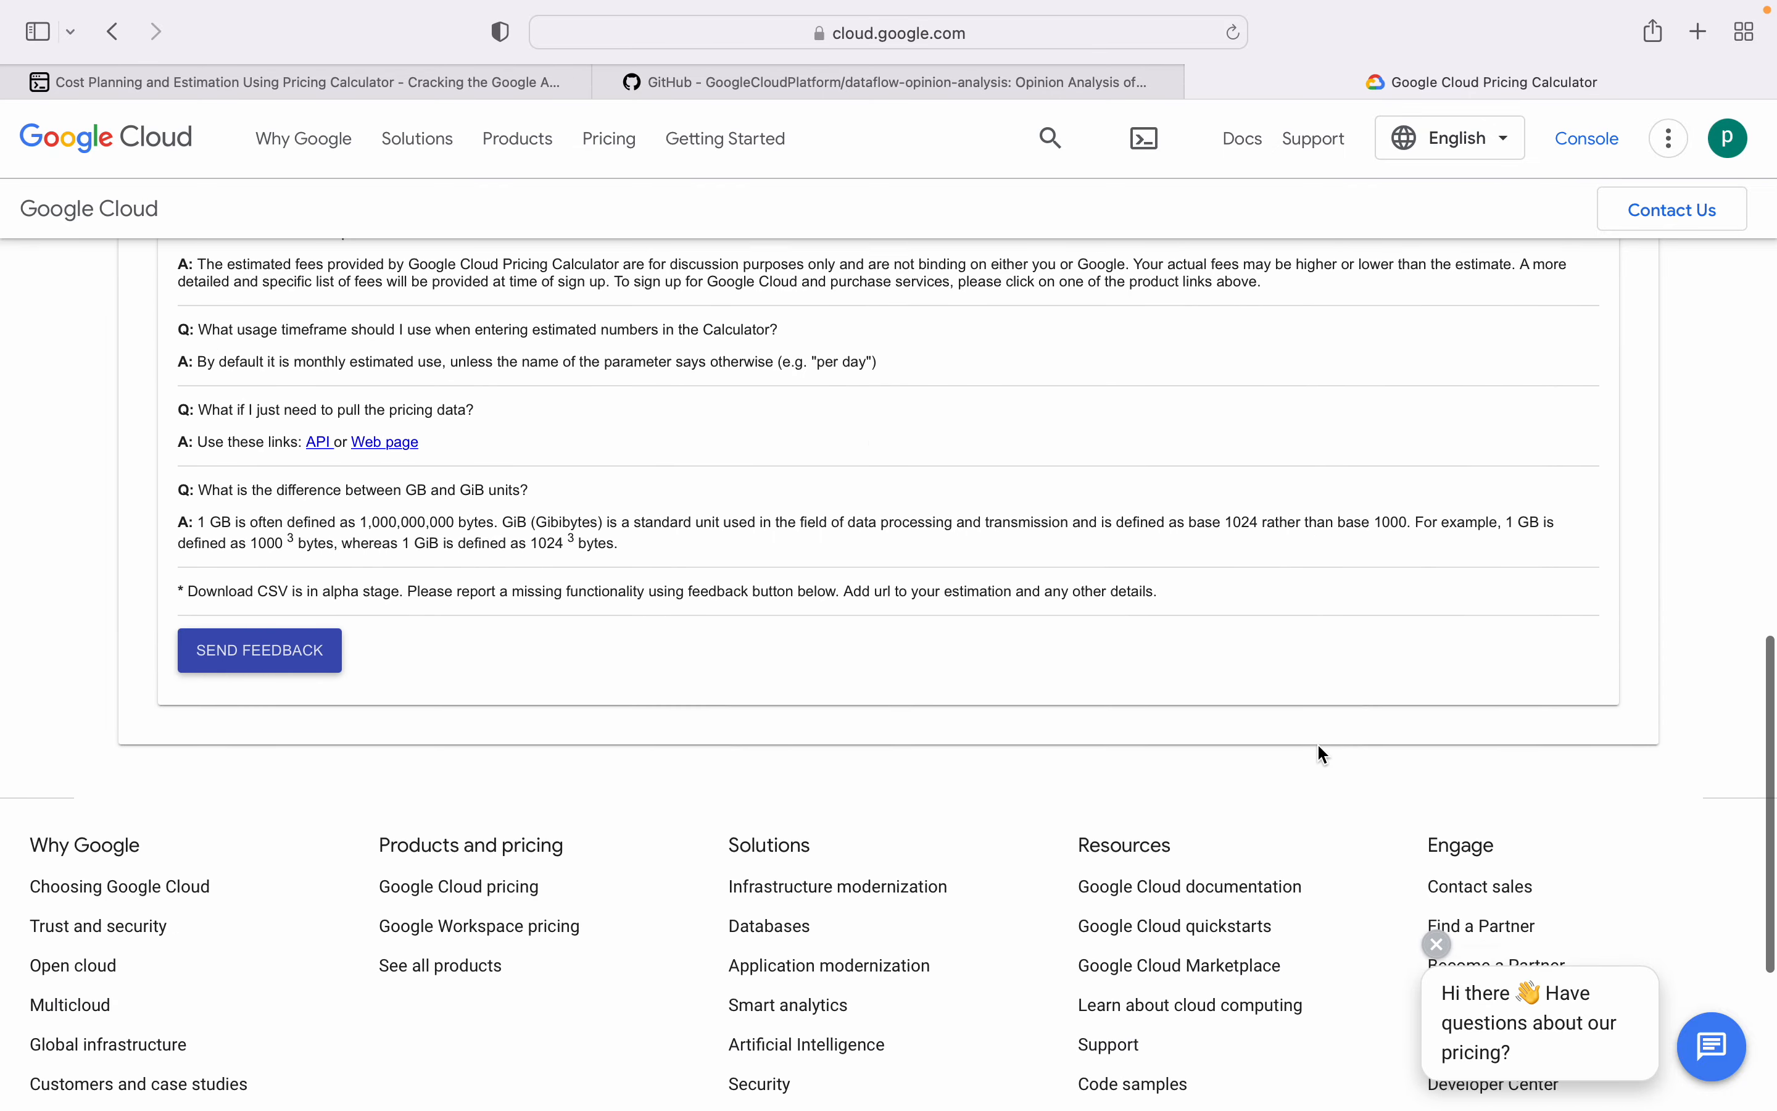
# Step: Return to the lesson and read the Adding estimates list: App Engine, Cloud Storage, BigQuery, Dataflow
pyautogui.click(300, 81)
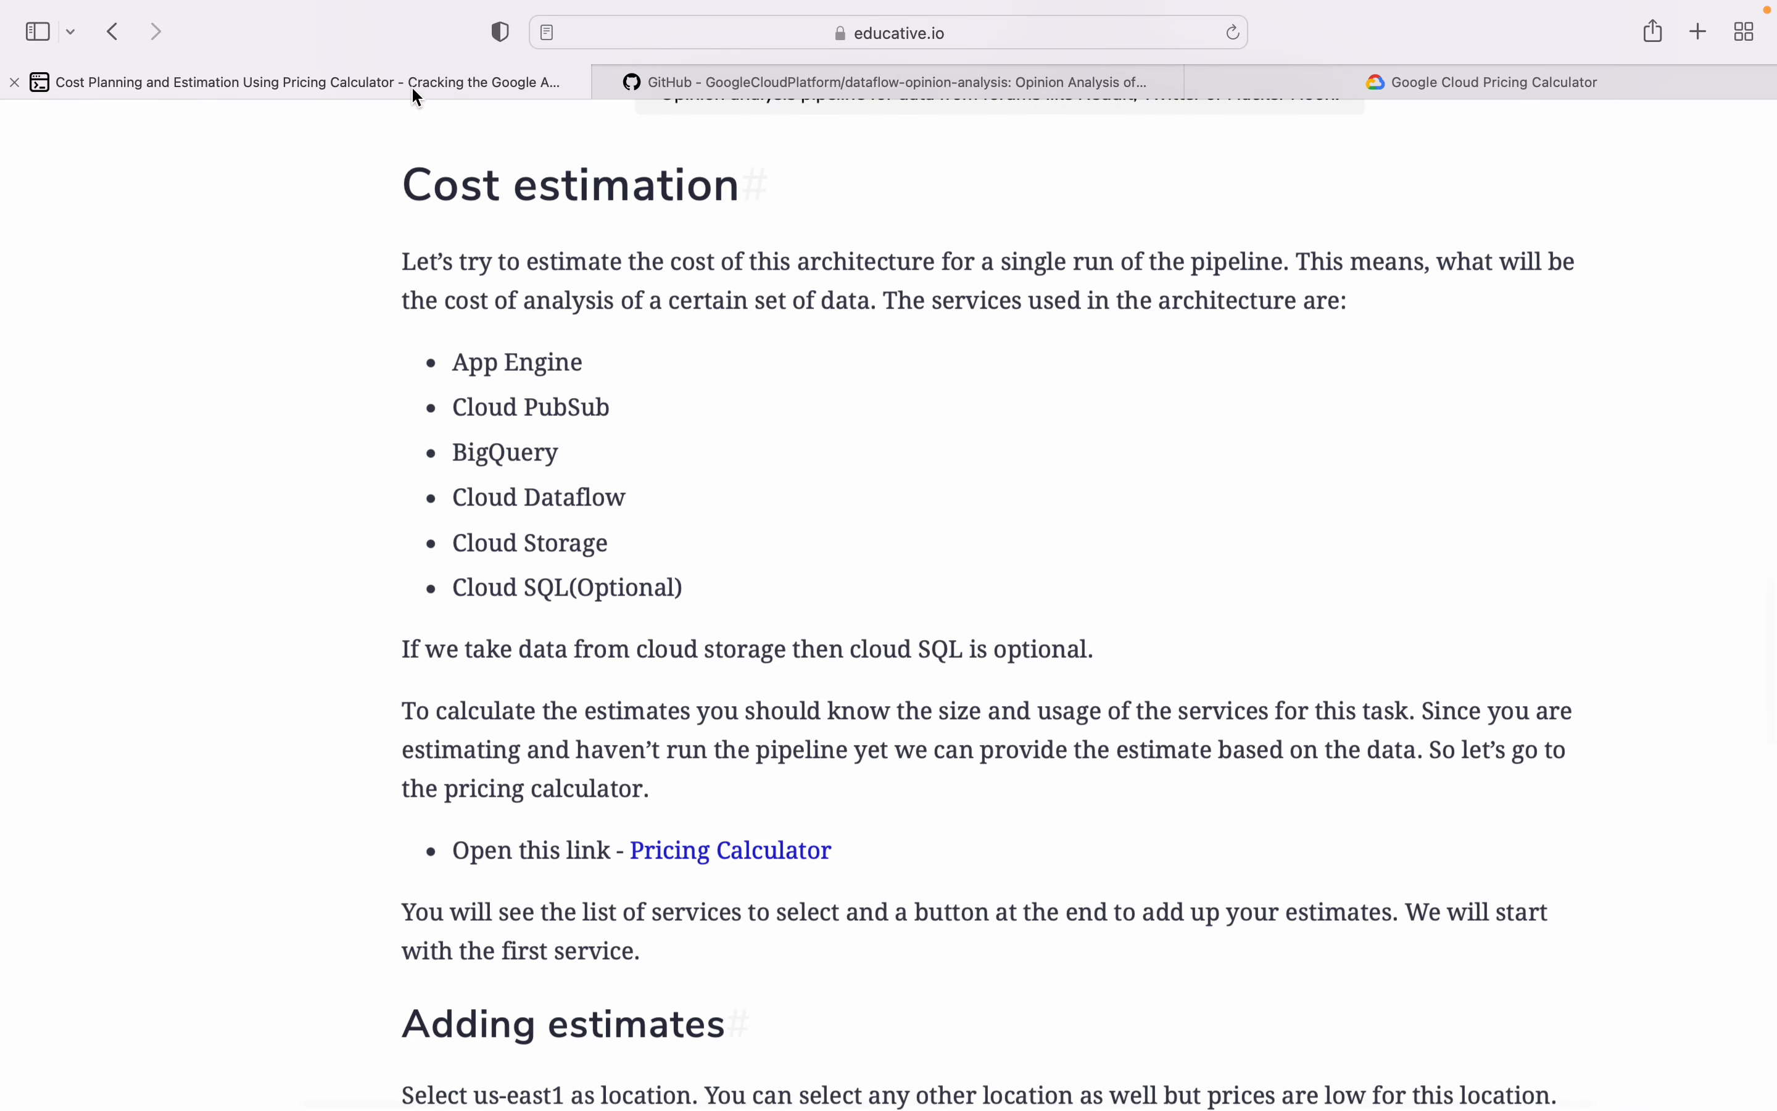
pyautogui.scroll(-3)
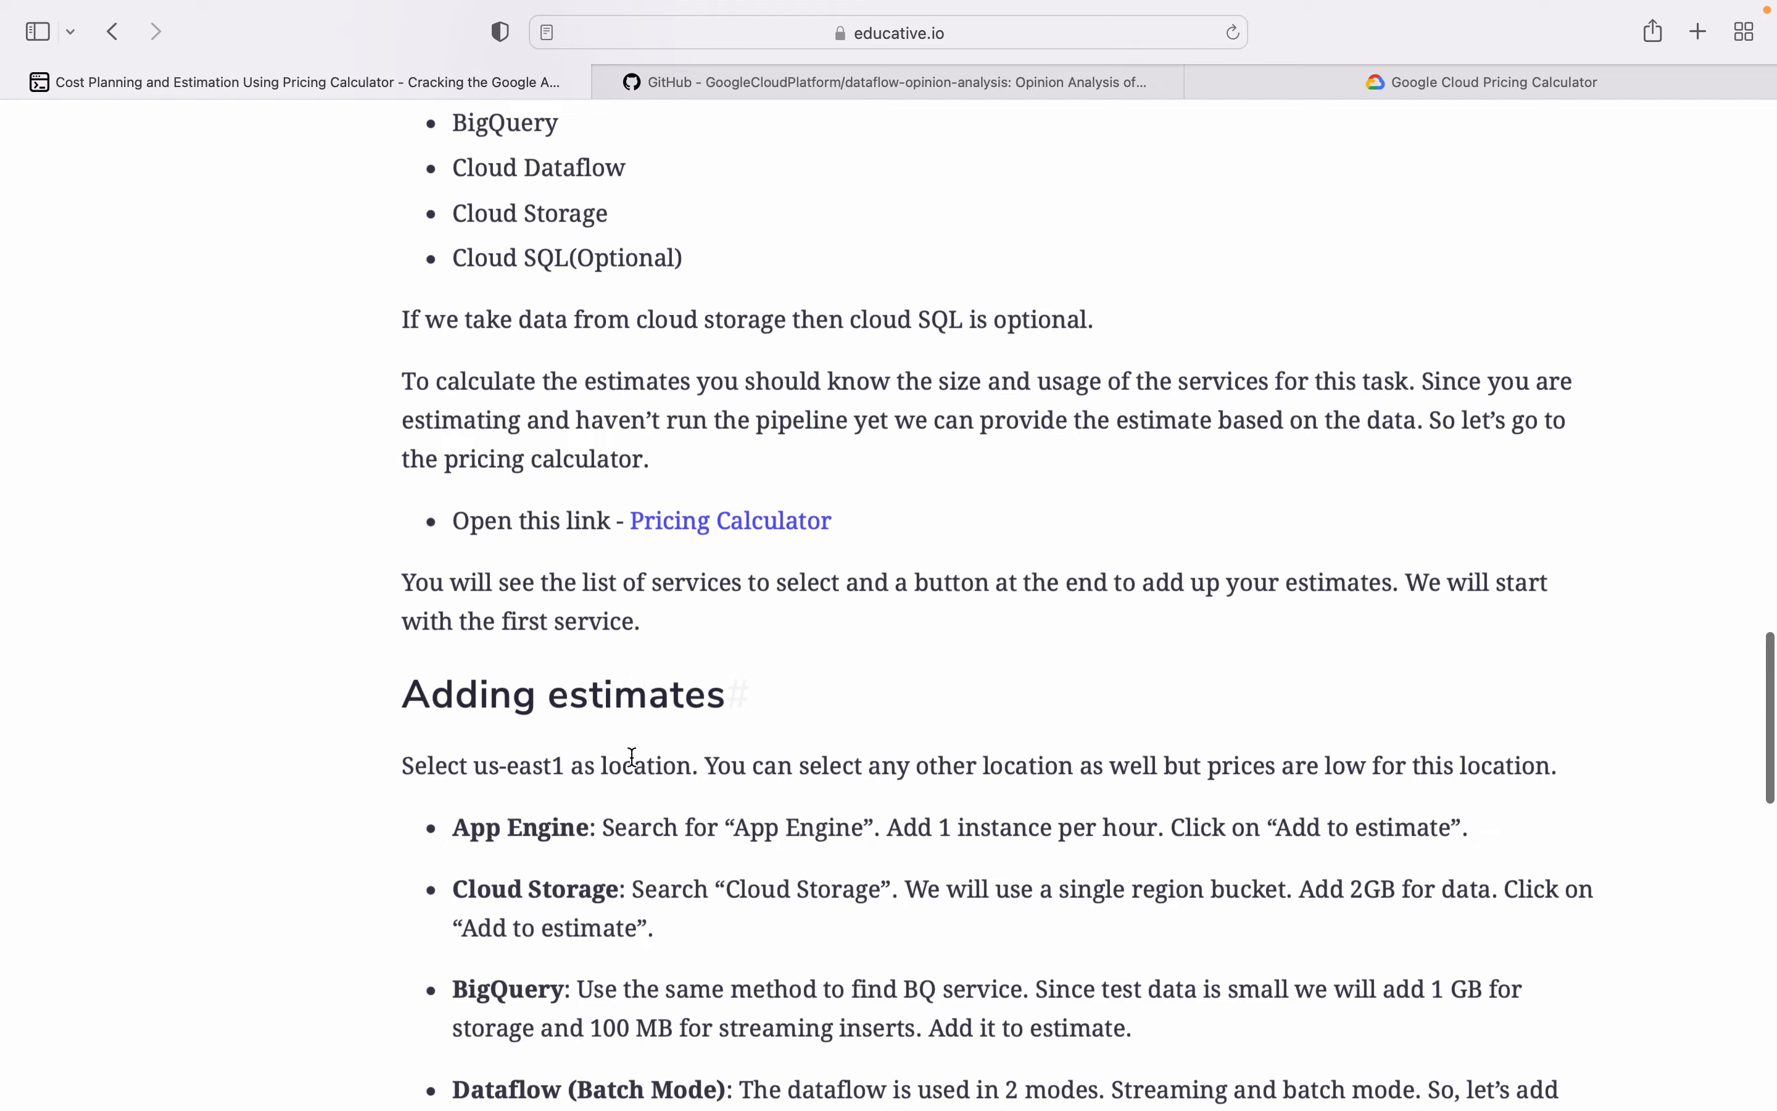
pyautogui.scroll(-3)
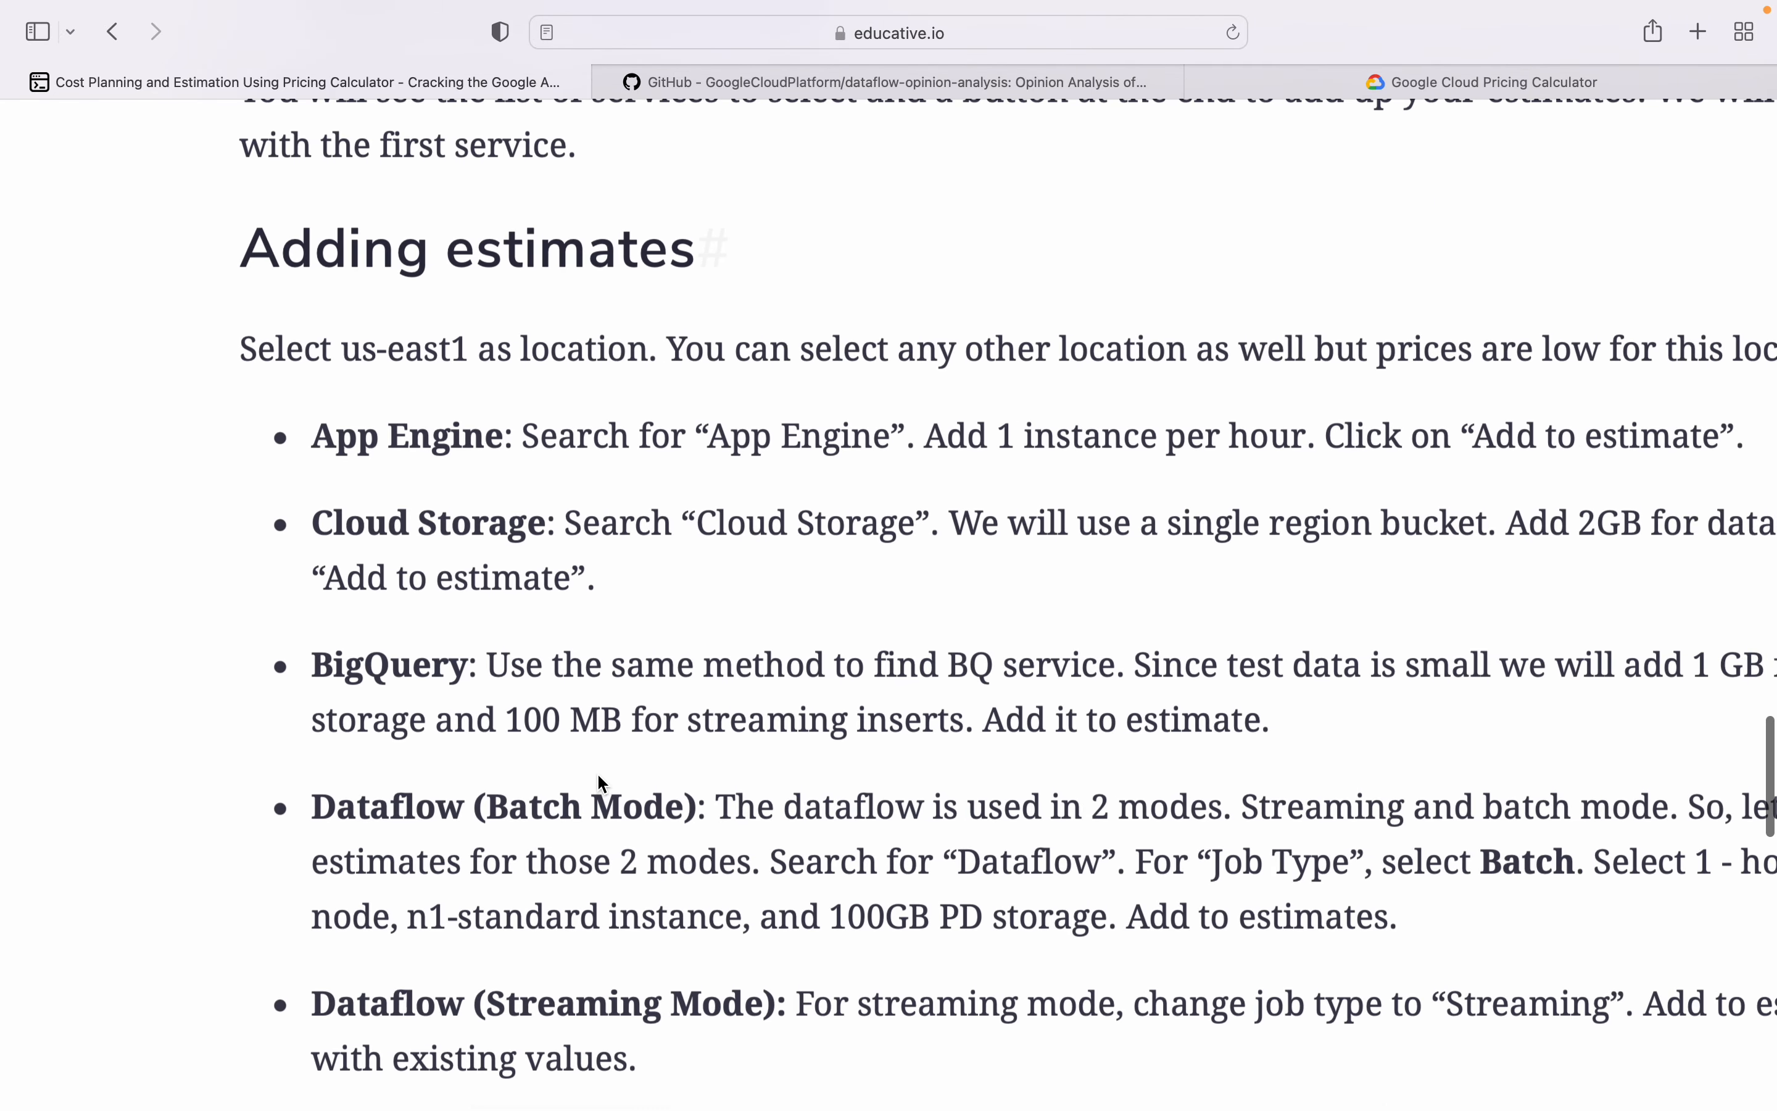
pyautogui.doubleClick(404, 436)
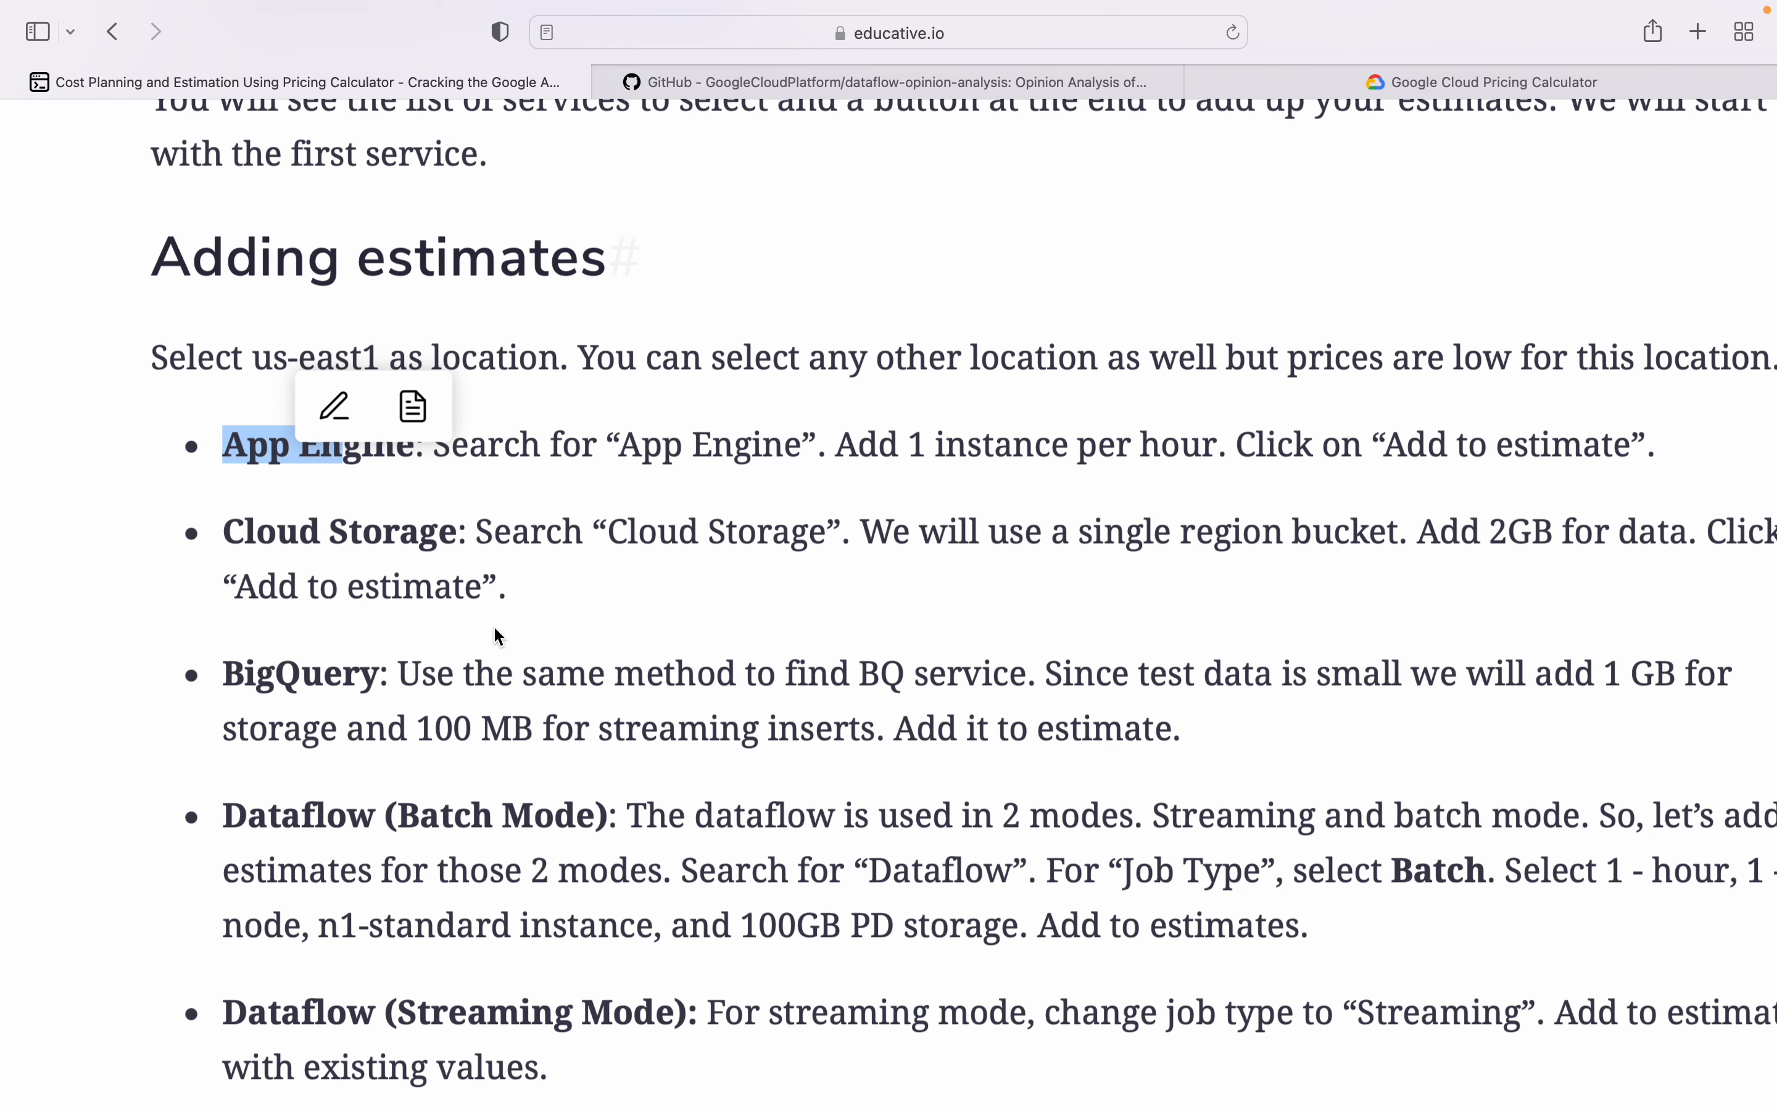
pyautogui.moveTo(769, 562)
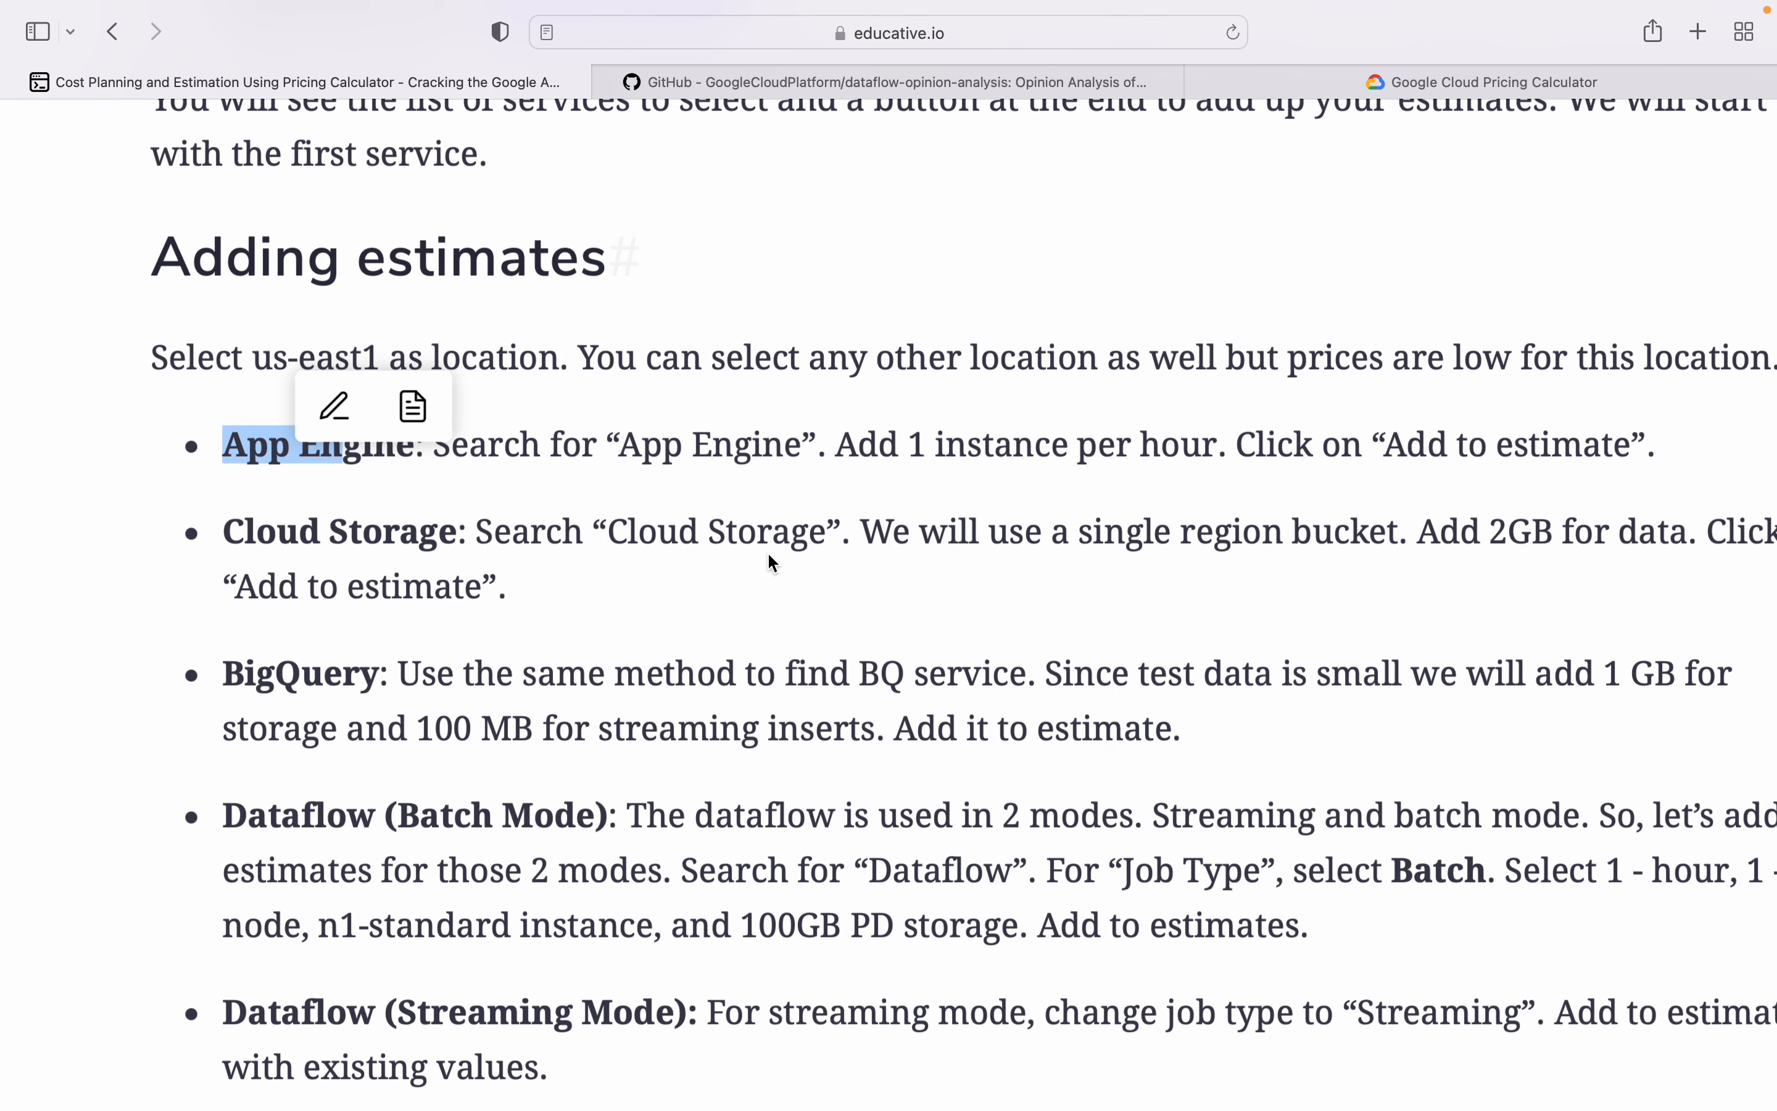
pyautogui.moveTo(829, 546)
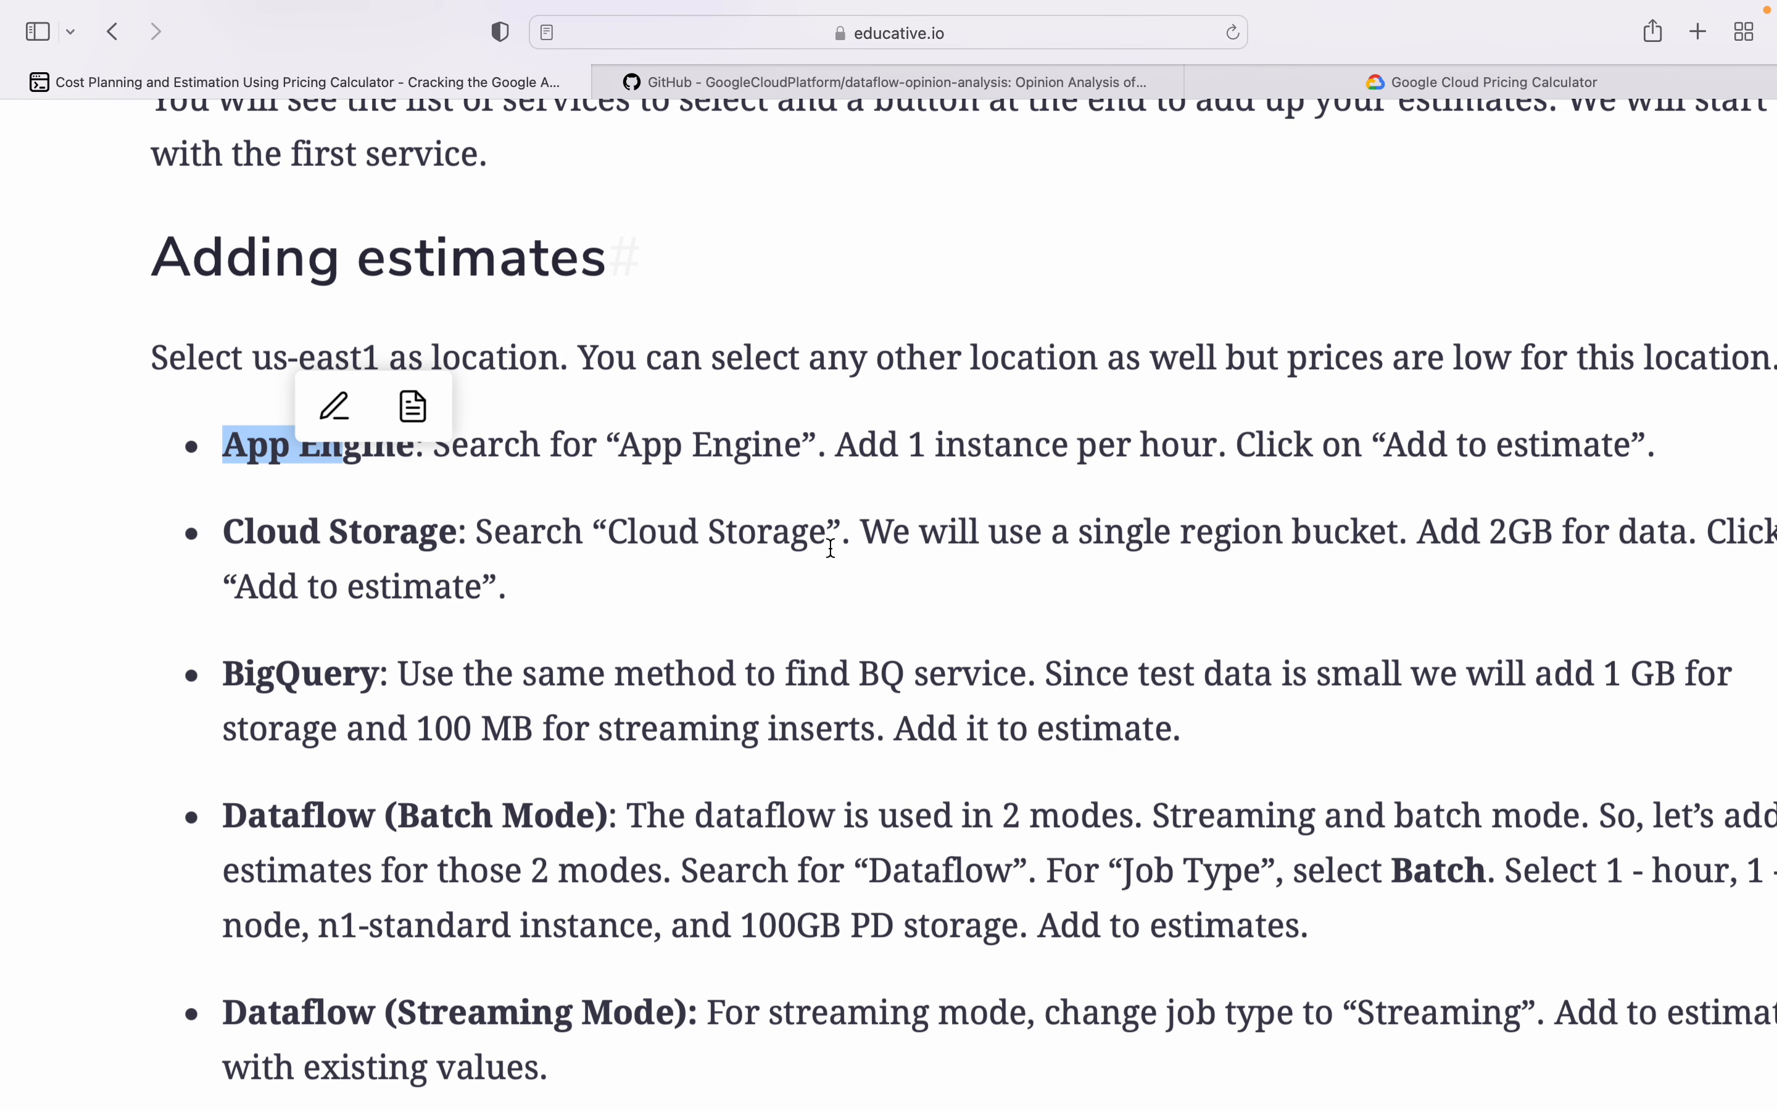
pyautogui.scroll(-3)
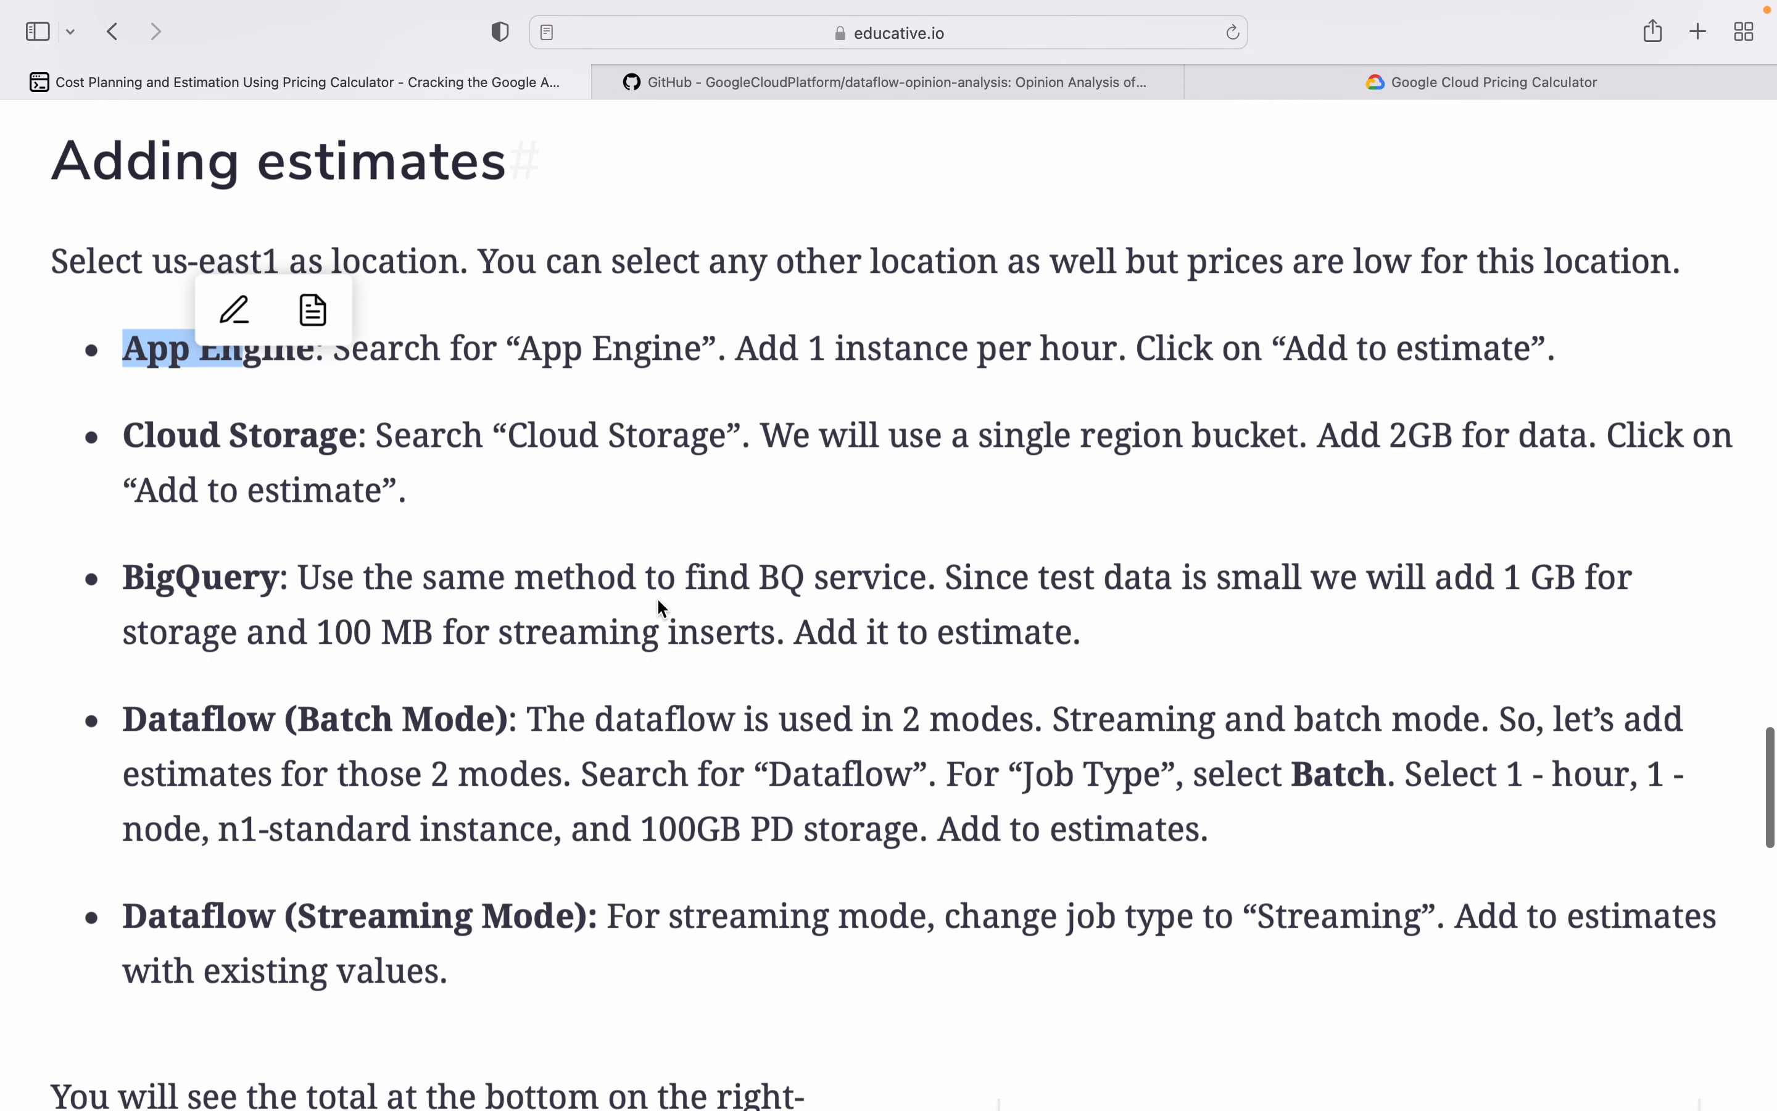
pyautogui.moveTo(1174, 591)
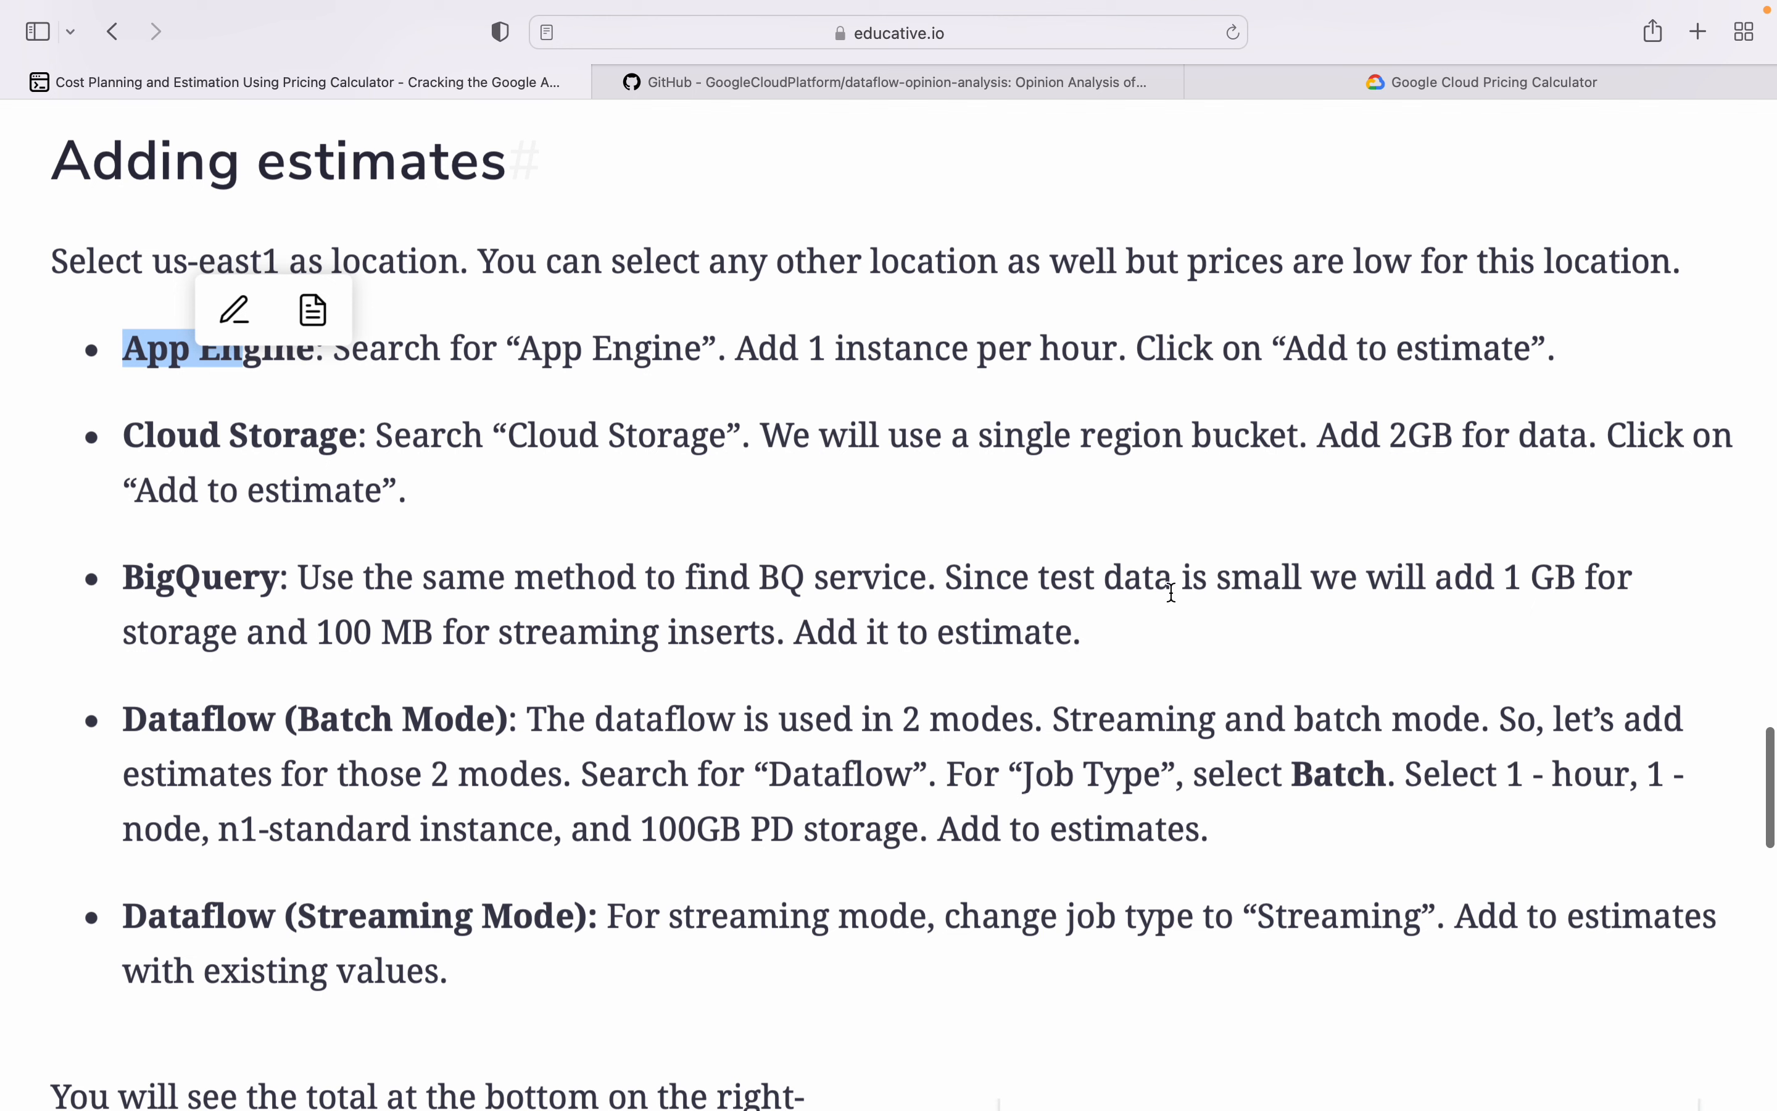
pyautogui.moveTo(842, 687)
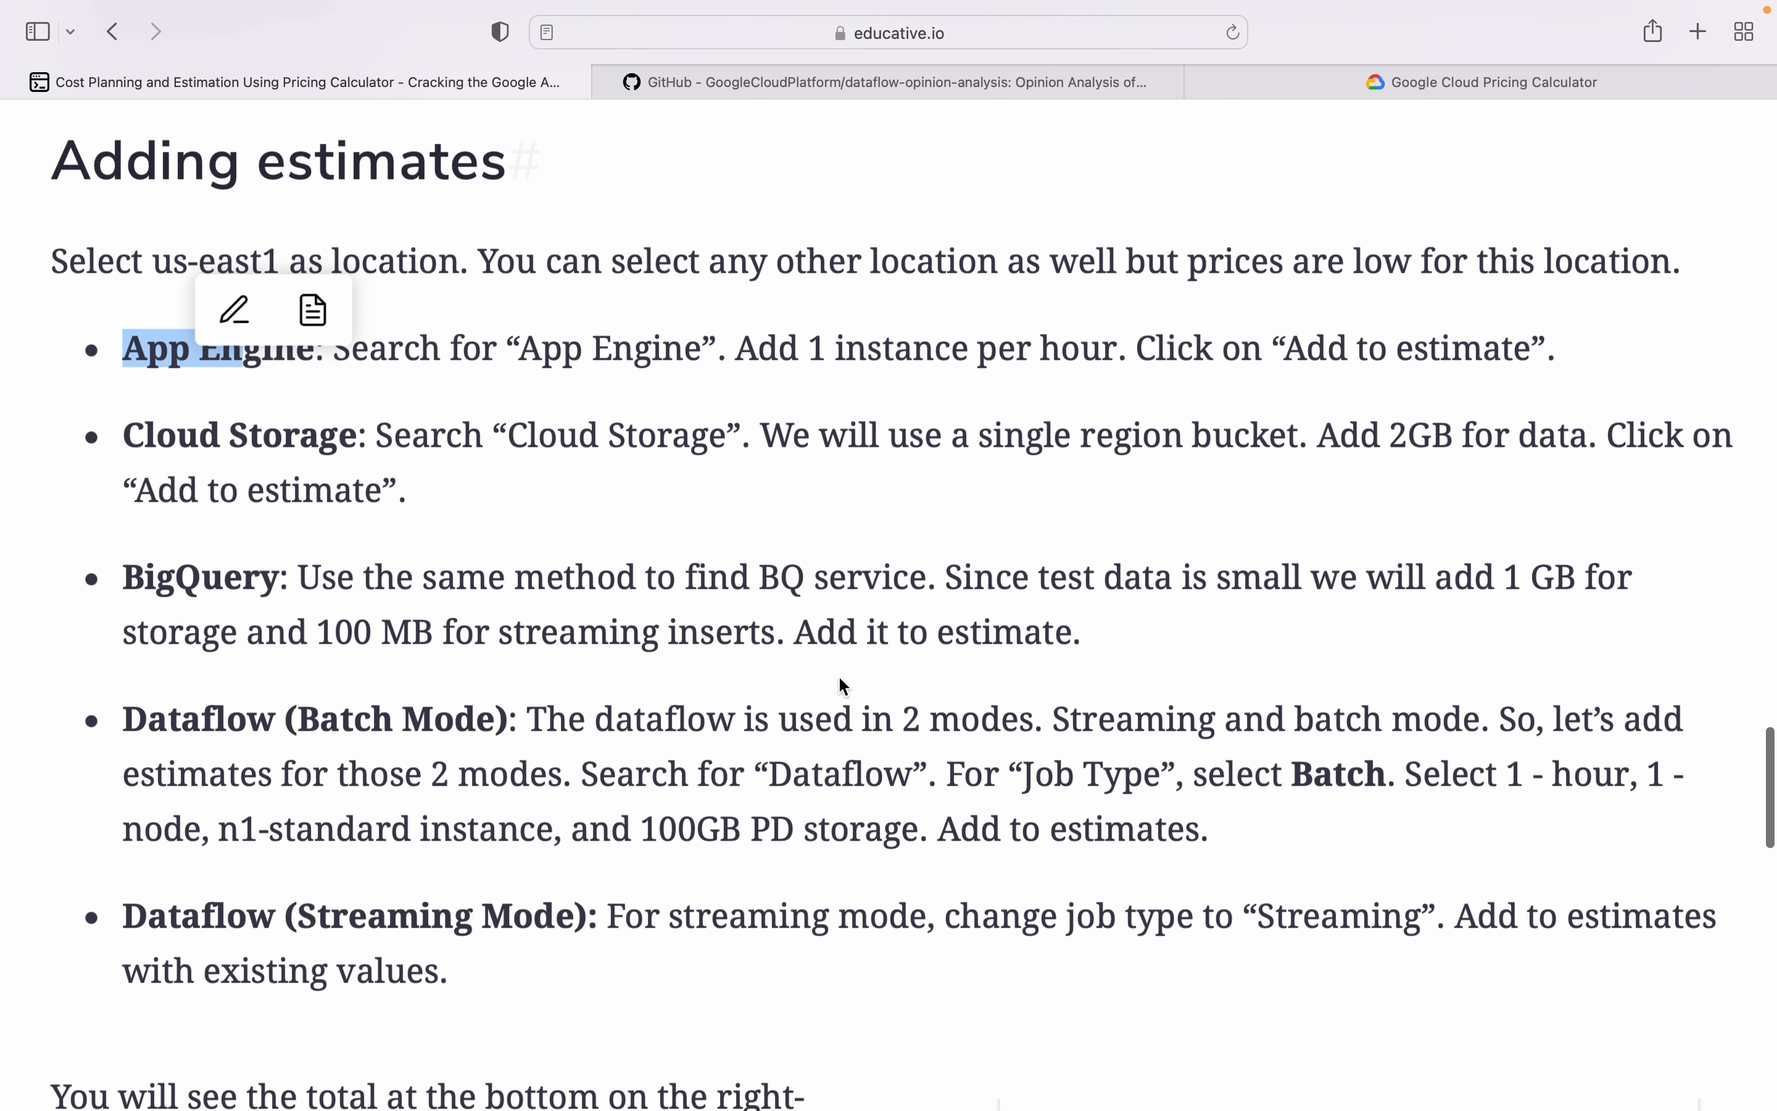
pyautogui.moveTo(708, 632)
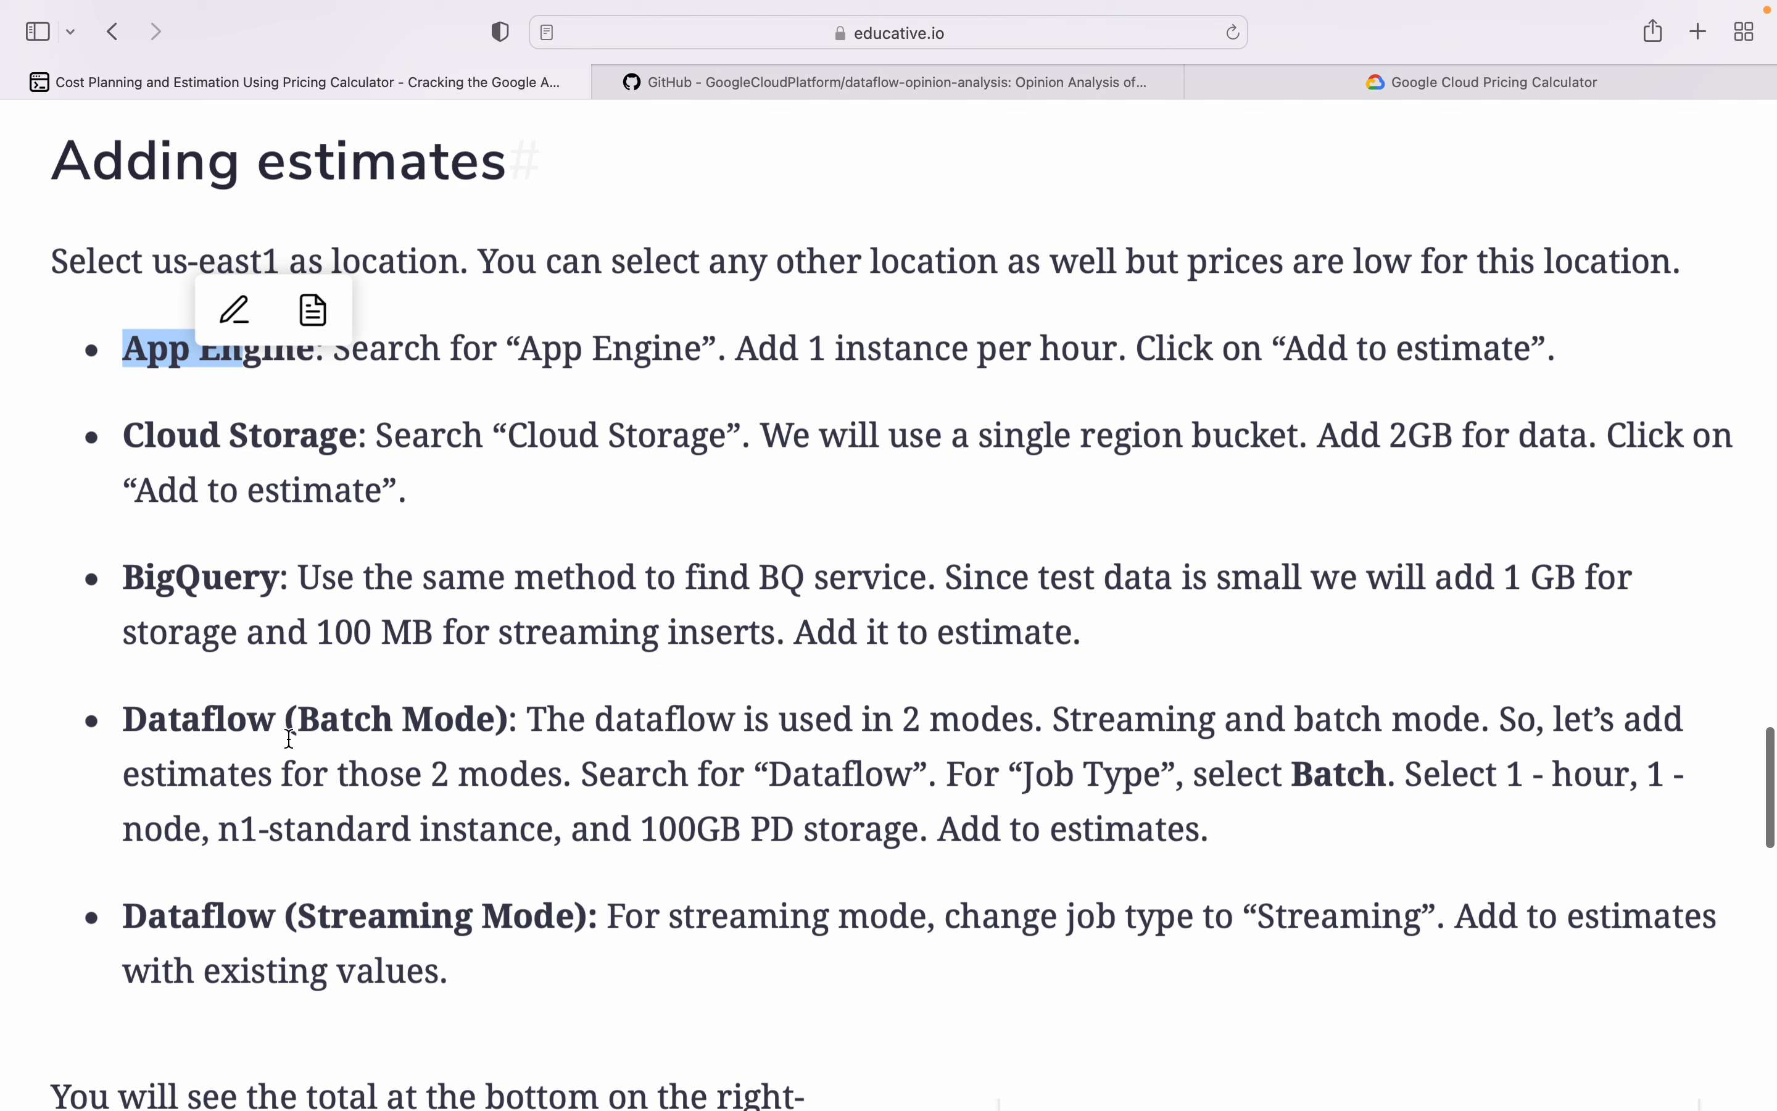
pyautogui.moveTo(624, 739)
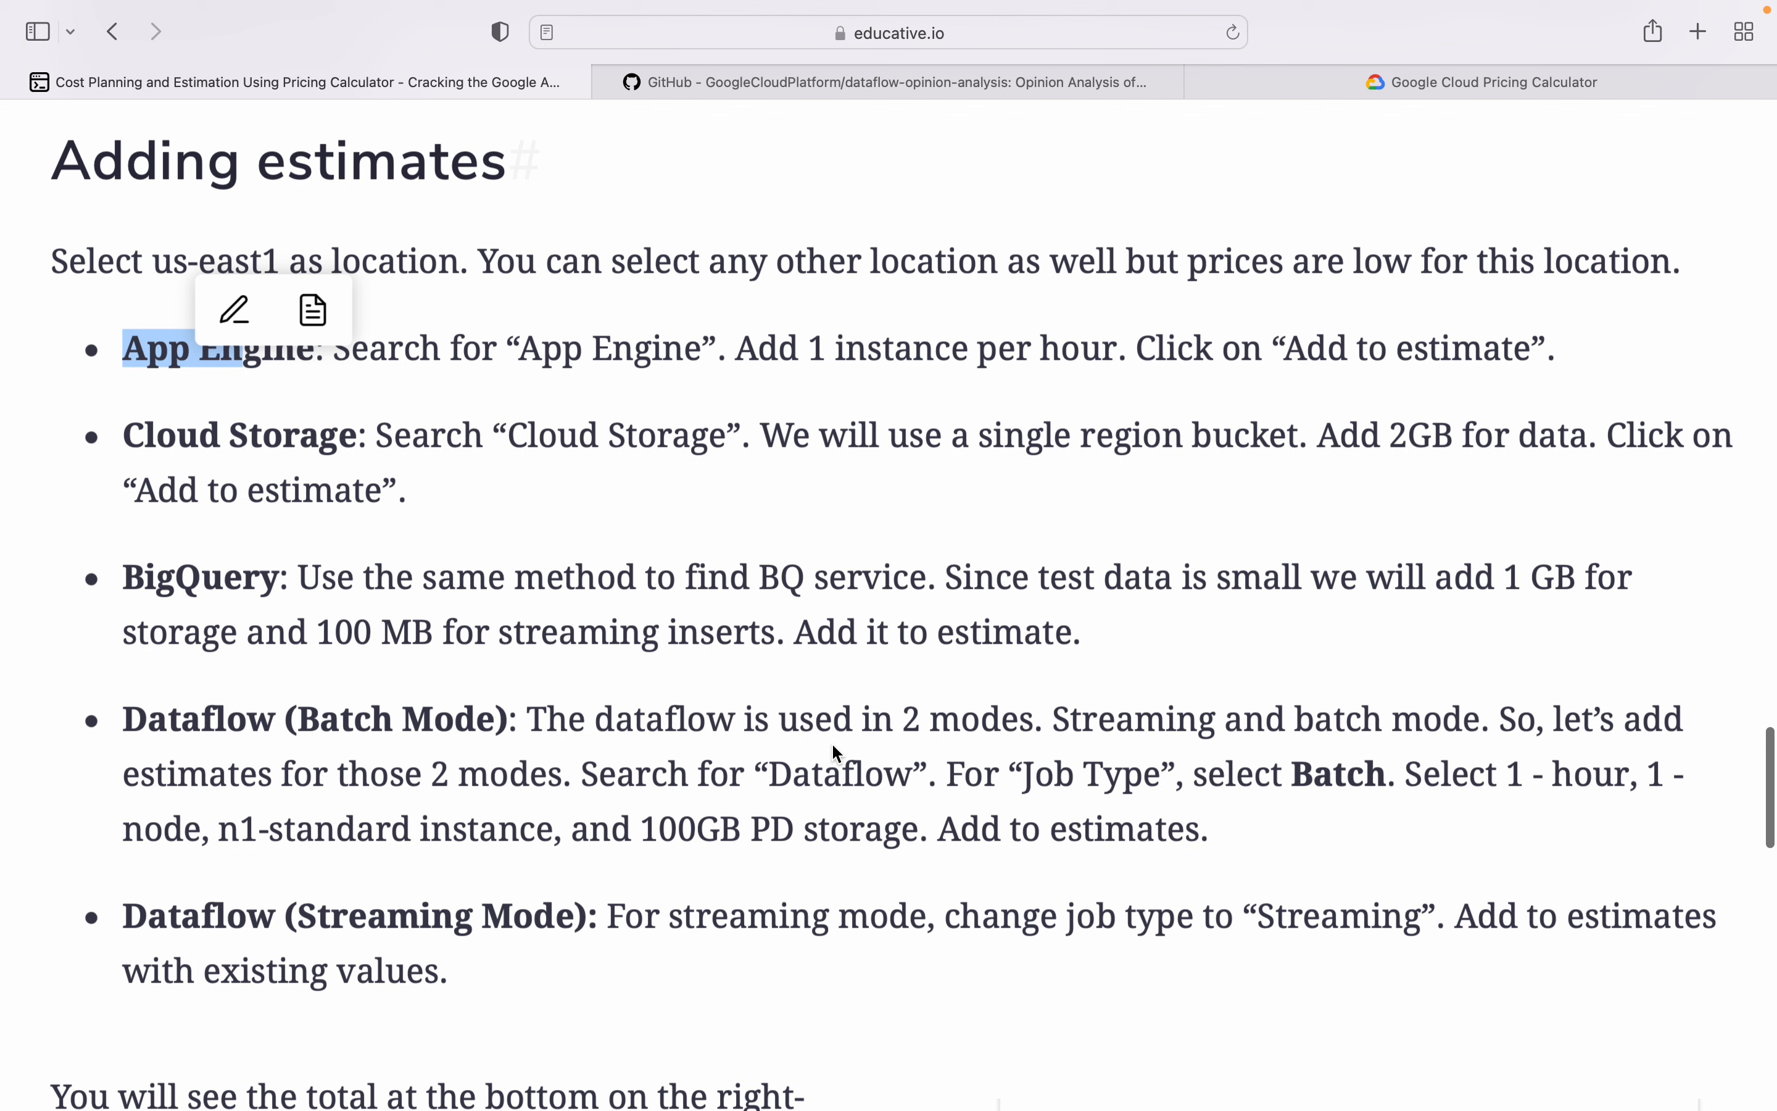
pyautogui.moveTo(1123, 731)
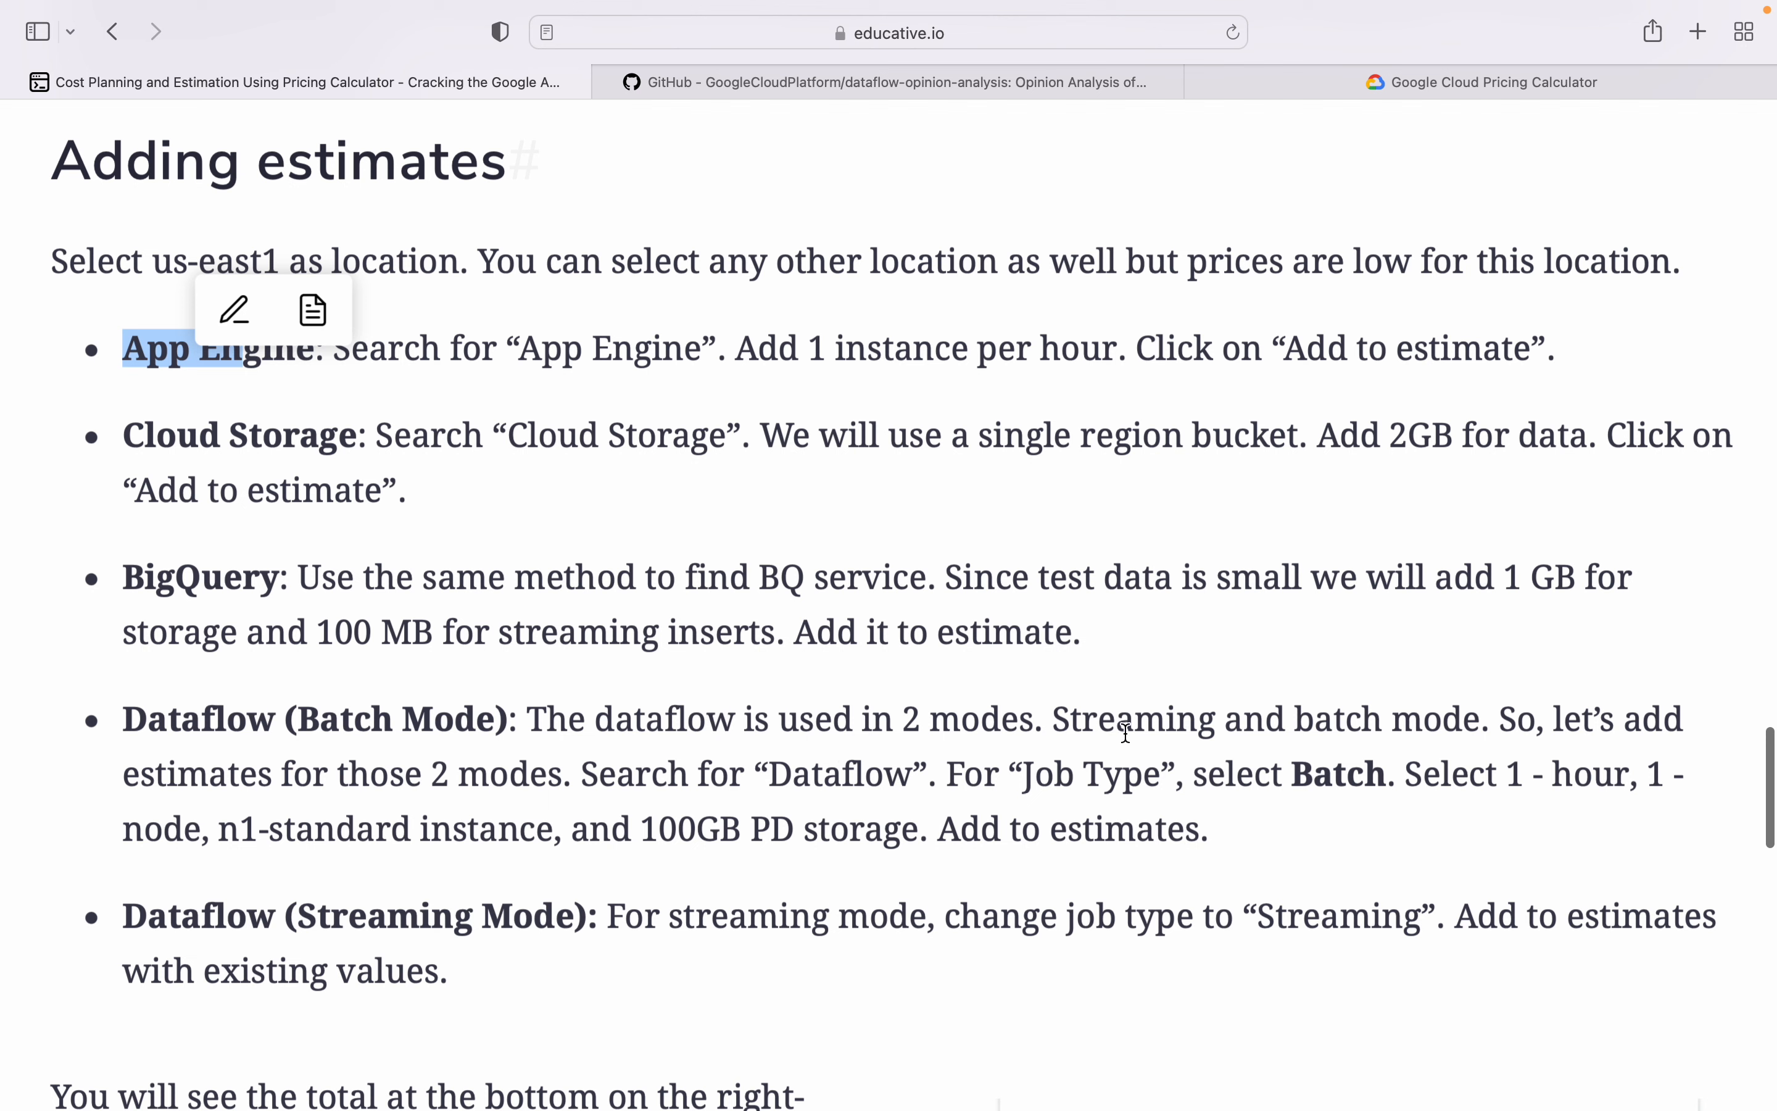
pyautogui.moveTo(323, 788)
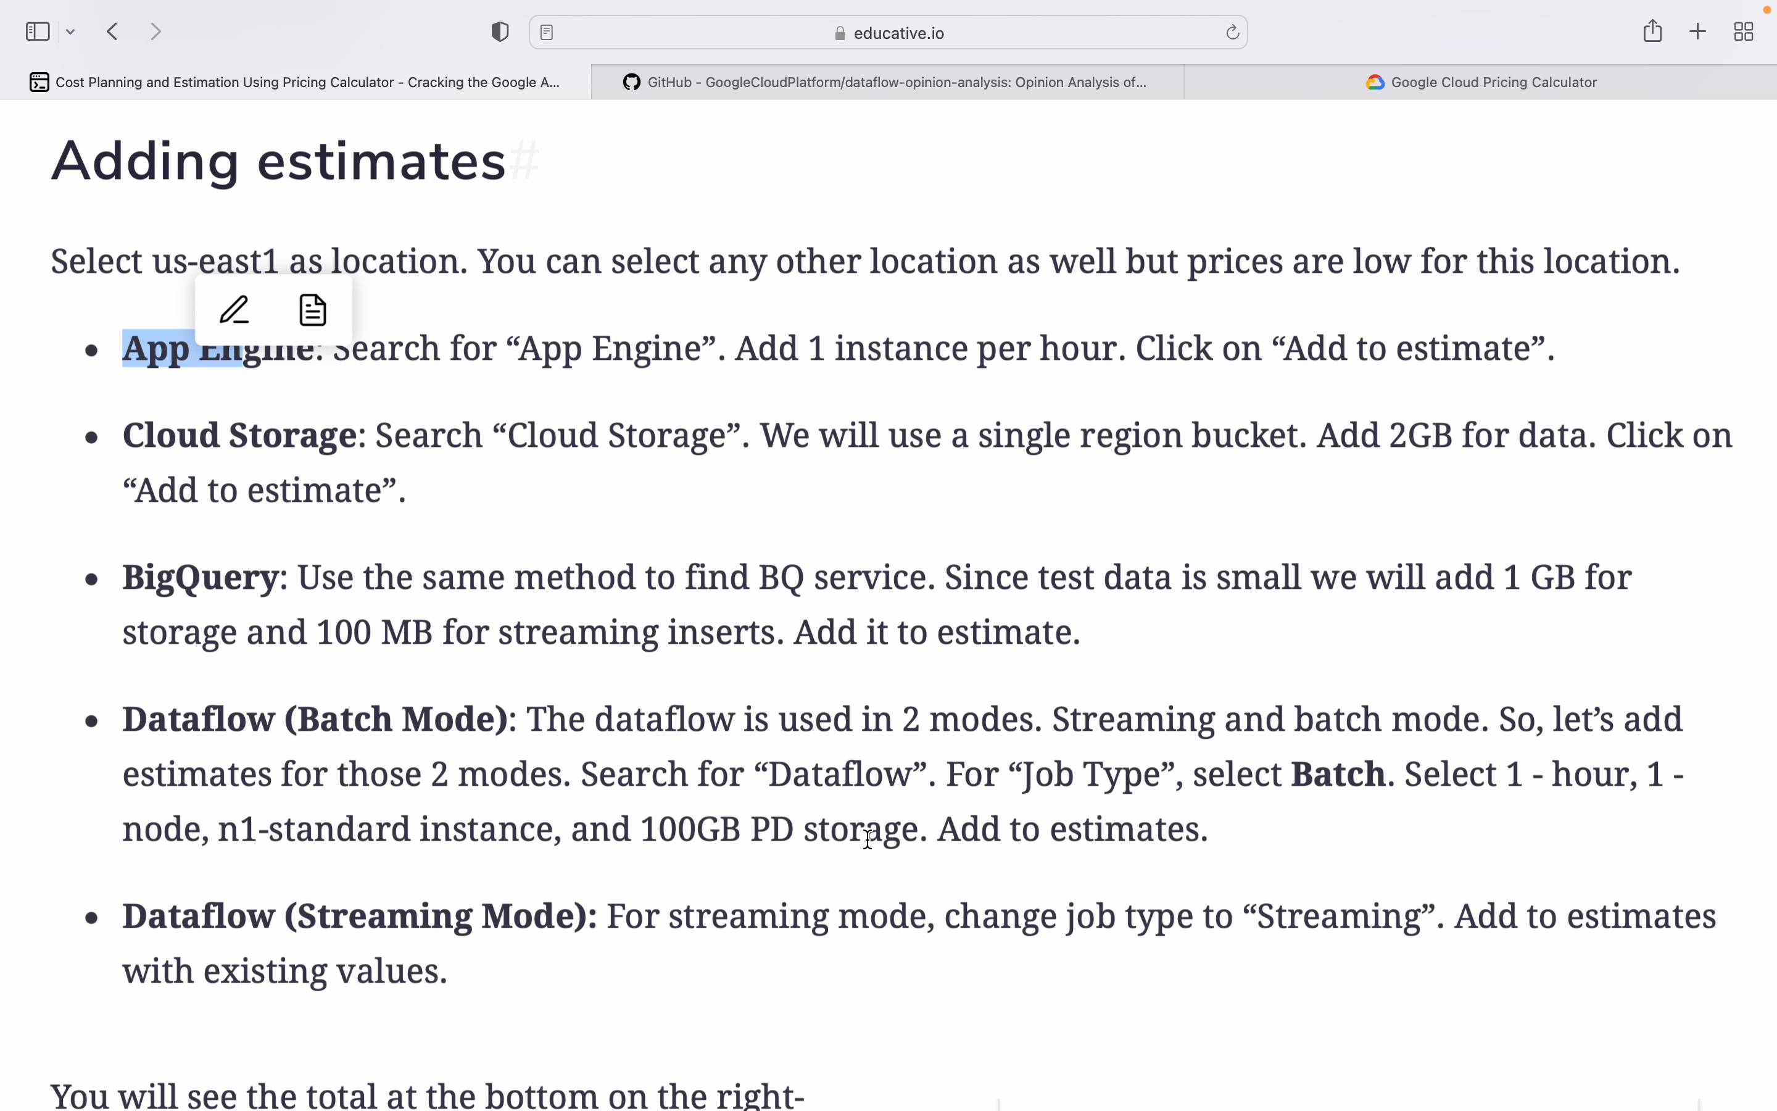
# Step: Scroll past the Estimated Cost image to the Sharing estimation and Exam tips sections
pyautogui.scroll(-3)
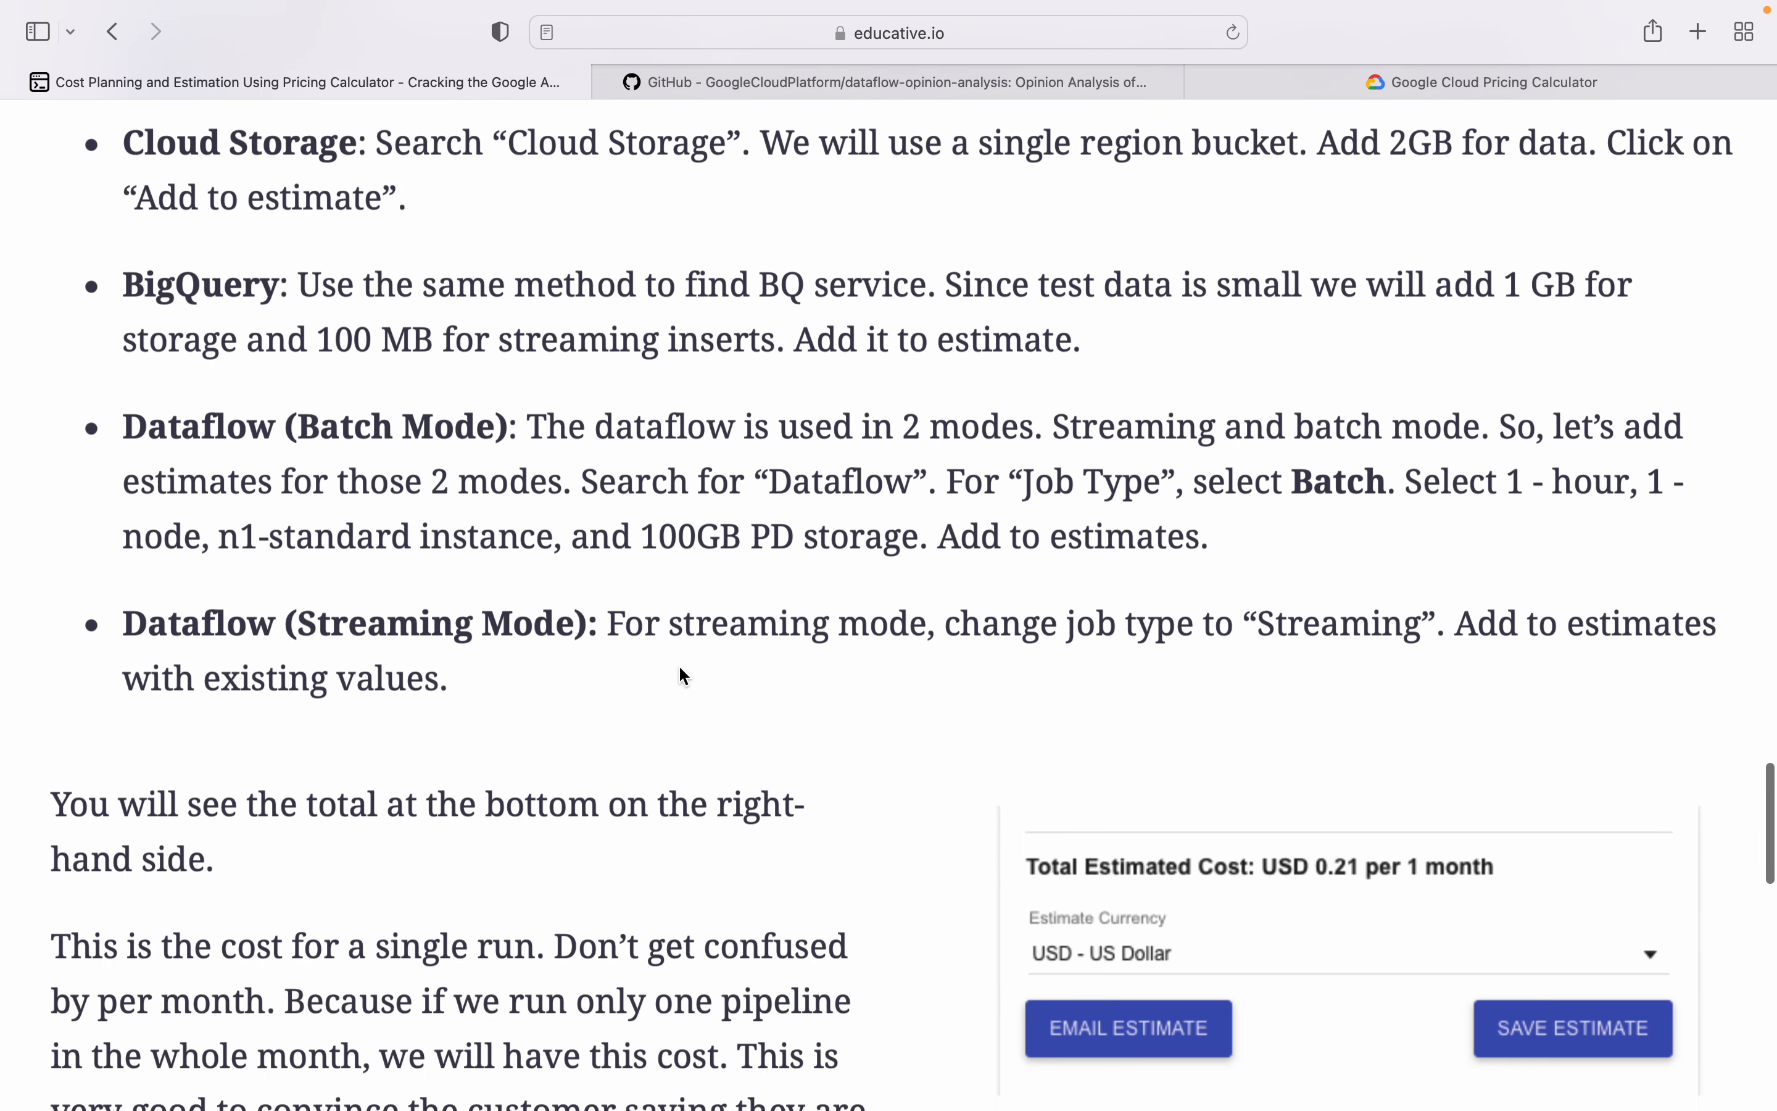
pyautogui.scroll(-3)
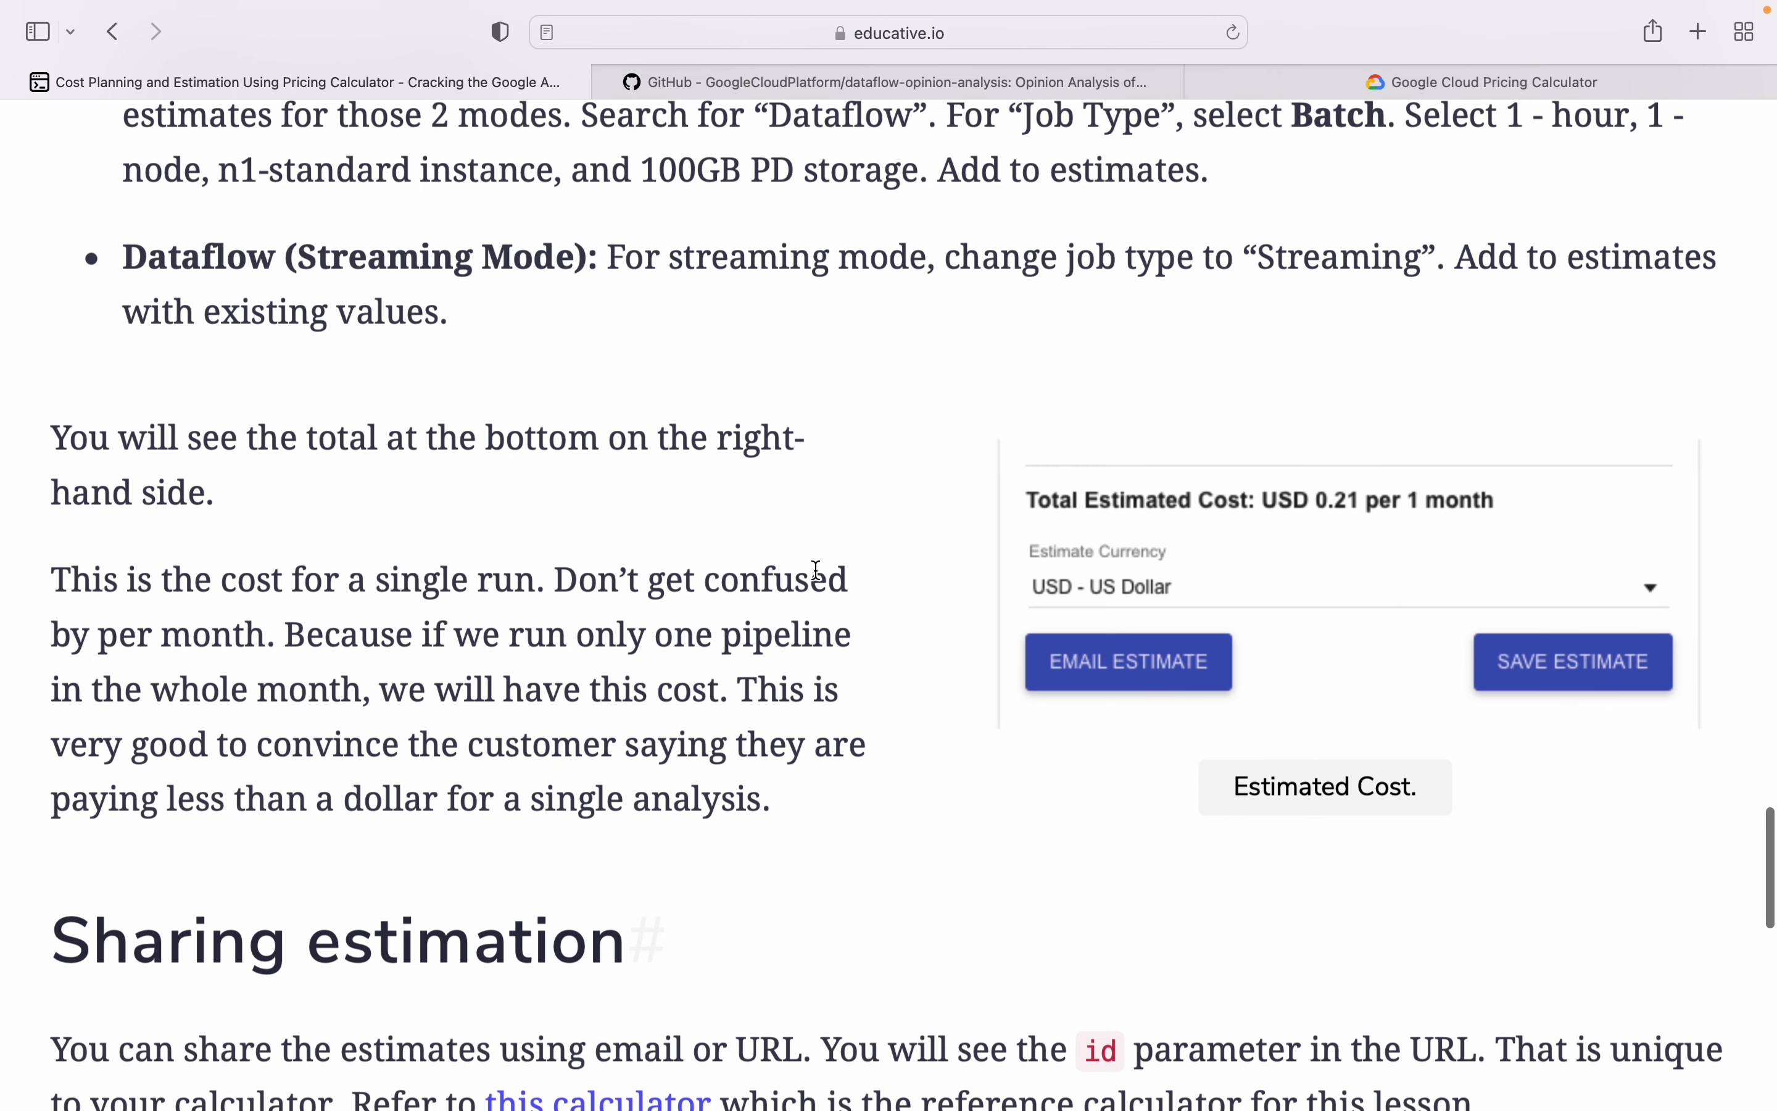
pyautogui.moveTo(1426, 659)
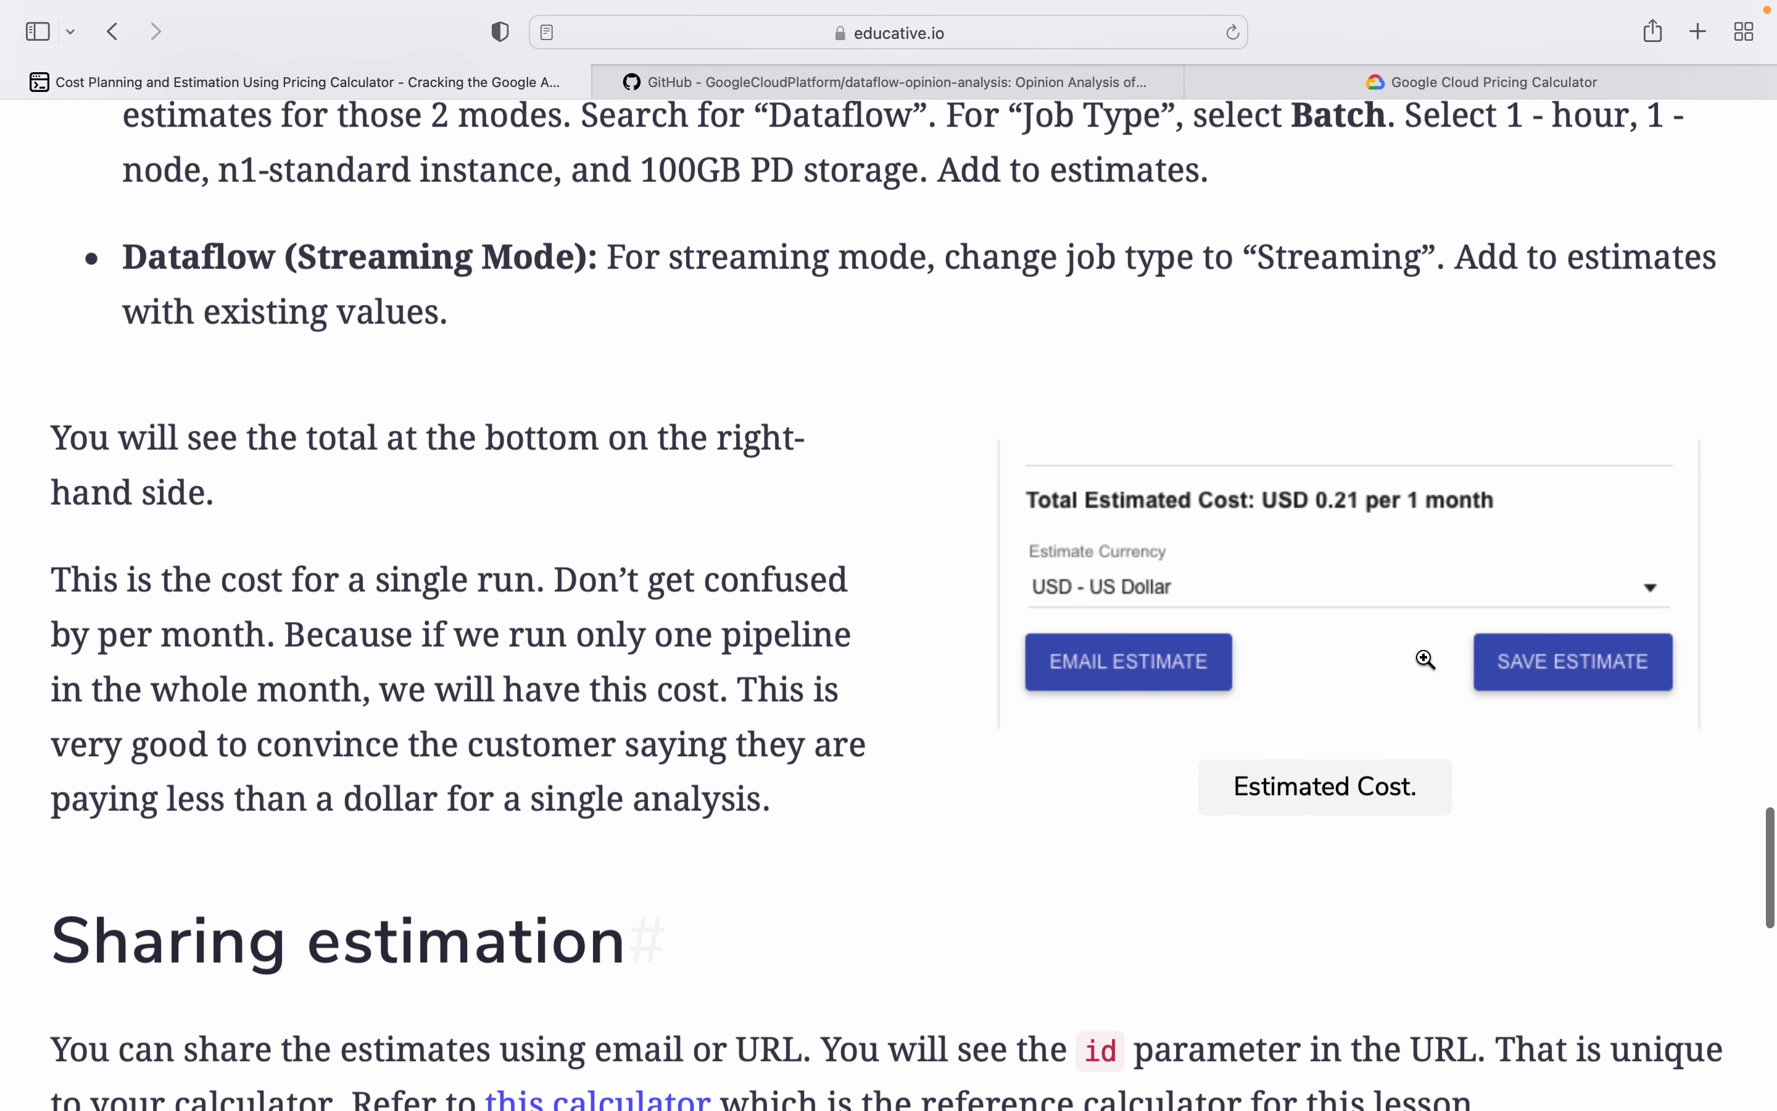
pyautogui.scroll(-3)
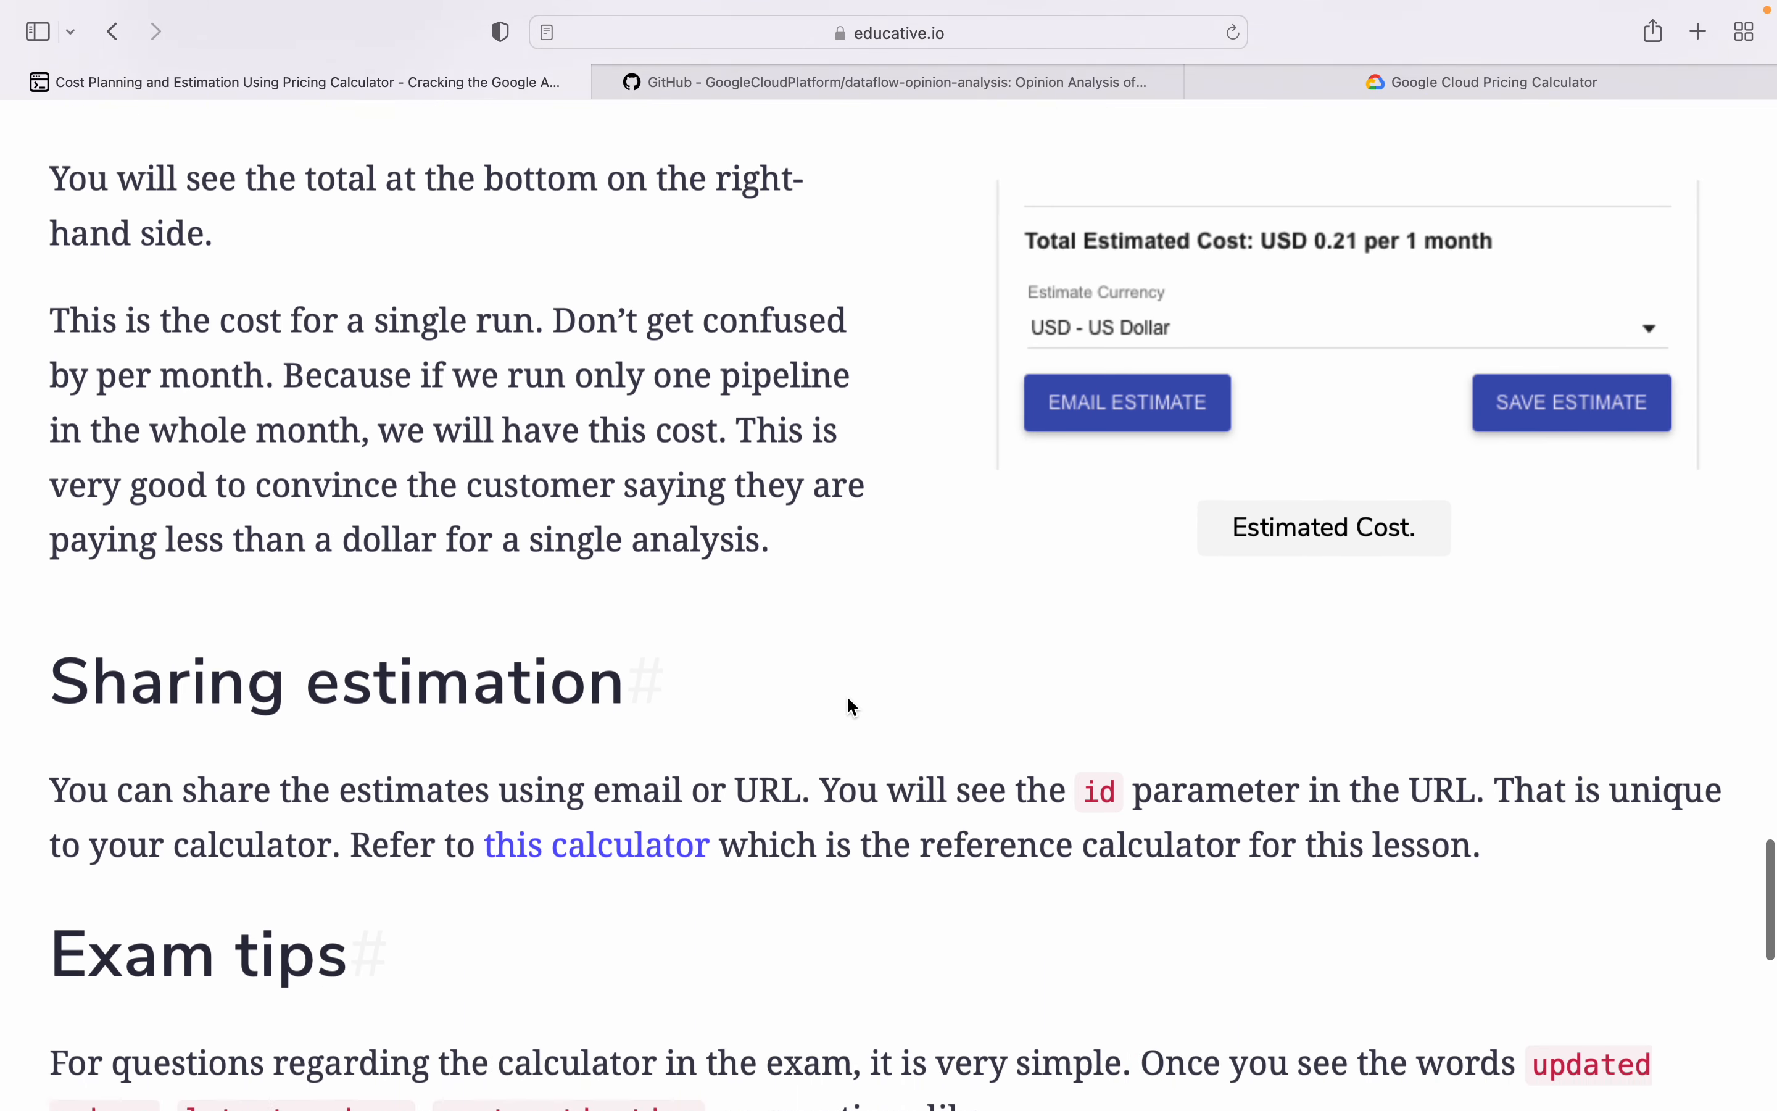
pyautogui.scroll(-3)
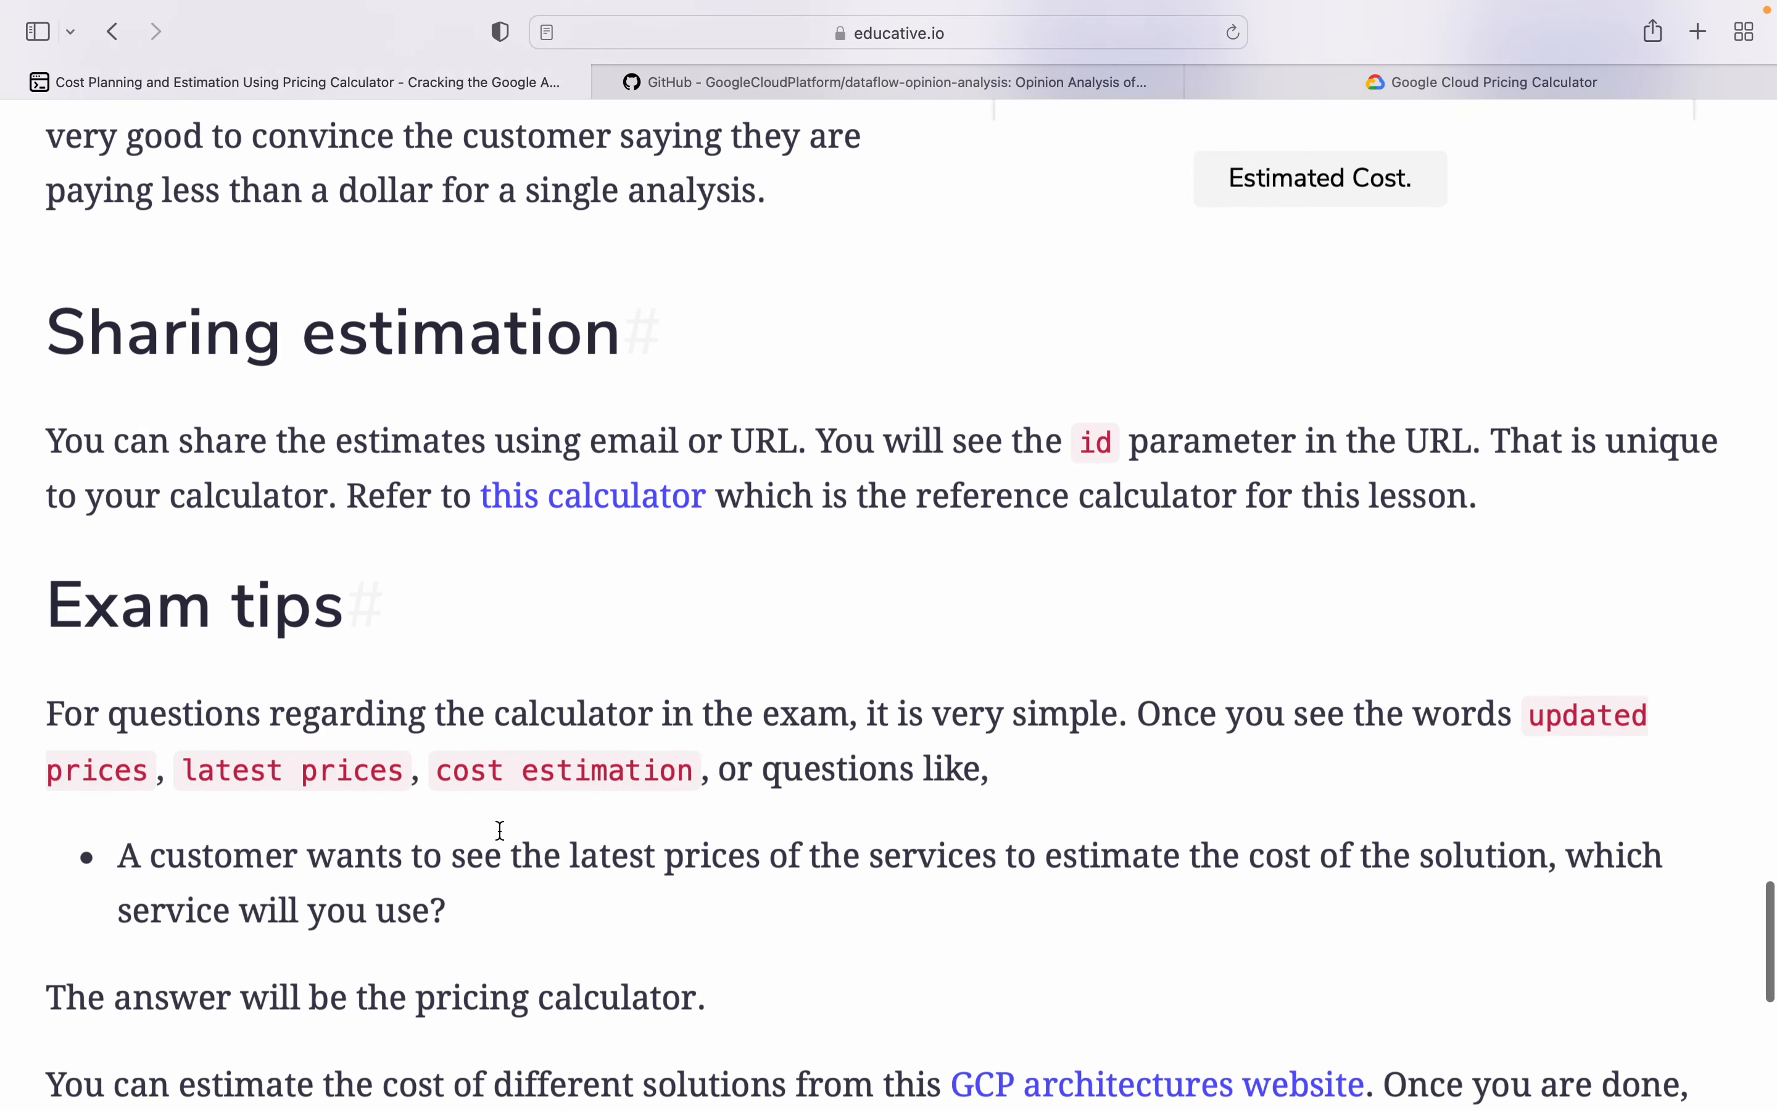
pyautogui.scroll(3)
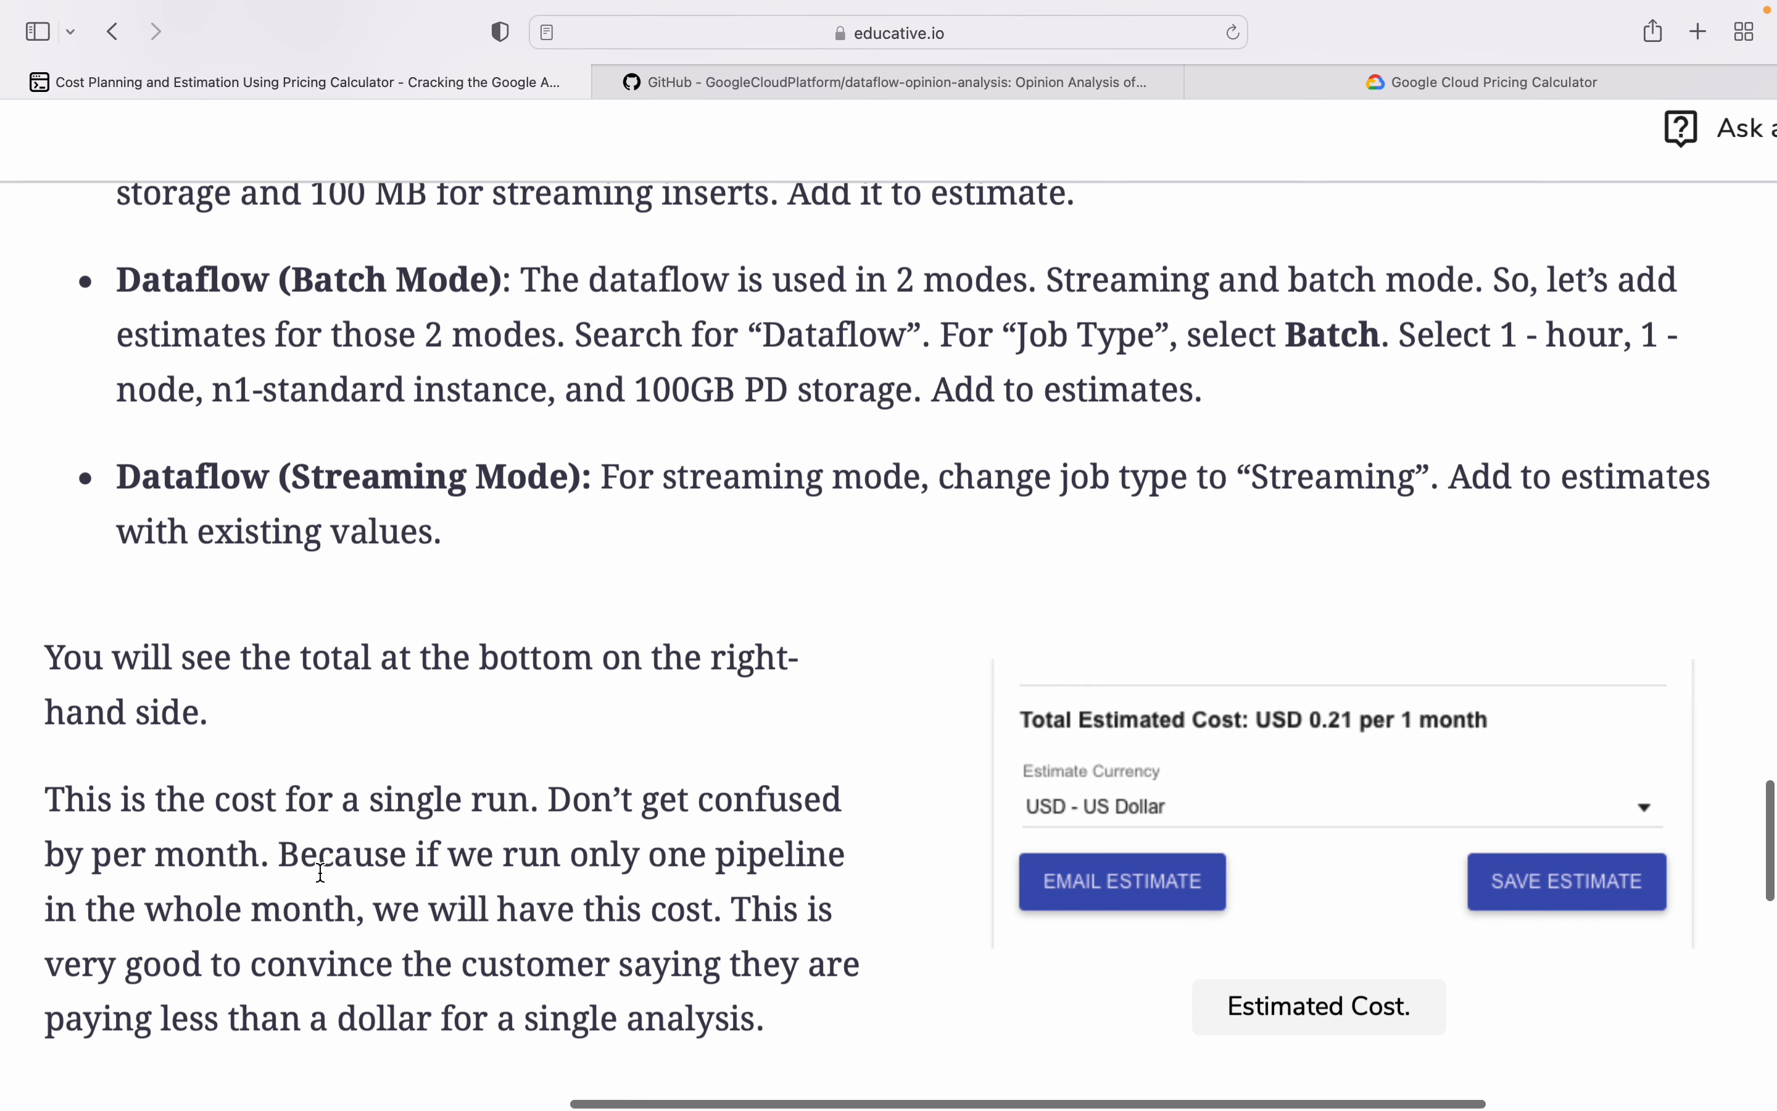
pyautogui.scroll(-3)
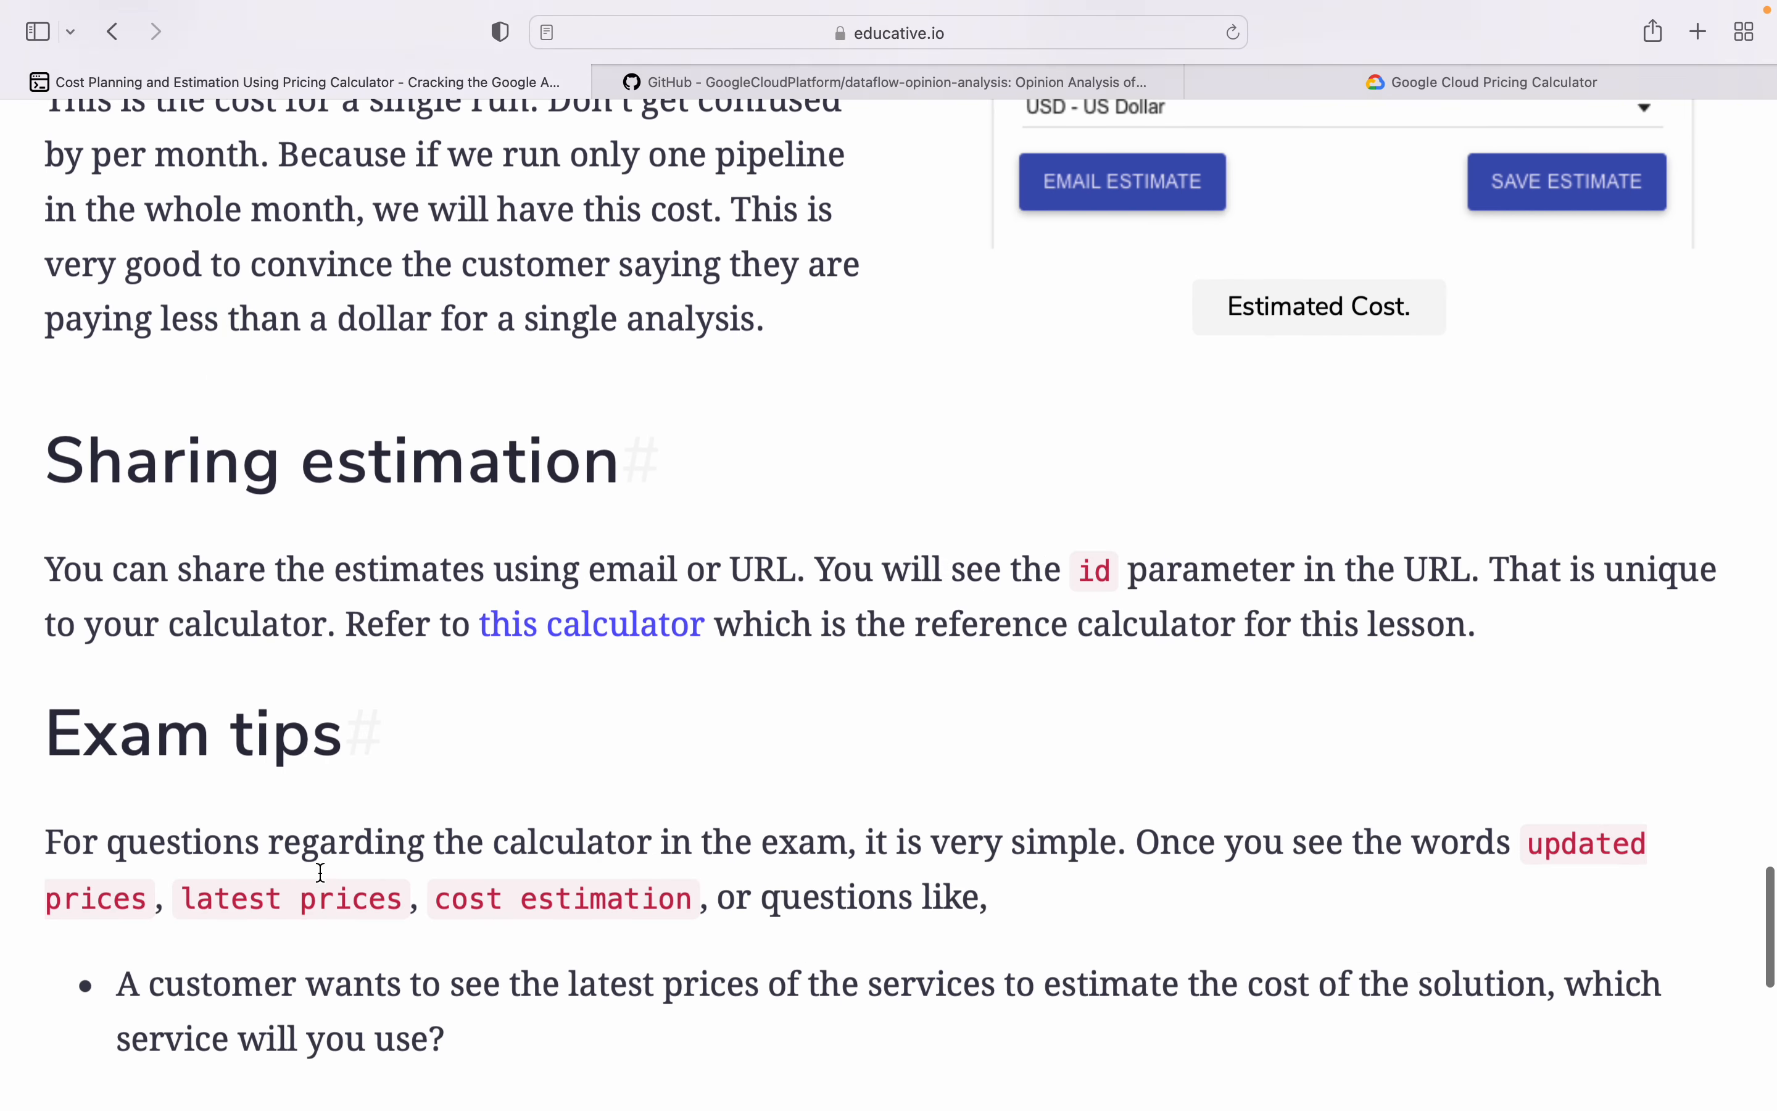
pyautogui.scroll(-3)
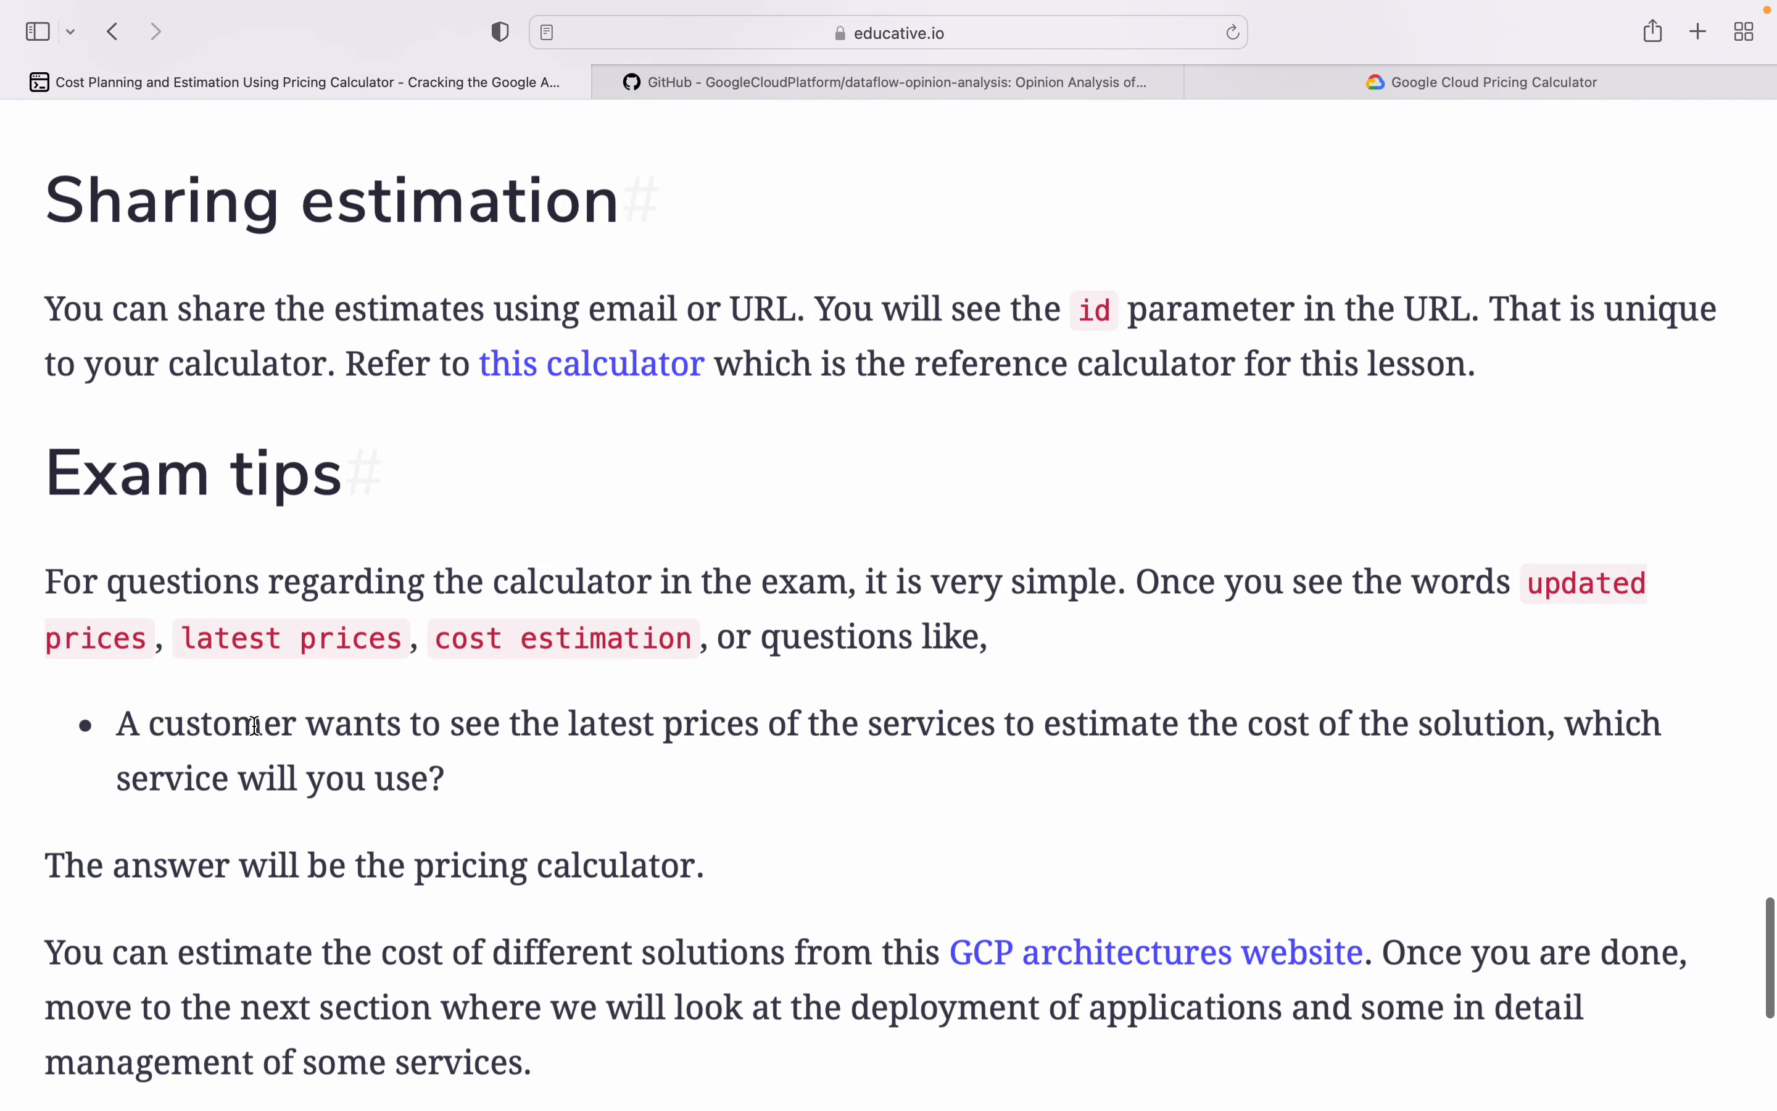
pyautogui.moveTo(344, 669)
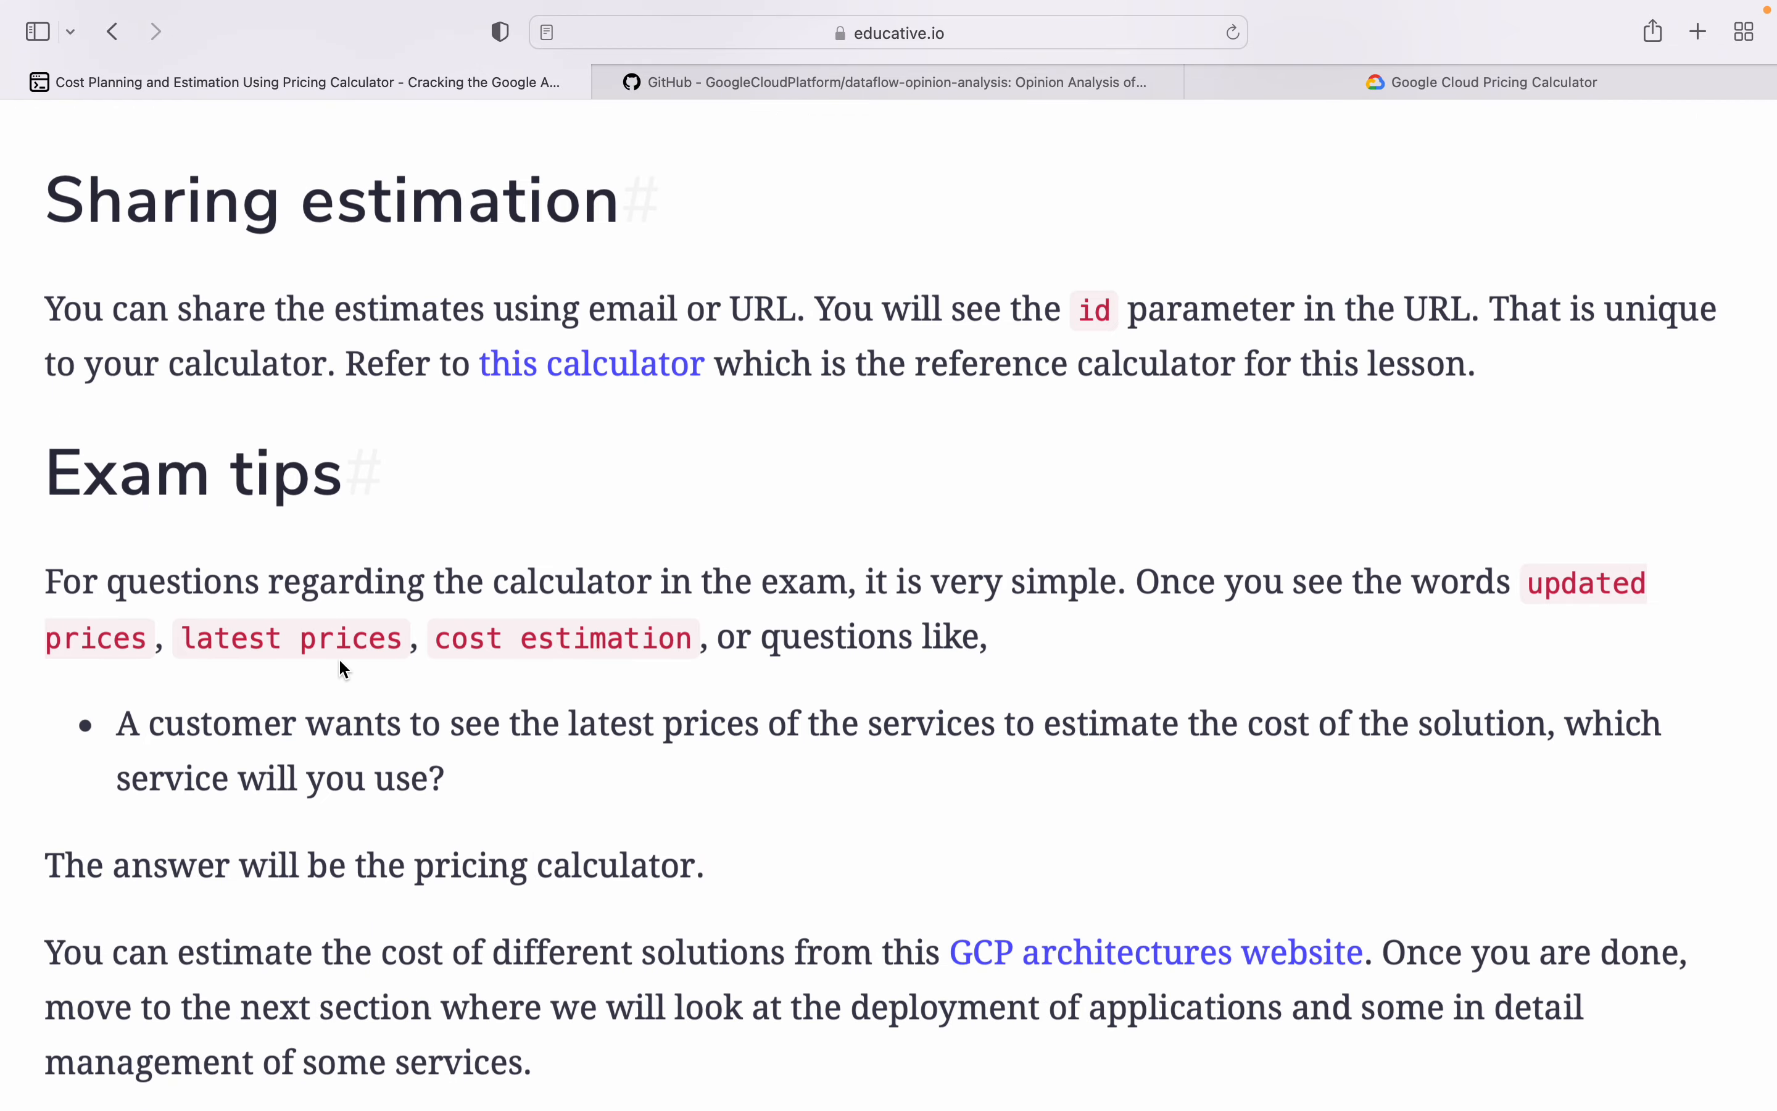
pyautogui.moveTo(1318, 595)
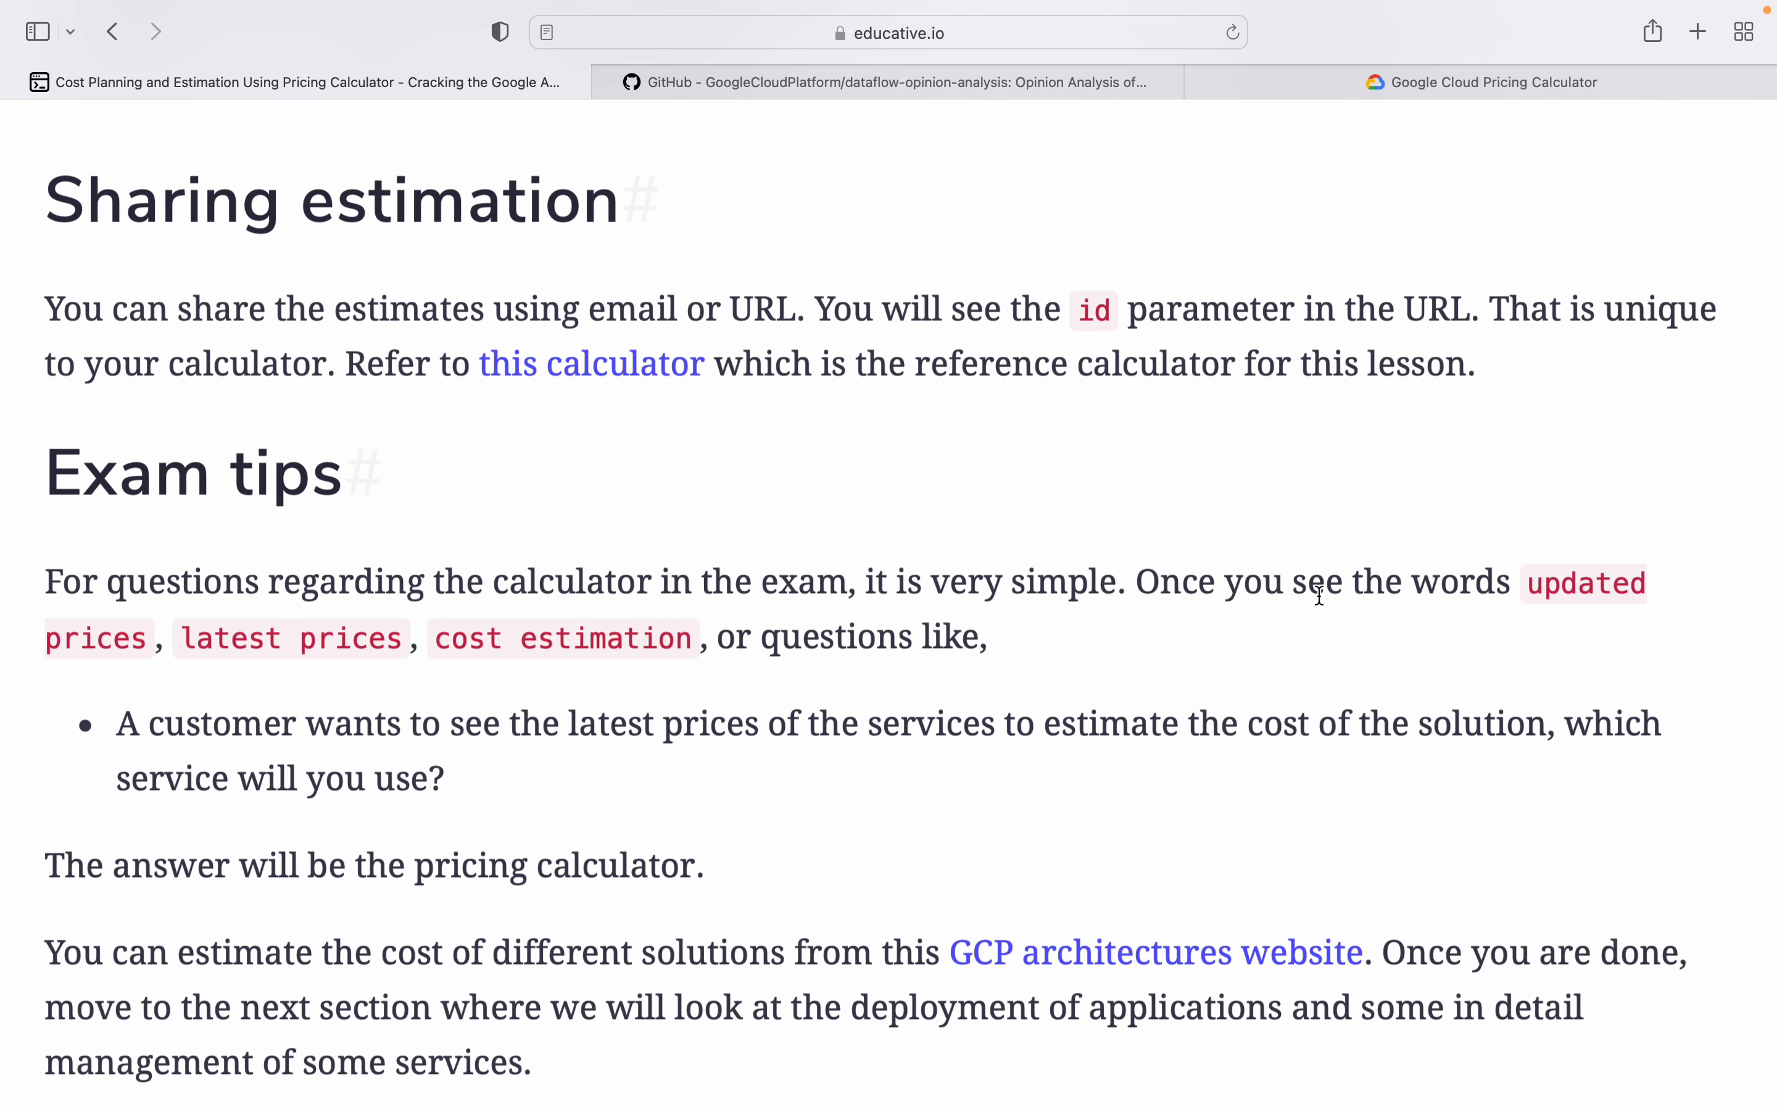
pyautogui.moveTo(343, 636)
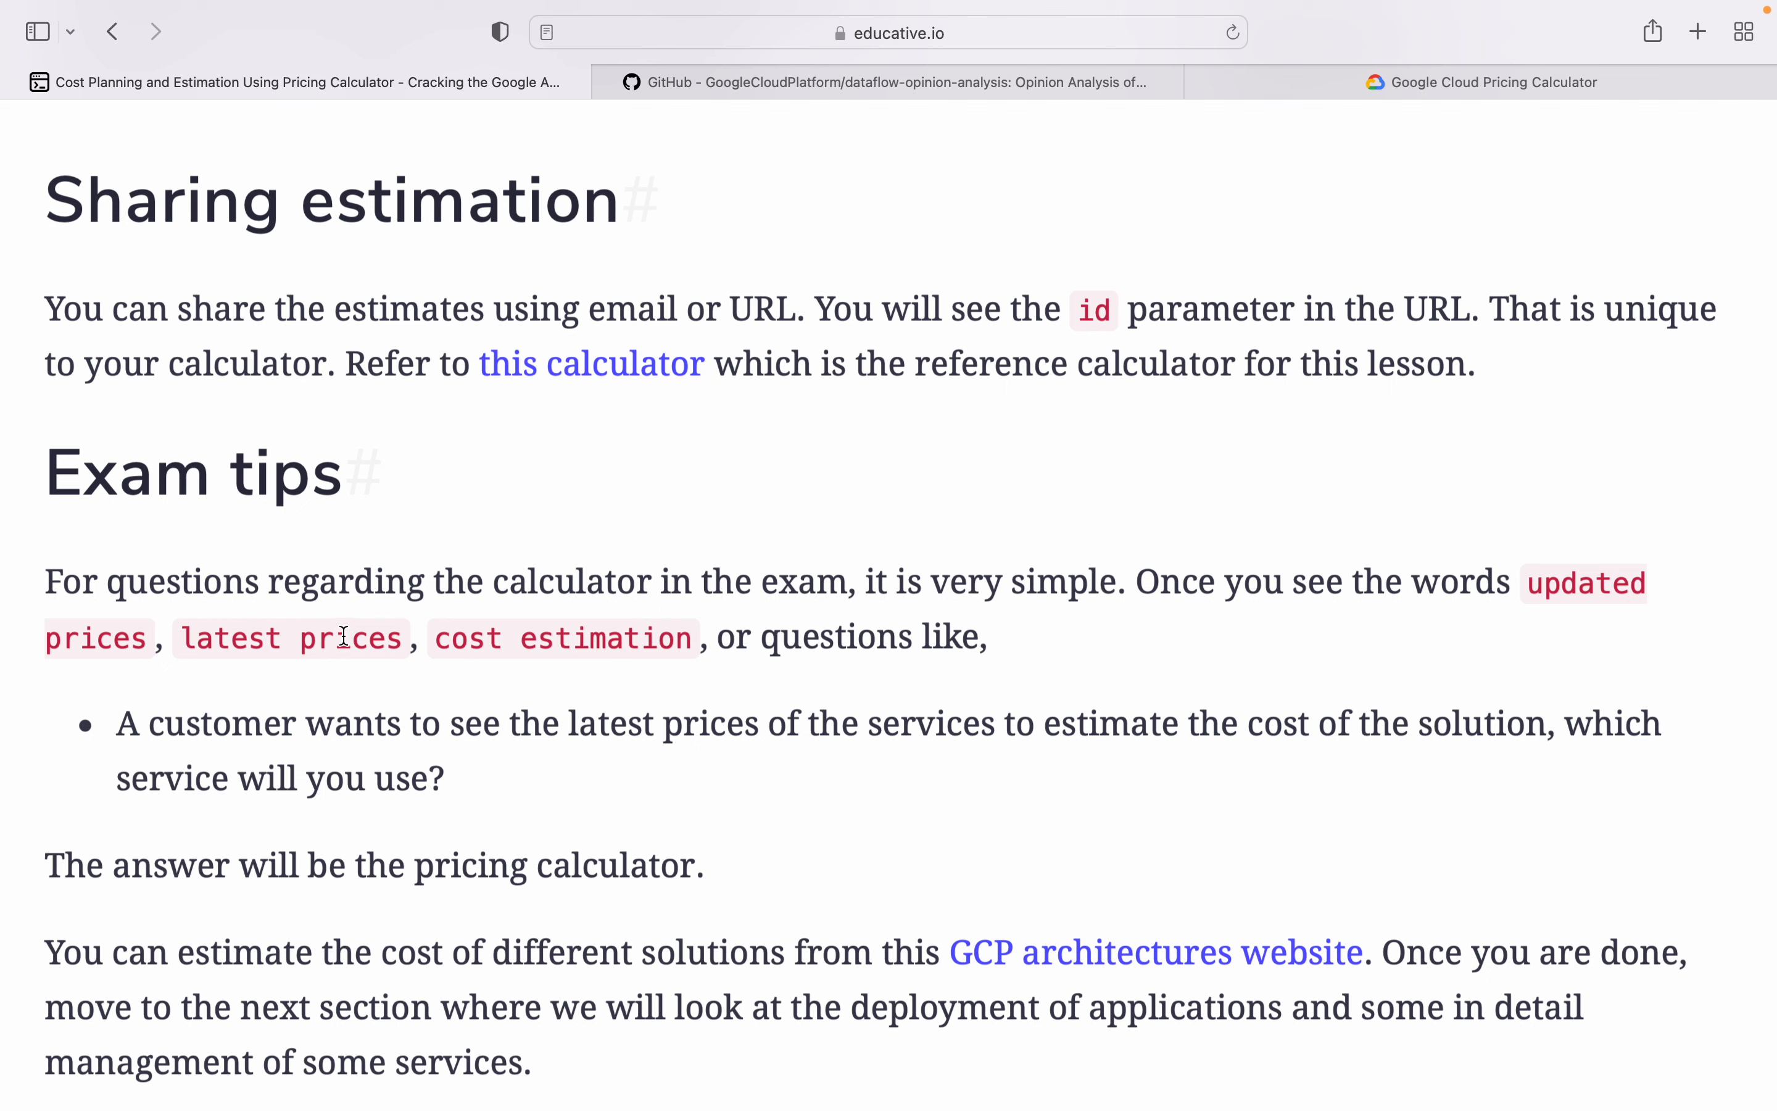
pyautogui.moveTo(865, 628)
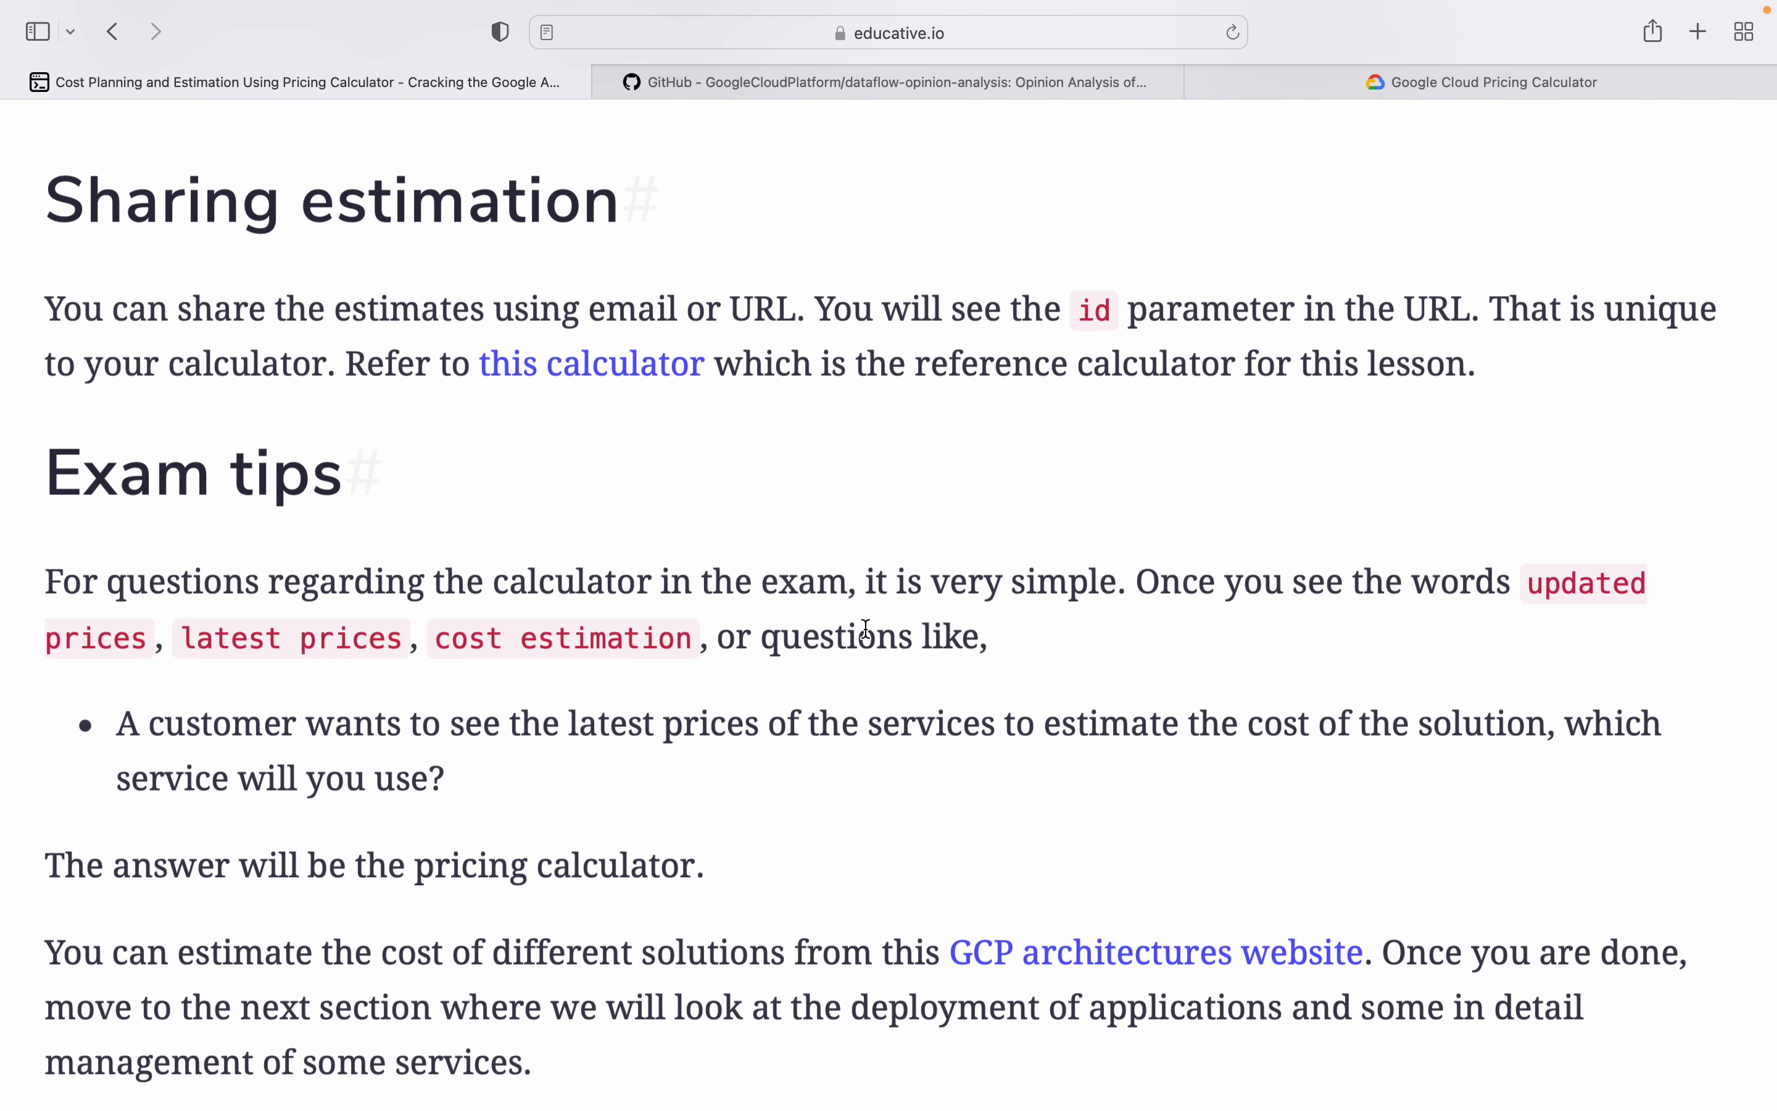
pyautogui.scroll(-3)
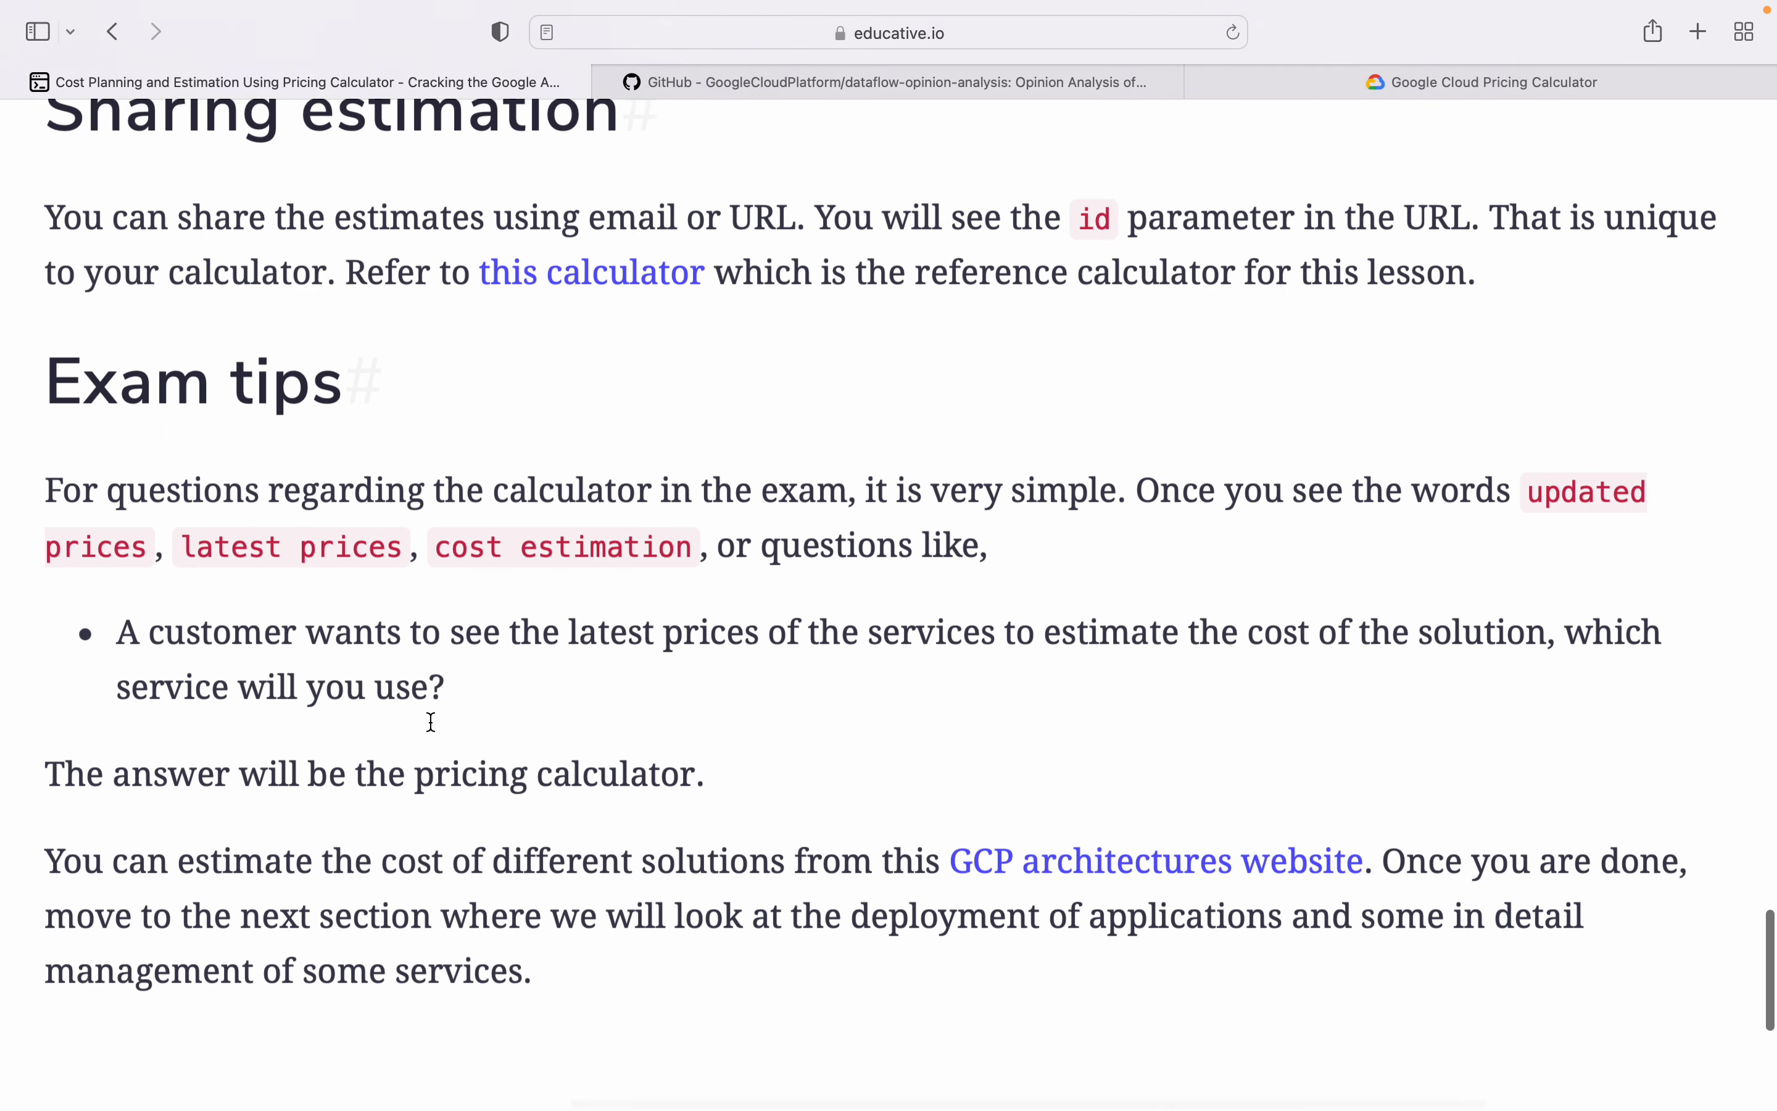
# Step: Scroll to the lesson's closing paragraph with the GCP architectures link and Back/Next buttons
pyautogui.scroll(-3)
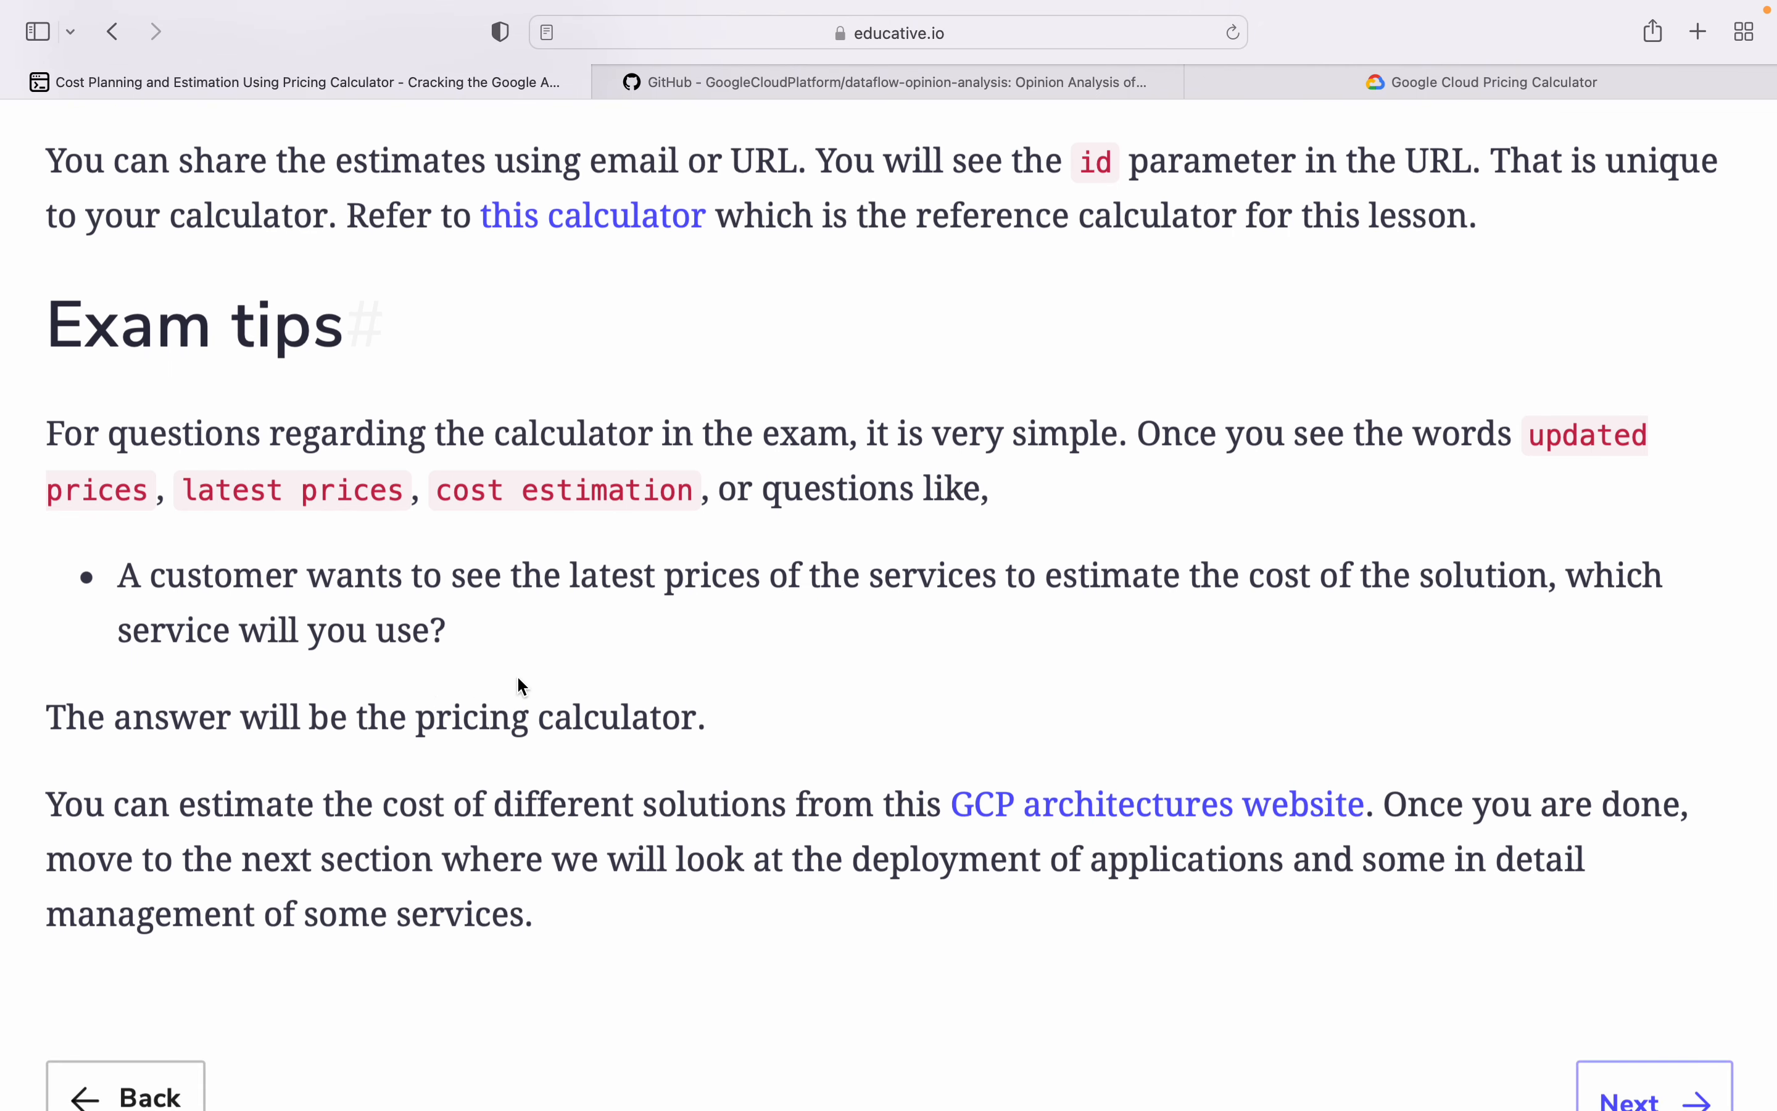
pyautogui.moveTo(588, 706)
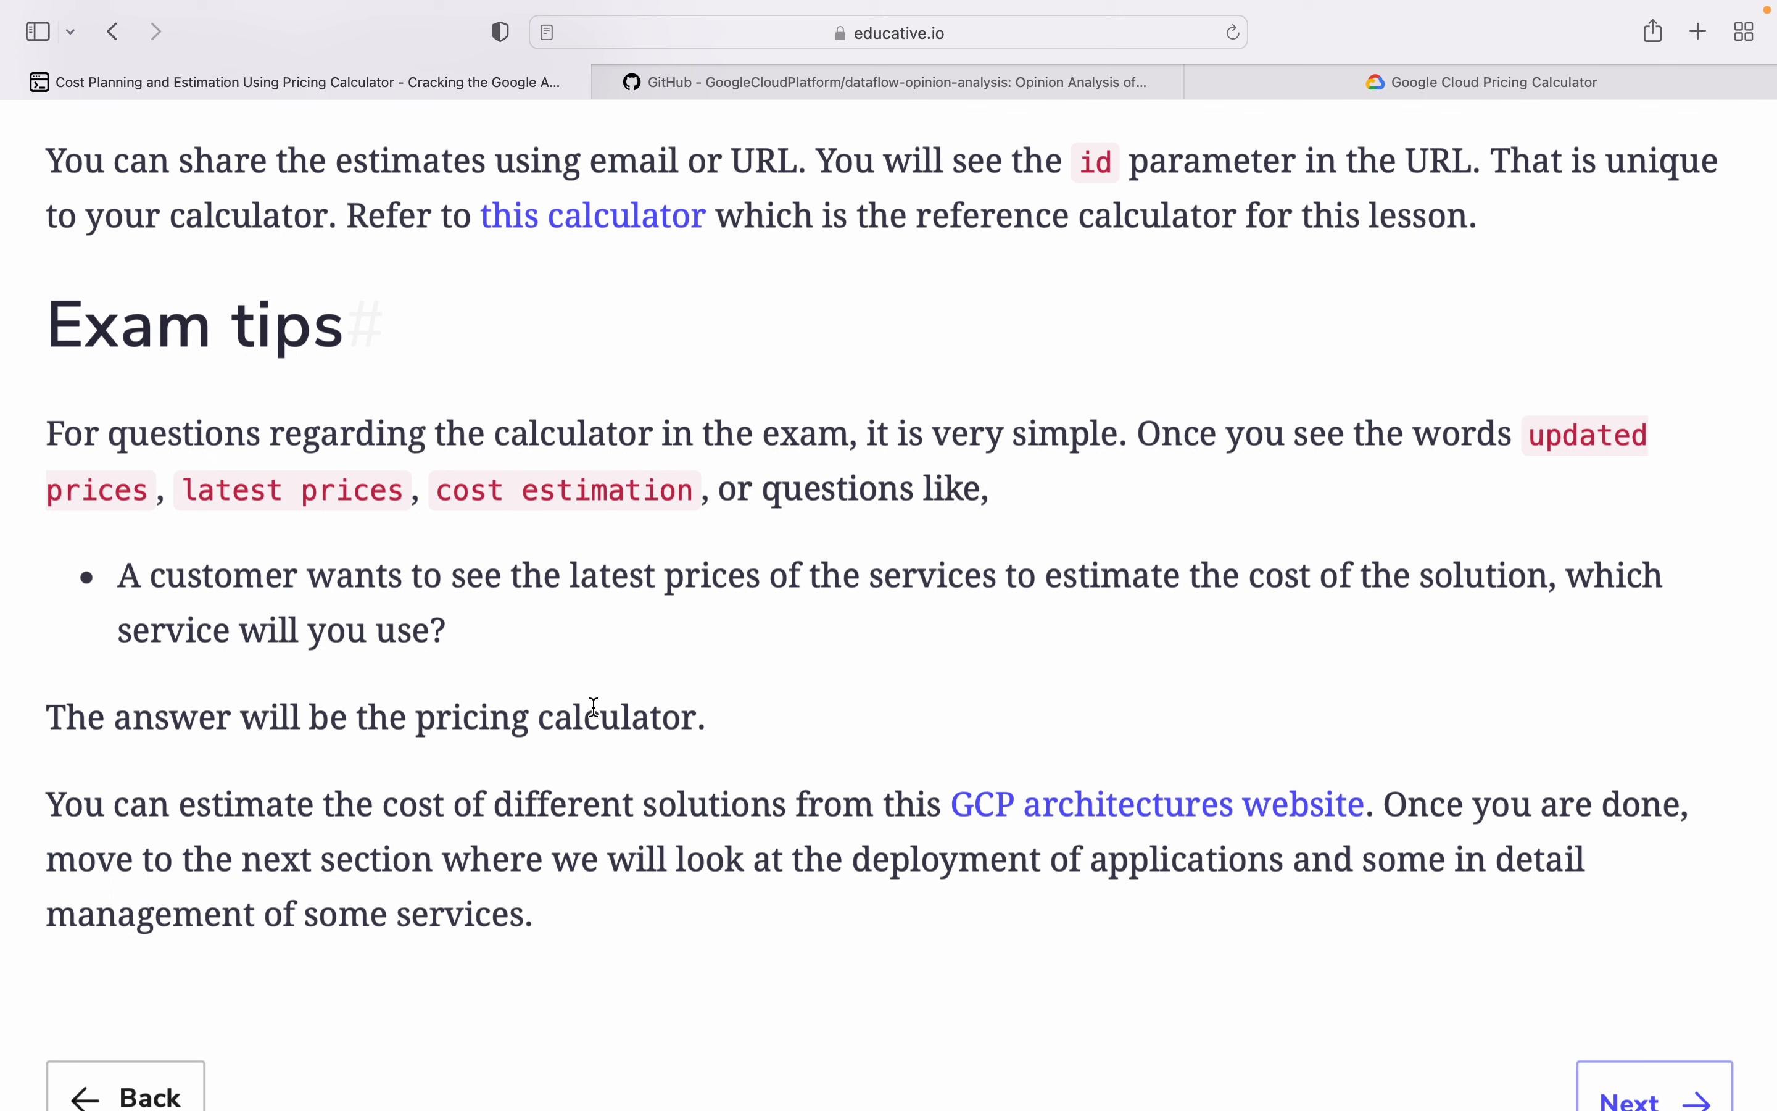
pyautogui.moveTo(522, 798)
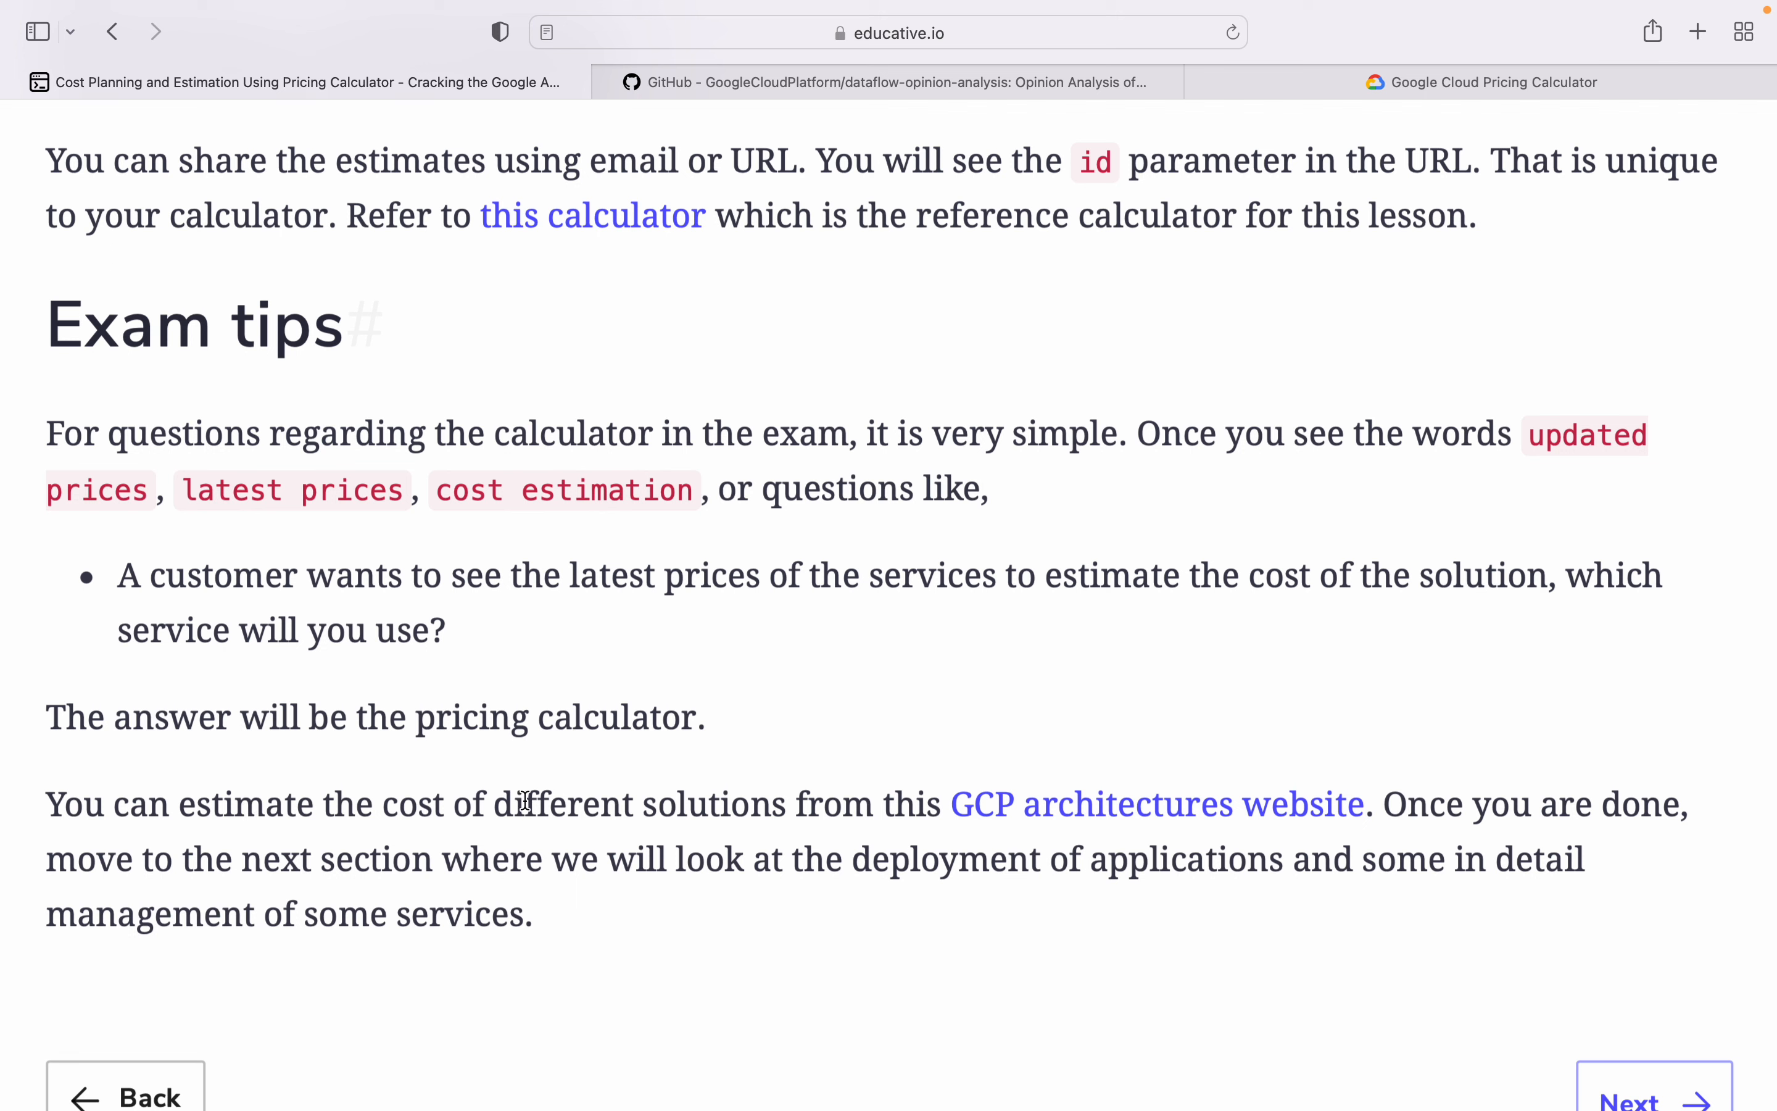
pyautogui.moveTo(1187, 799)
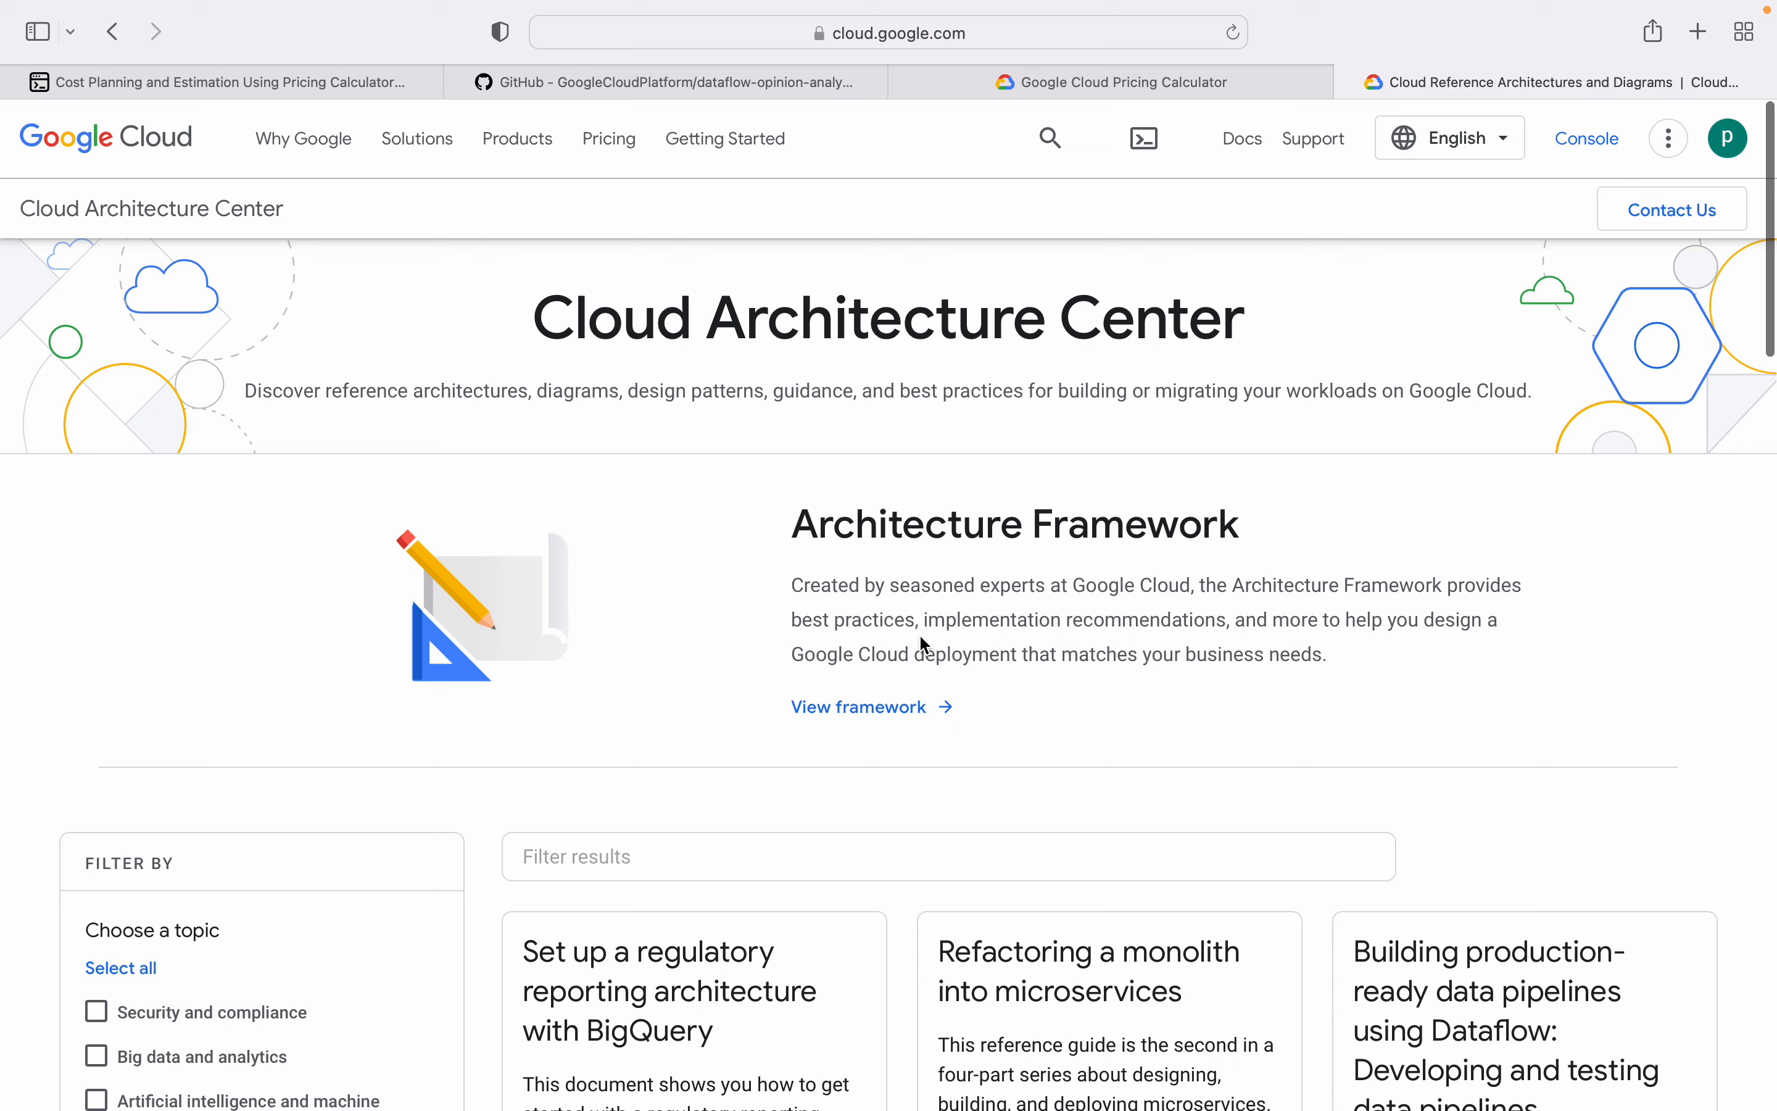
pyautogui.moveTo(1086, 153)
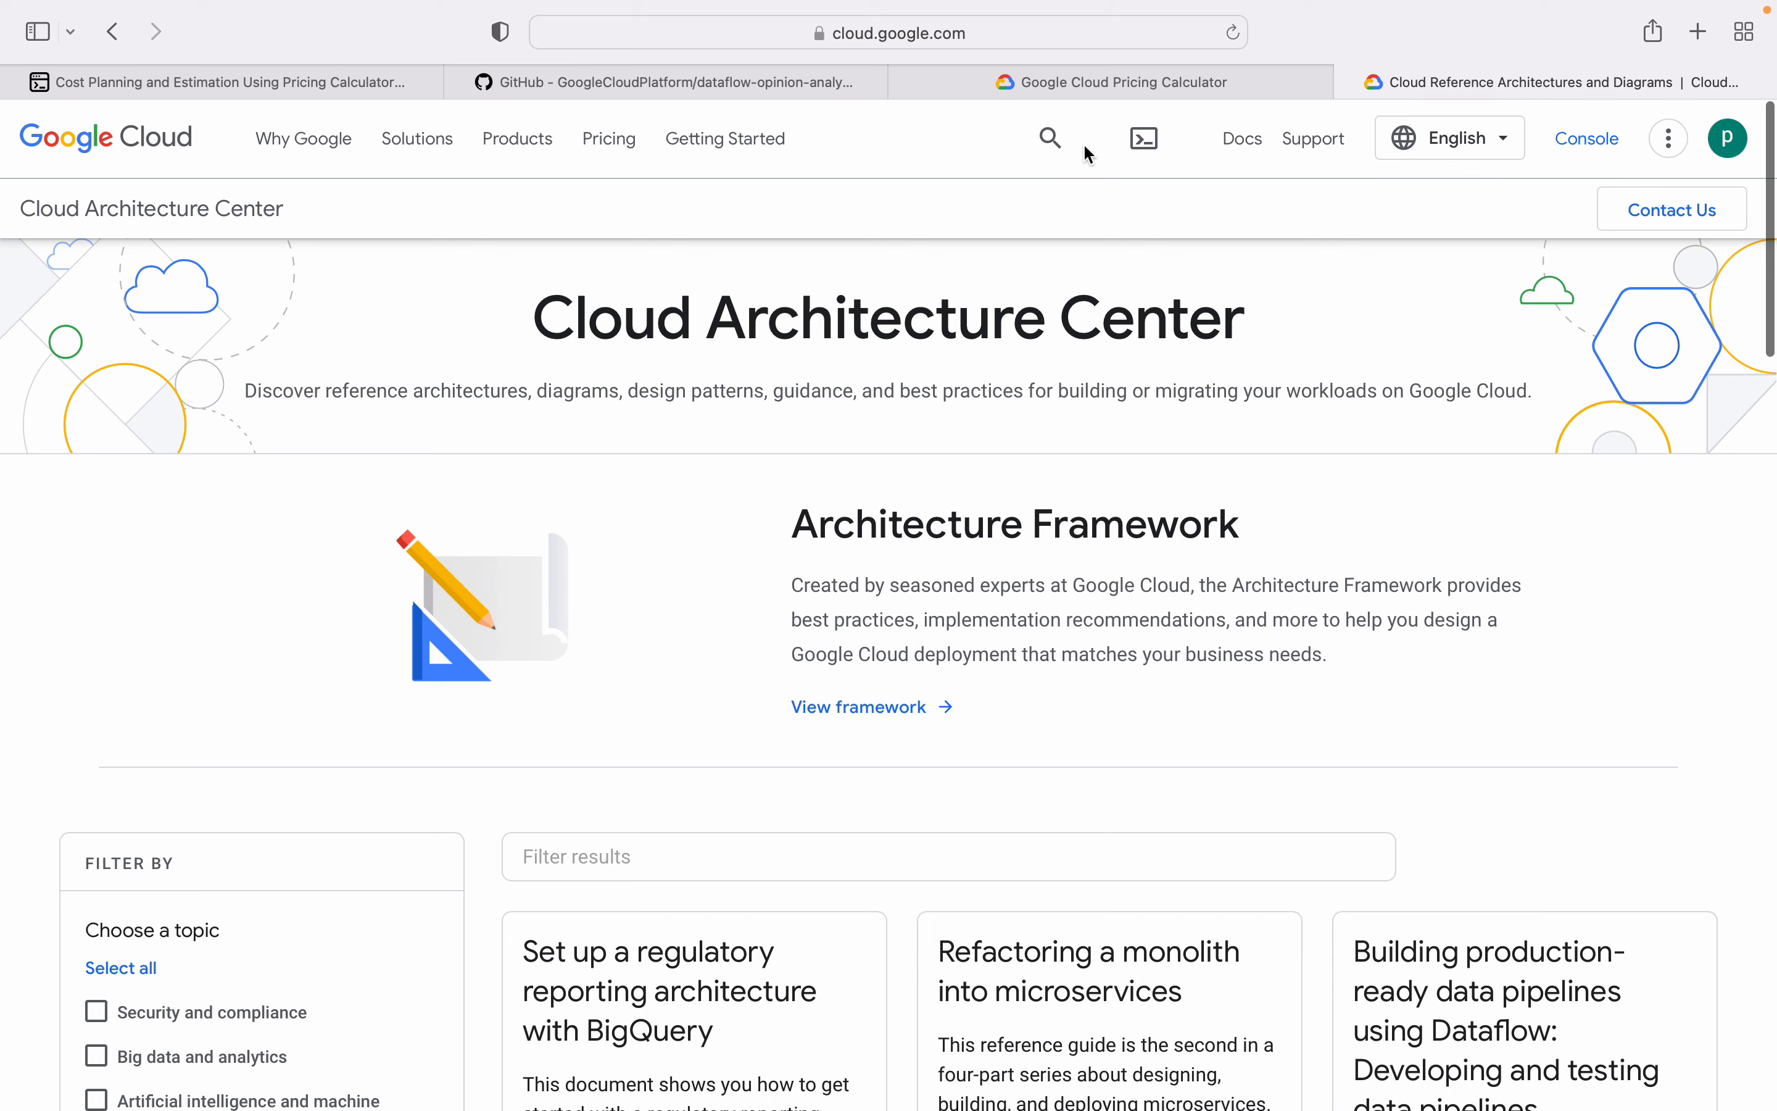